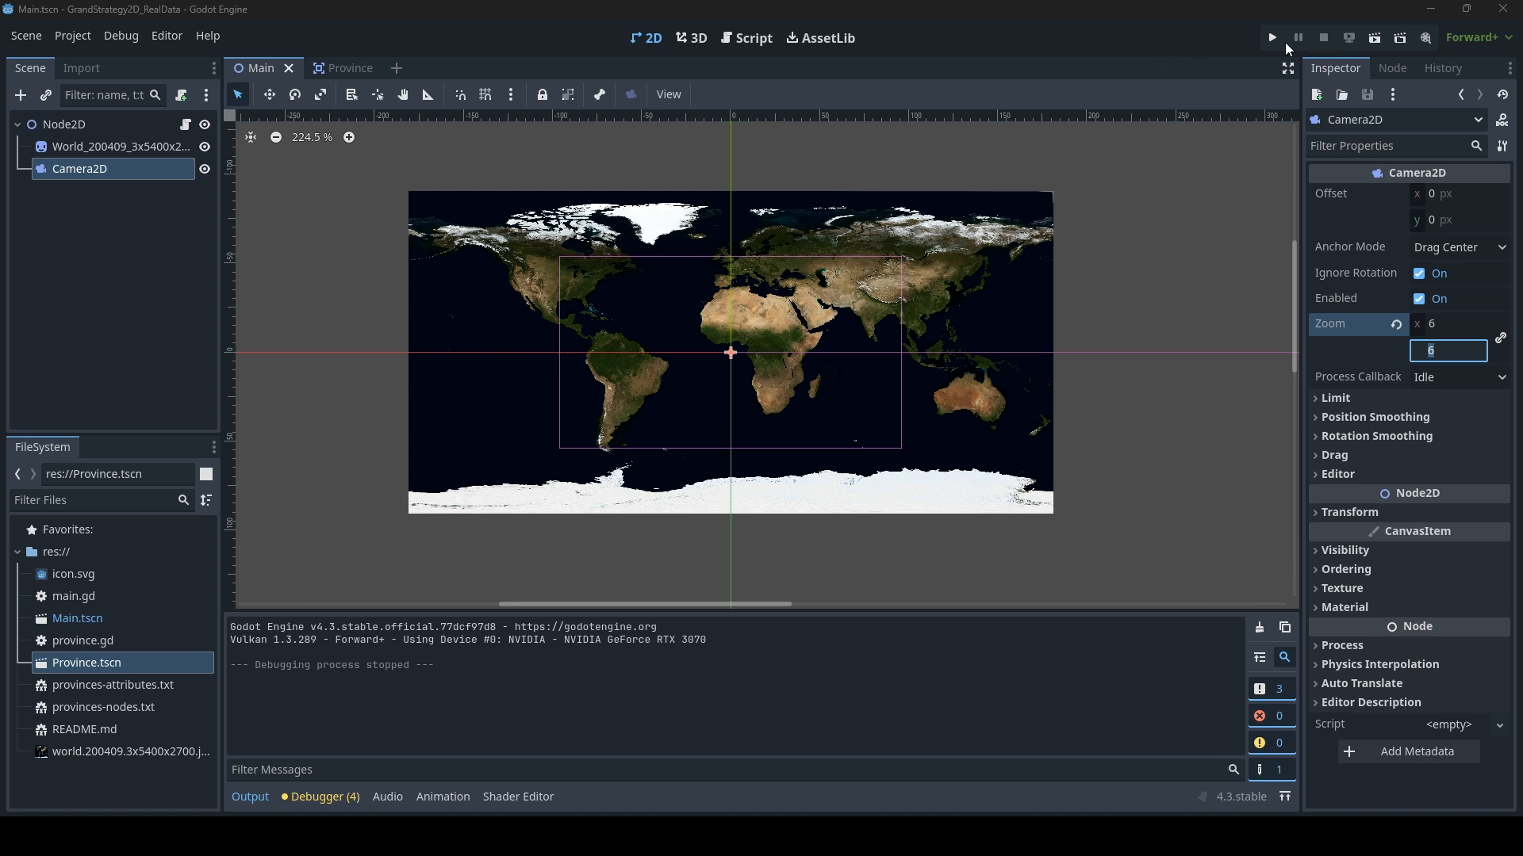
Run the project, click Angola then Libya to test the red highlight, then stop
click(1271, 37)
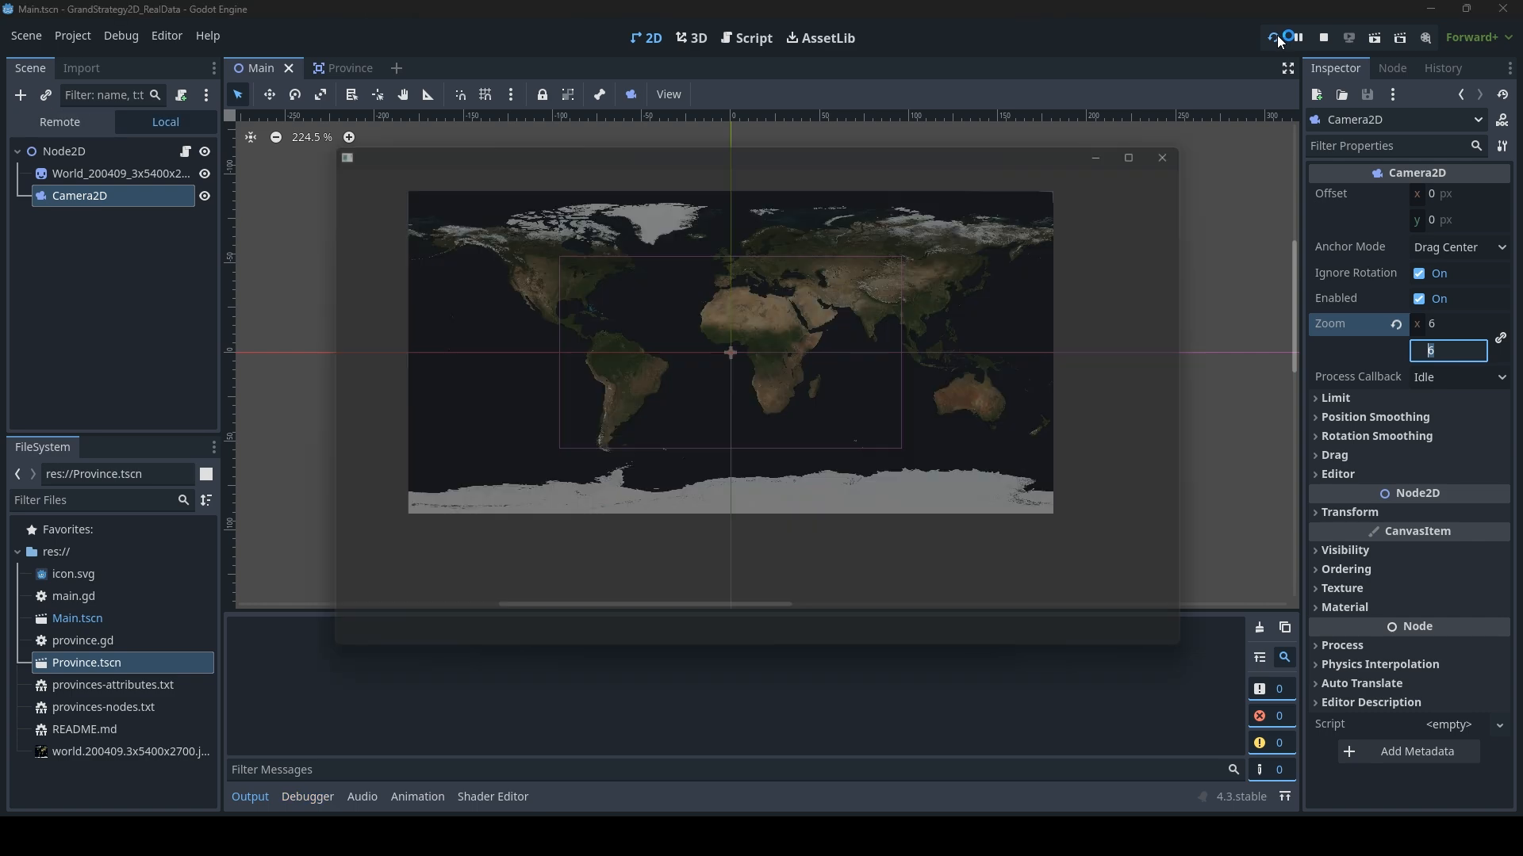
click(1276, 37)
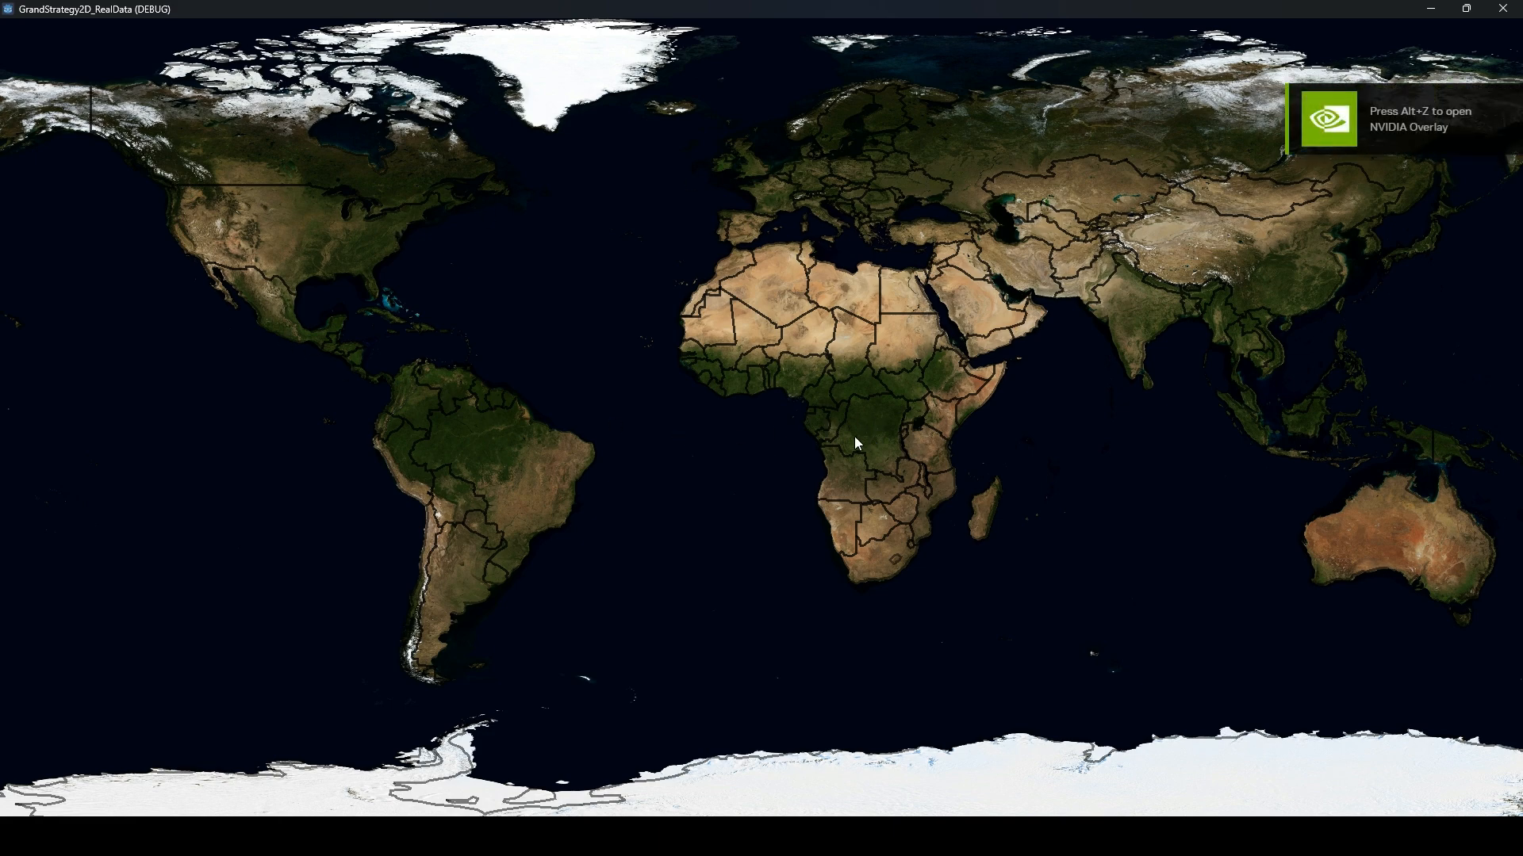
click(748, 333)
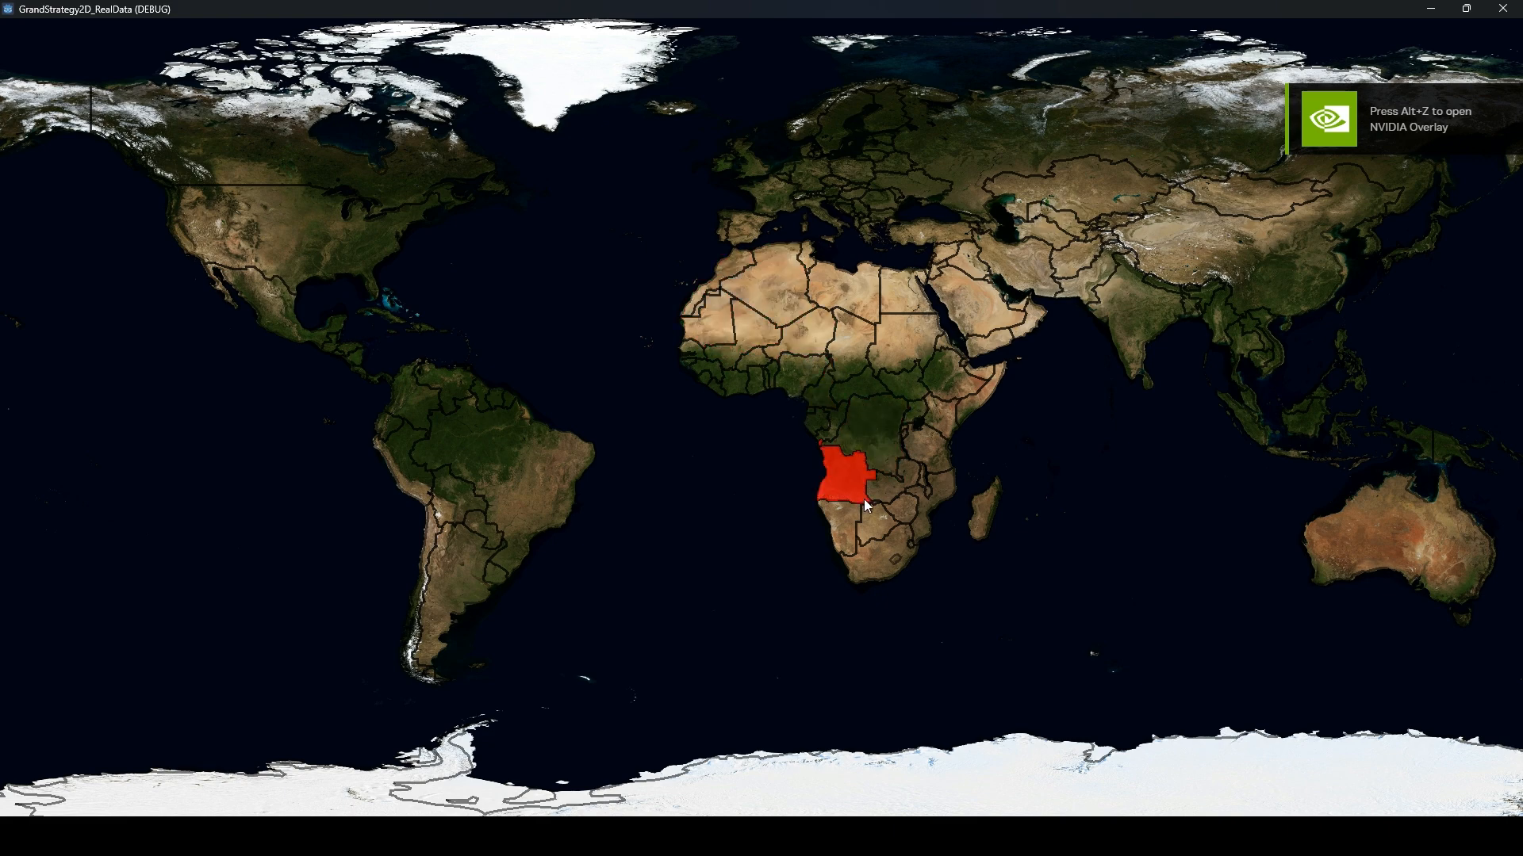
click(845, 291)
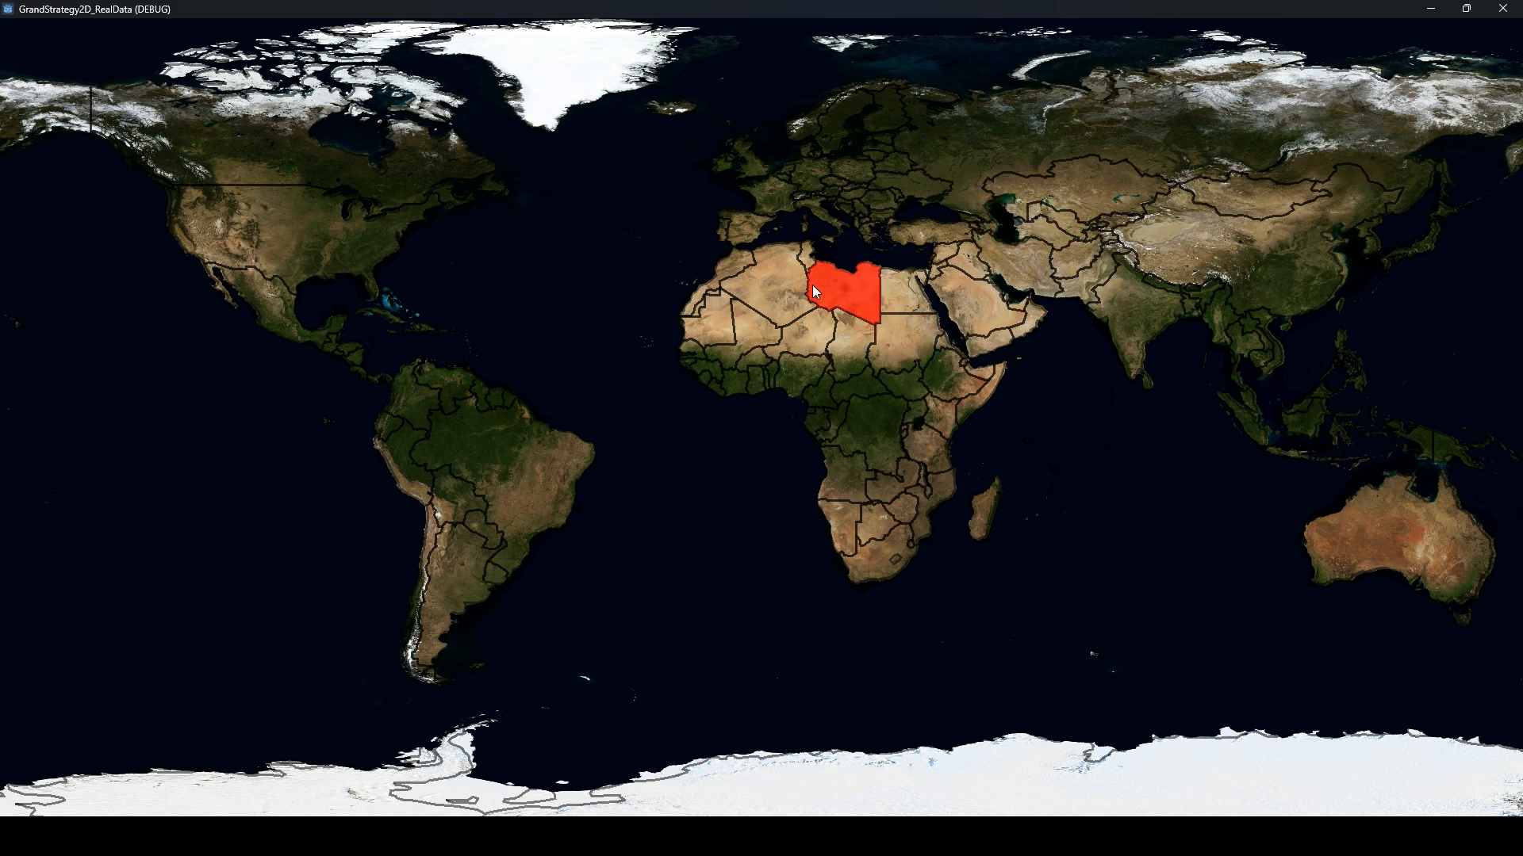
click(847, 170)
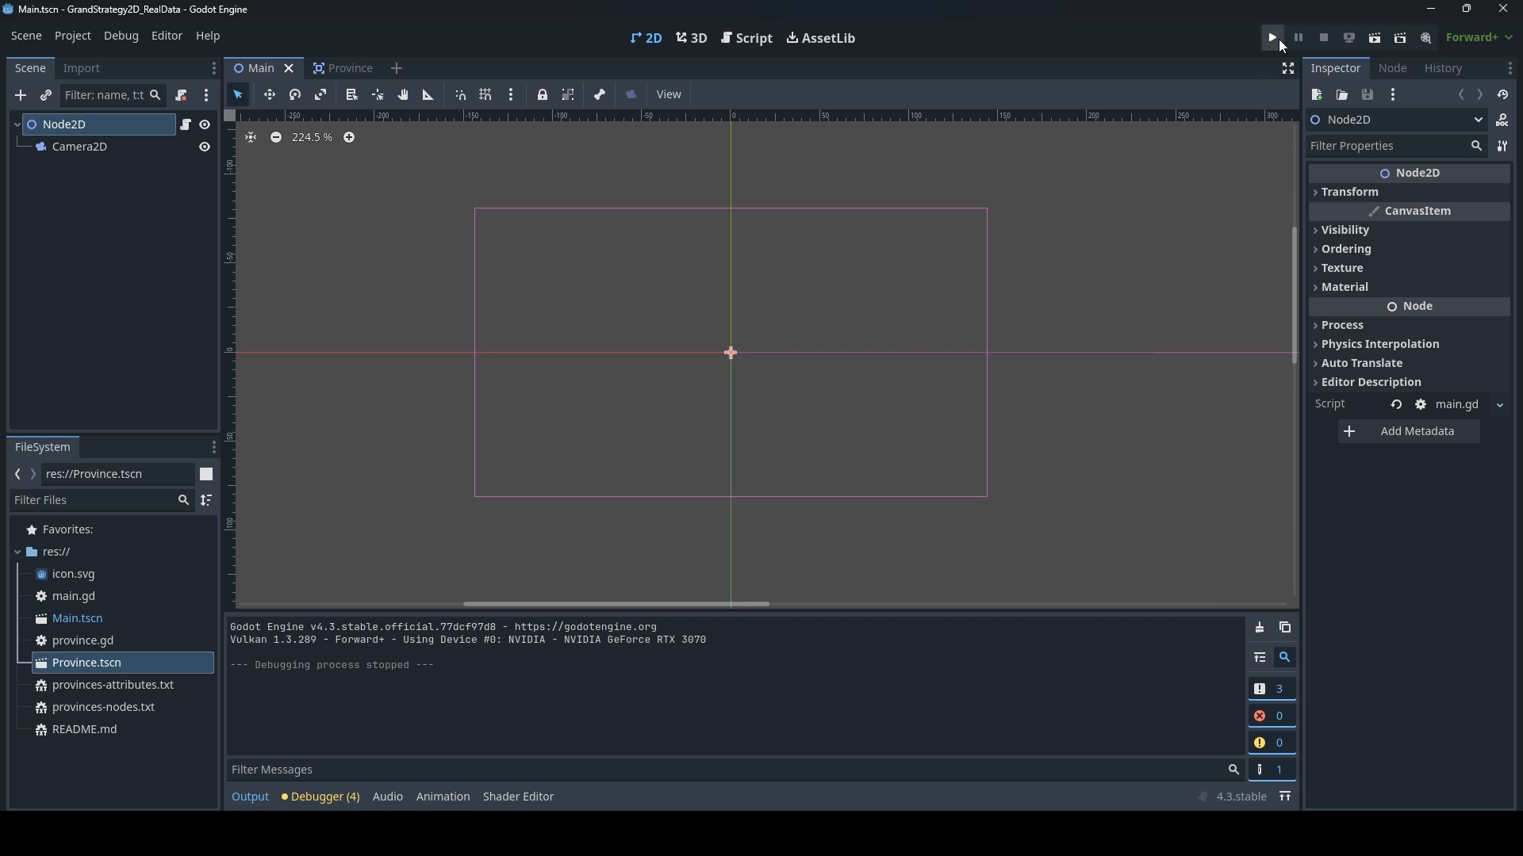
Run the project again and click Cameroon, Chad, then Mali to test highlighting
click(1271, 37)
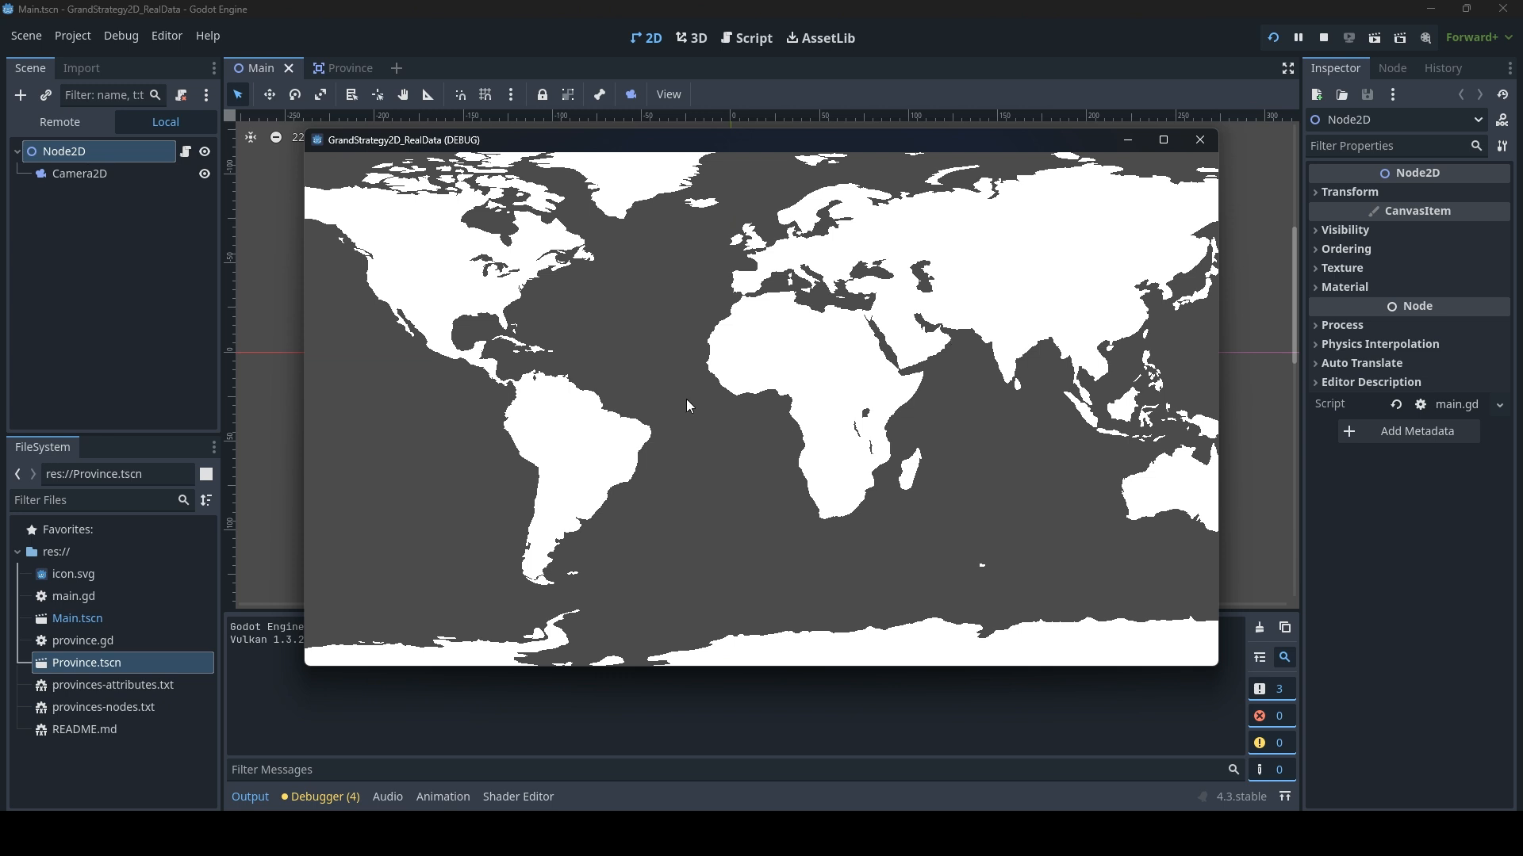
mouse_move(572, 399)
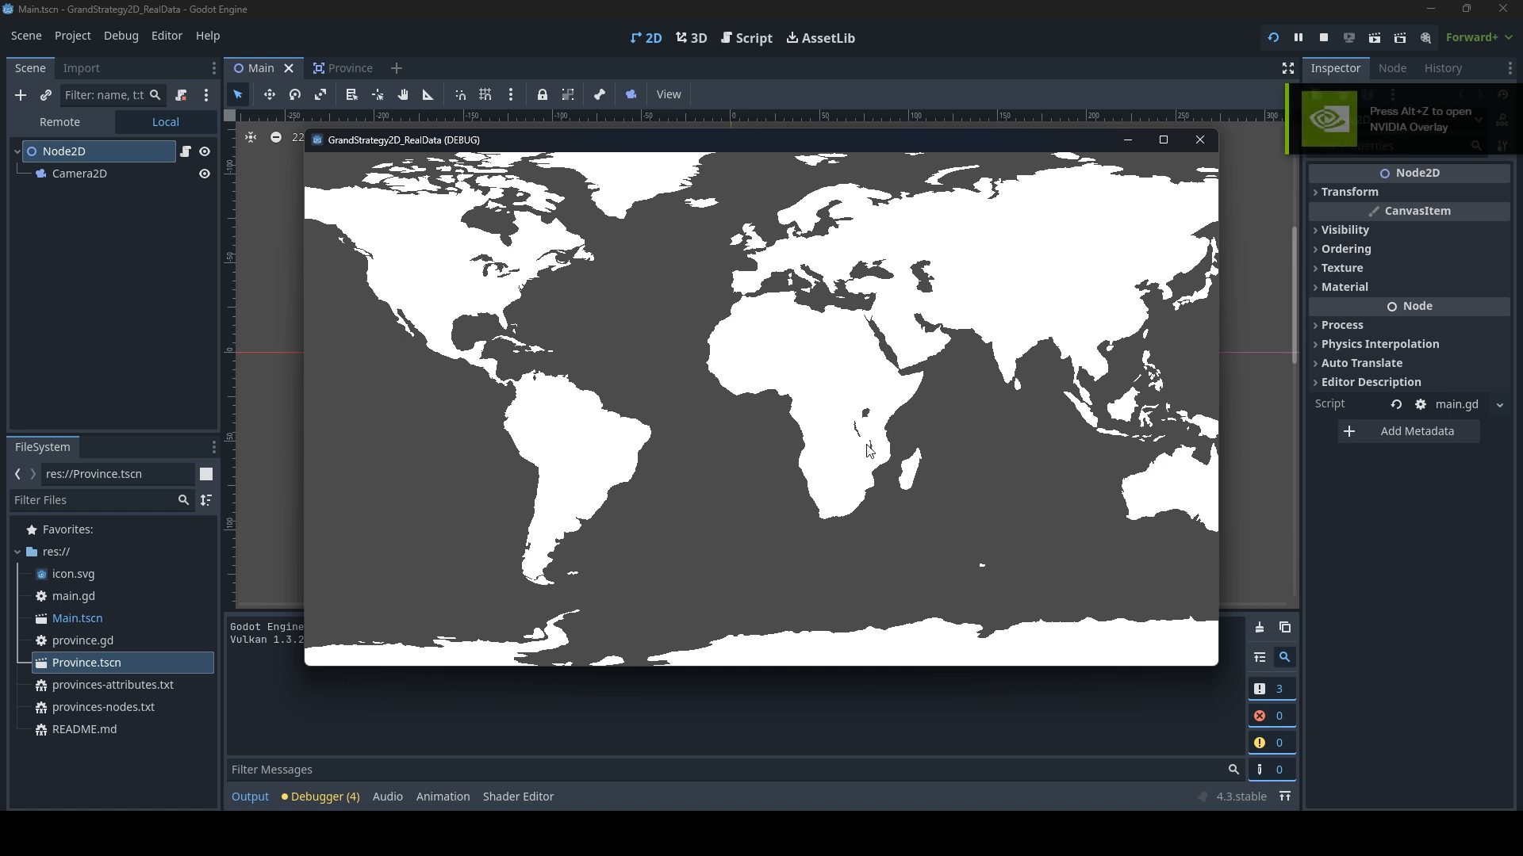
mouse_move(777, 354)
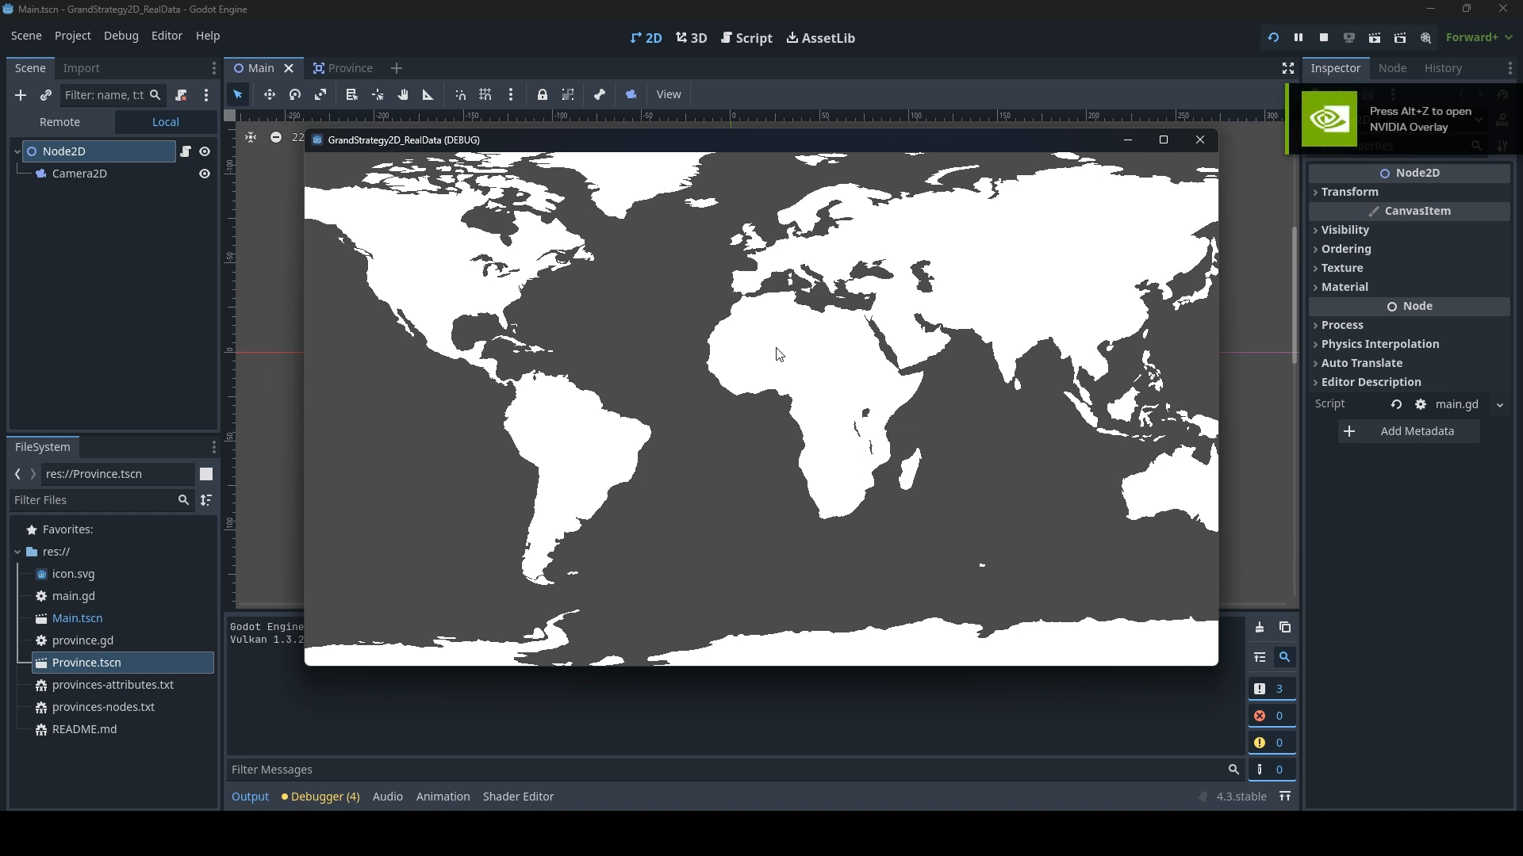
click(799, 393)
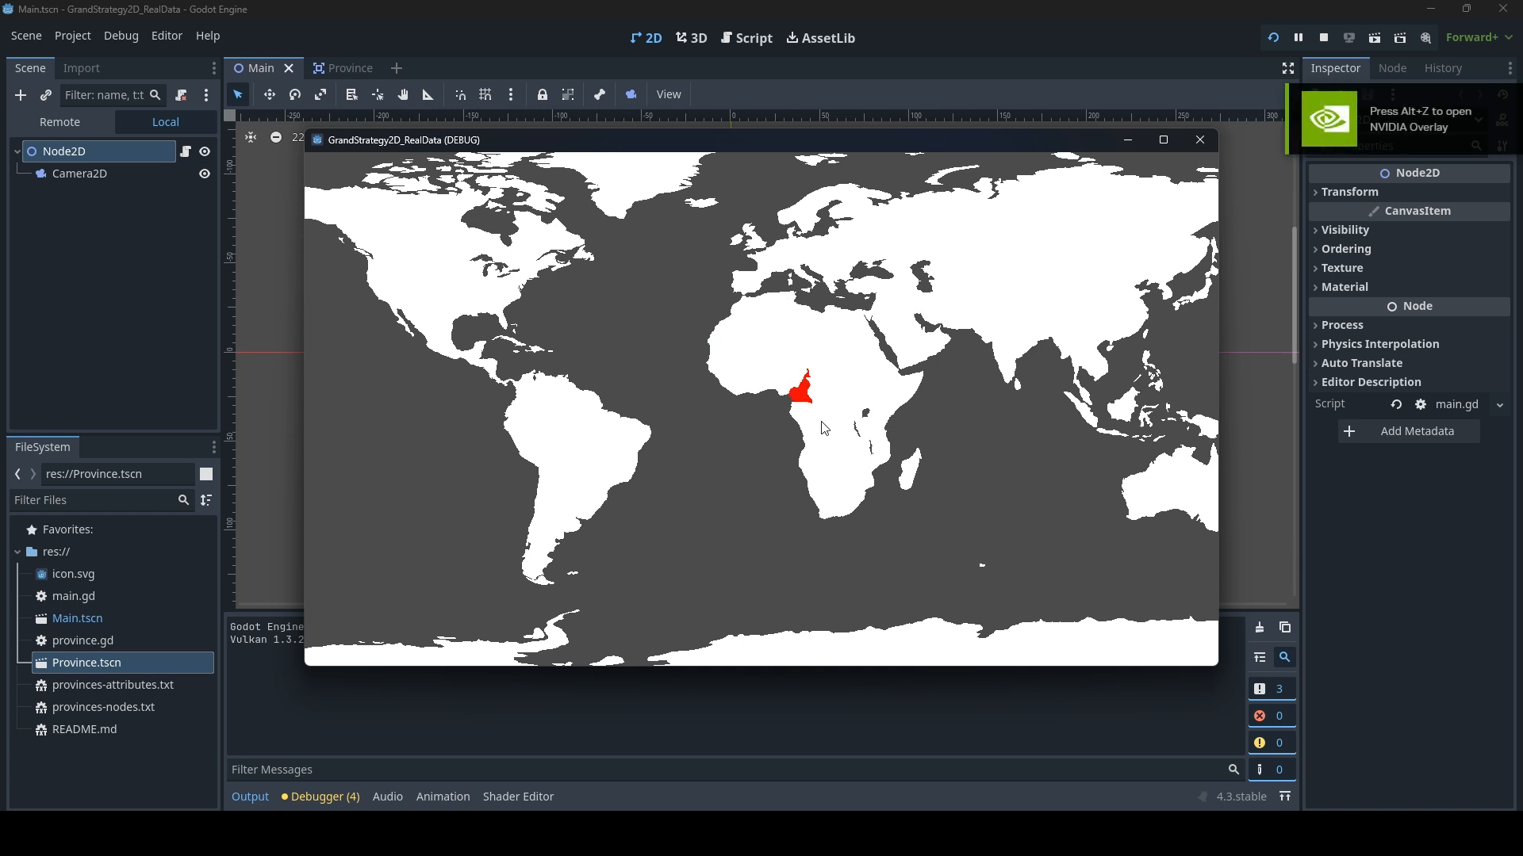
click(819, 359)
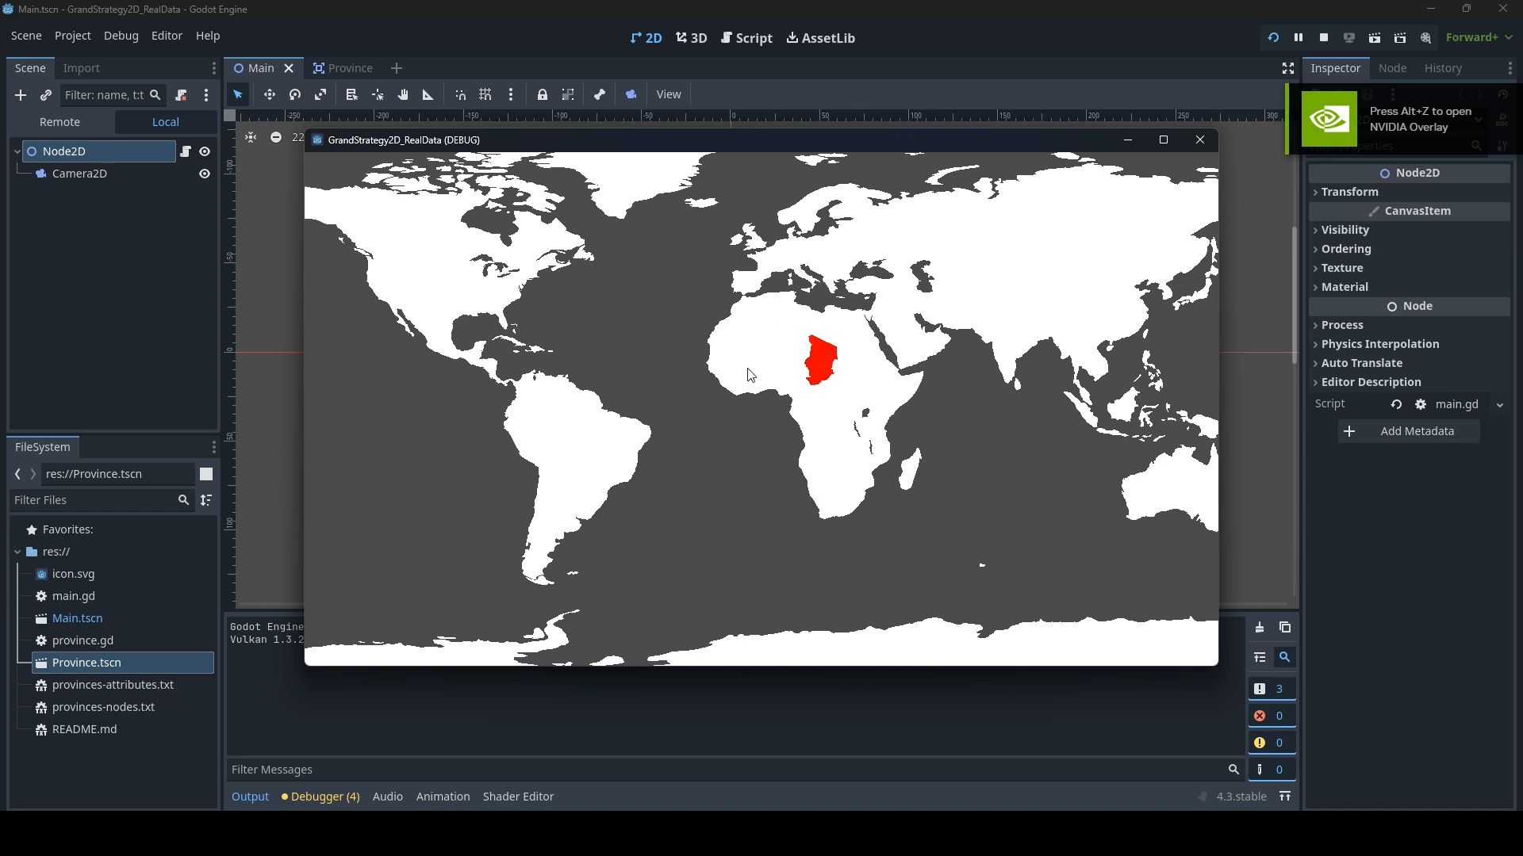
click(748, 373)
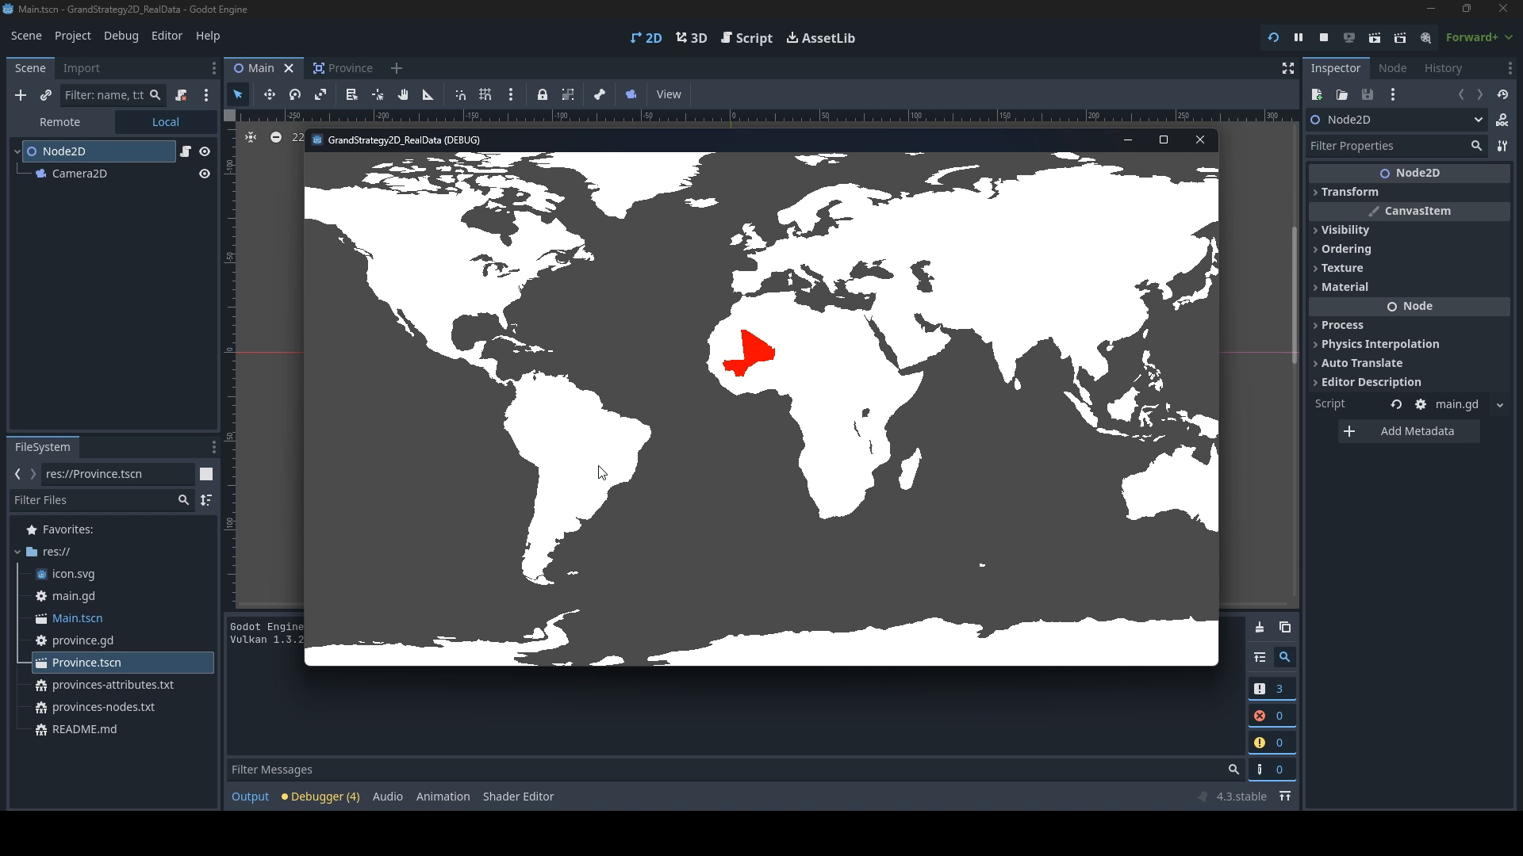
mouse_move(677, 139)
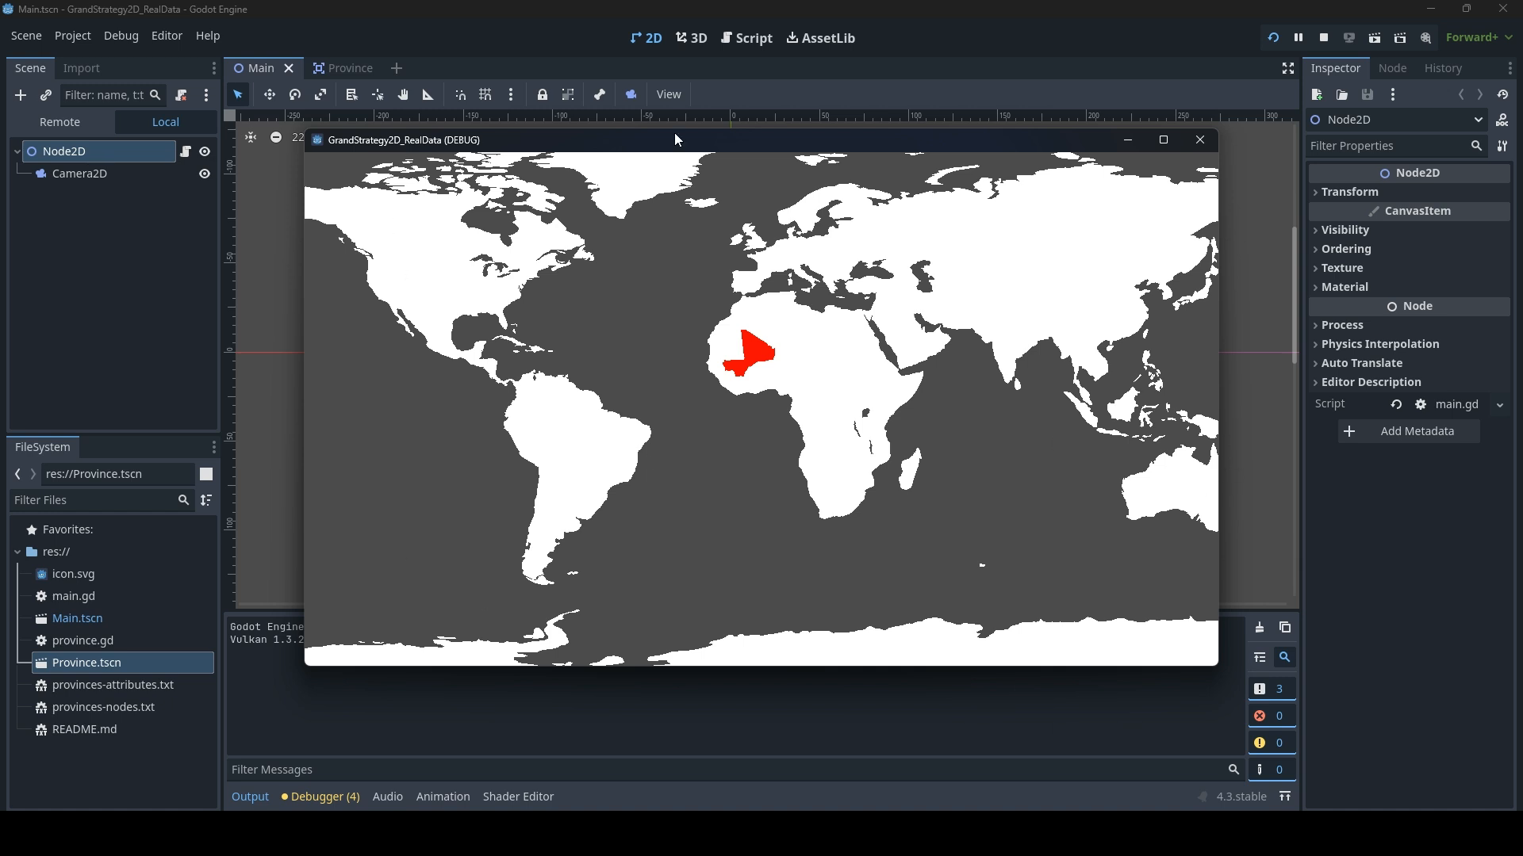
mouse_move(1220, 130)
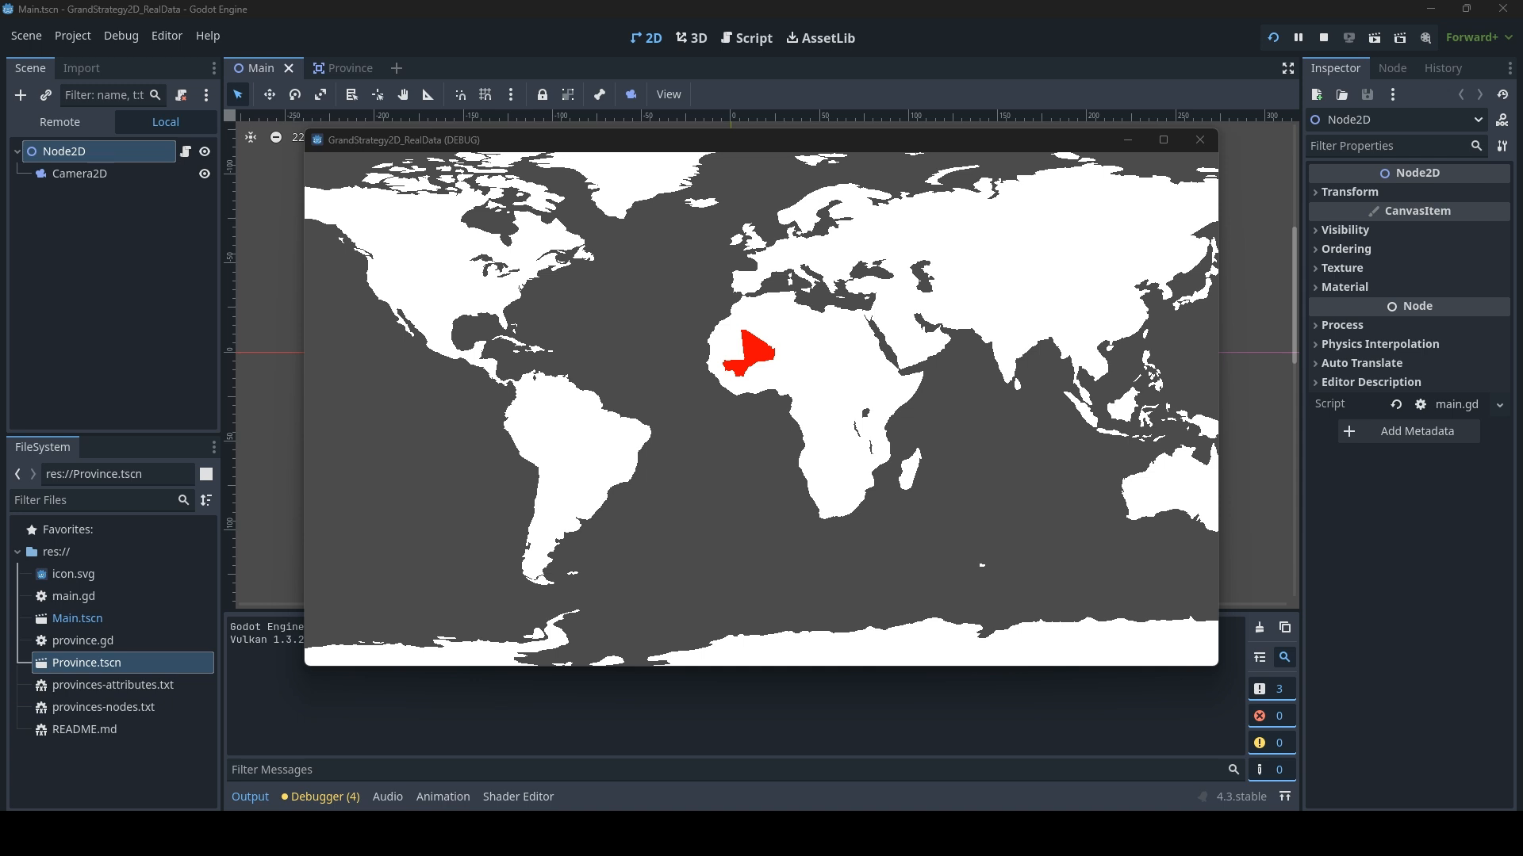
mouse_move(941, 670)
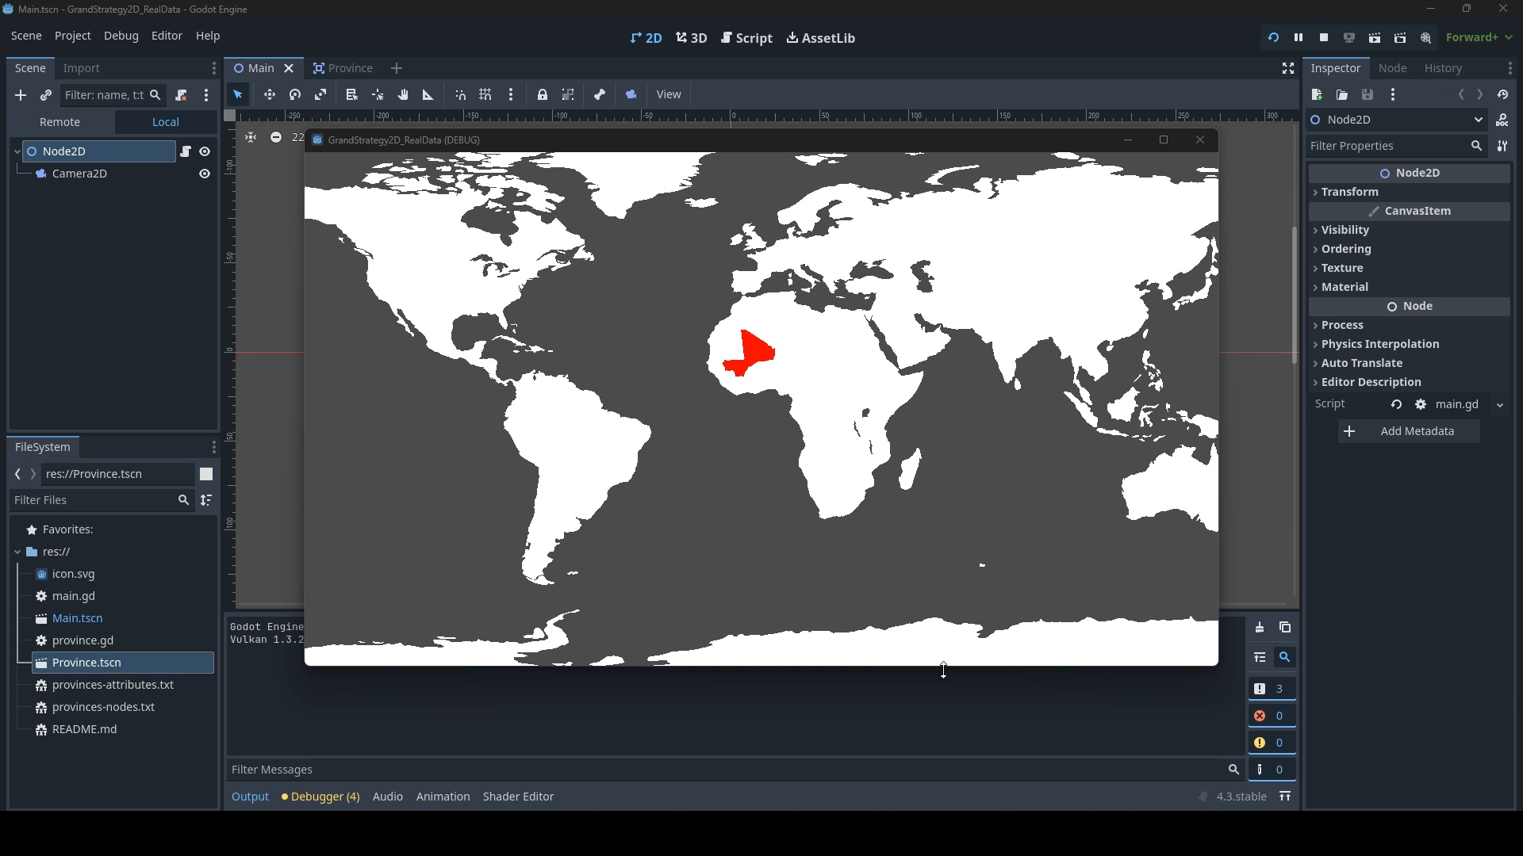
mouse_move(477, 587)
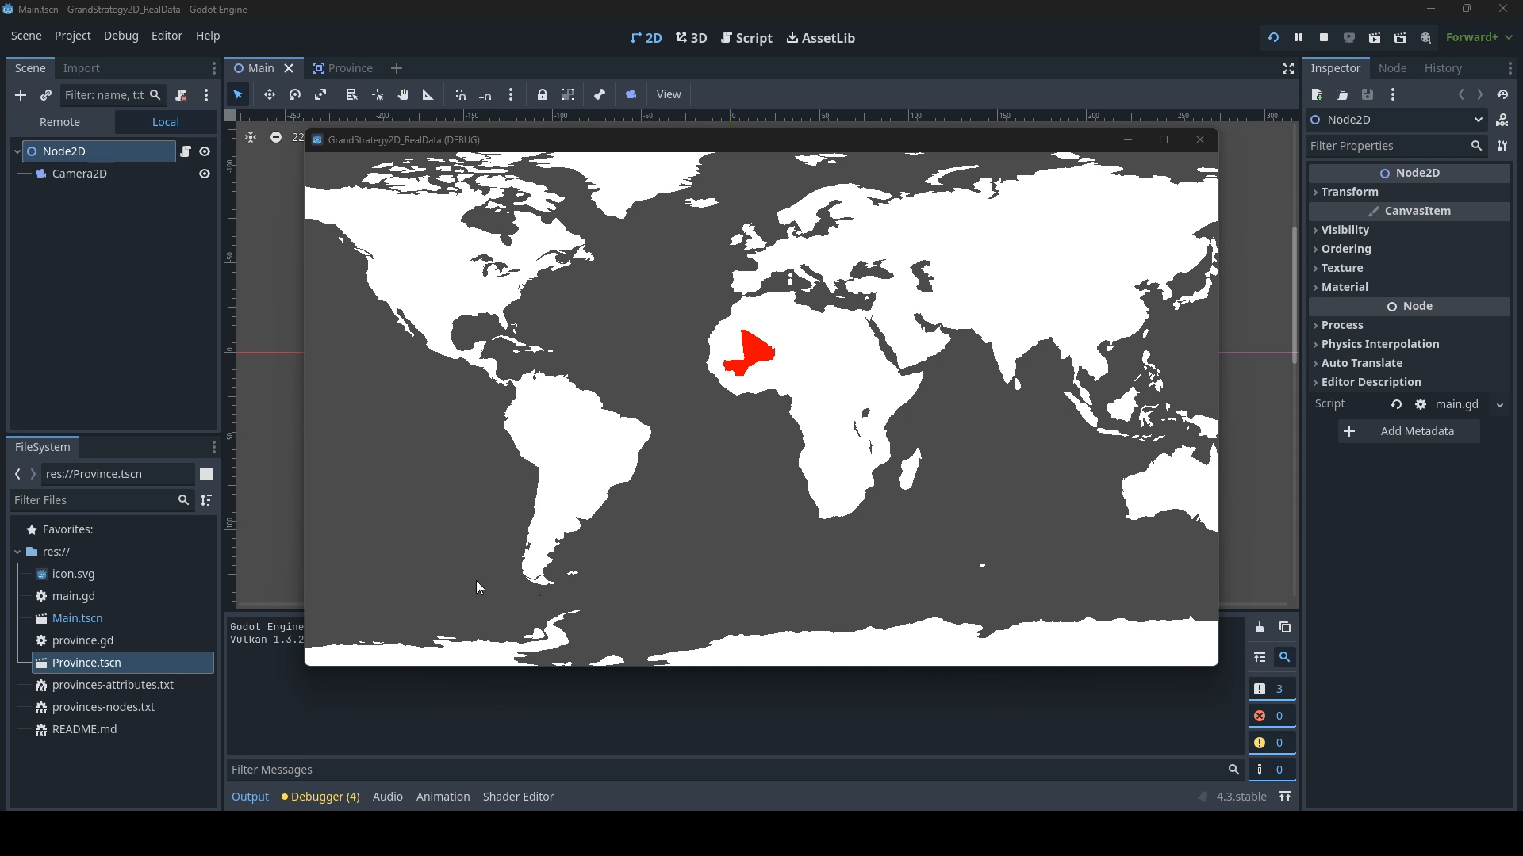
mouse_move(463, 589)
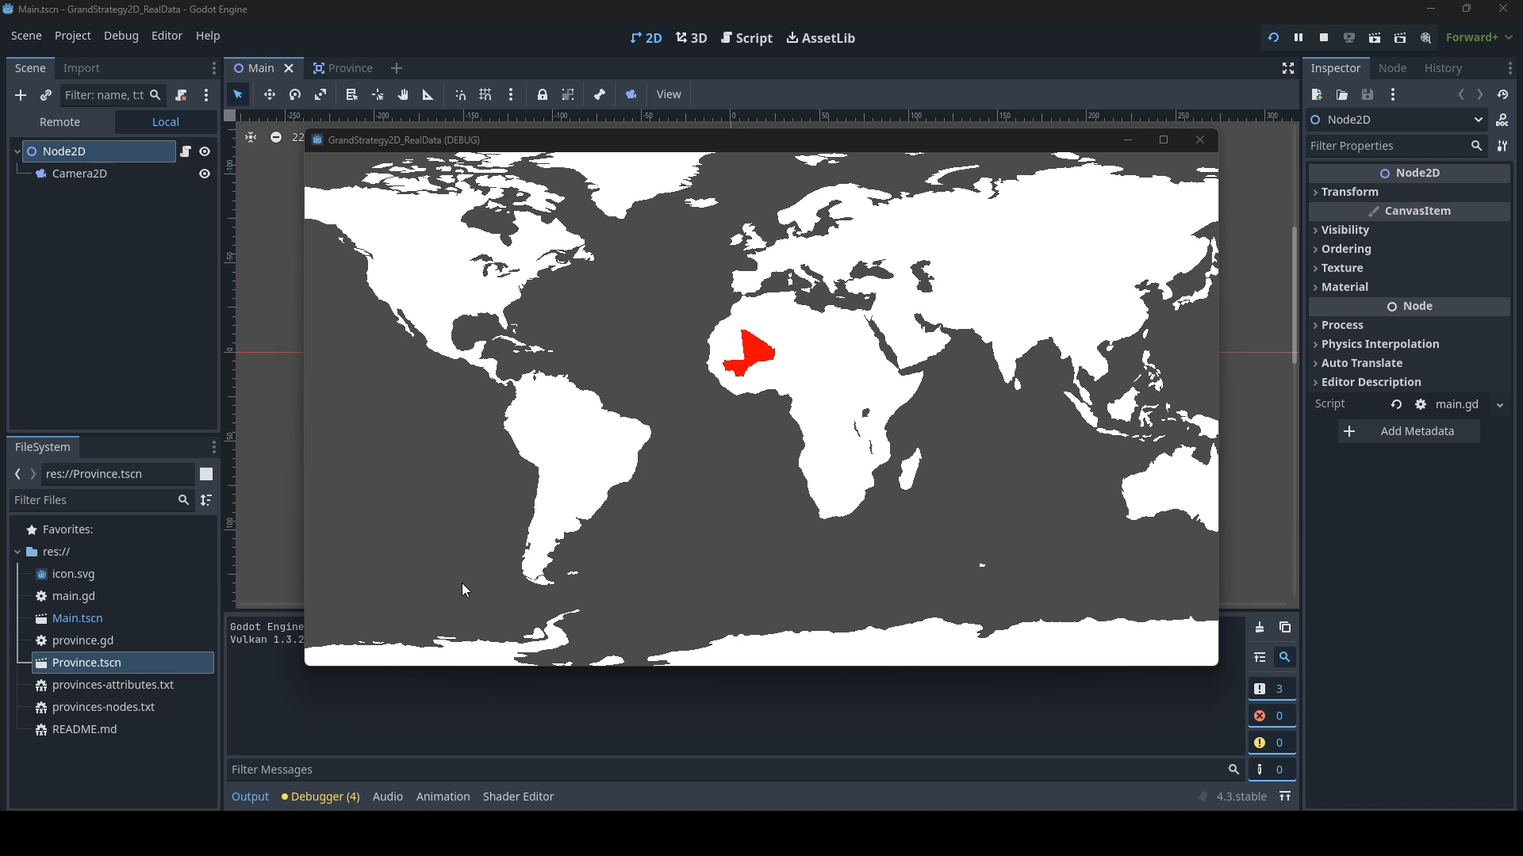
mouse_move(450, 580)
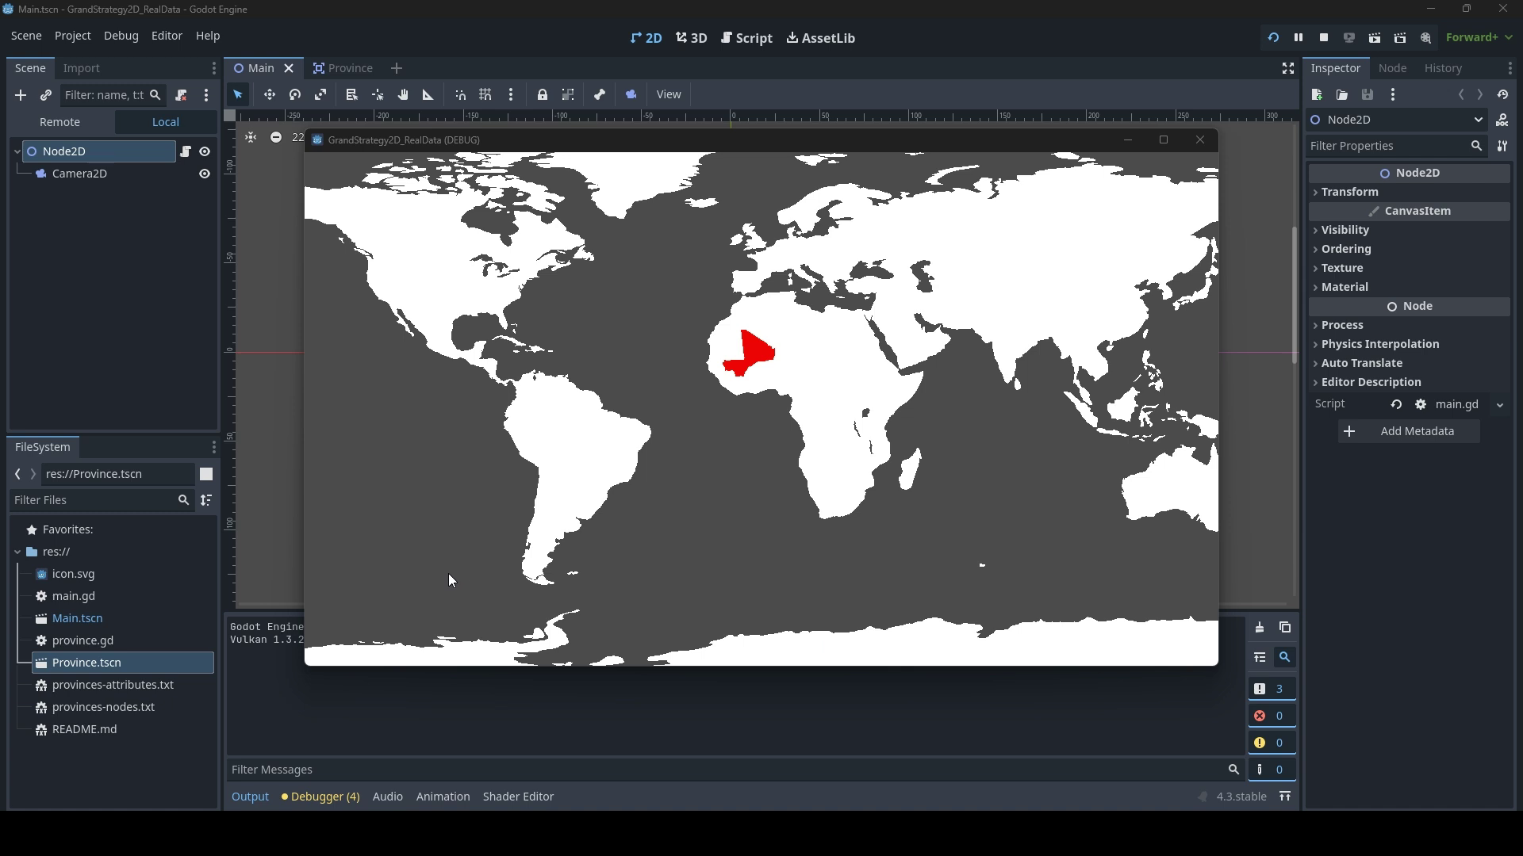
mouse_move(597, 541)
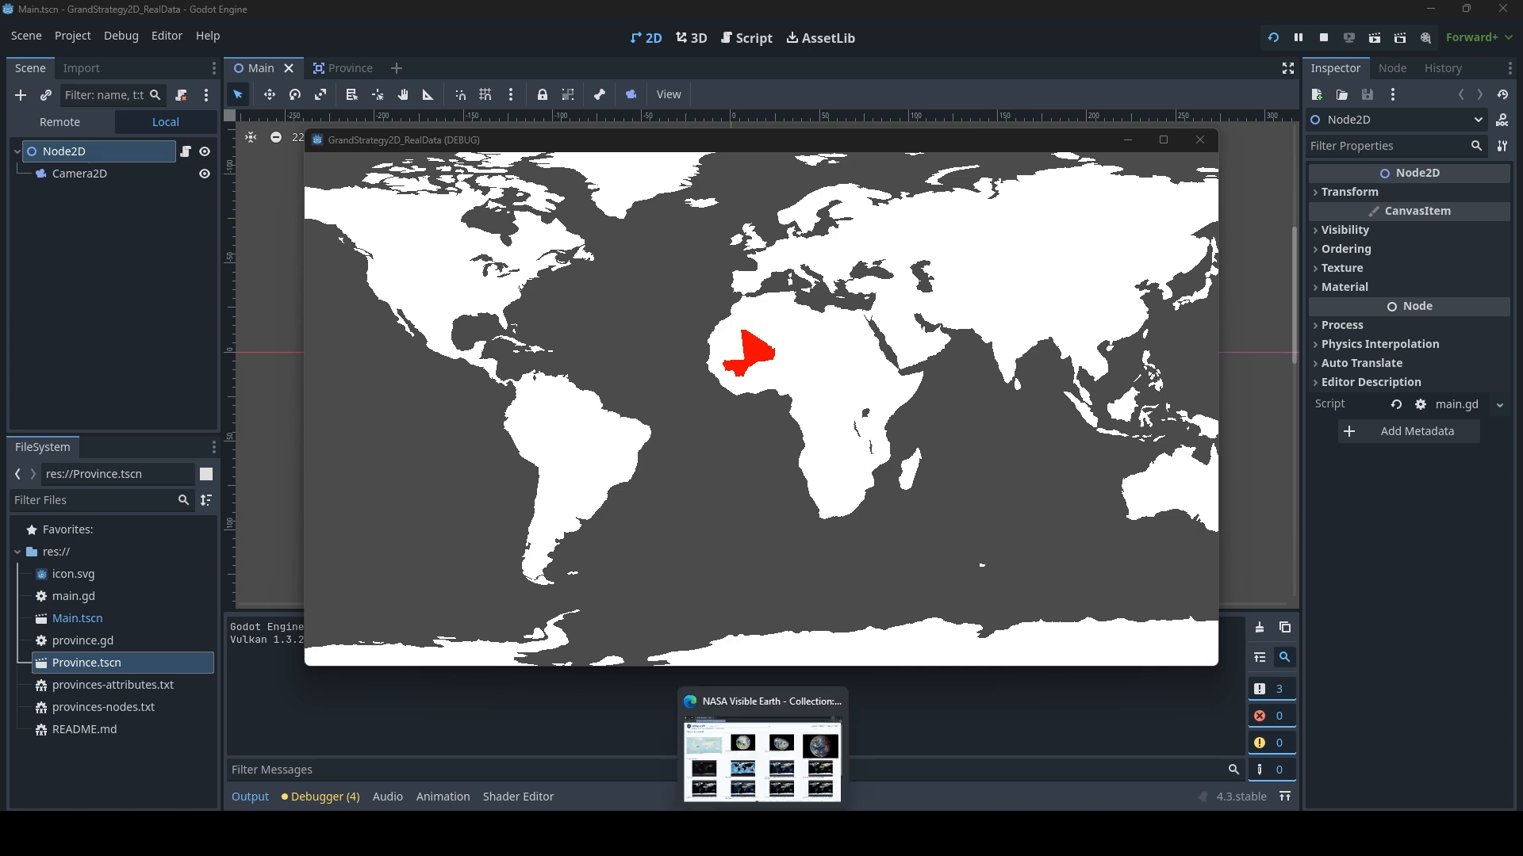
Switch to Edge and scroll through NASA Visible Earth's Blue Marble collection page
click(762, 748)
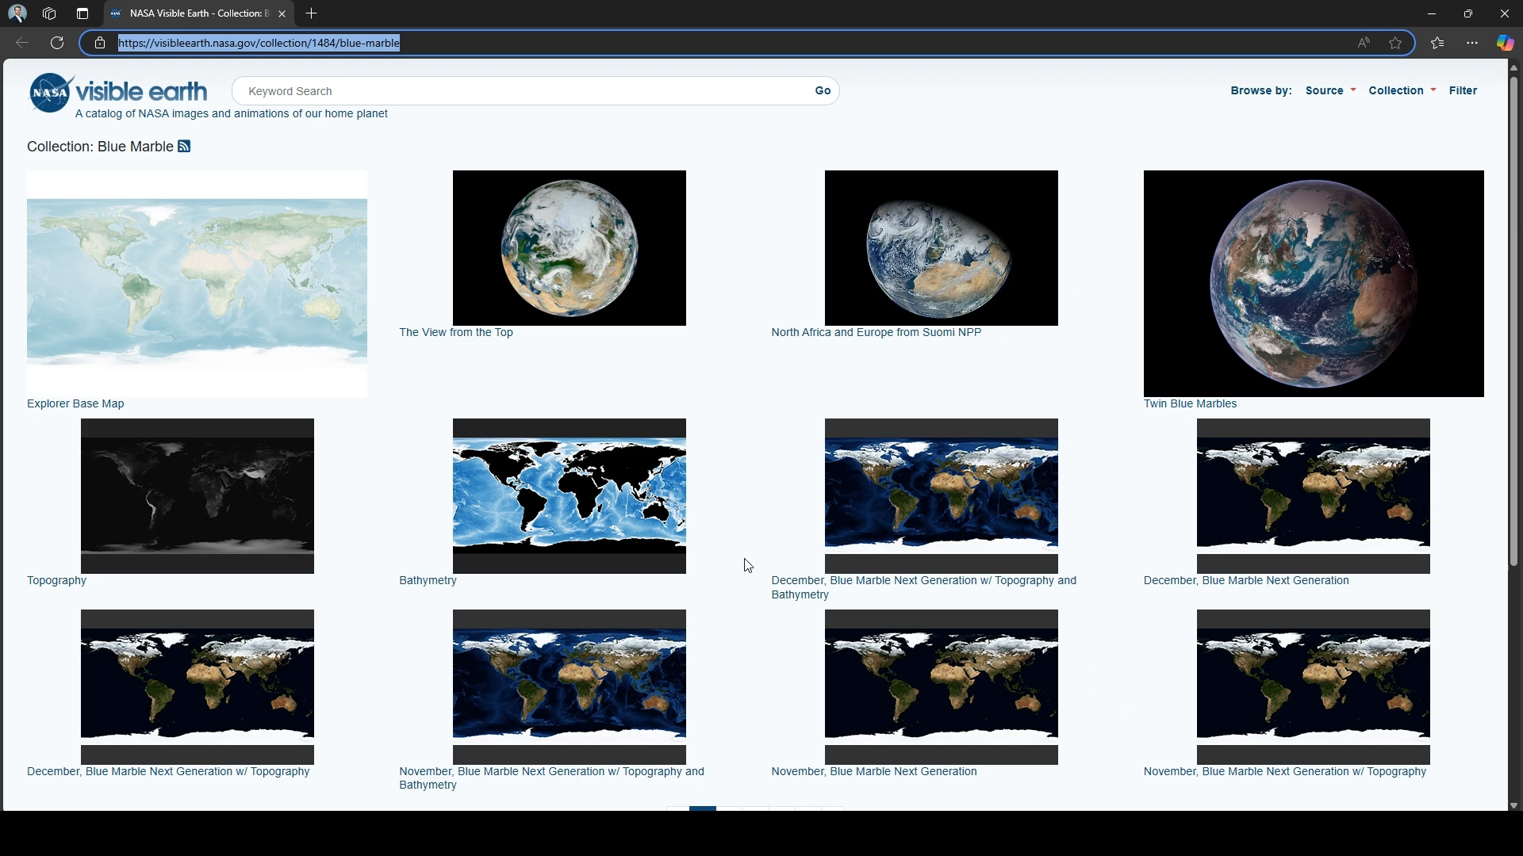
mouse_move(201, 141)
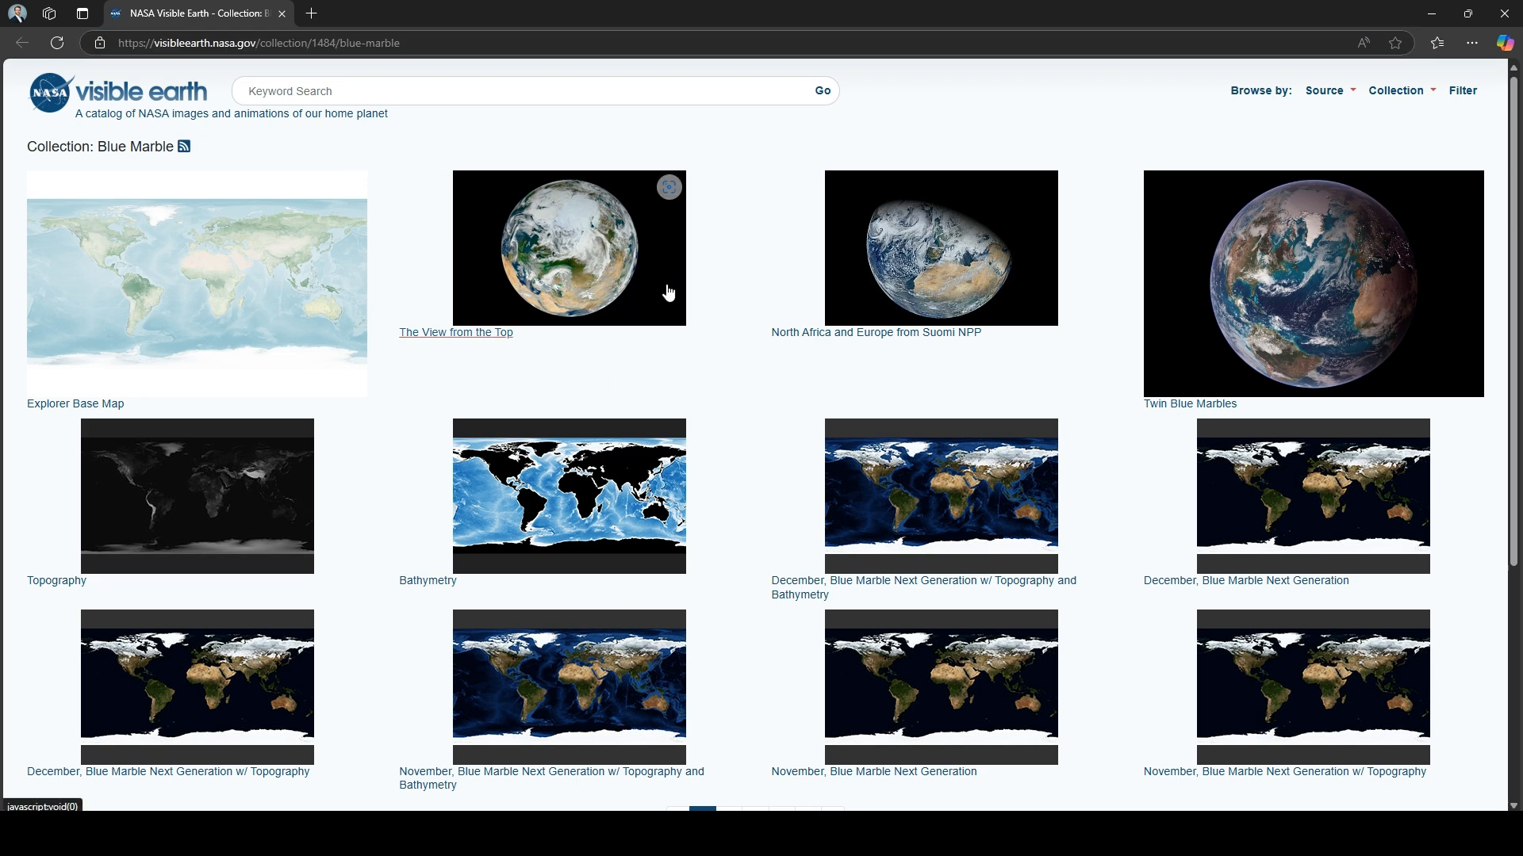
mouse_move(786, 424)
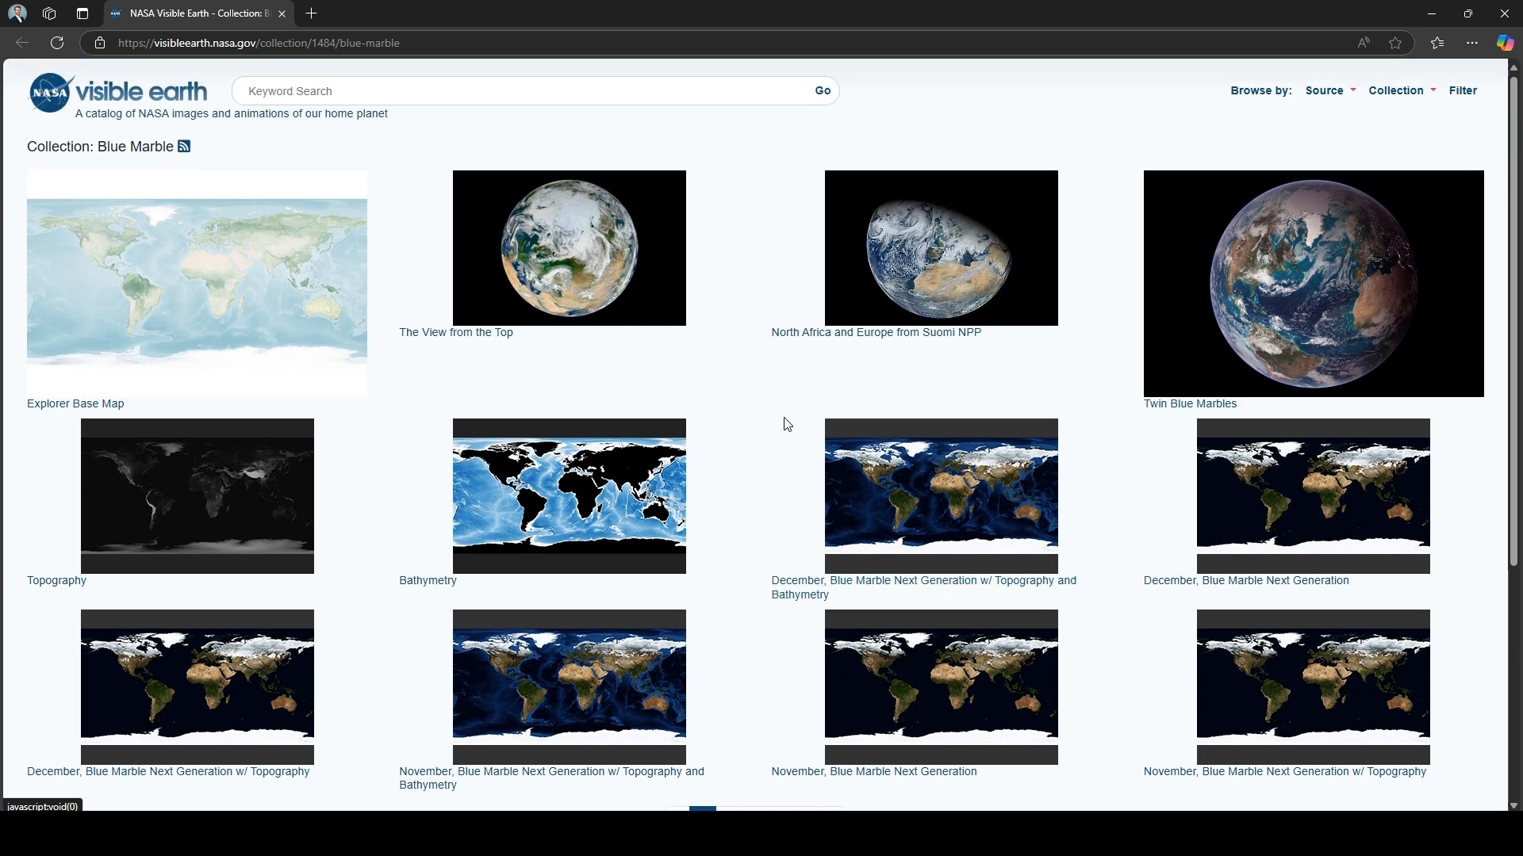
scroll(down, 3)
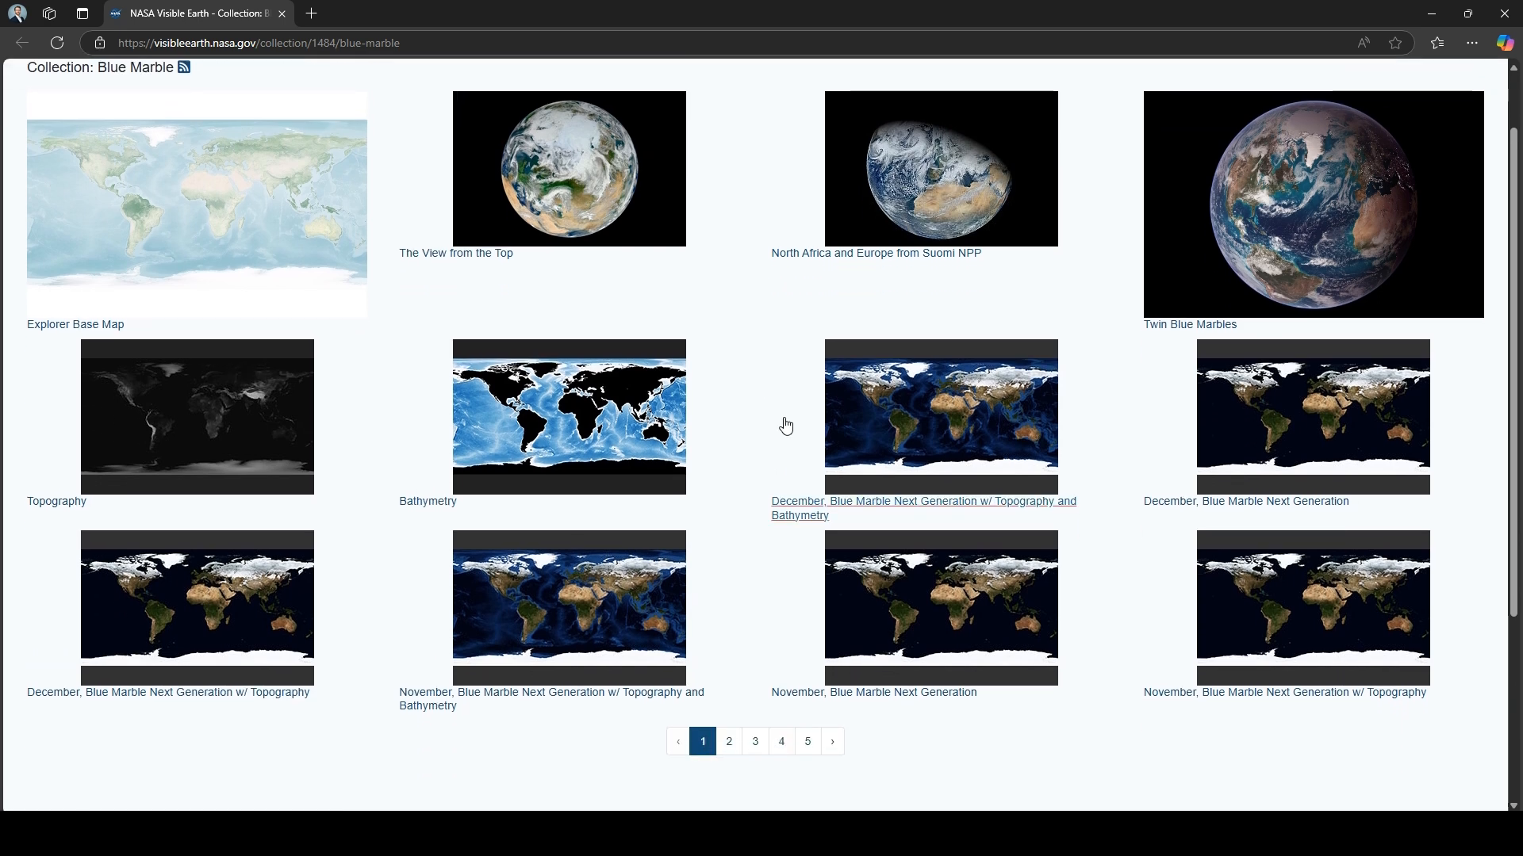
scroll(up, 3)
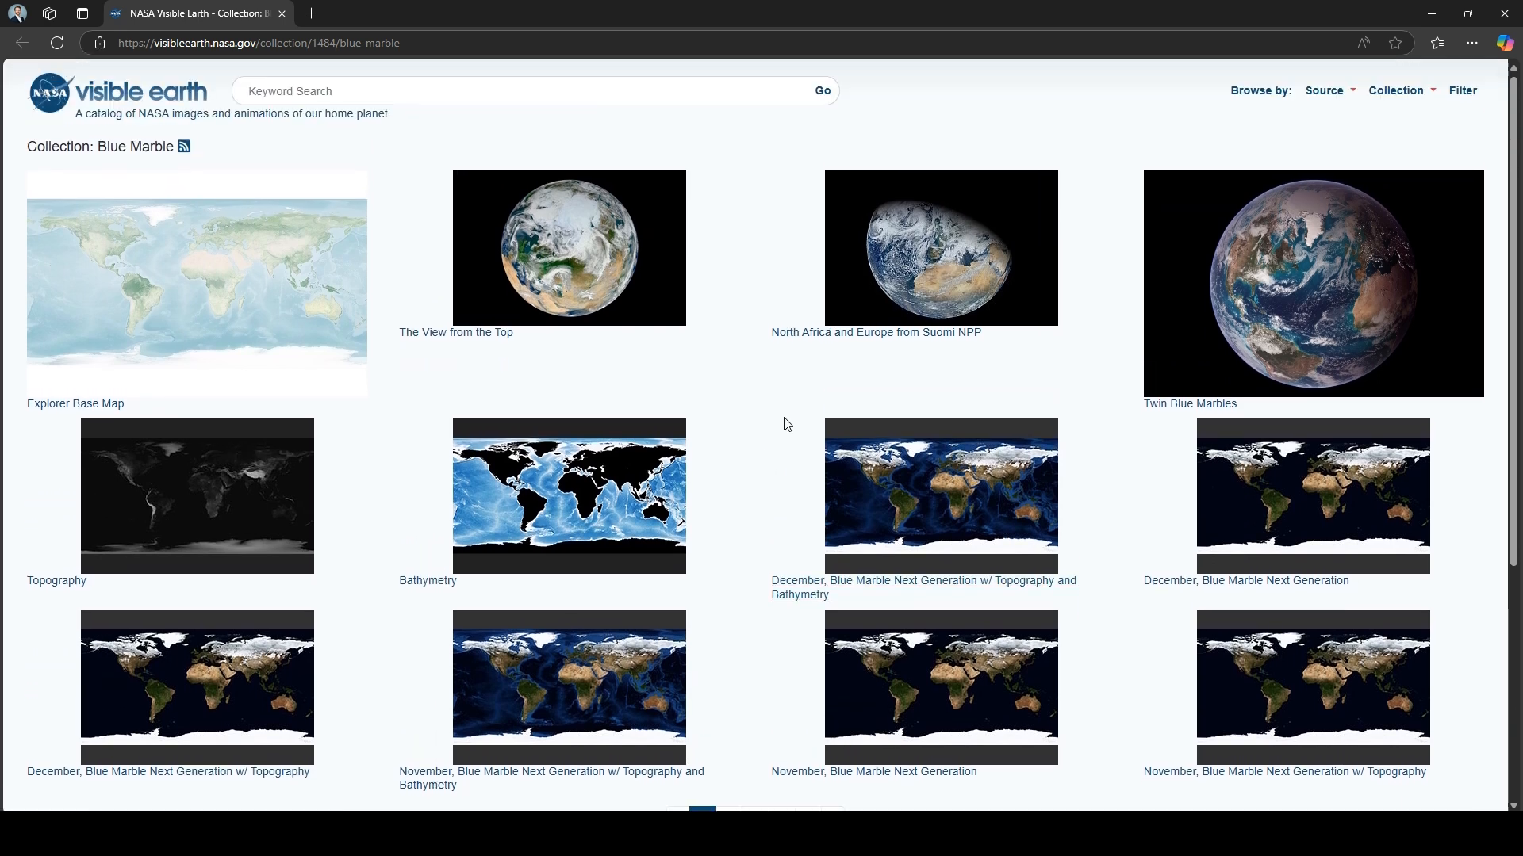
scroll(down, 3)
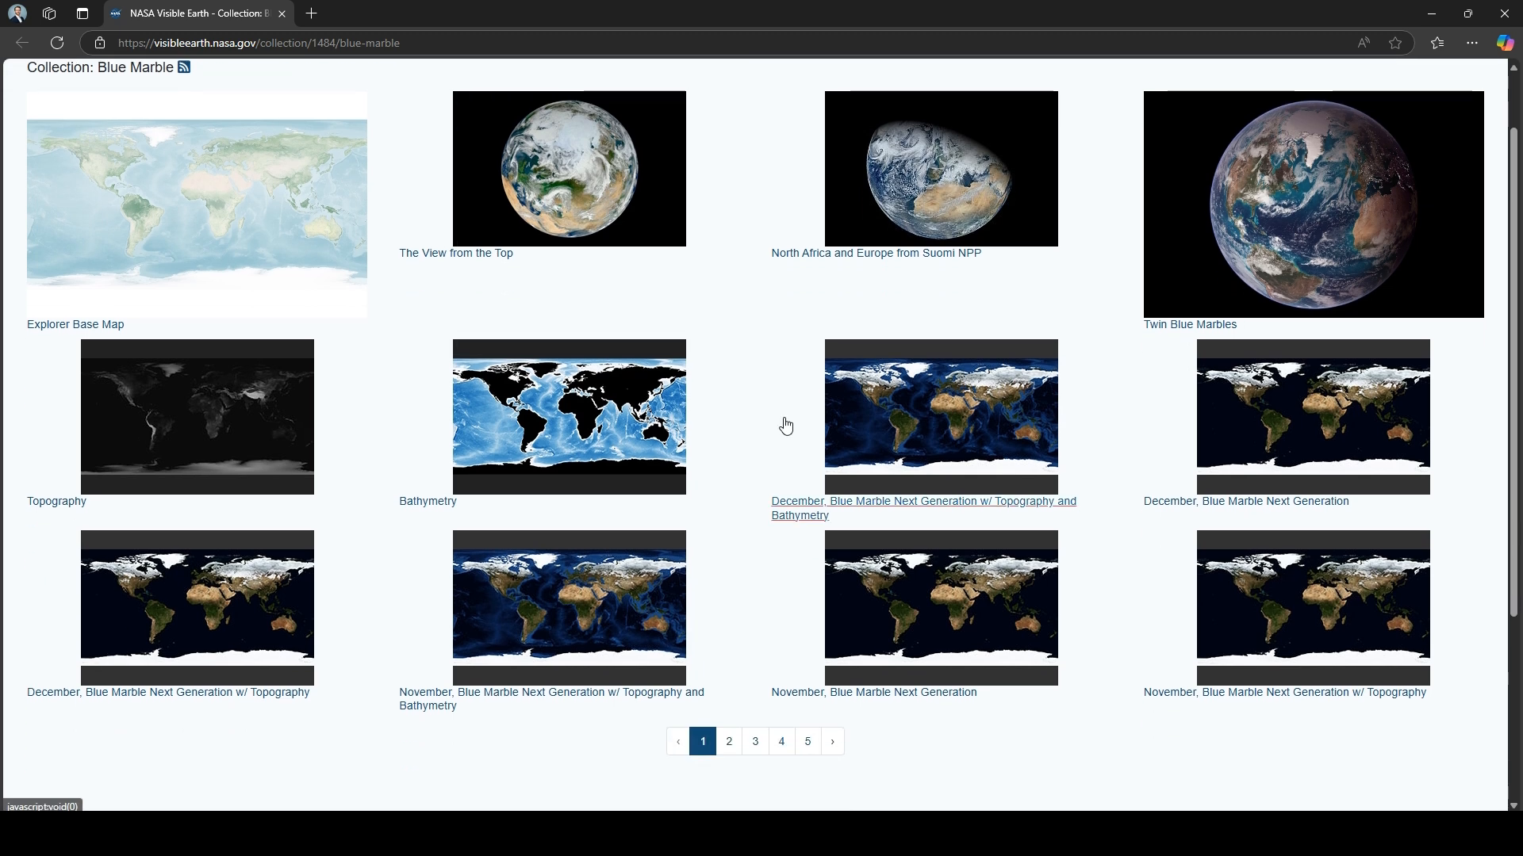
scroll(up, 3)
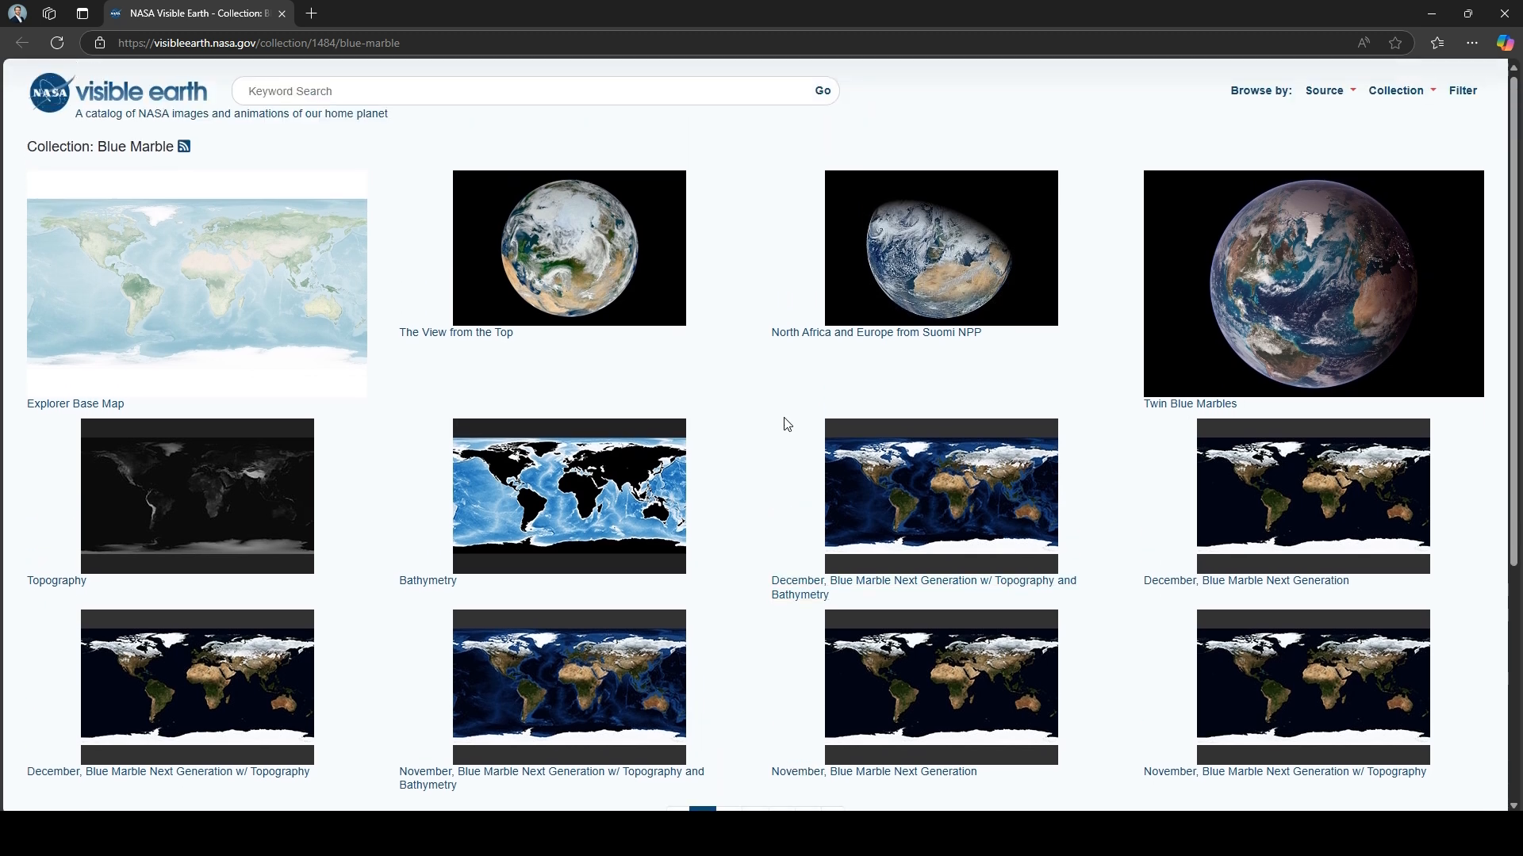
scroll(down, 3)
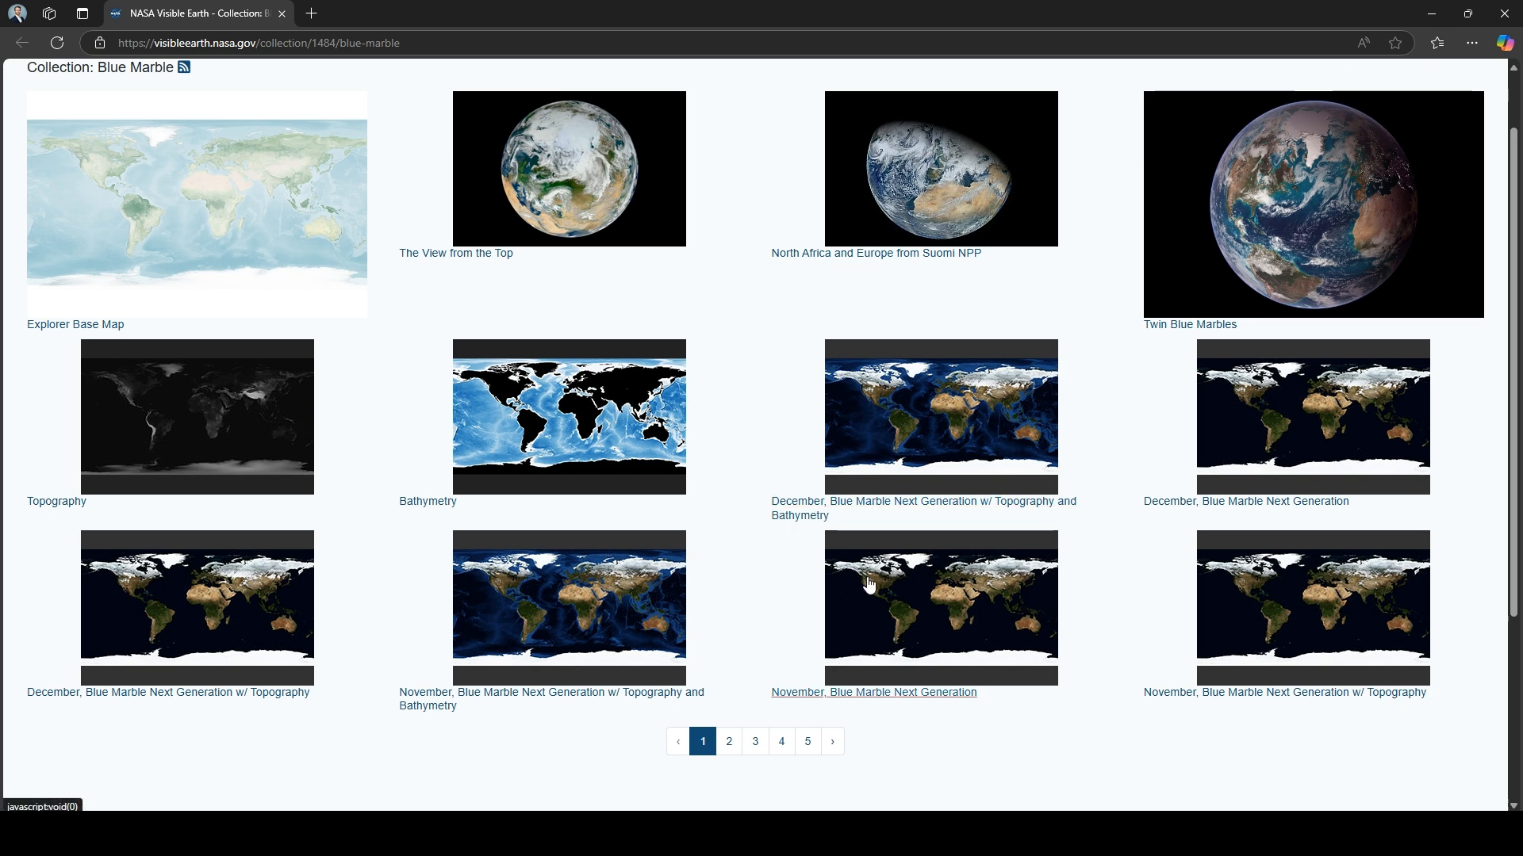
scroll(up, 3)
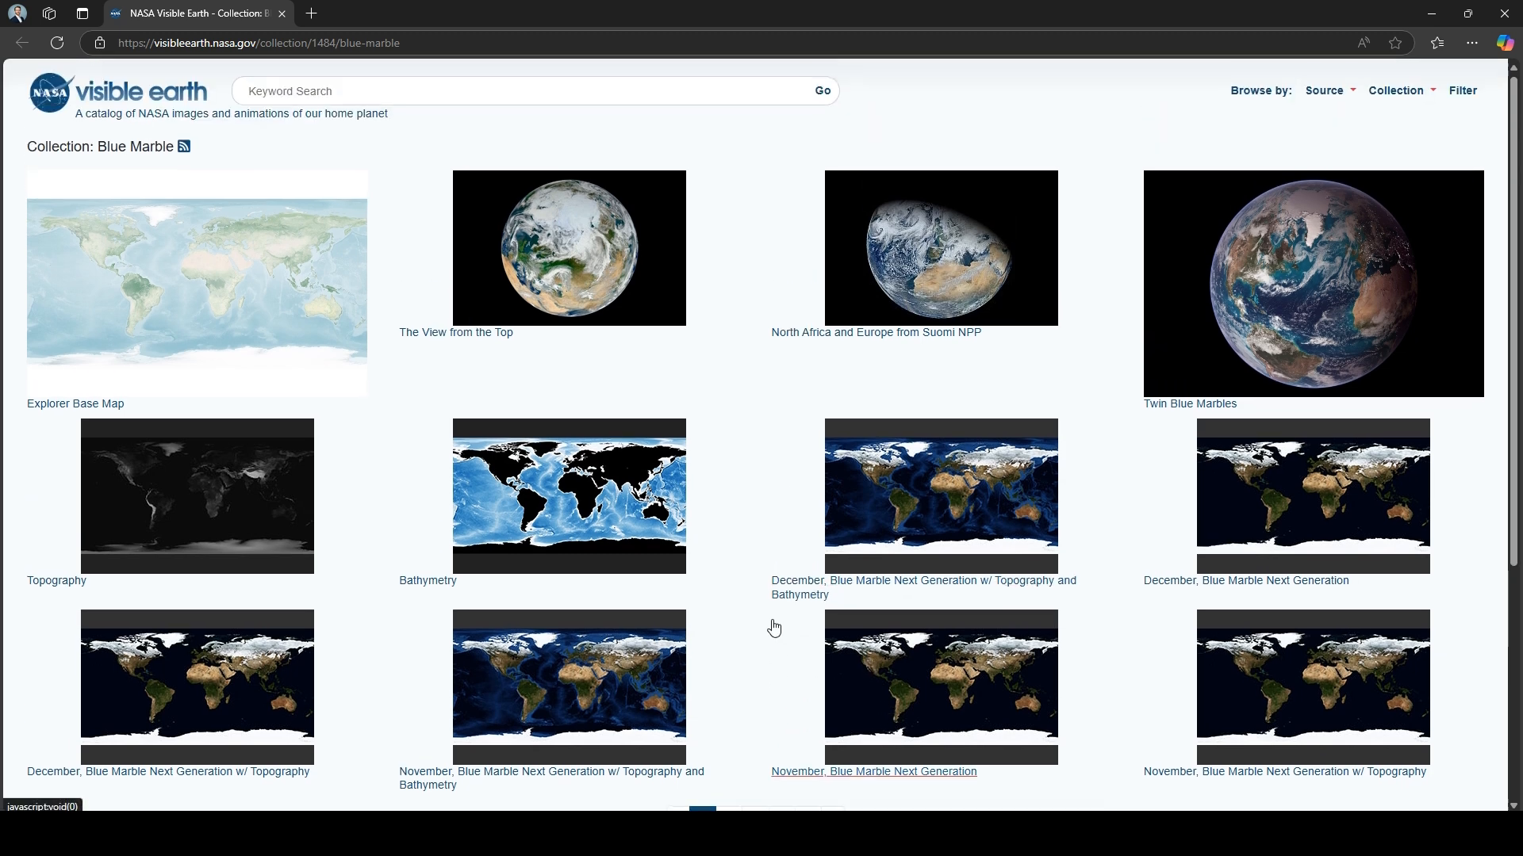
mouse_move(766, 642)
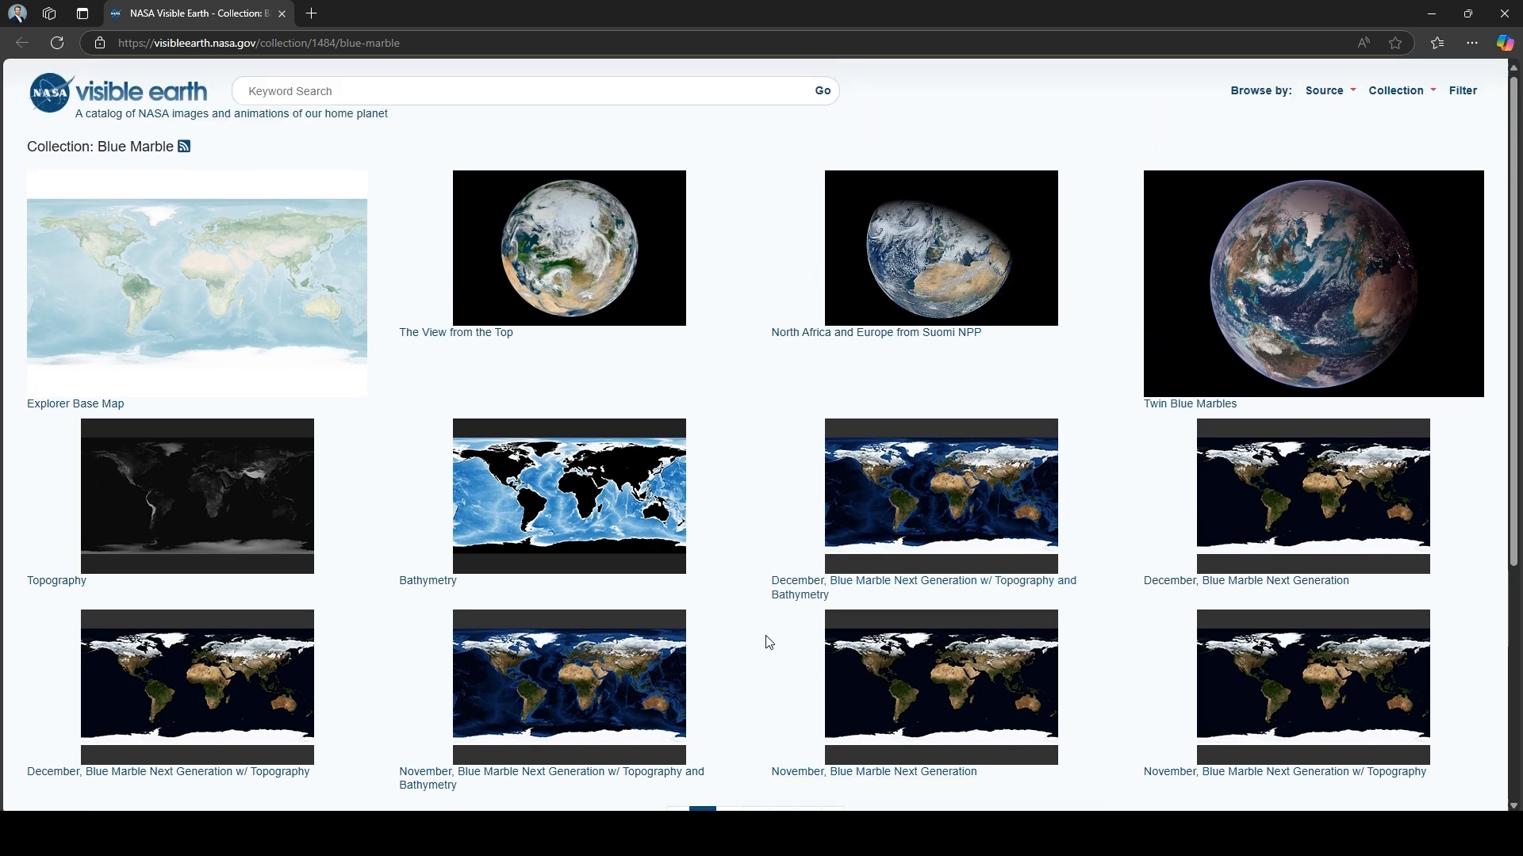
scroll(down, 3)
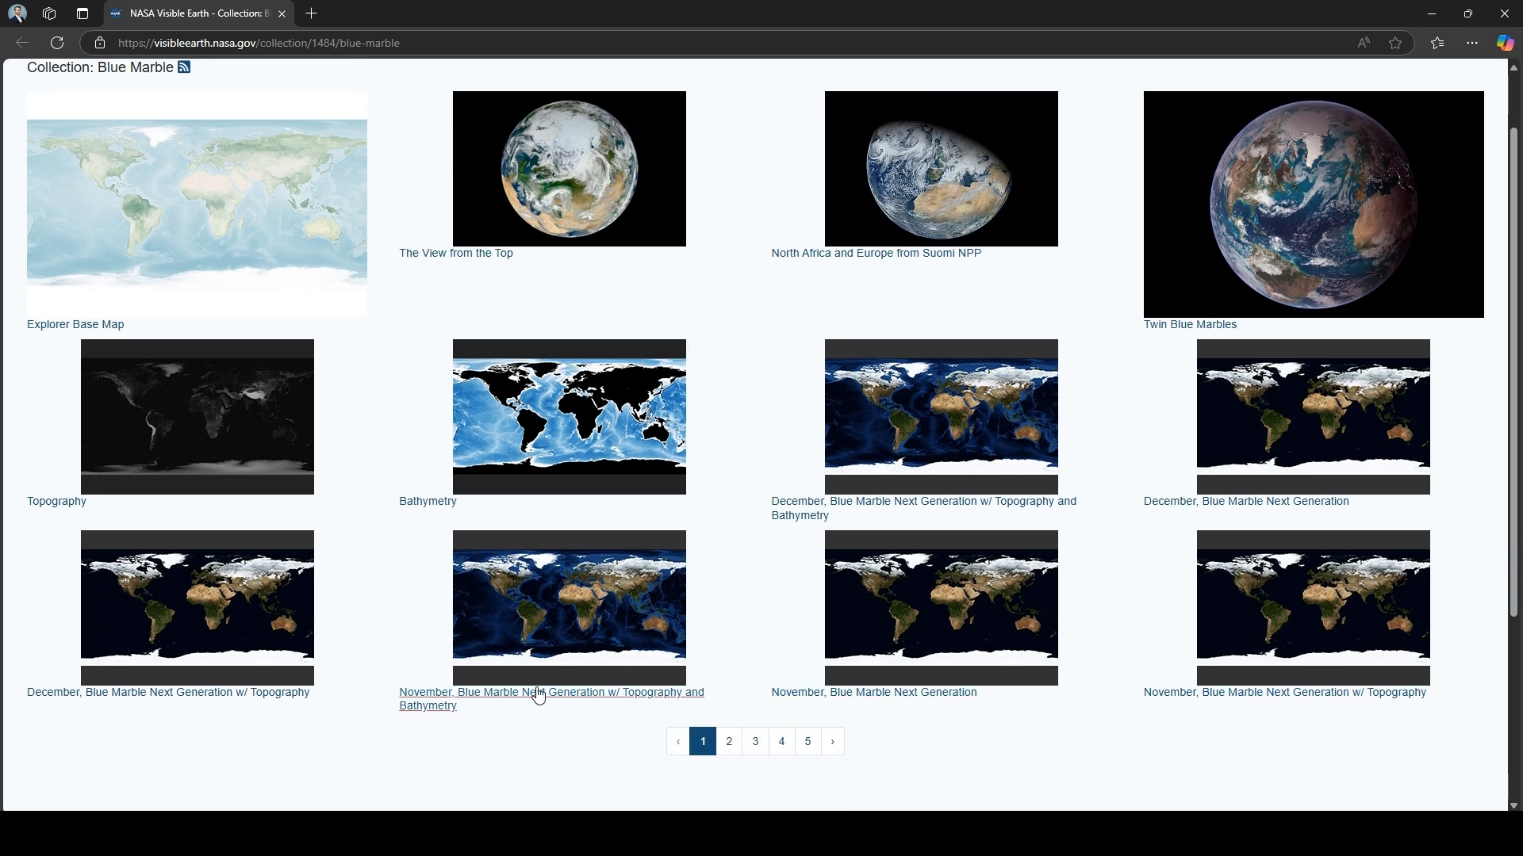
mouse_move(534, 695)
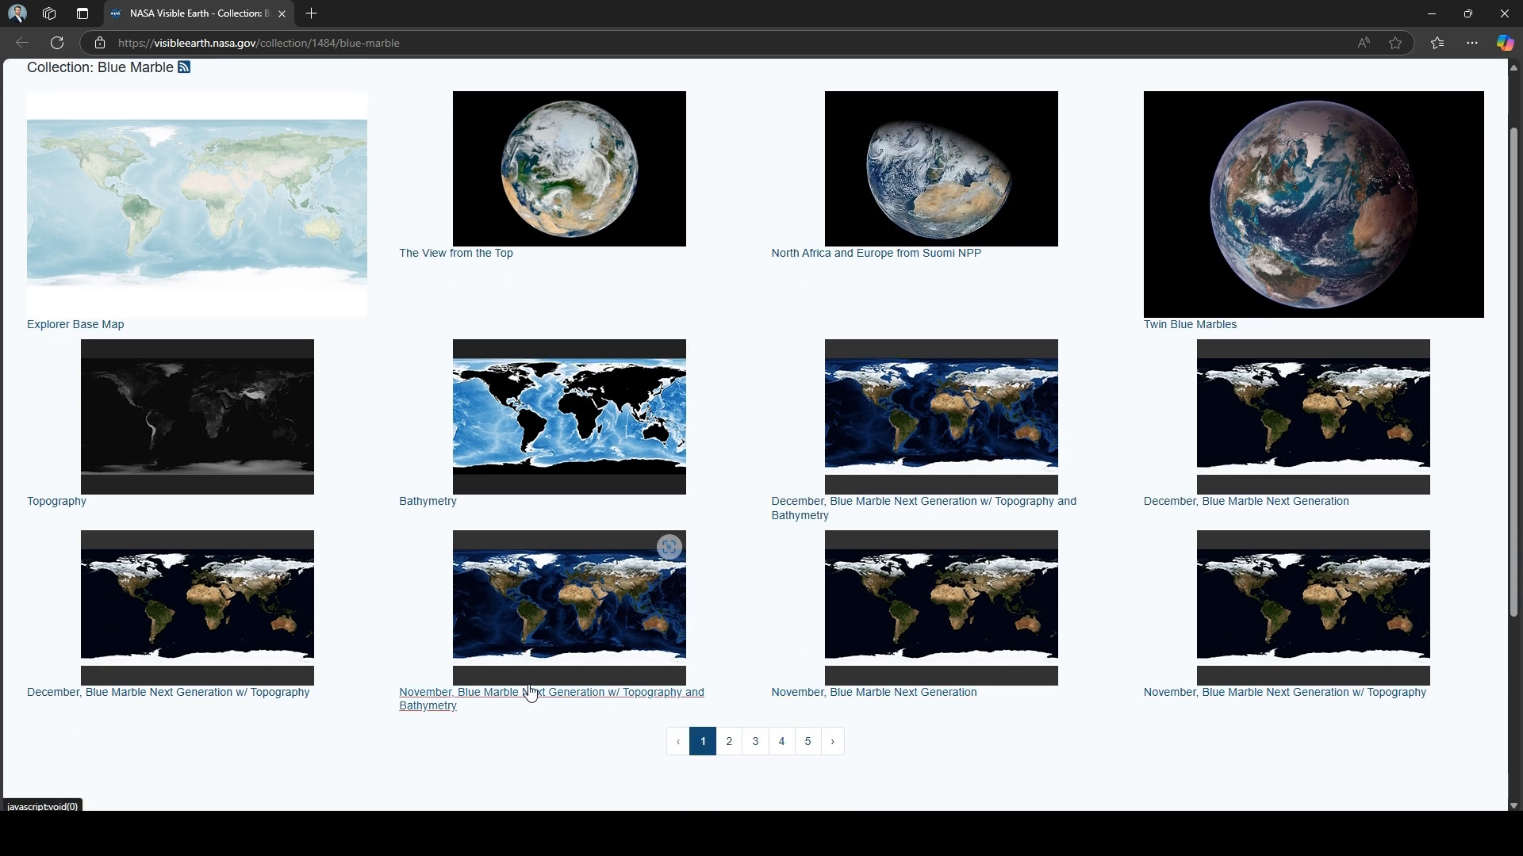
mouse_move(747, 632)
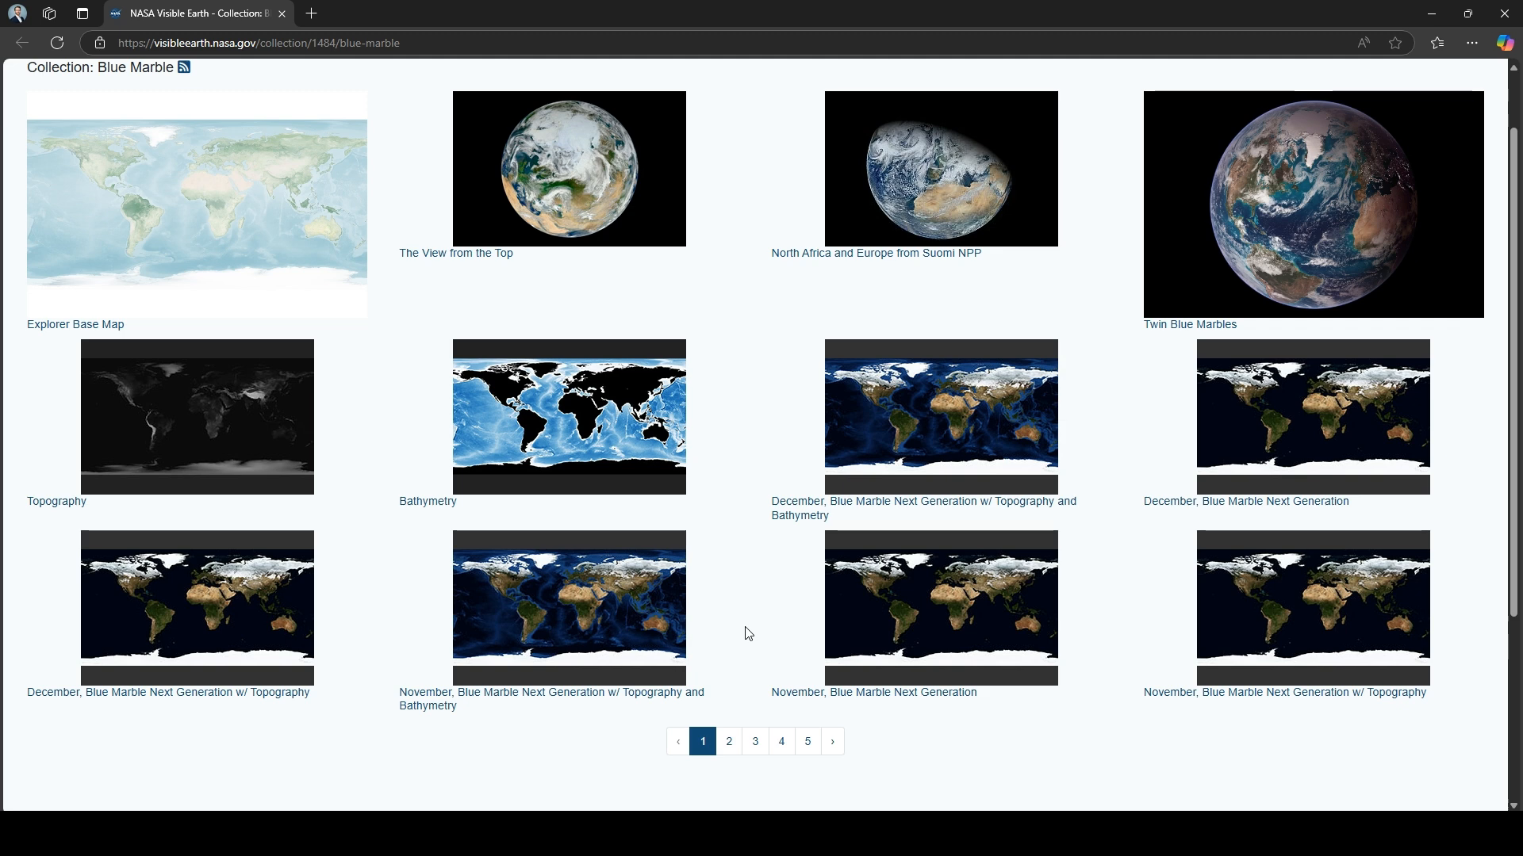
mouse_move(728, 741)
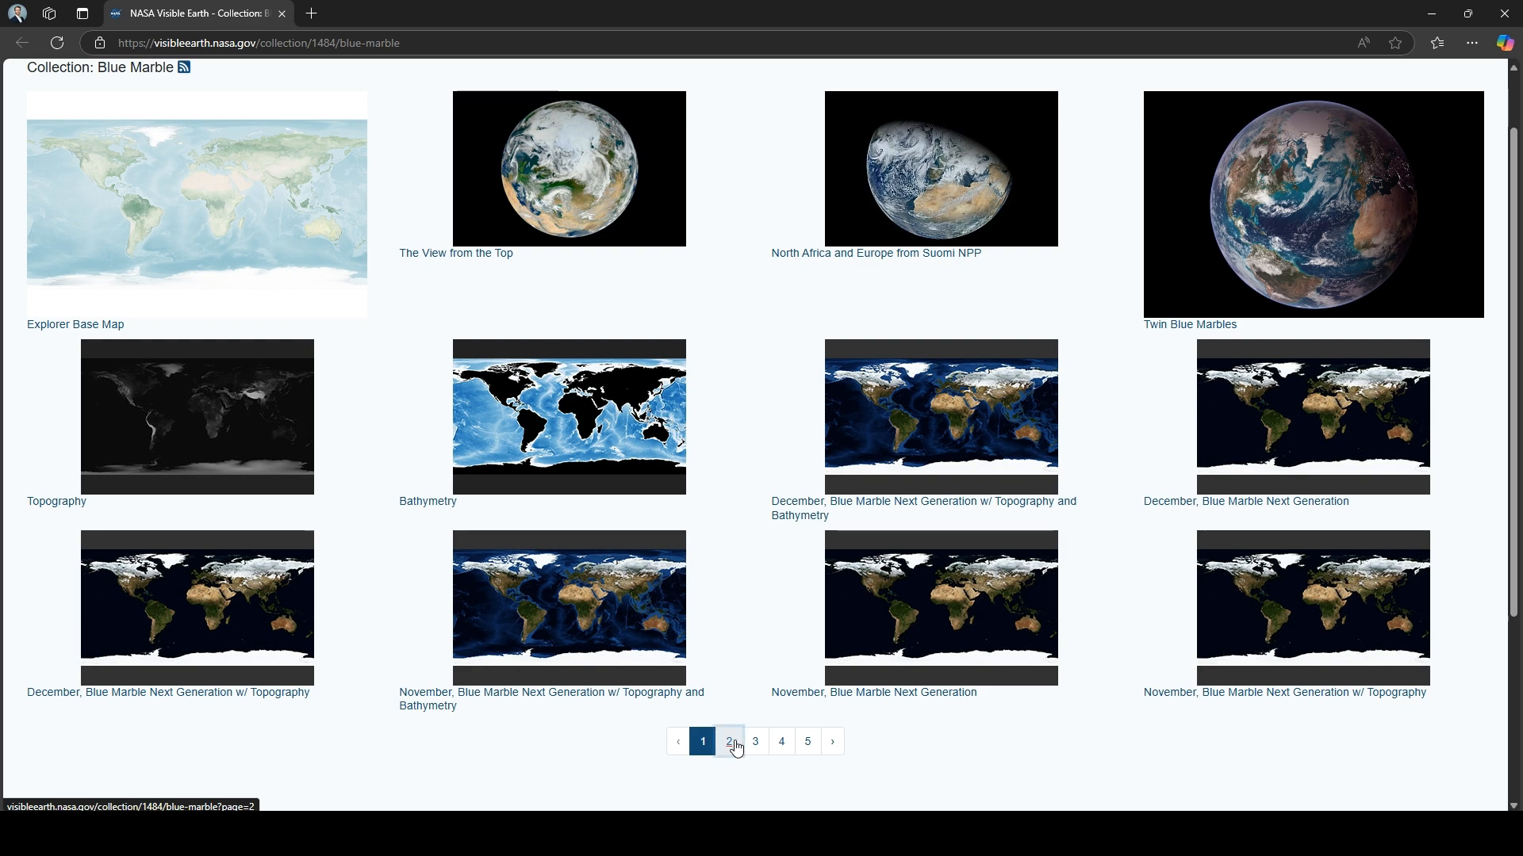
On collection page 2, open August, Blue Marble Next Generation and its 5400 x 2700 JPEG
click(728, 740)
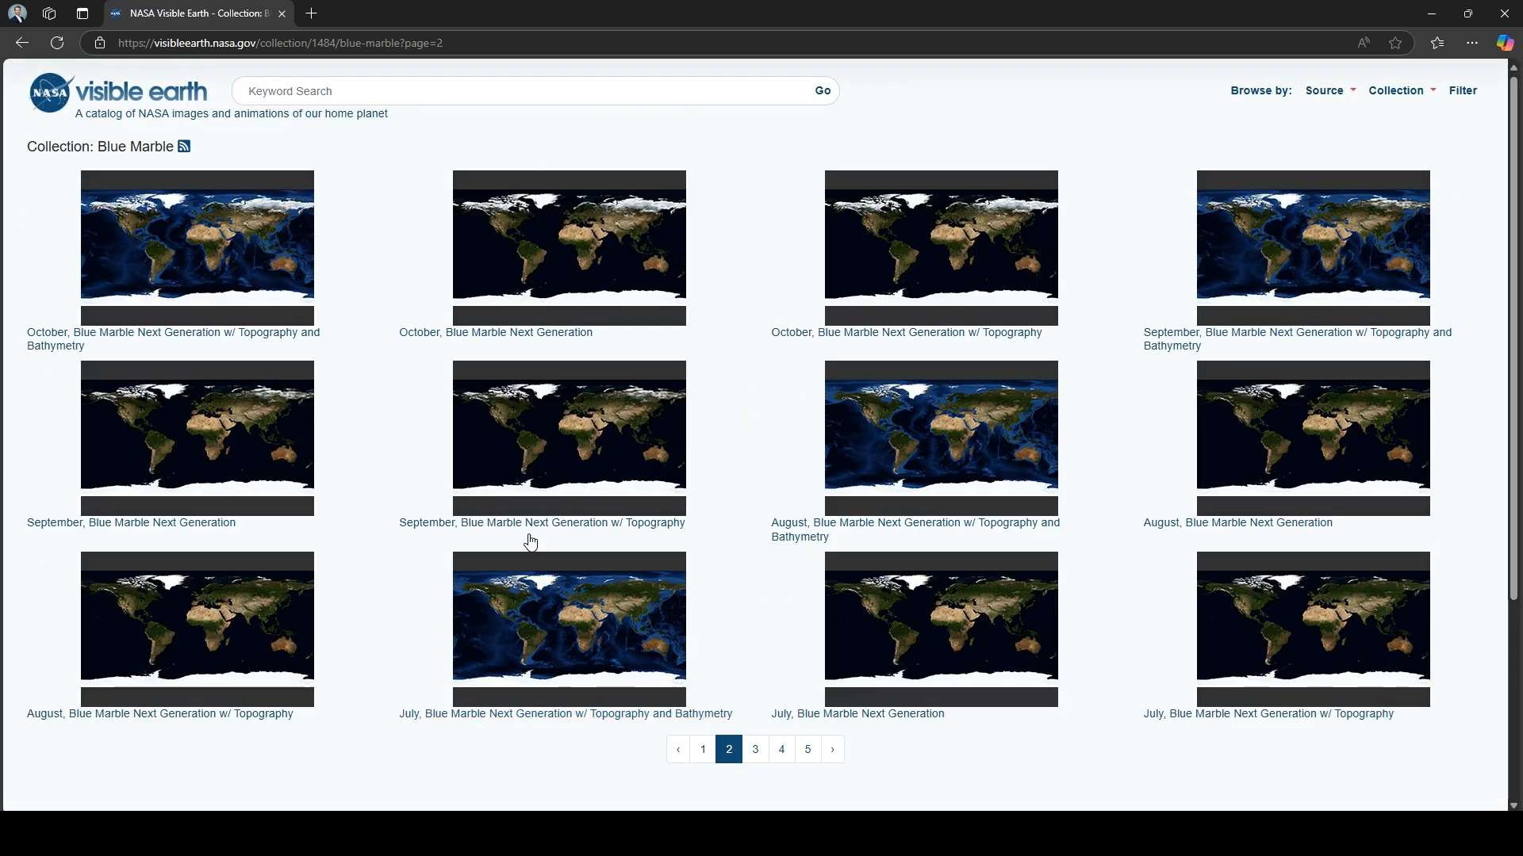
mouse_move(291, 296)
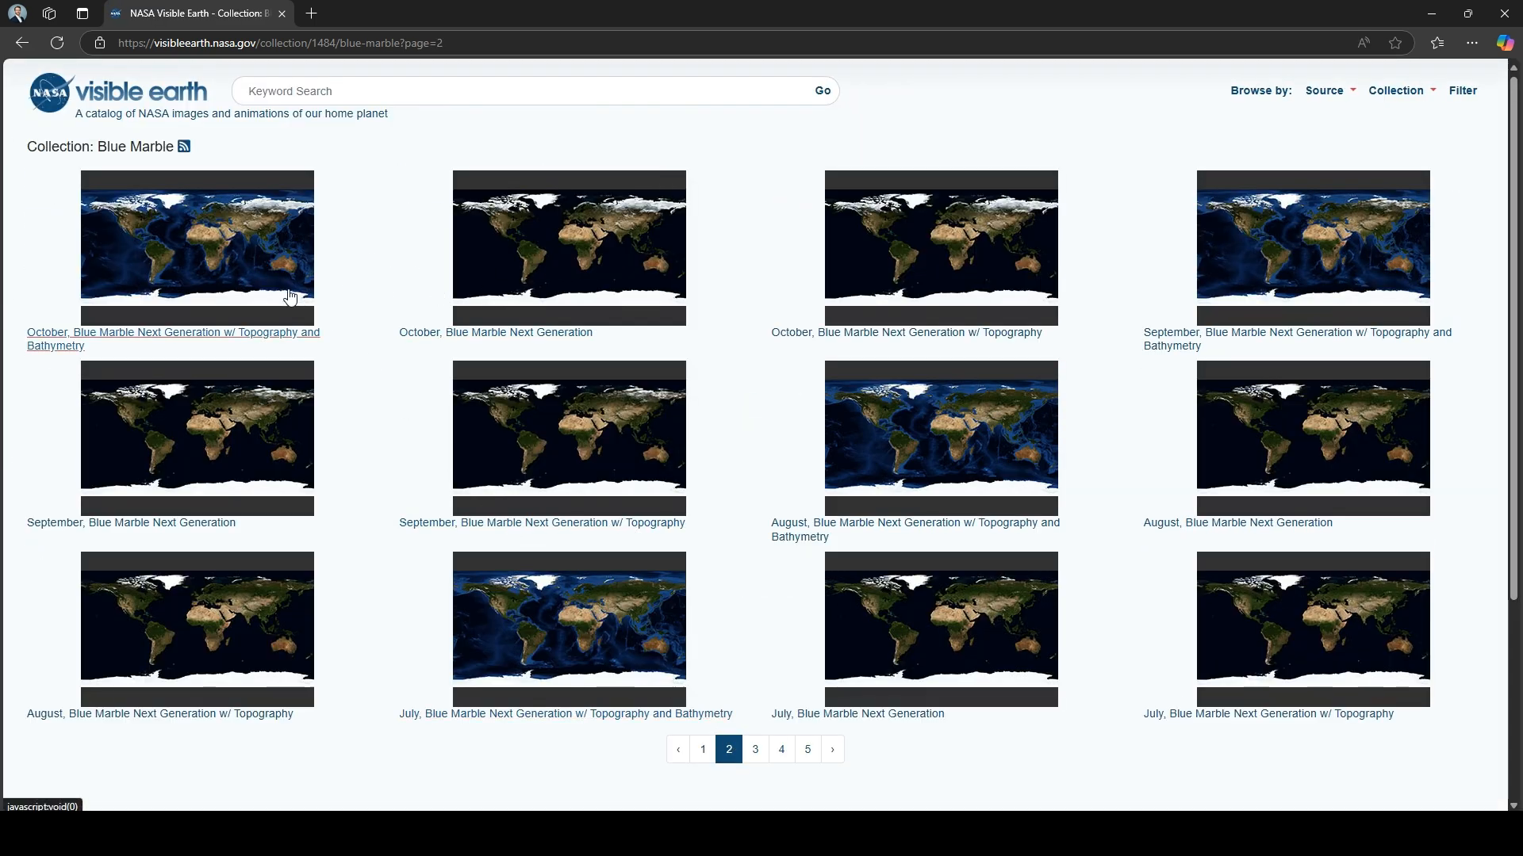
mouse_move(225, 293)
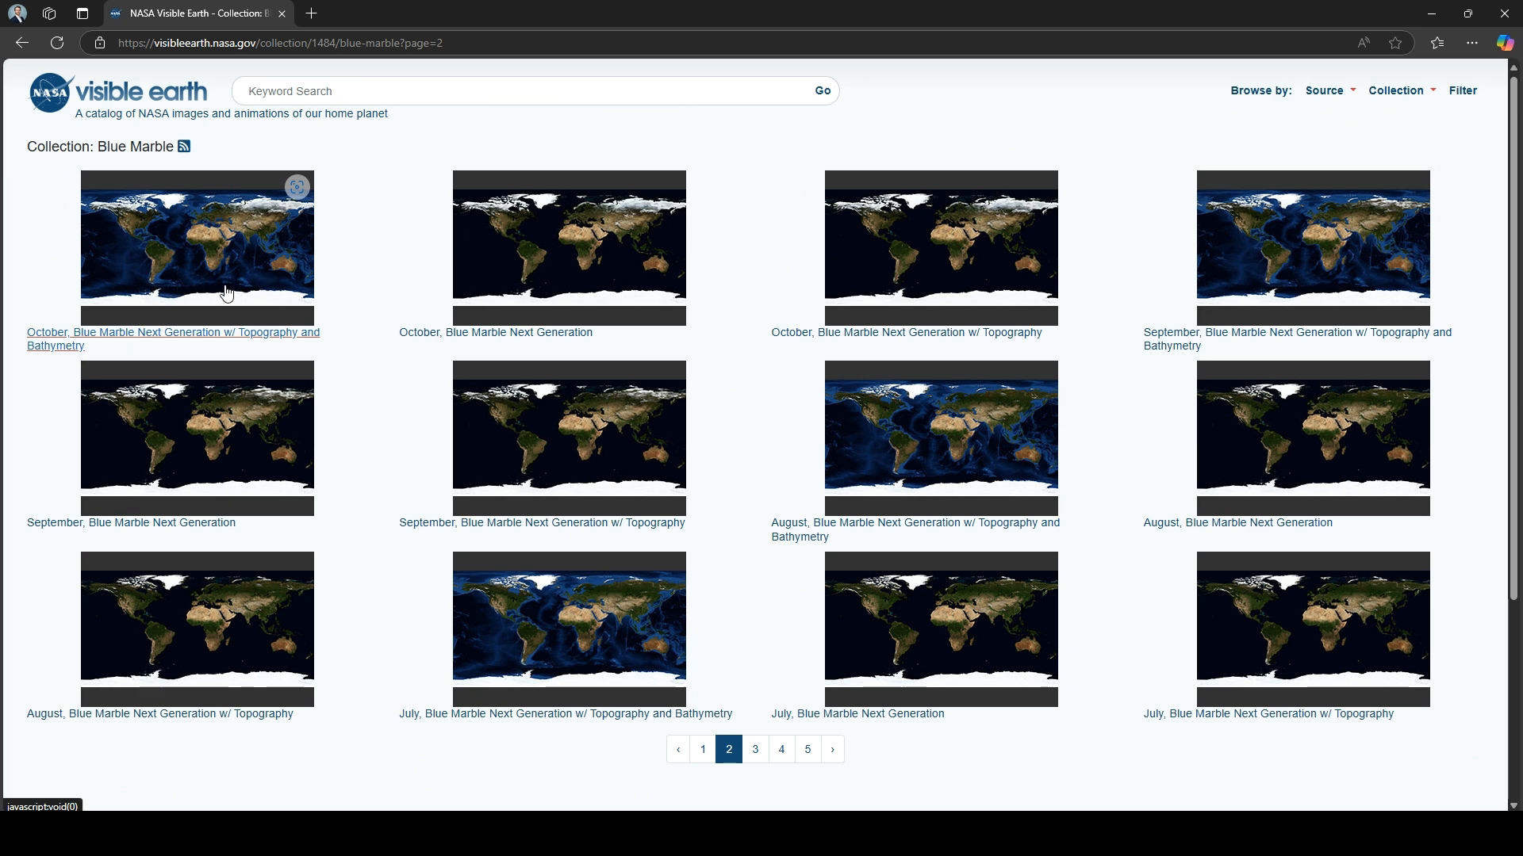
mouse_move(217, 300)
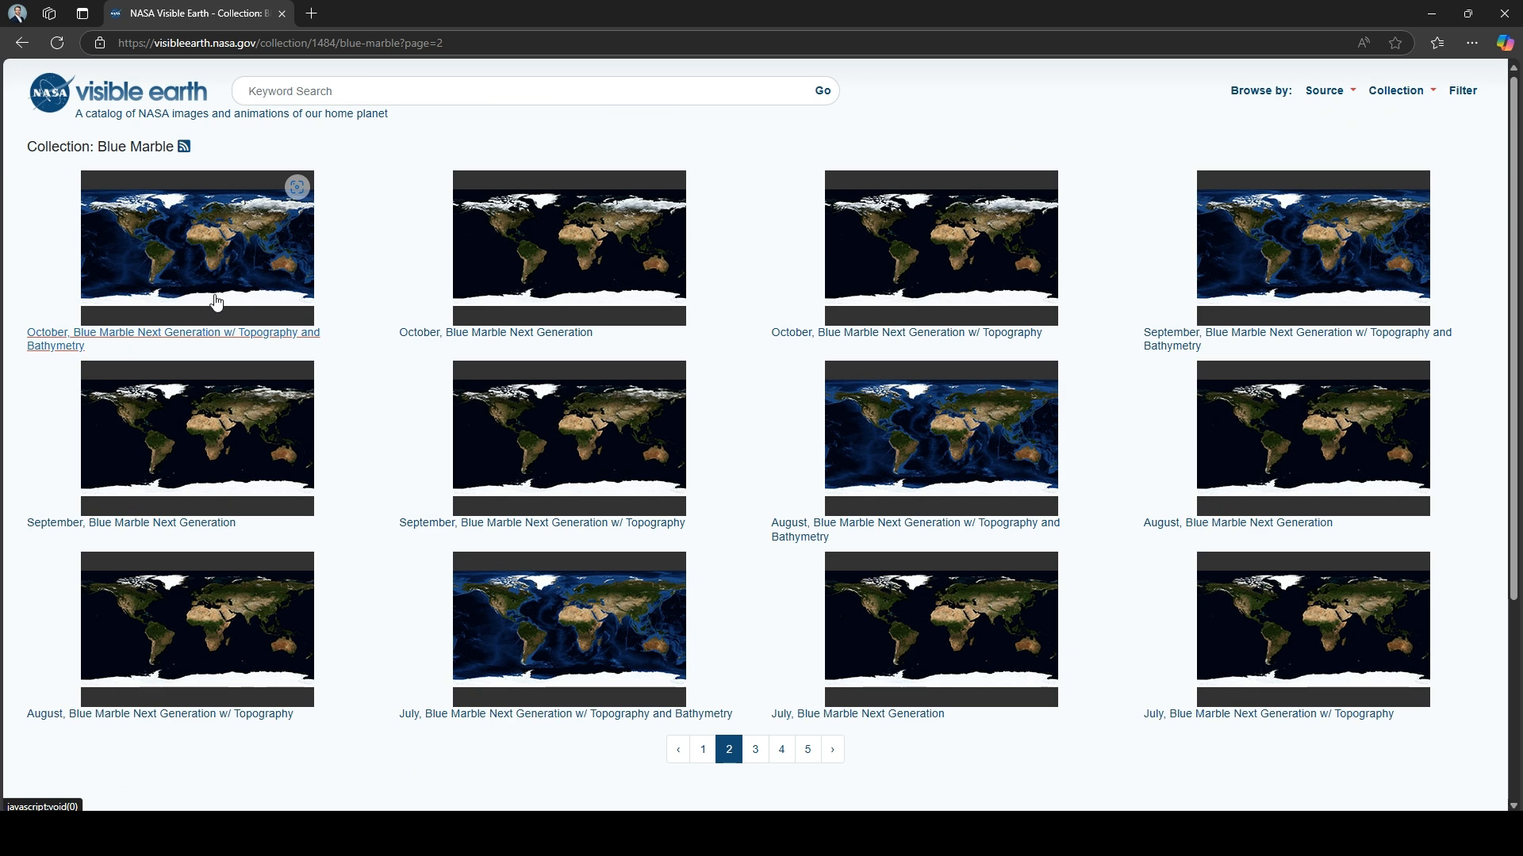
mouse_move(207, 294)
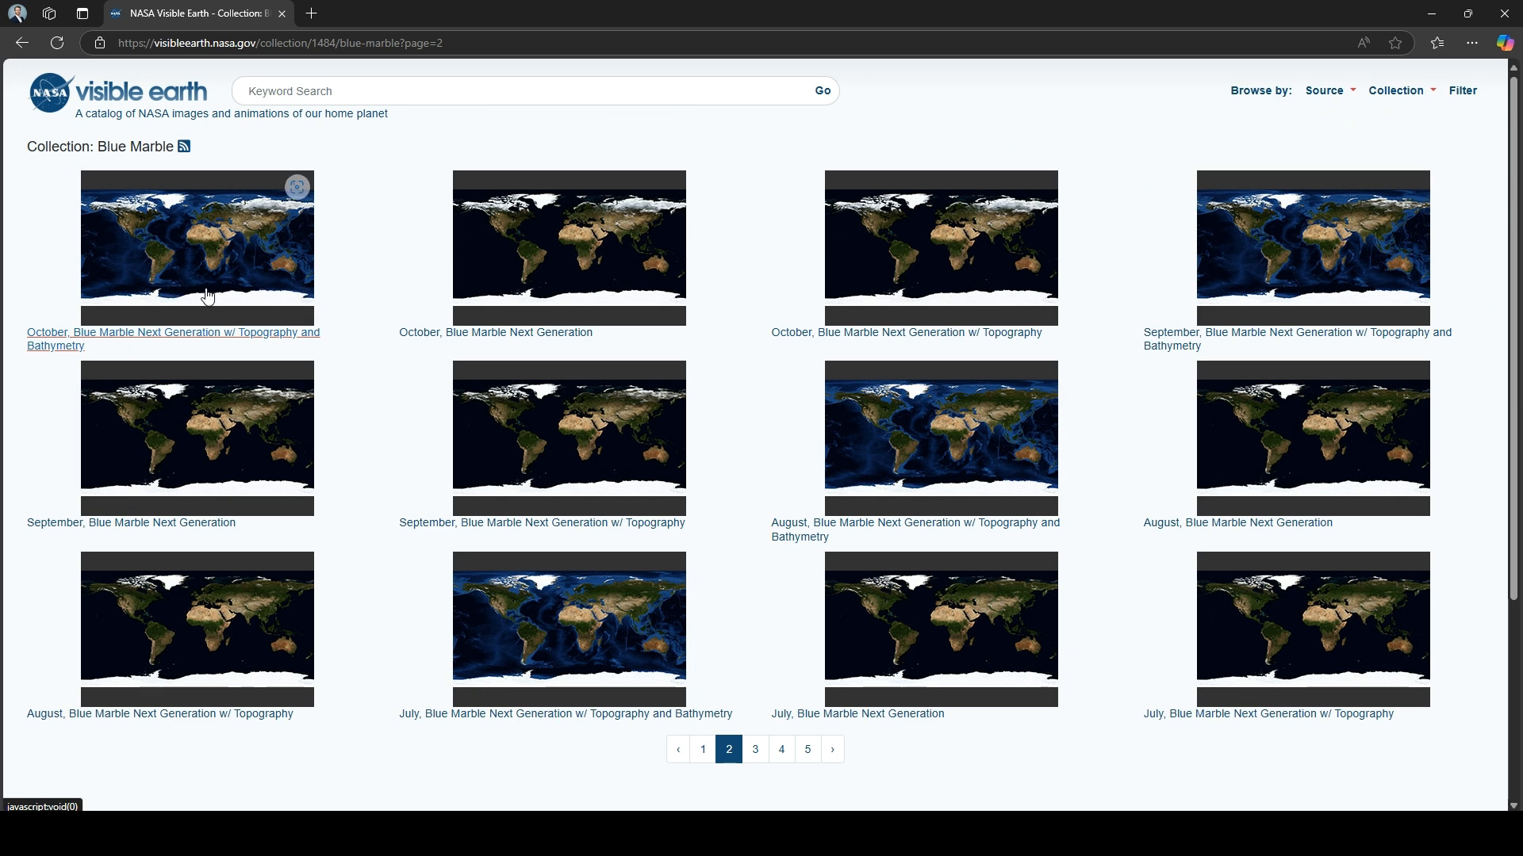
mouse_move(586, 237)
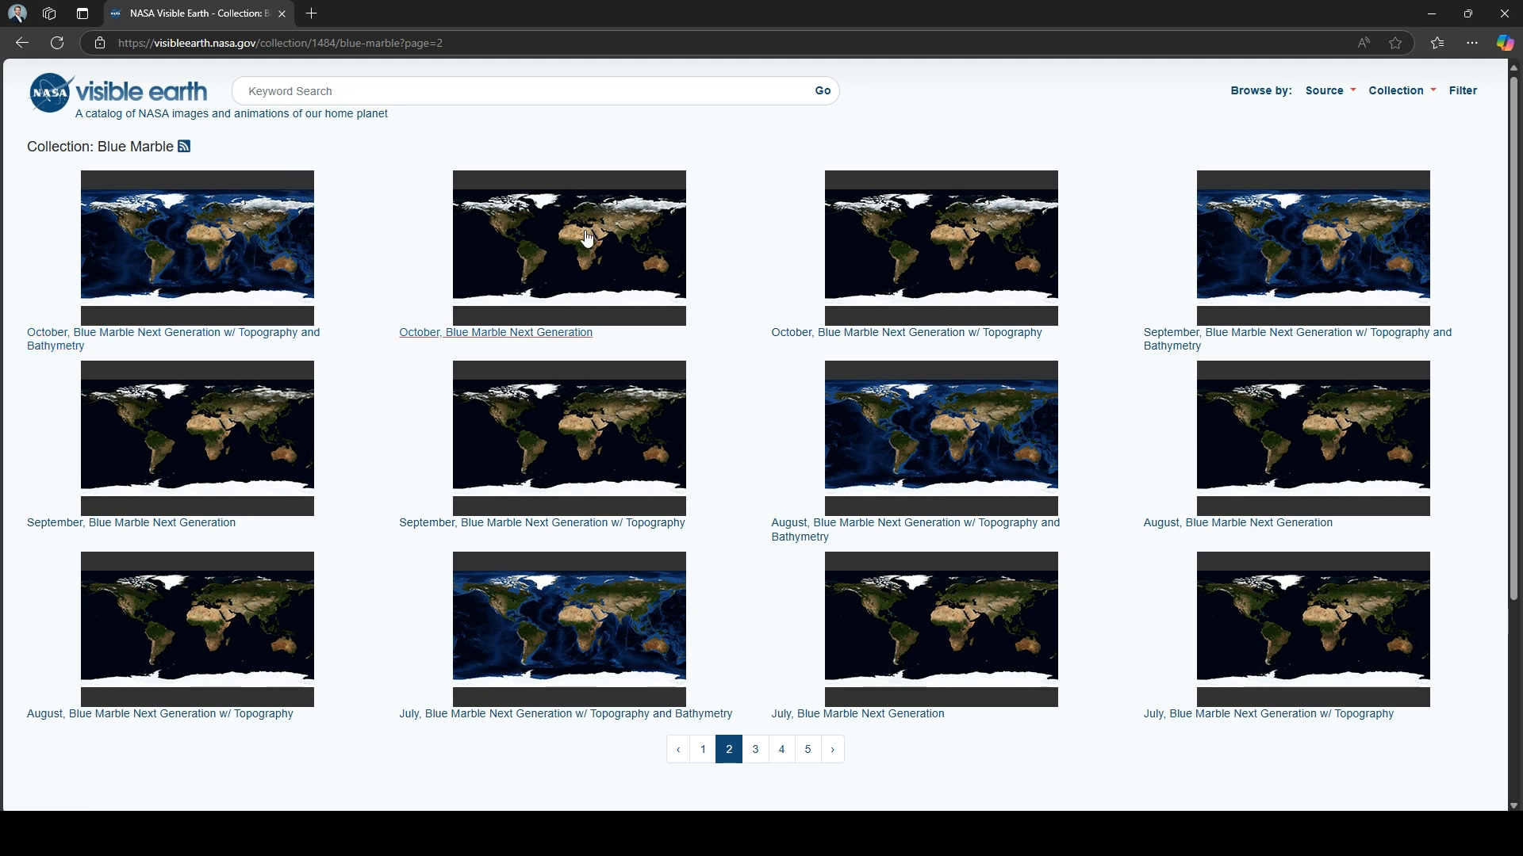
mouse_move(727, 267)
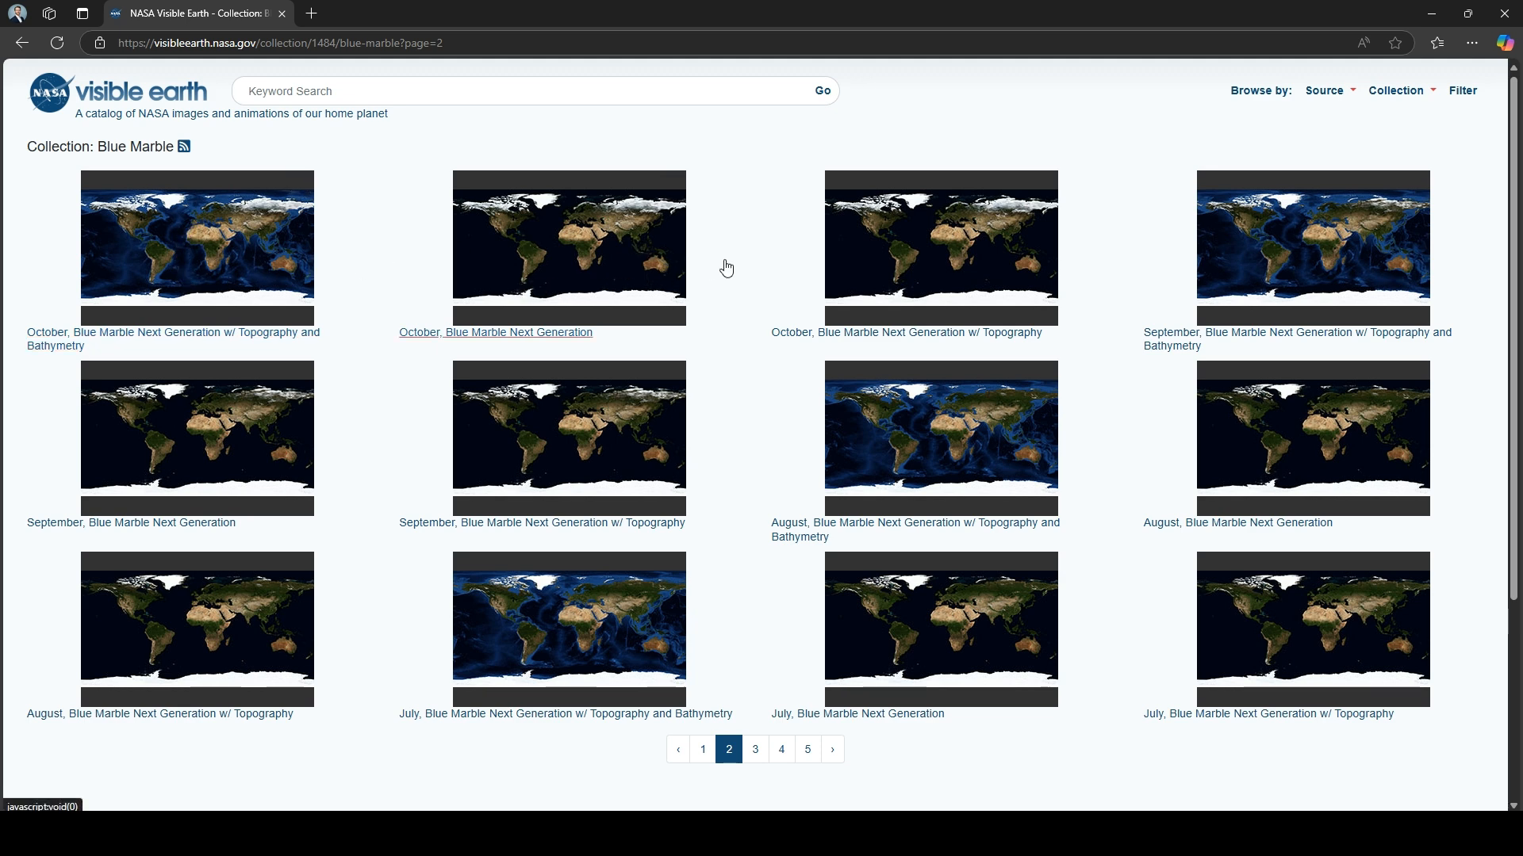
mouse_move(563, 287)
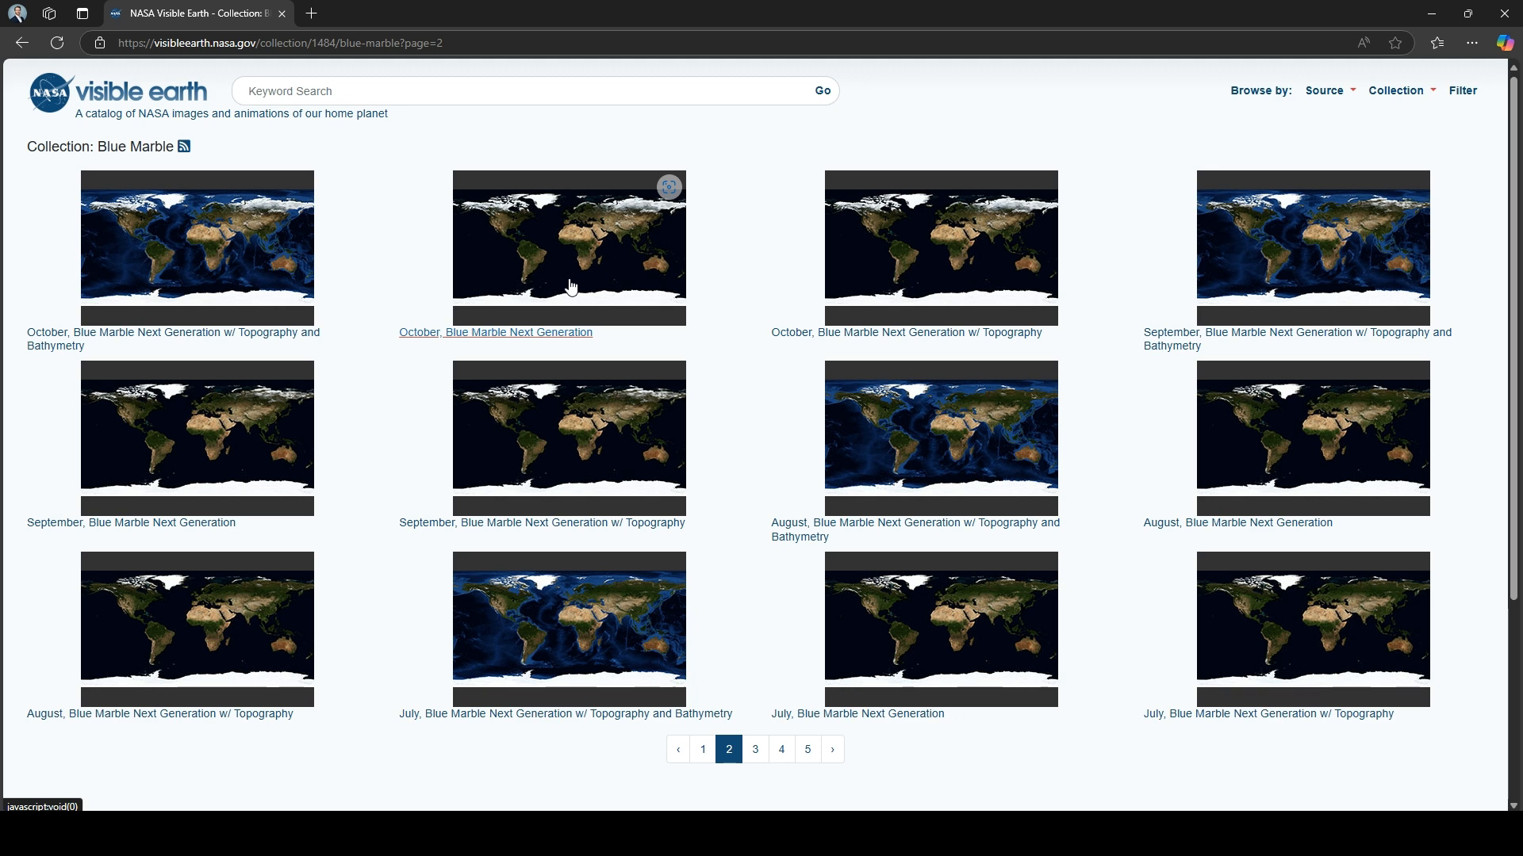
mouse_move(561, 287)
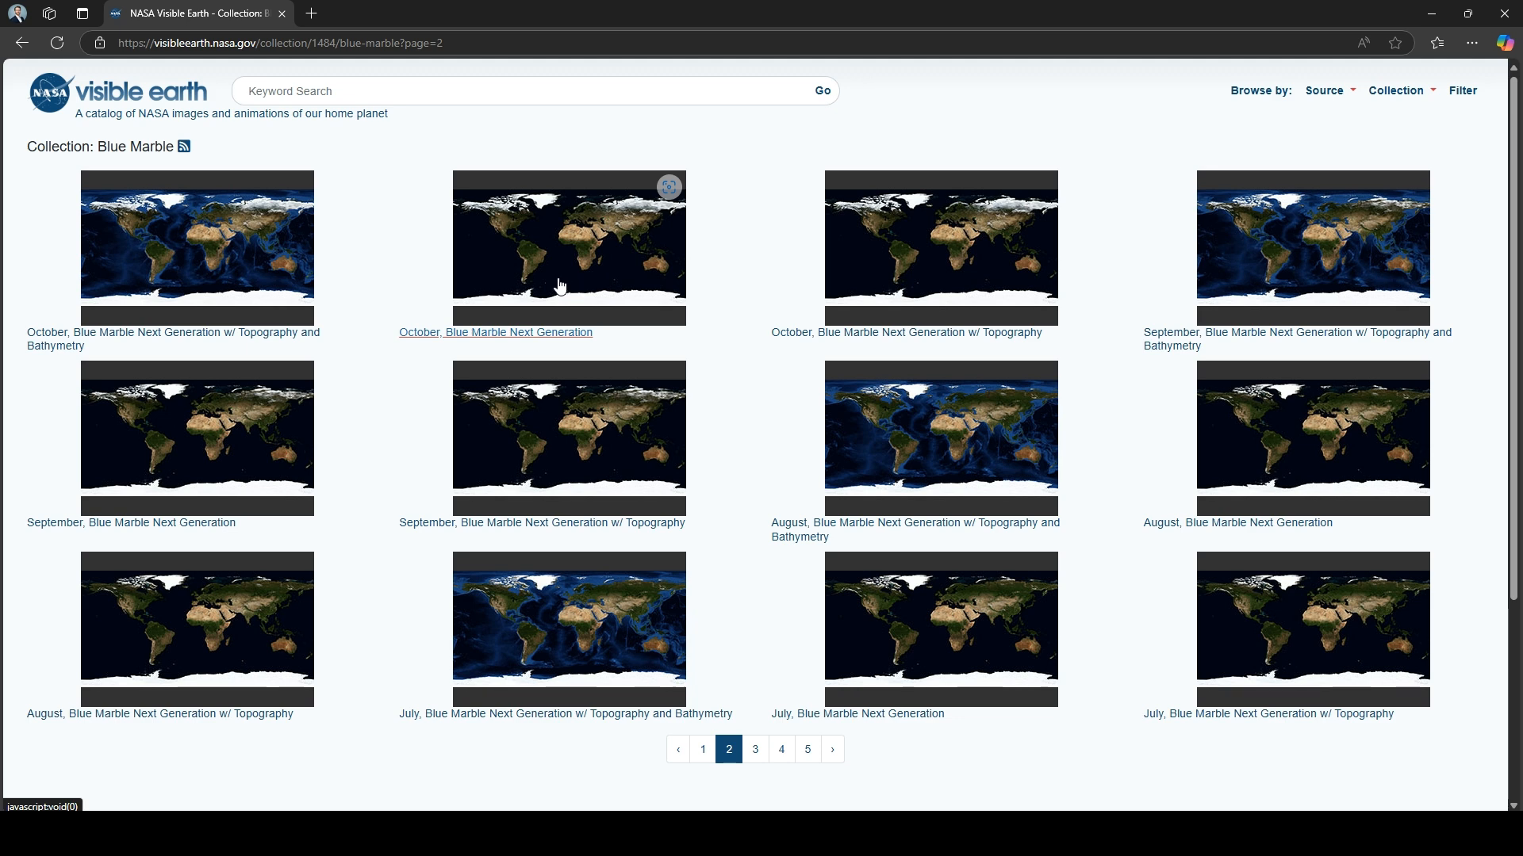
mouse_move(1181, 280)
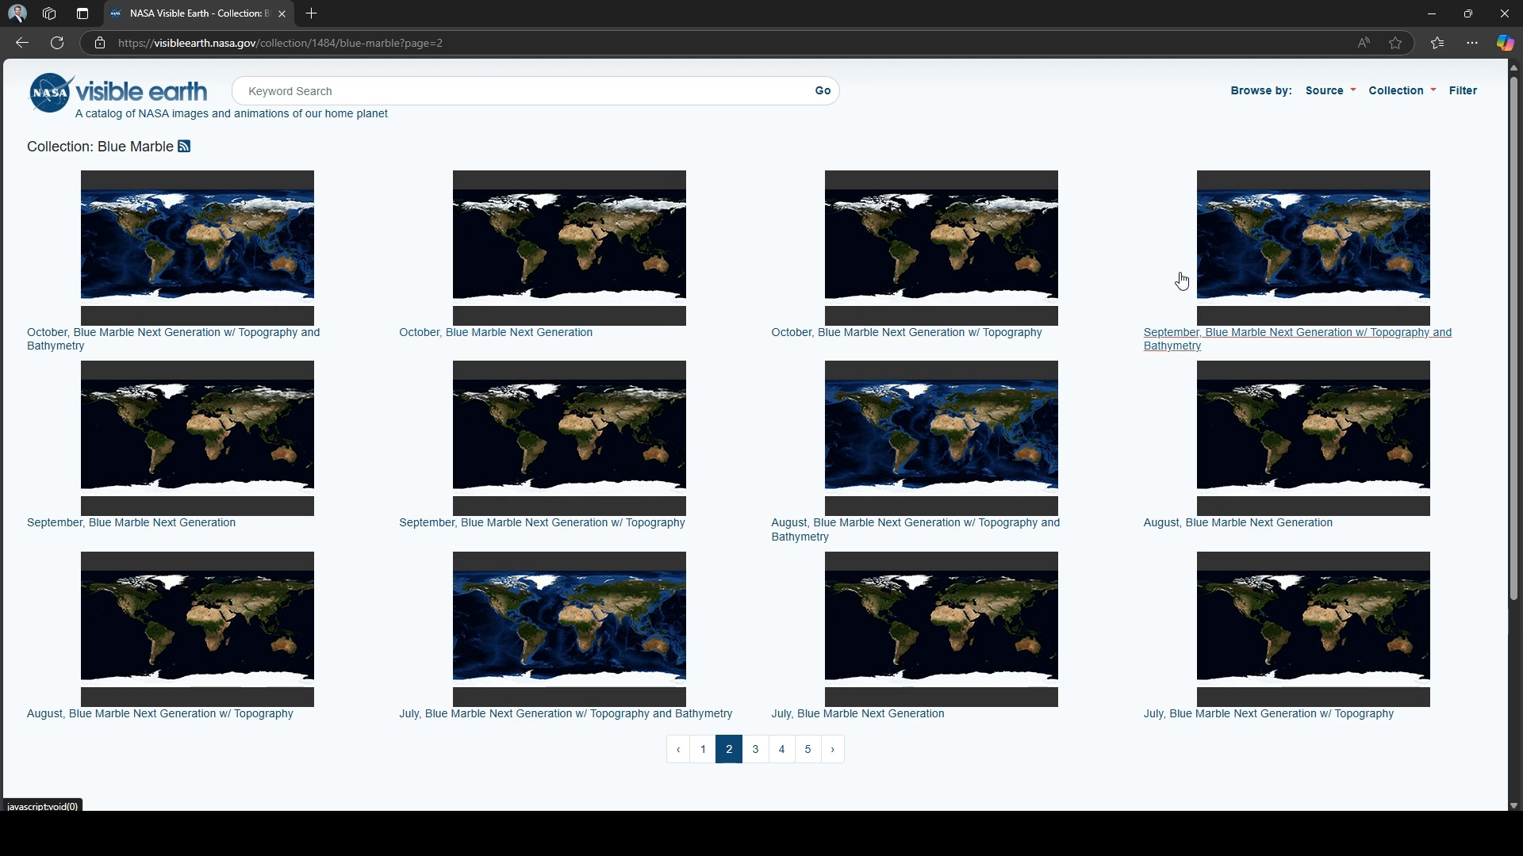
mouse_move(774, 643)
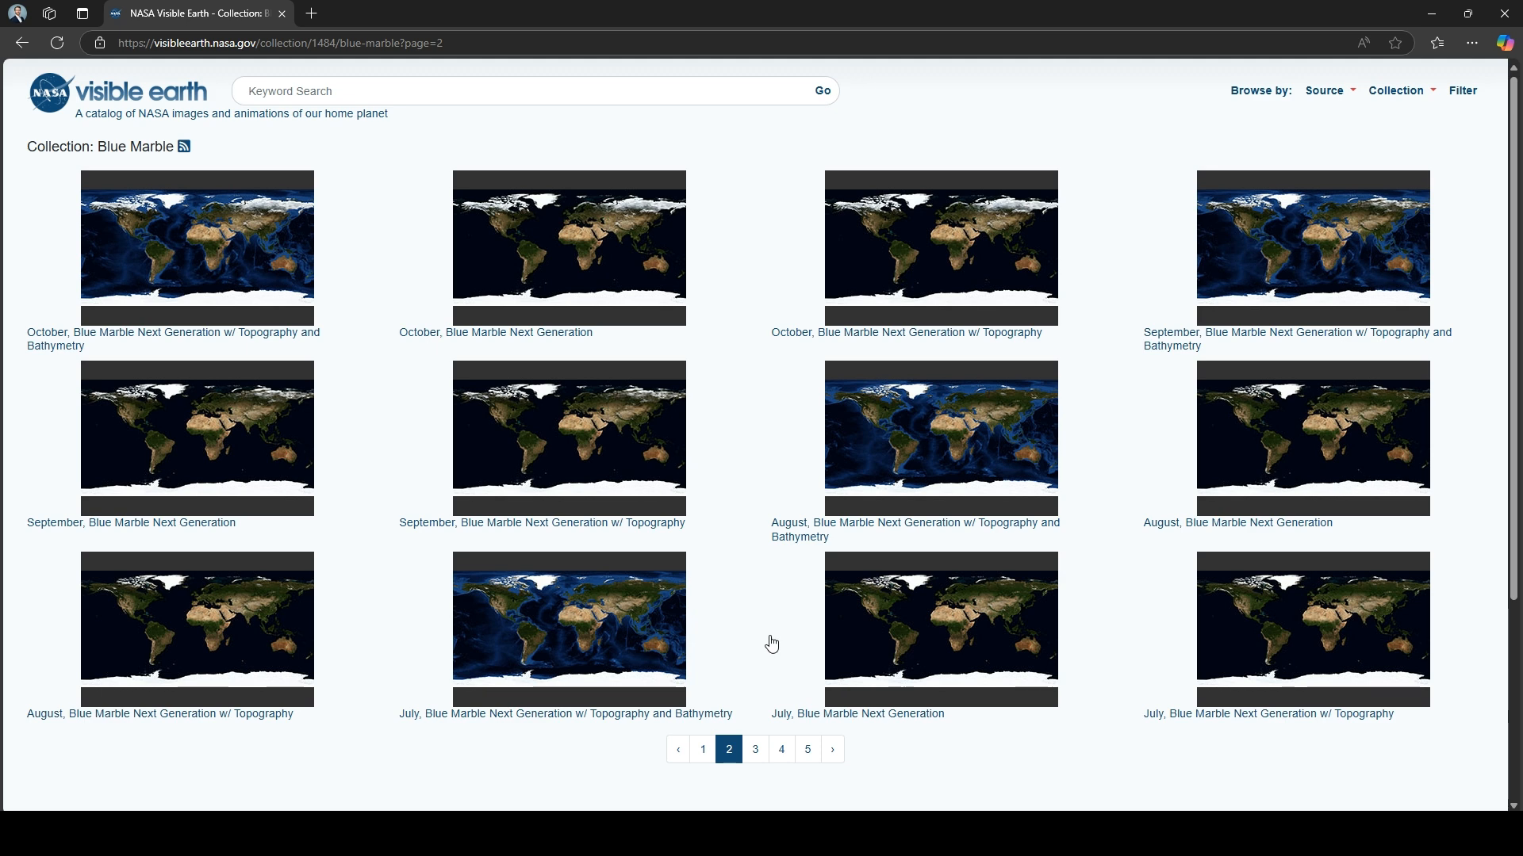
mouse_move(633, 563)
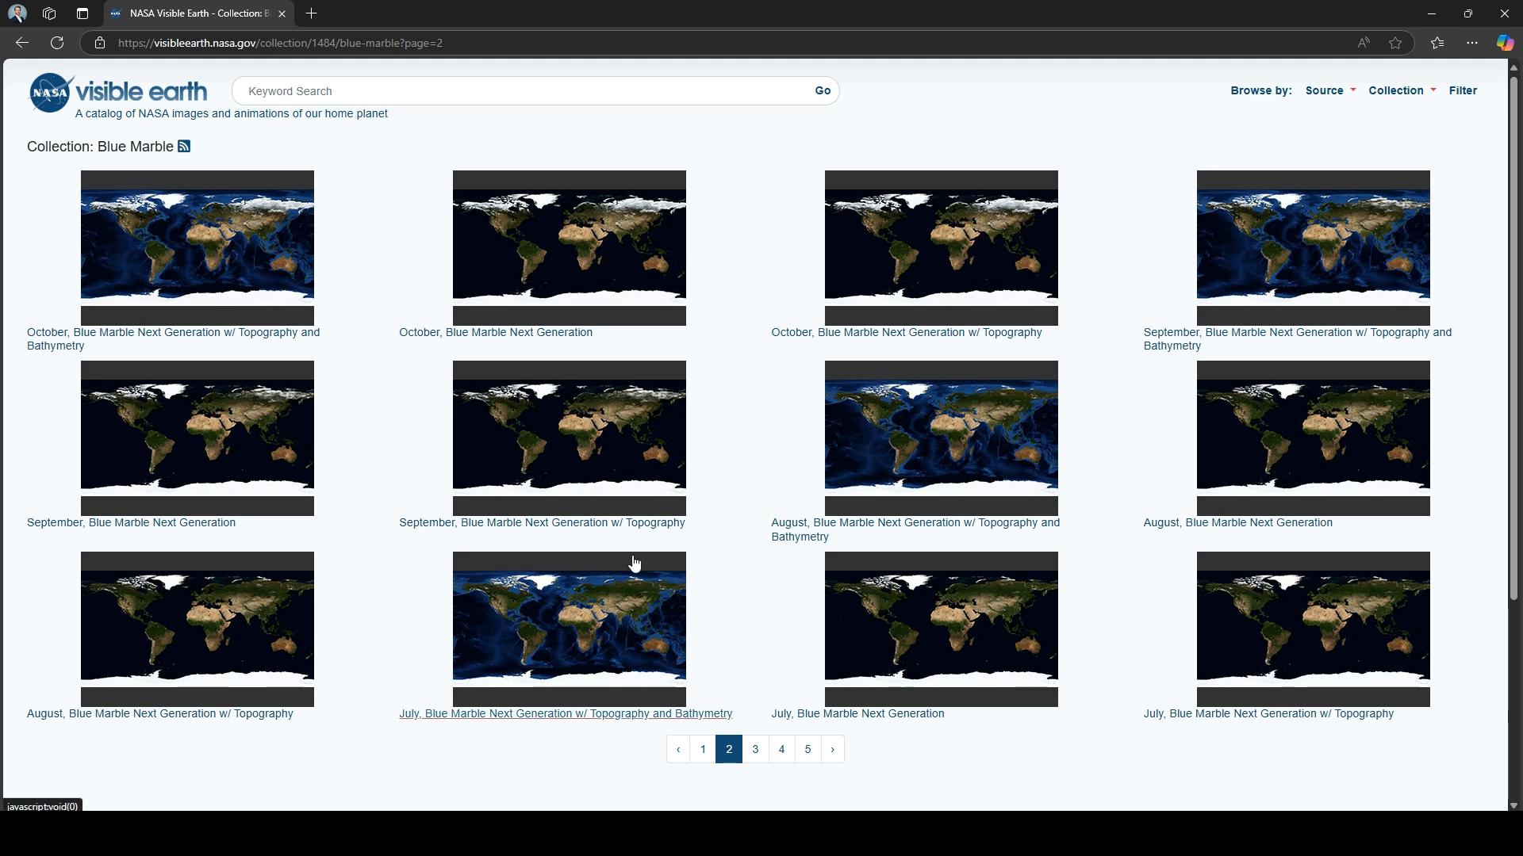
mouse_move(763, 644)
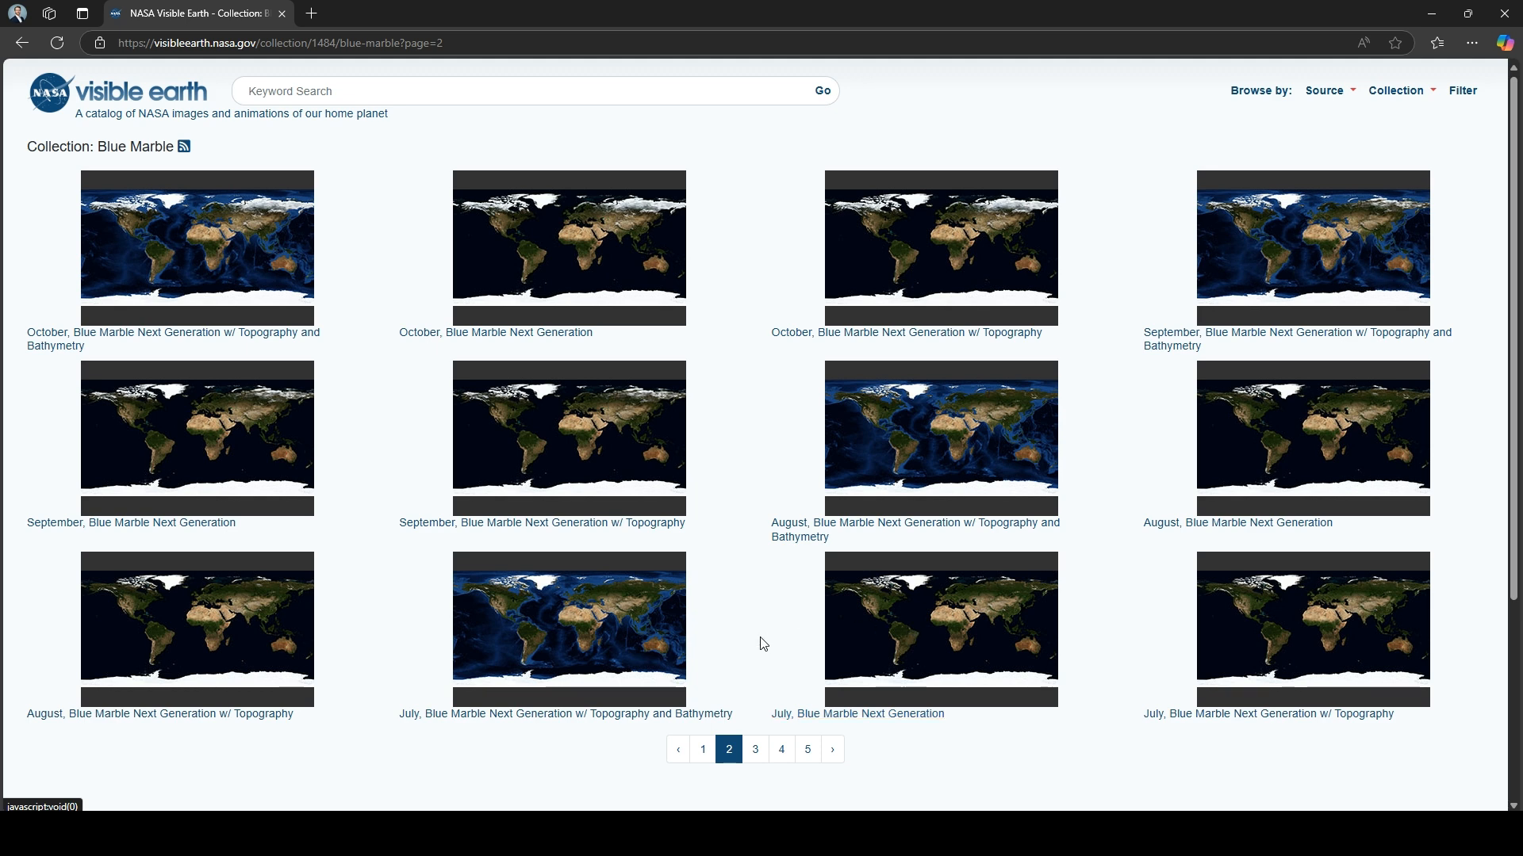
mouse_move(757, 636)
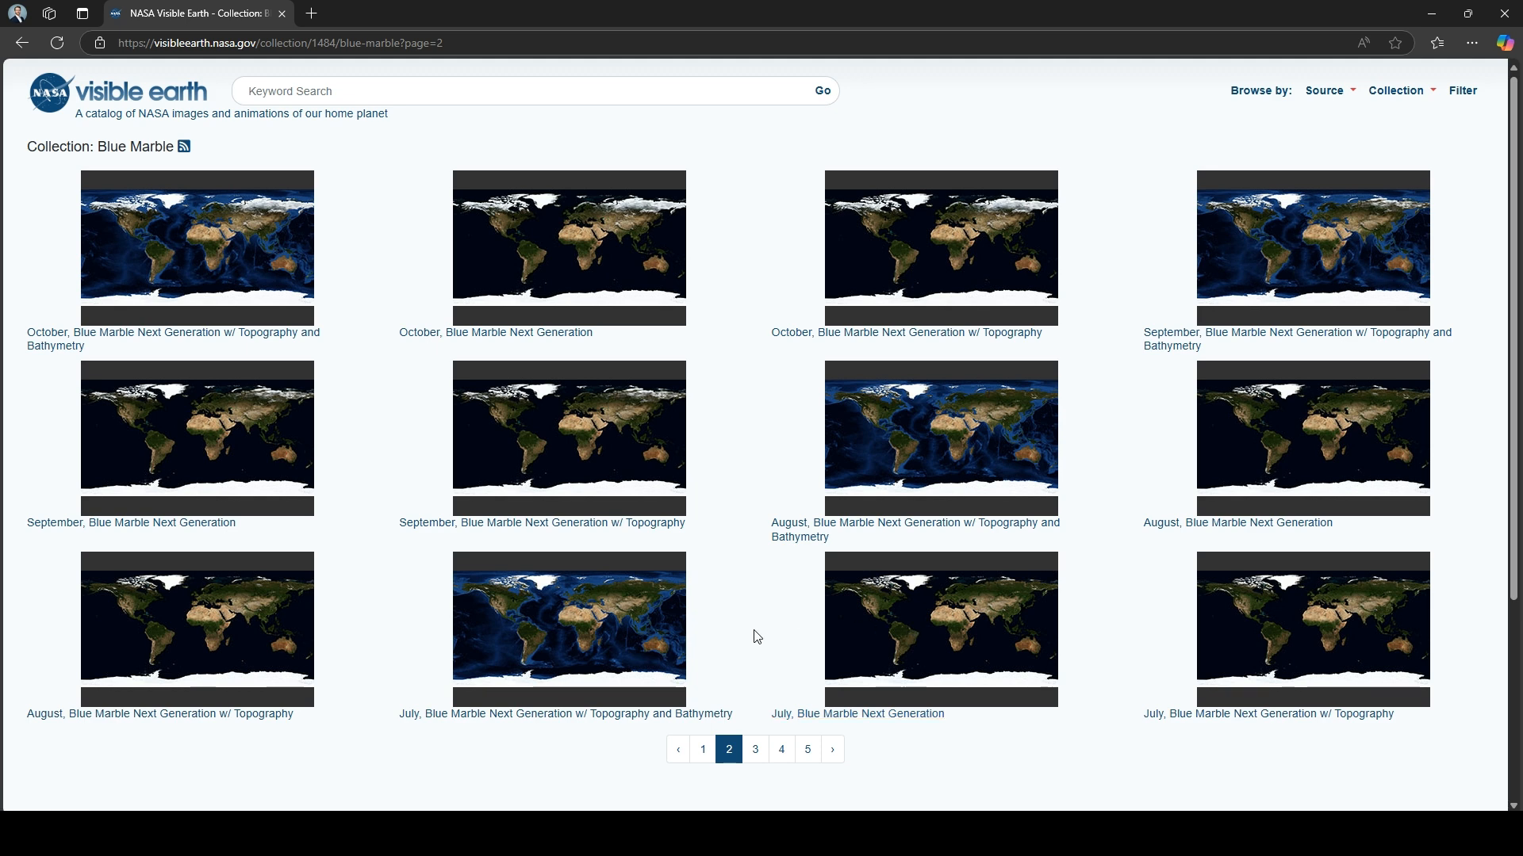
mouse_move(855, 622)
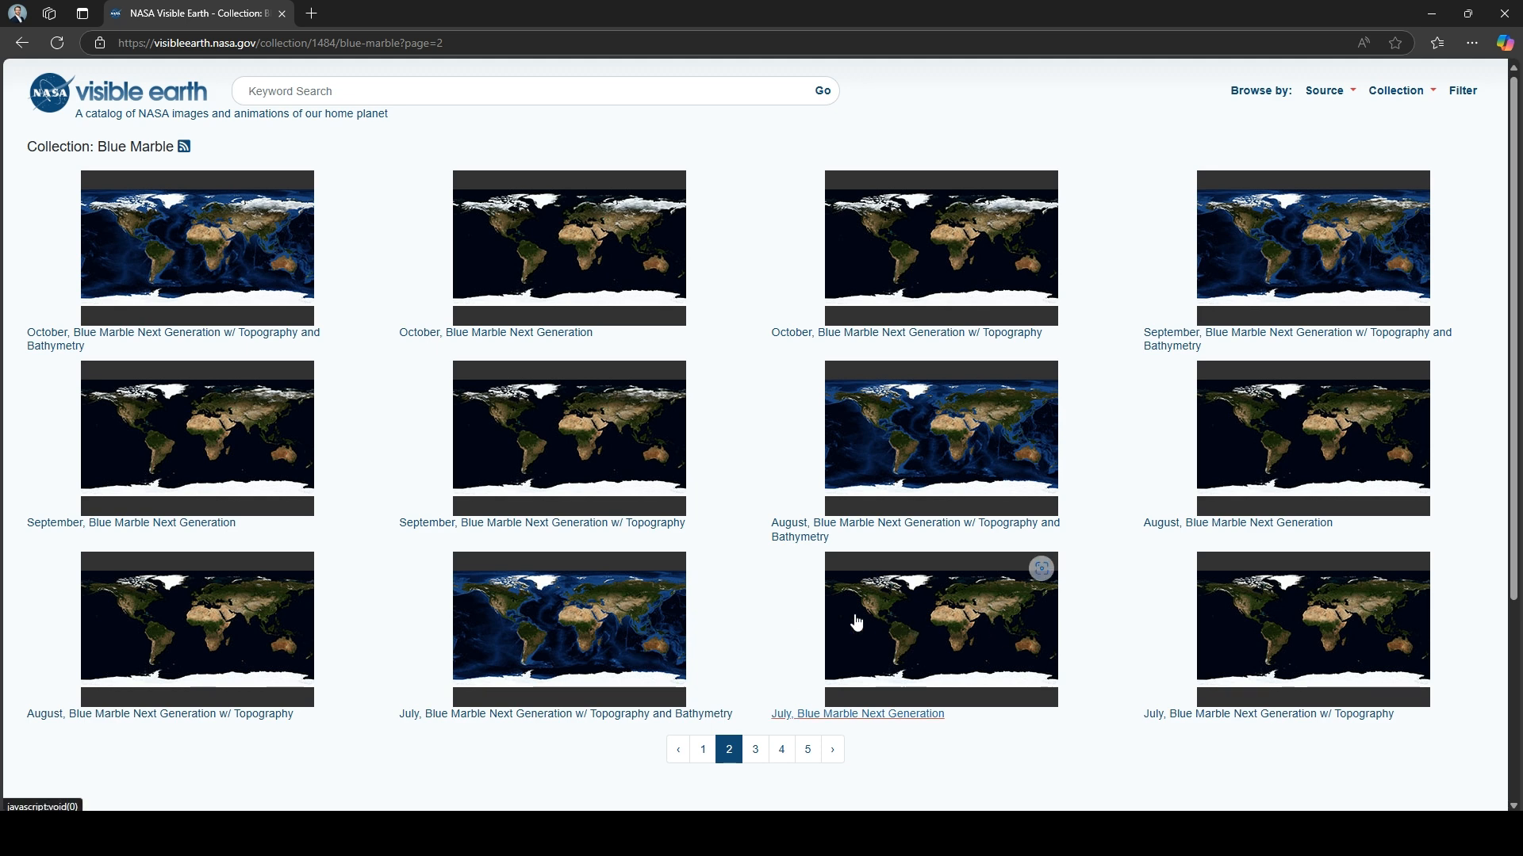
mouse_move(819, 619)
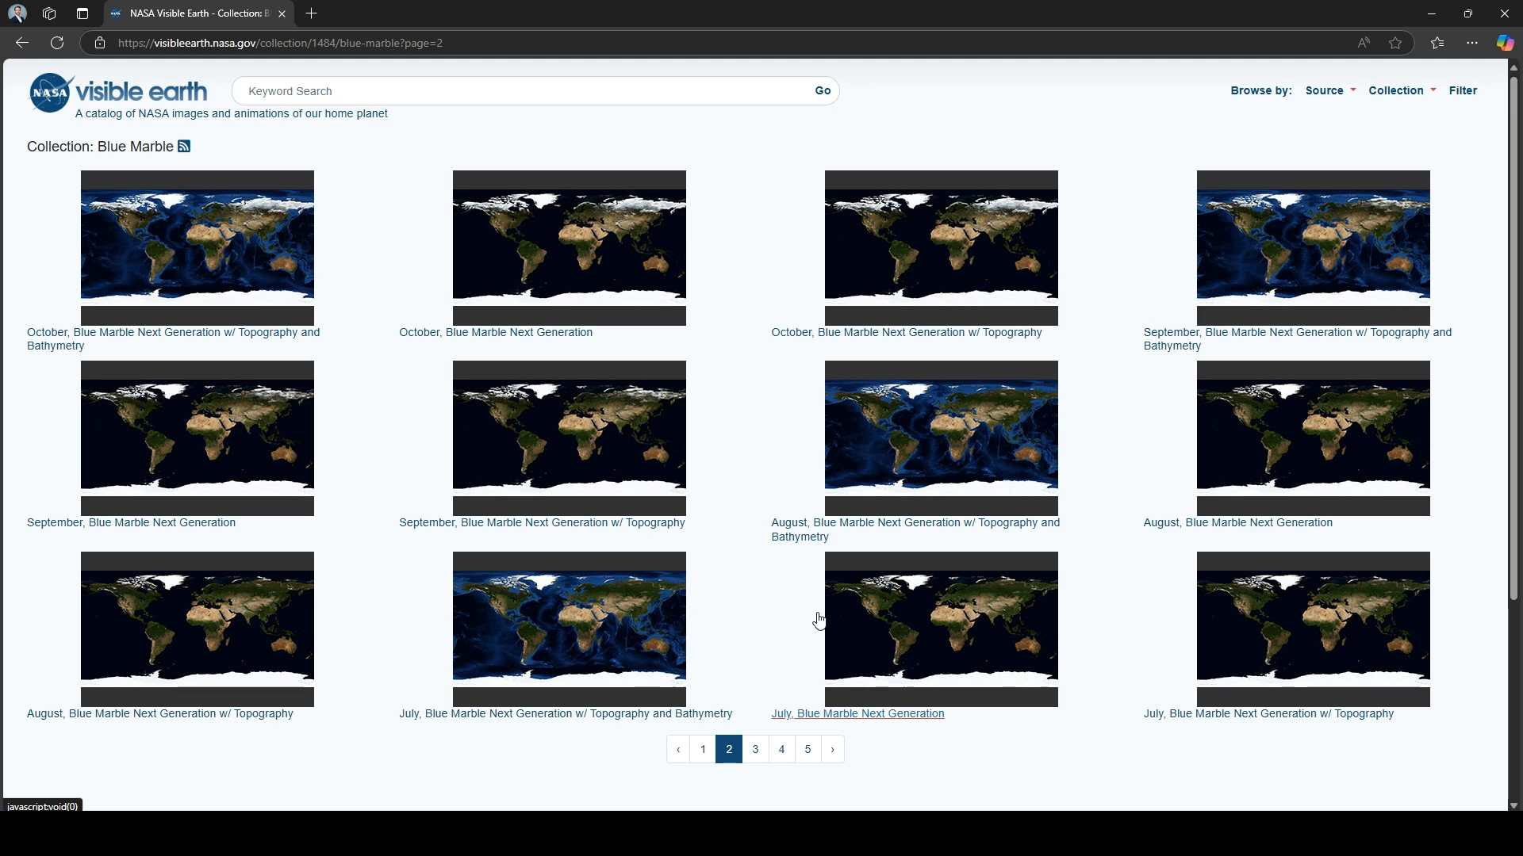
mouse_move(720, 444)
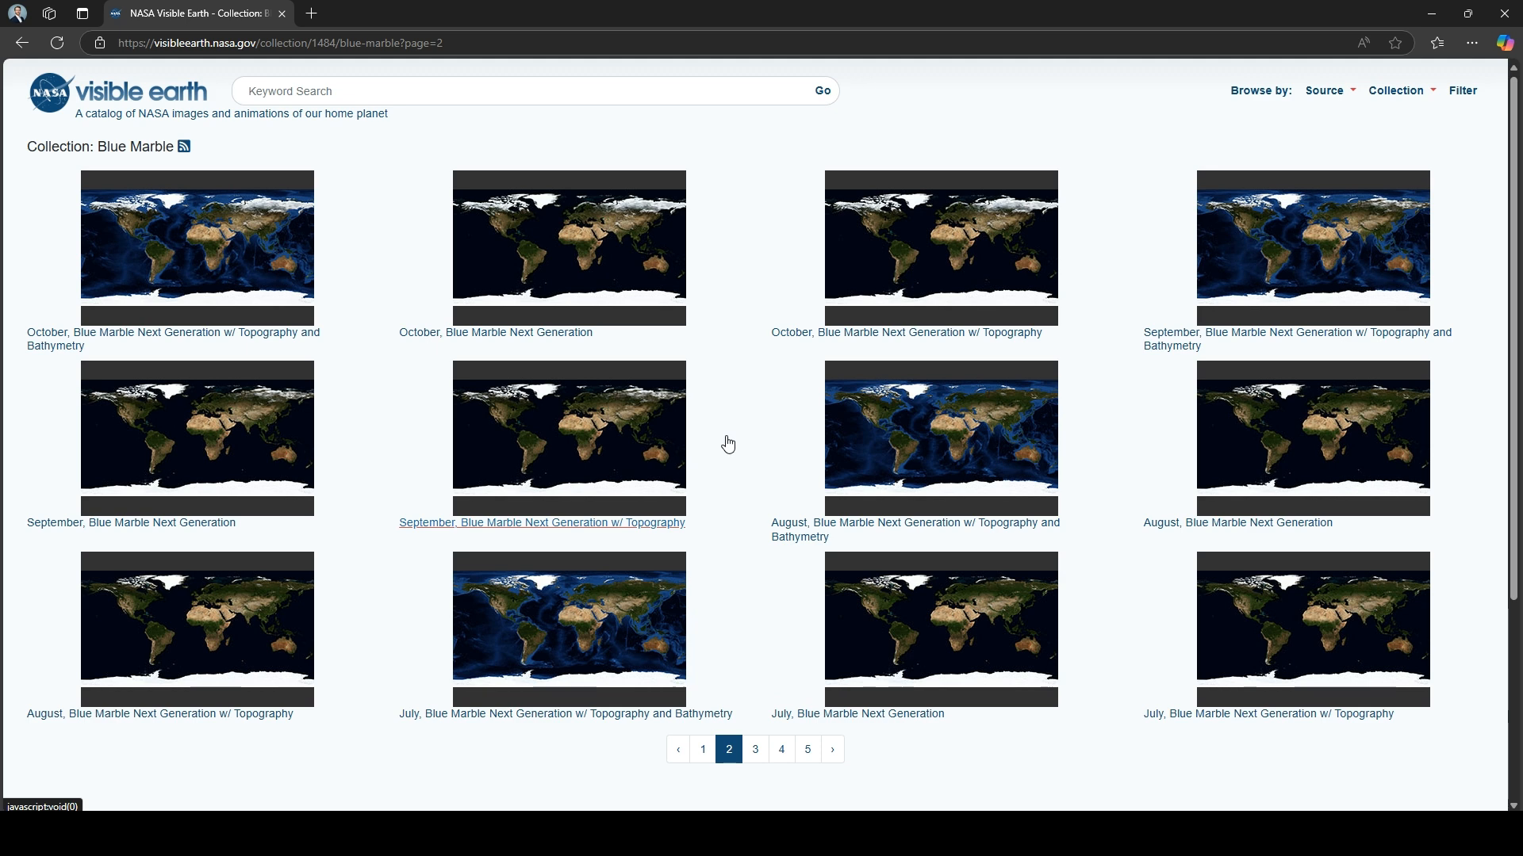
mouse_move(1161, 515)
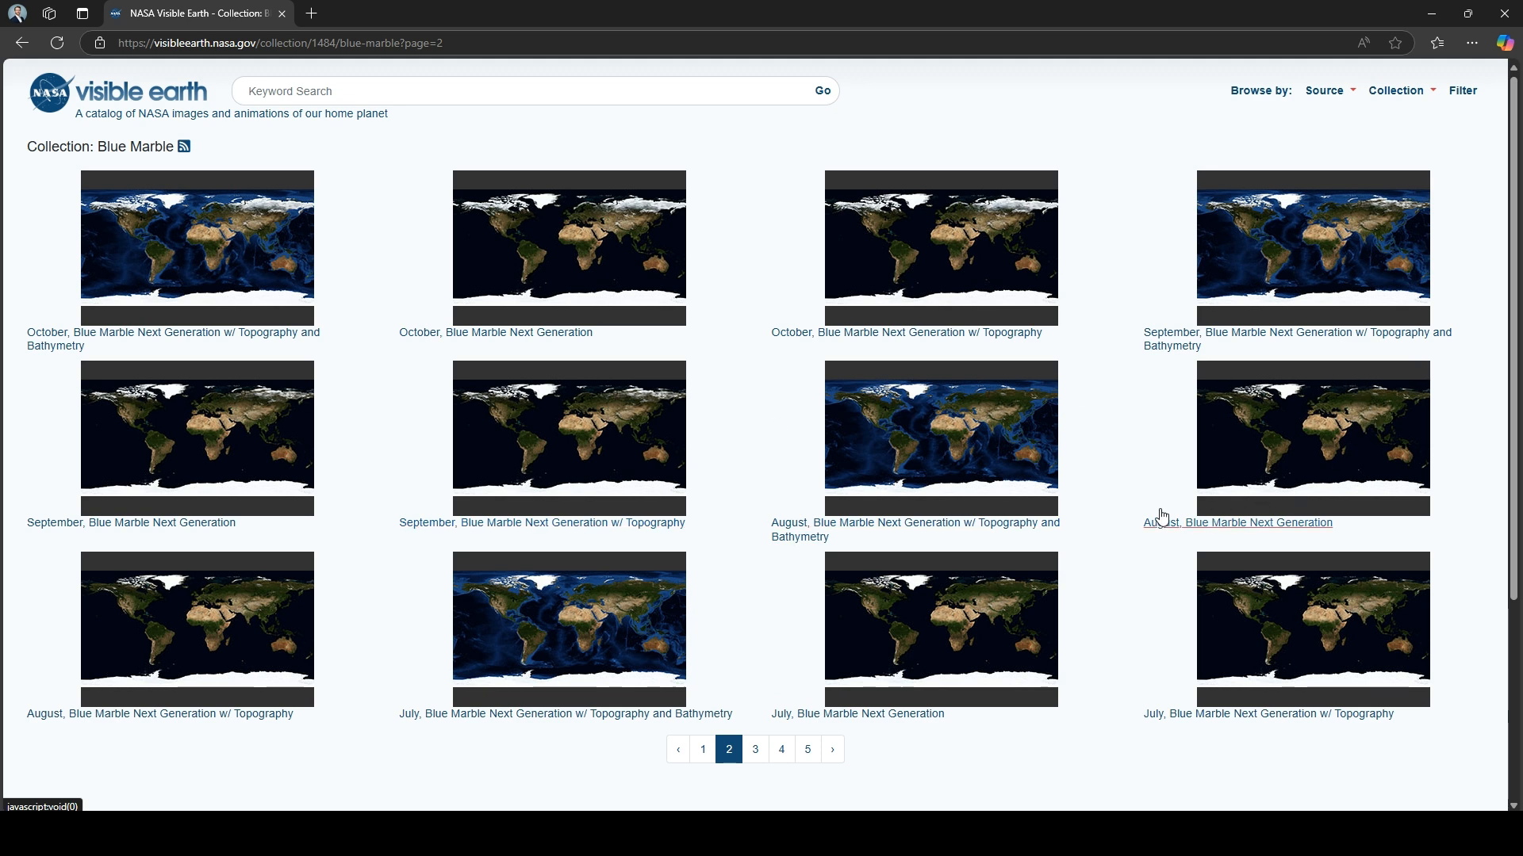
click(1237, 523)
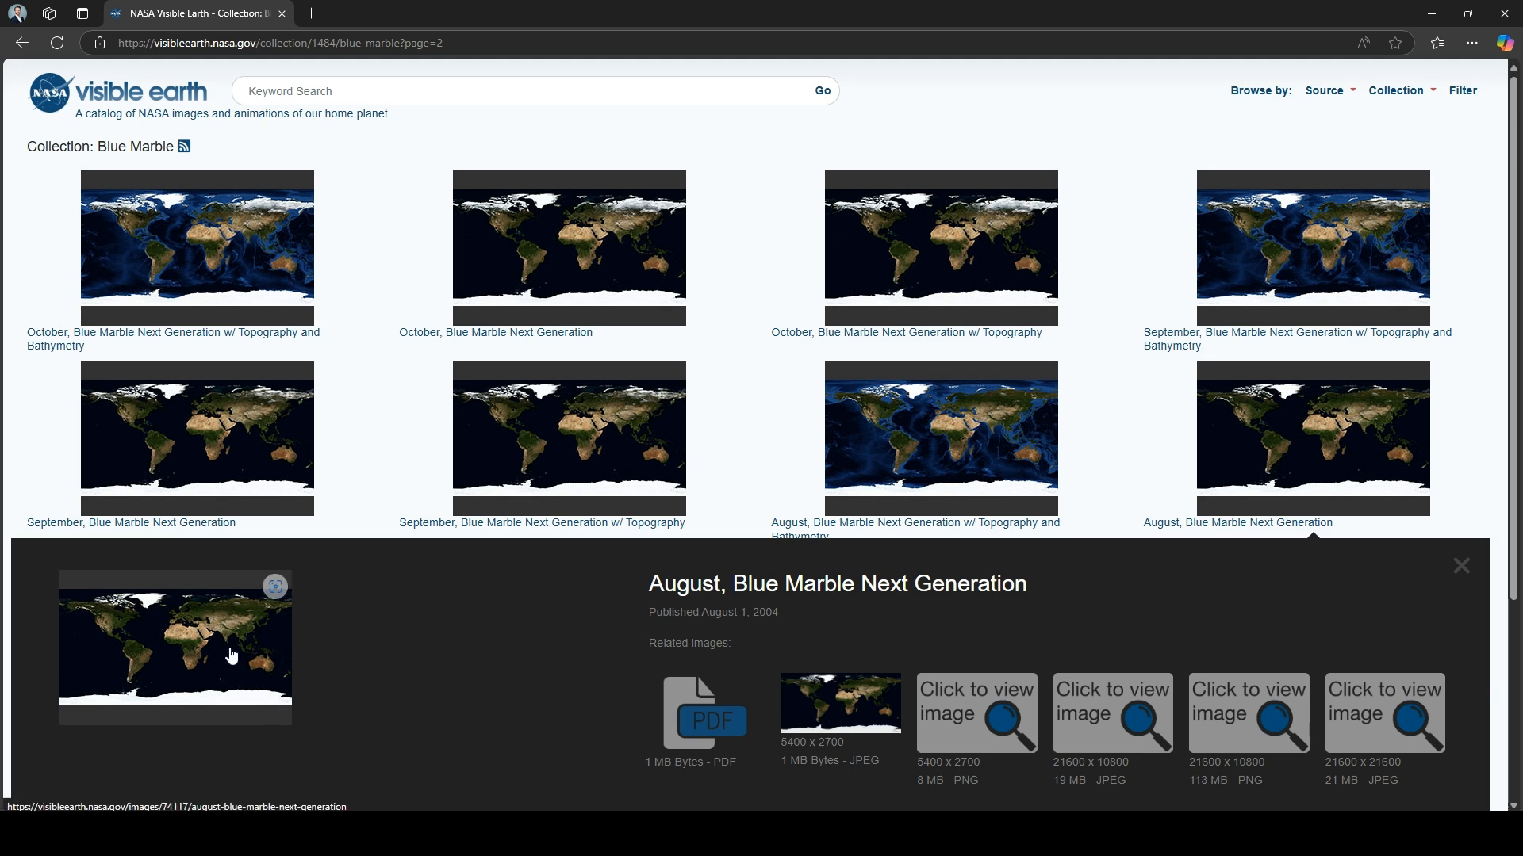
mouse_move(241, 643)
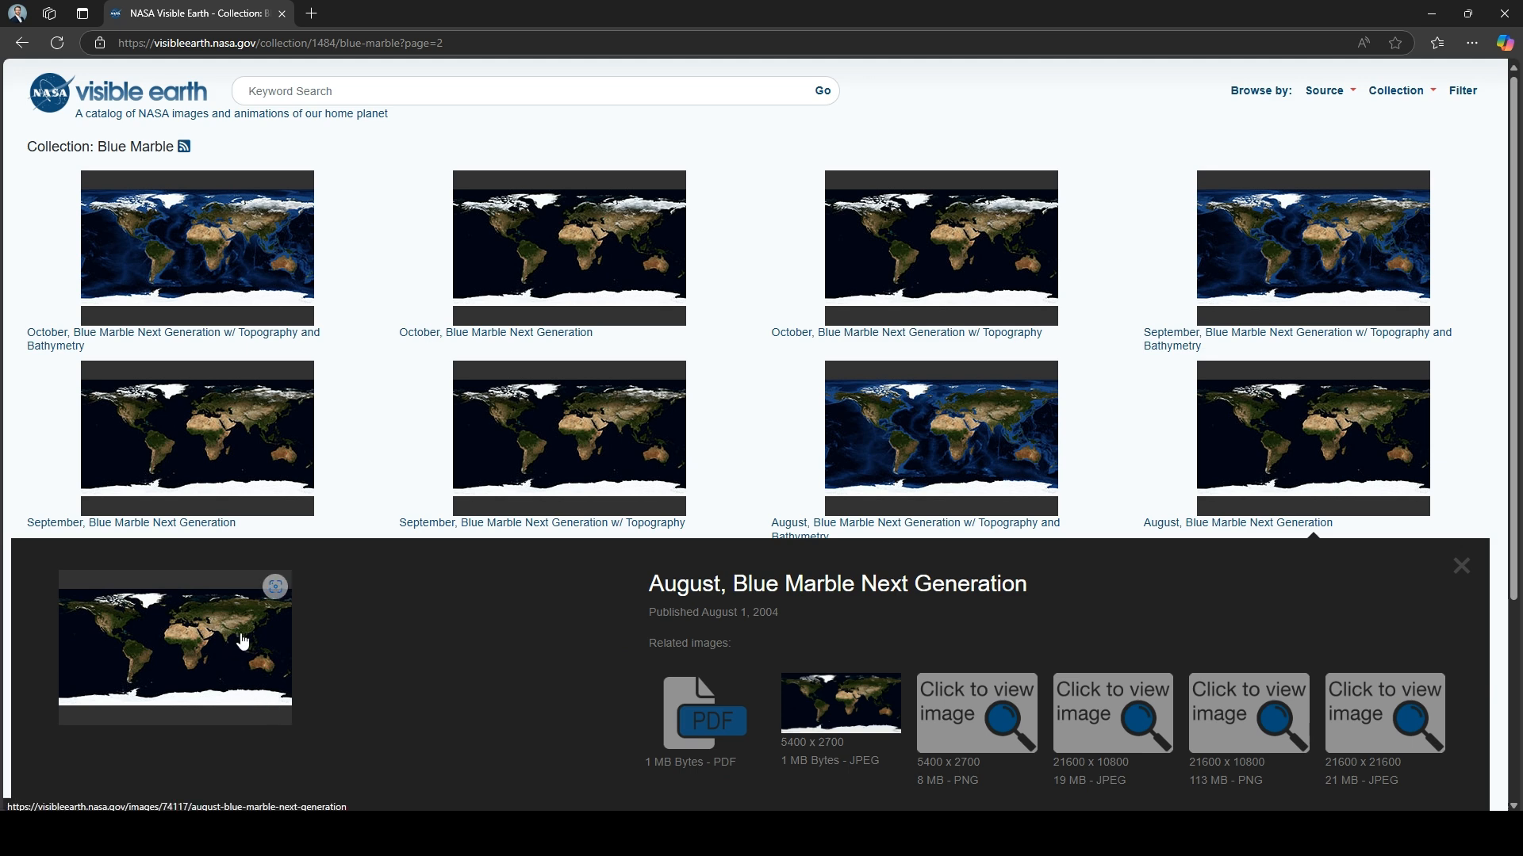
mouse_move(216, 627)
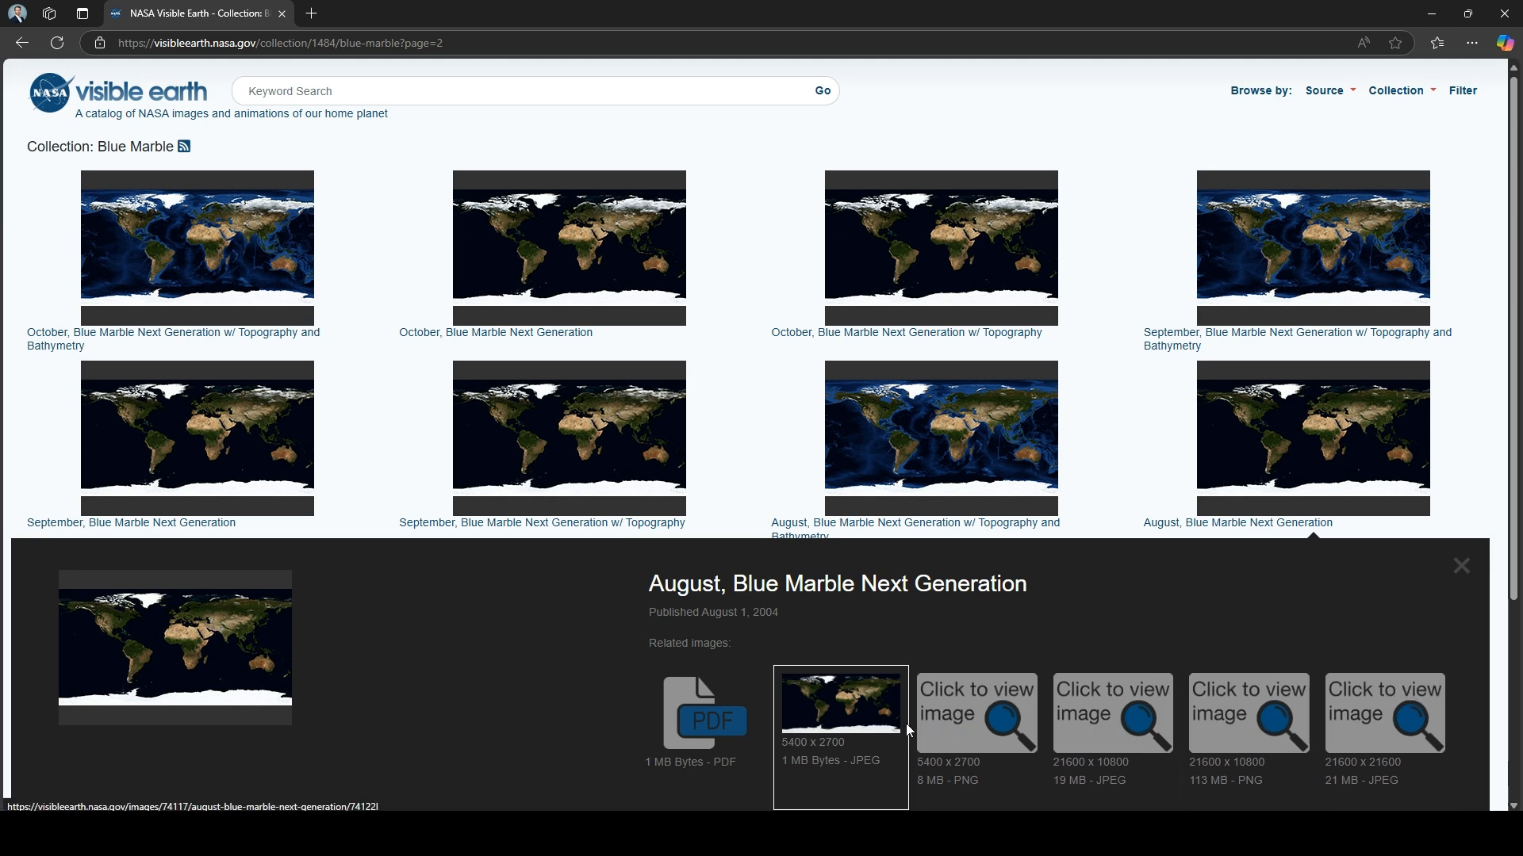
mouse_move(801, 738)
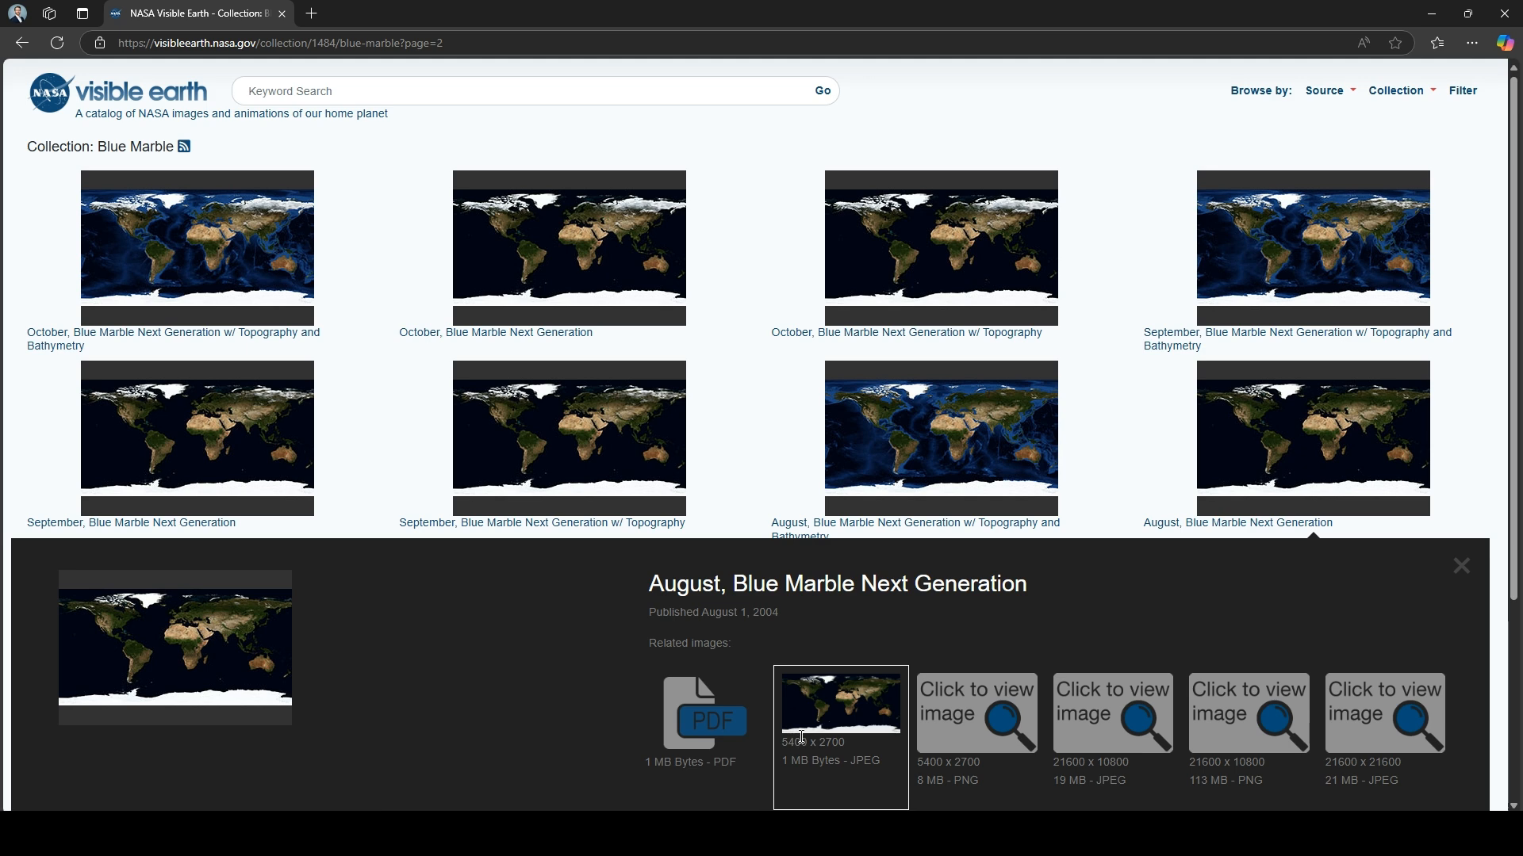
mouse_move(846, 697)
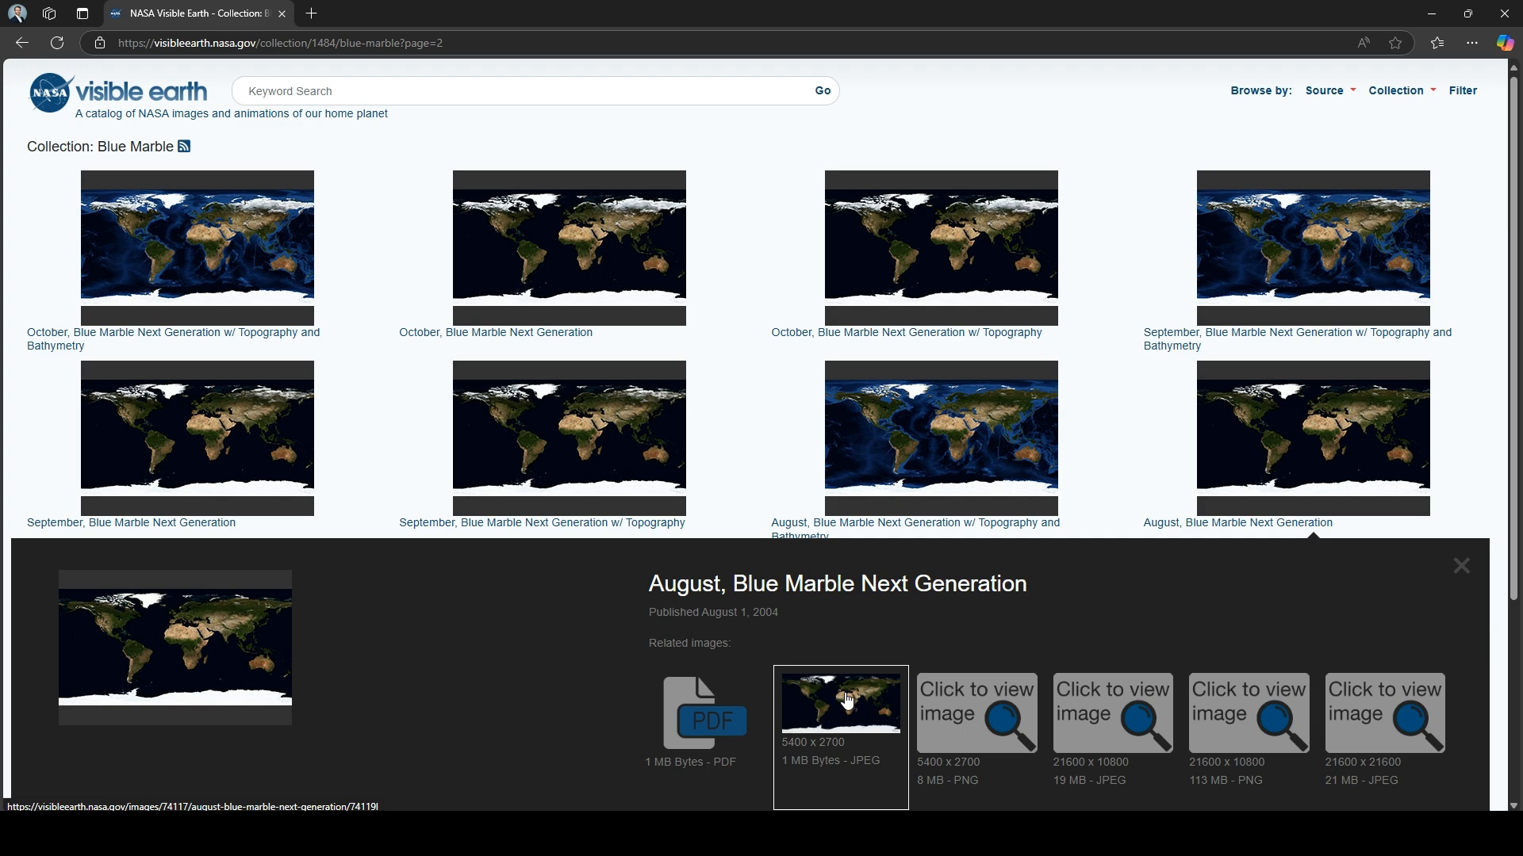
click(839, 699)
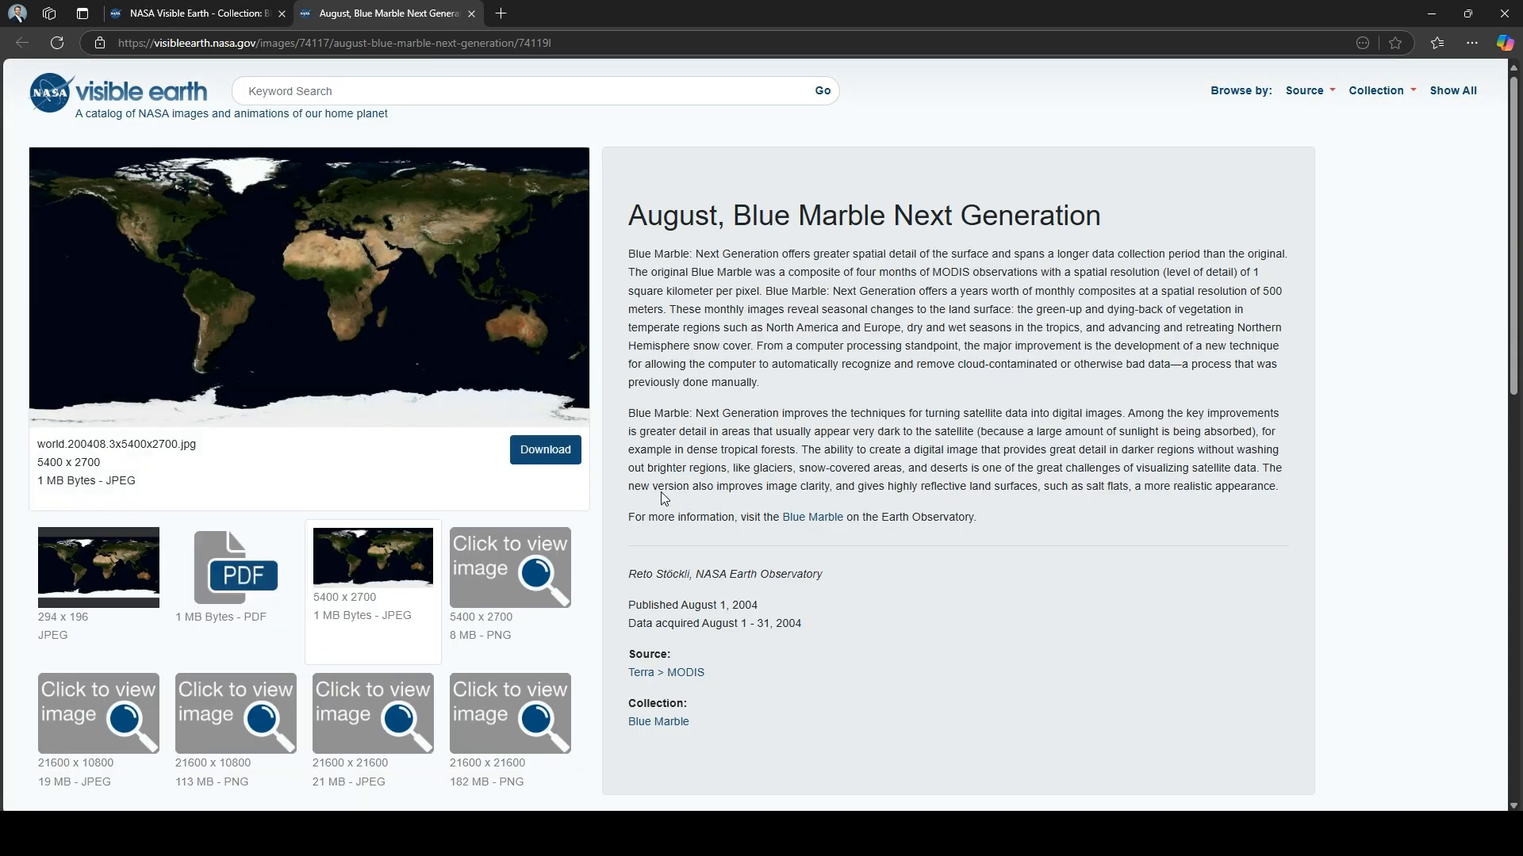
Save the full-size 5400 x 2700 JPEG into the GrandStrategy2D_RealData folder
click(371, 555)
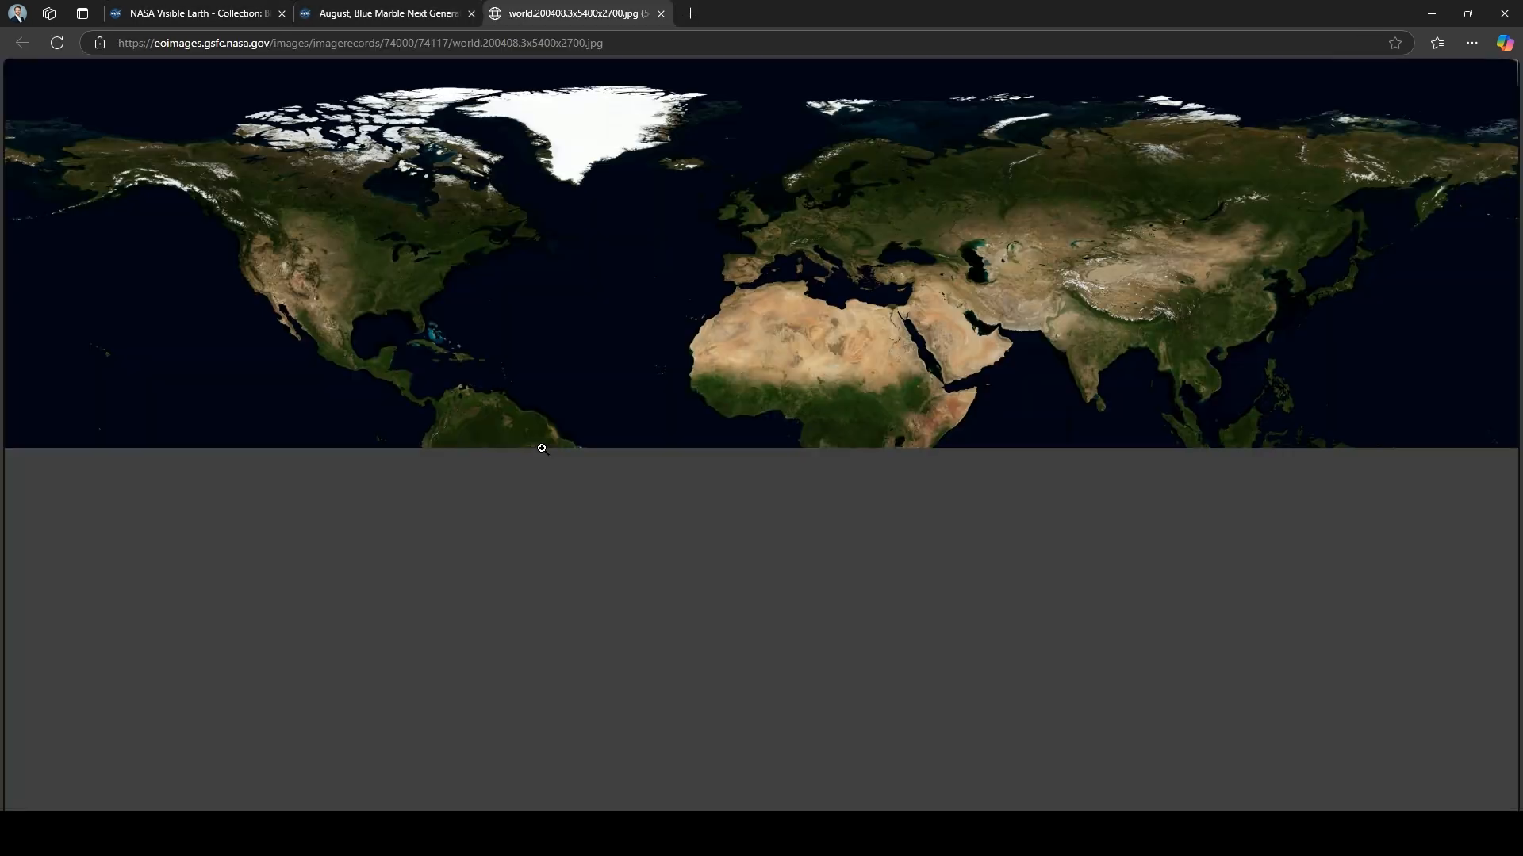
right_click(667, 330)
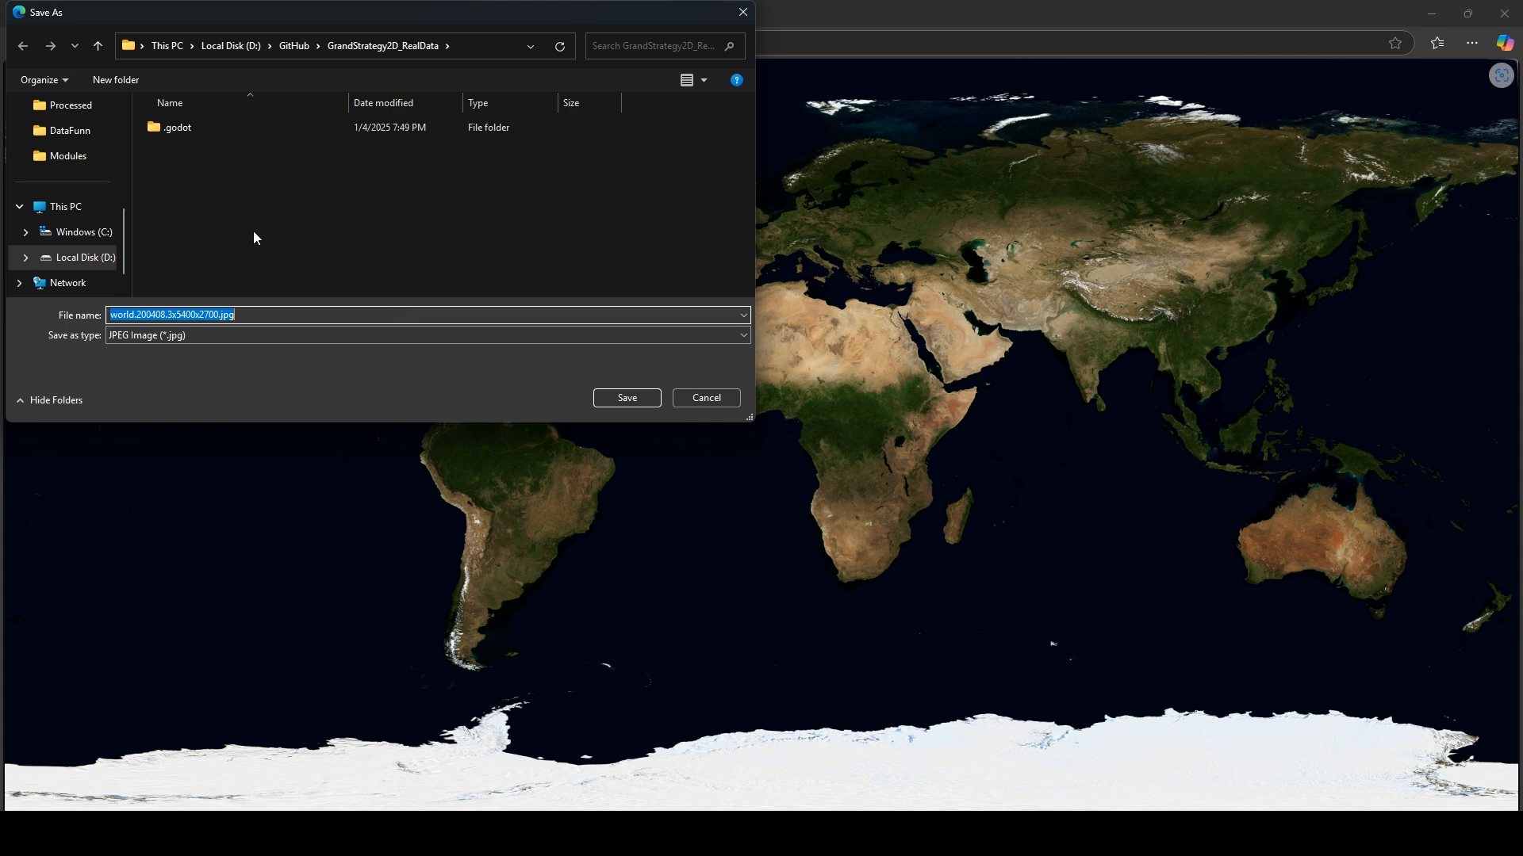
mouse_move(259, 94)
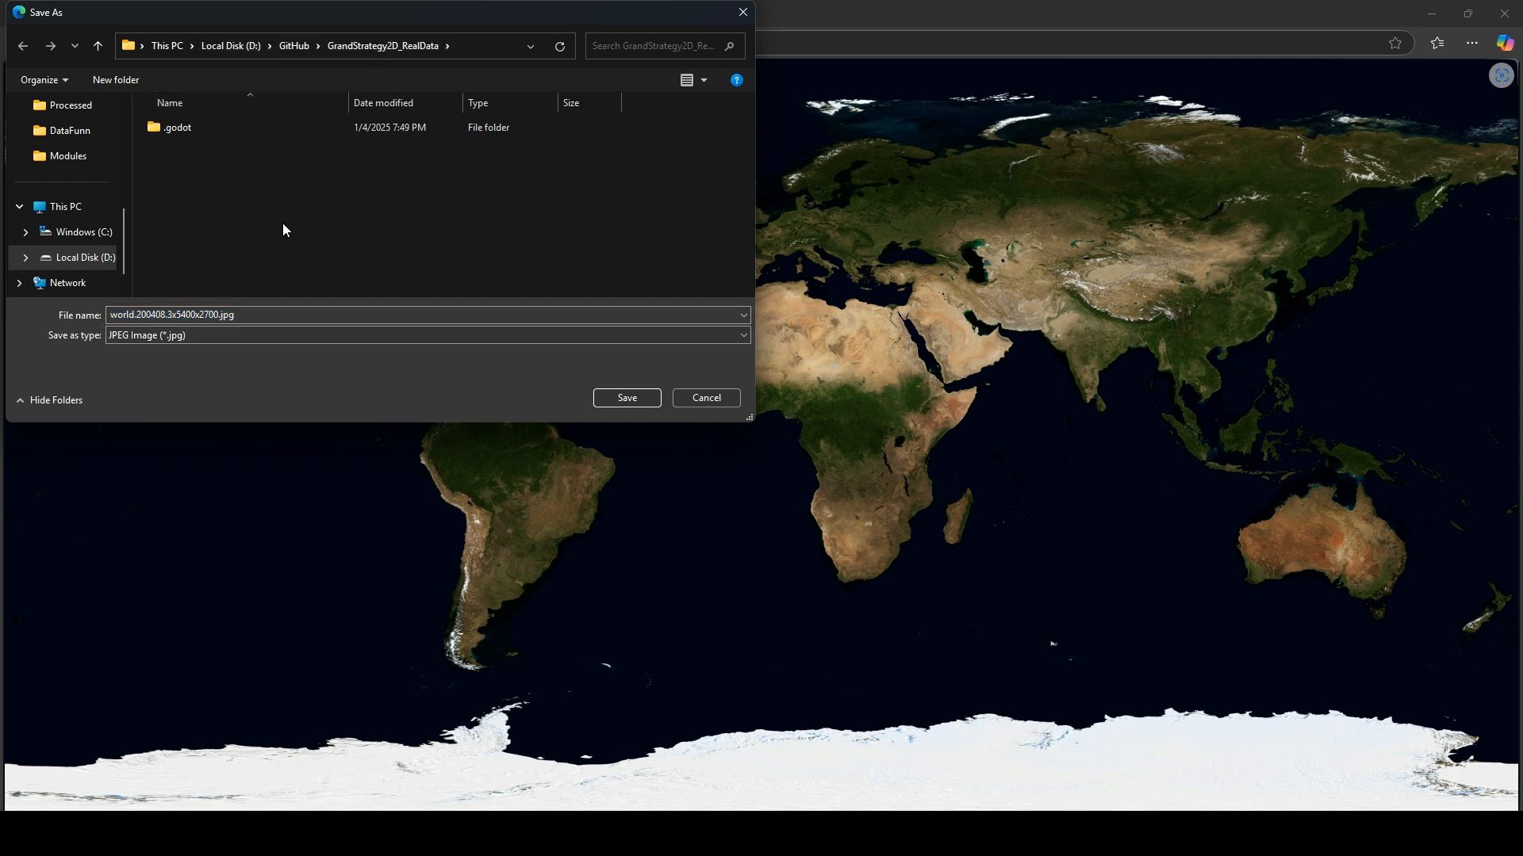
click(626, 398)
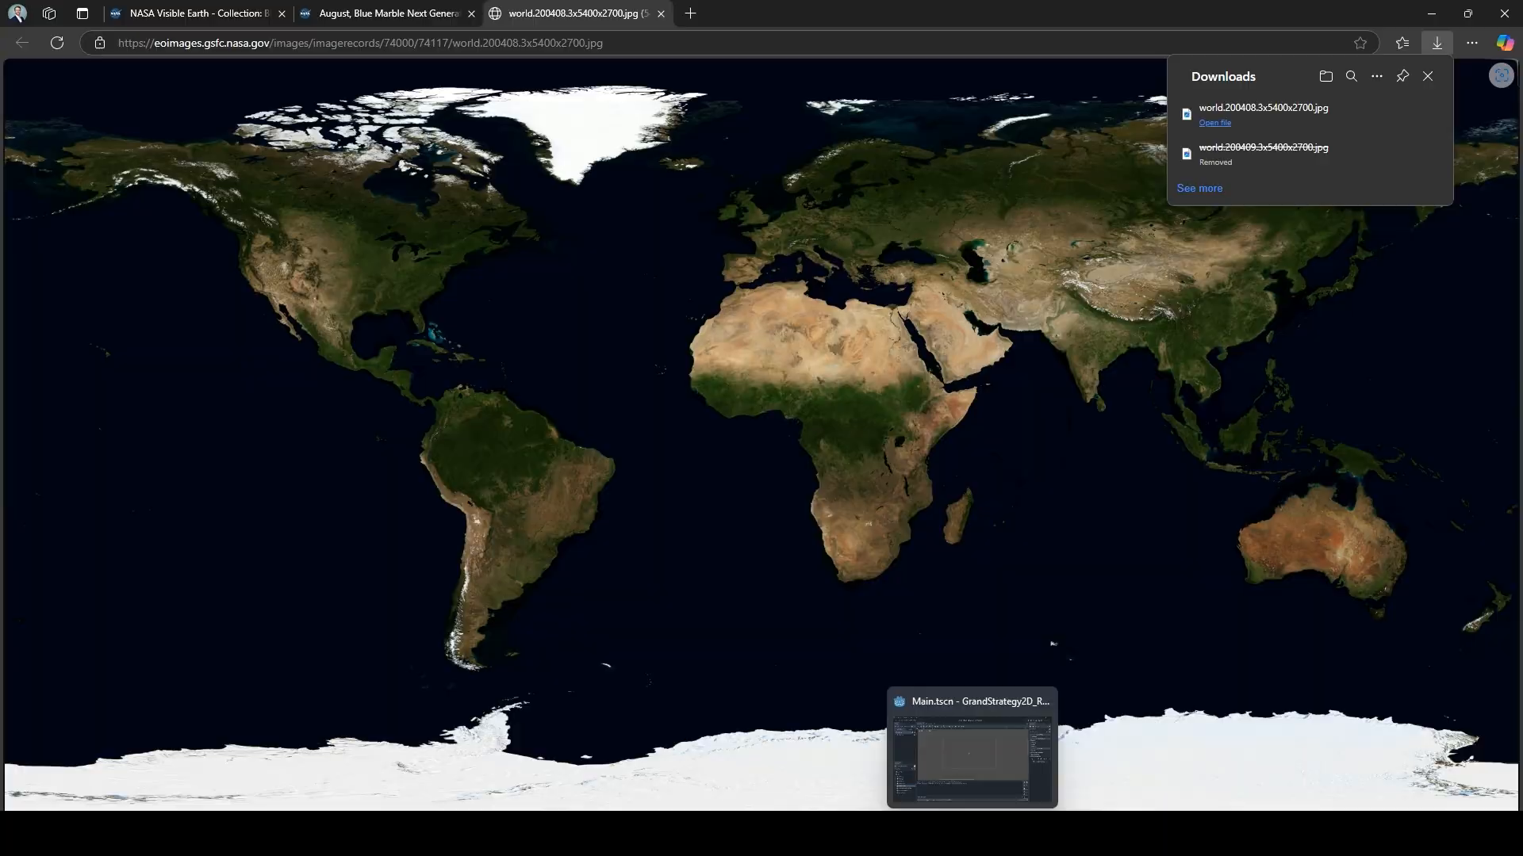
Back in Godot, stop the game and add world.200408 jpg to the viewport as a sprite
click(970, 747)
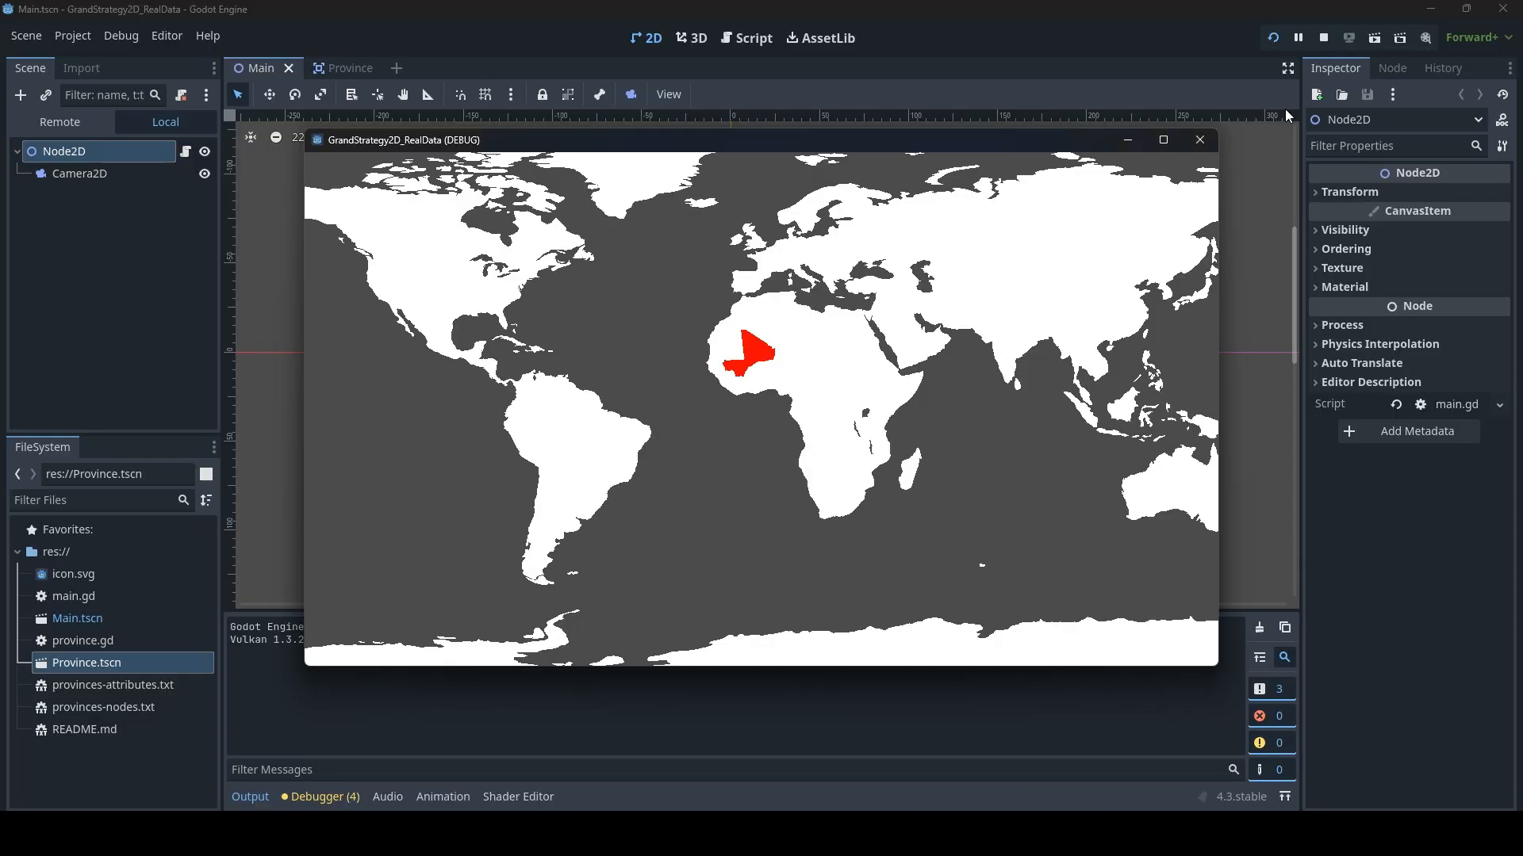
click(1322, 37)
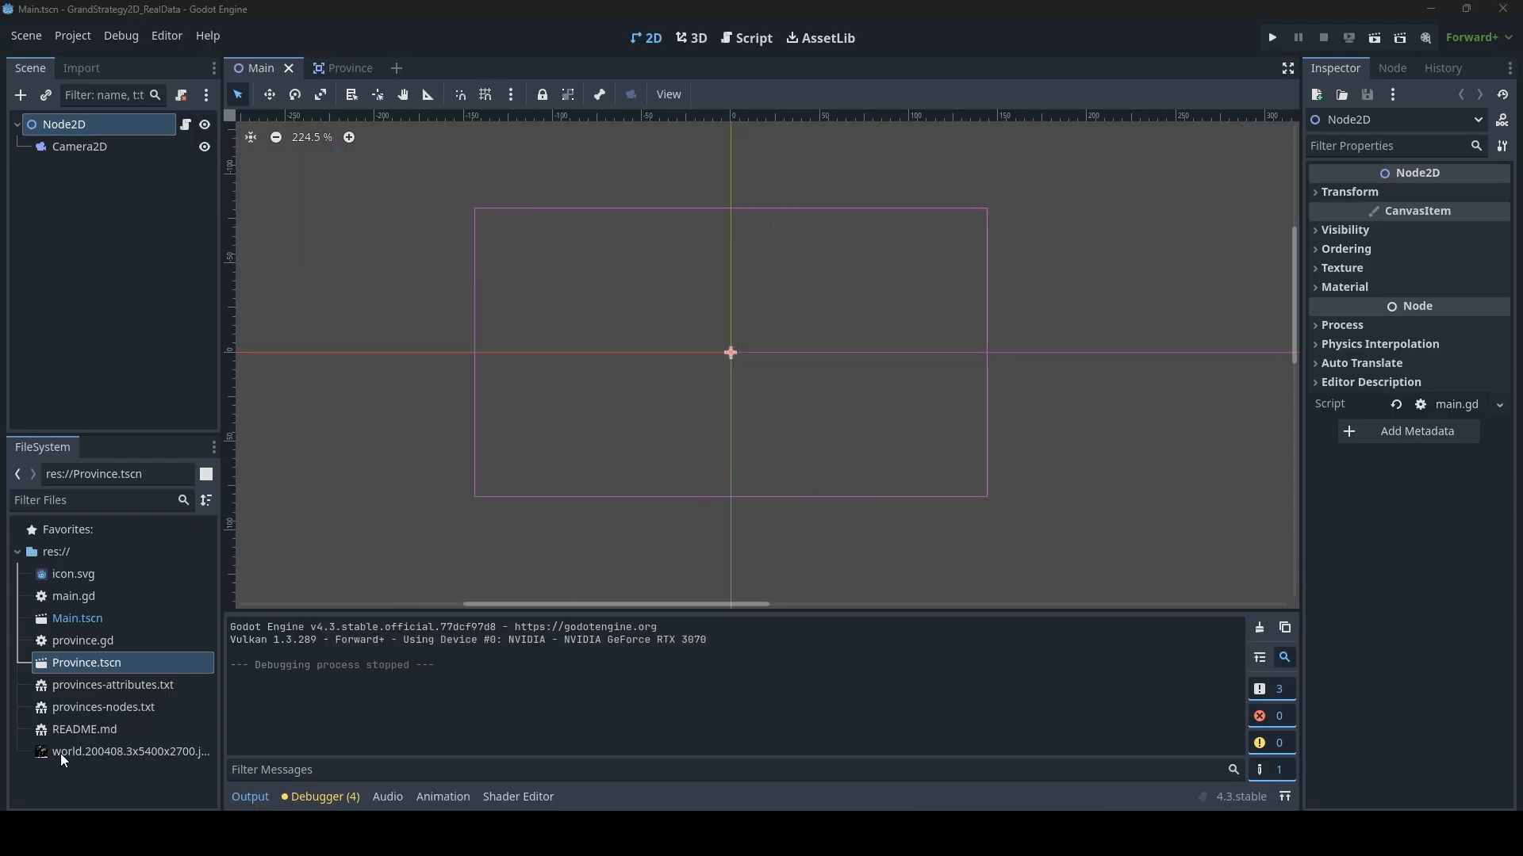
click(130, 751)
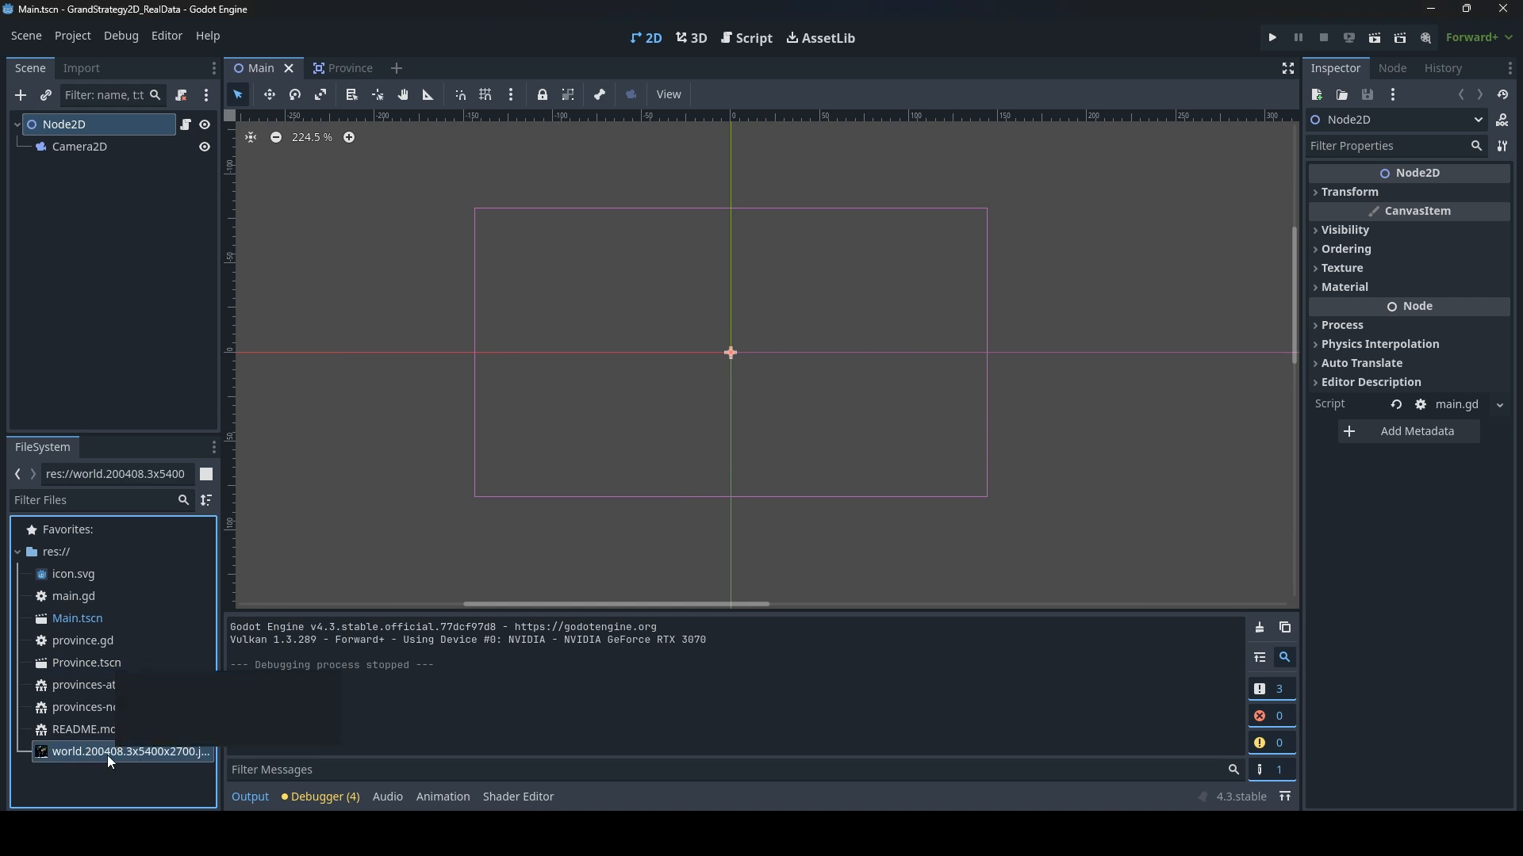
mouse_move(129, 751)
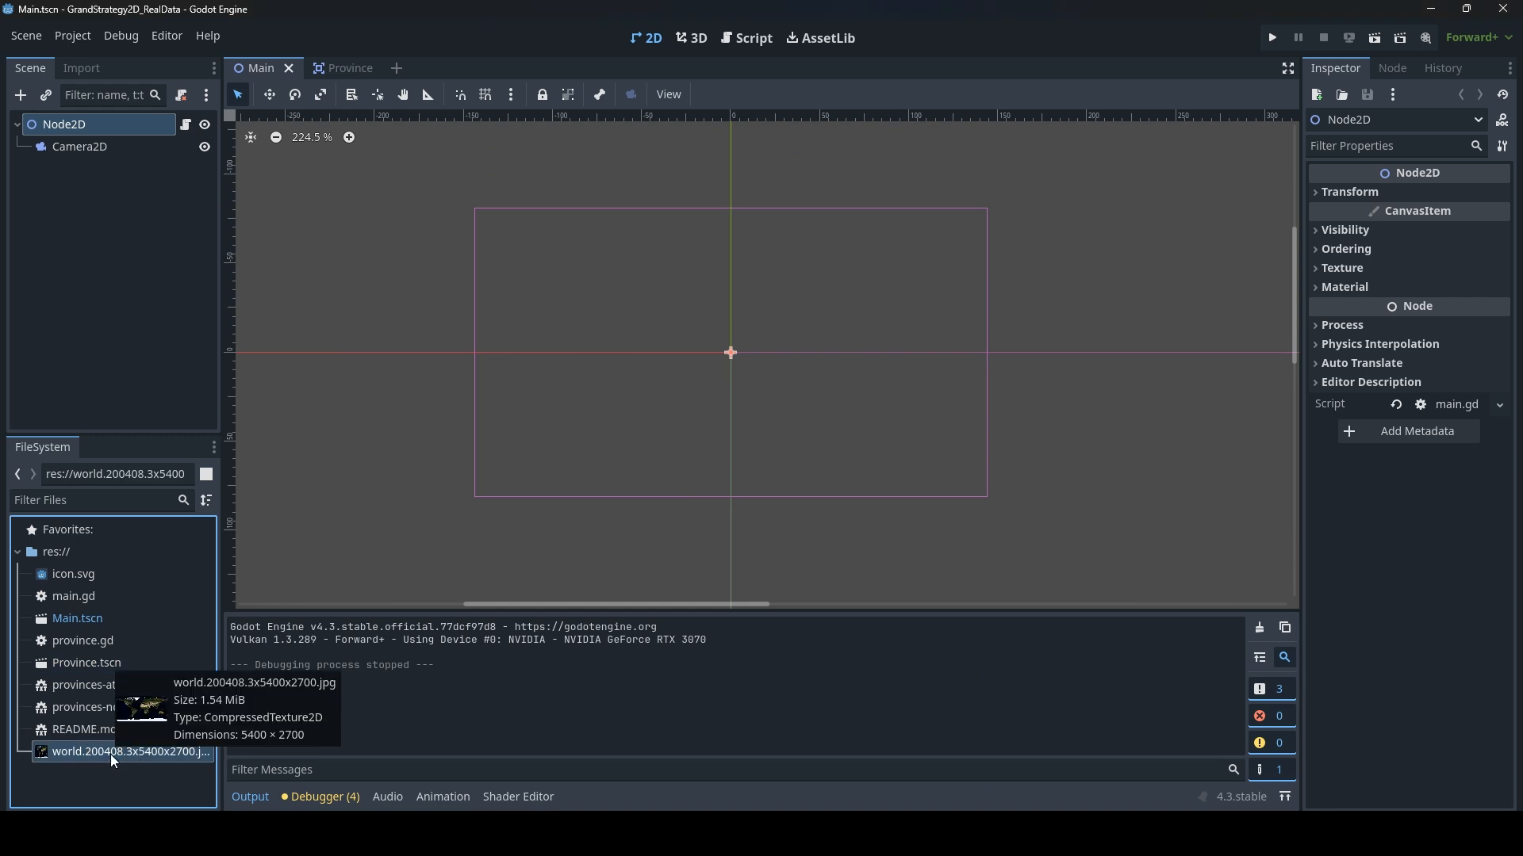
mouse_move(52, 147)
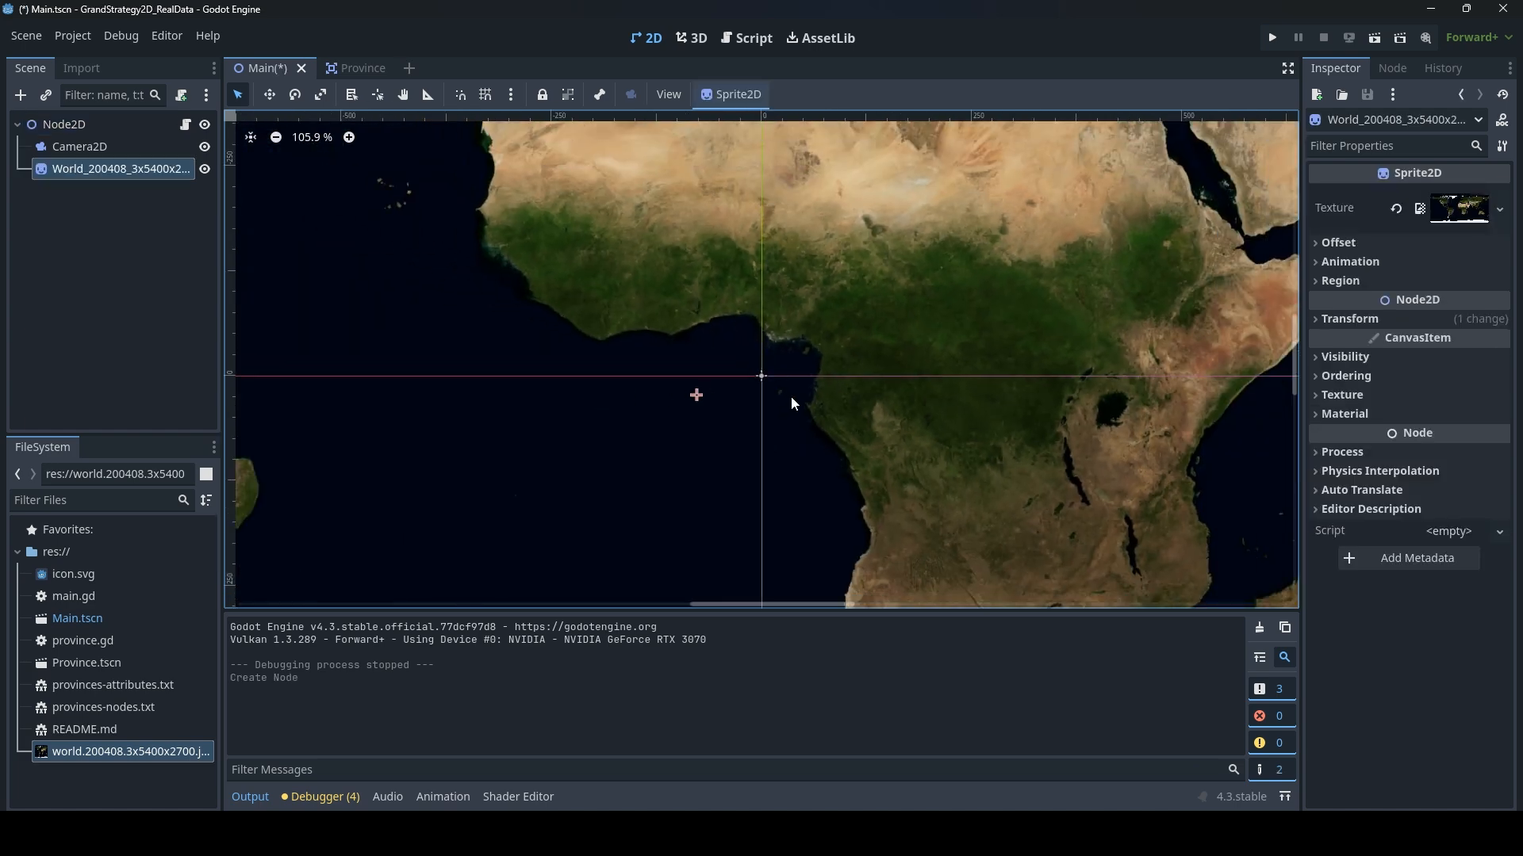
scroll(down, 3)
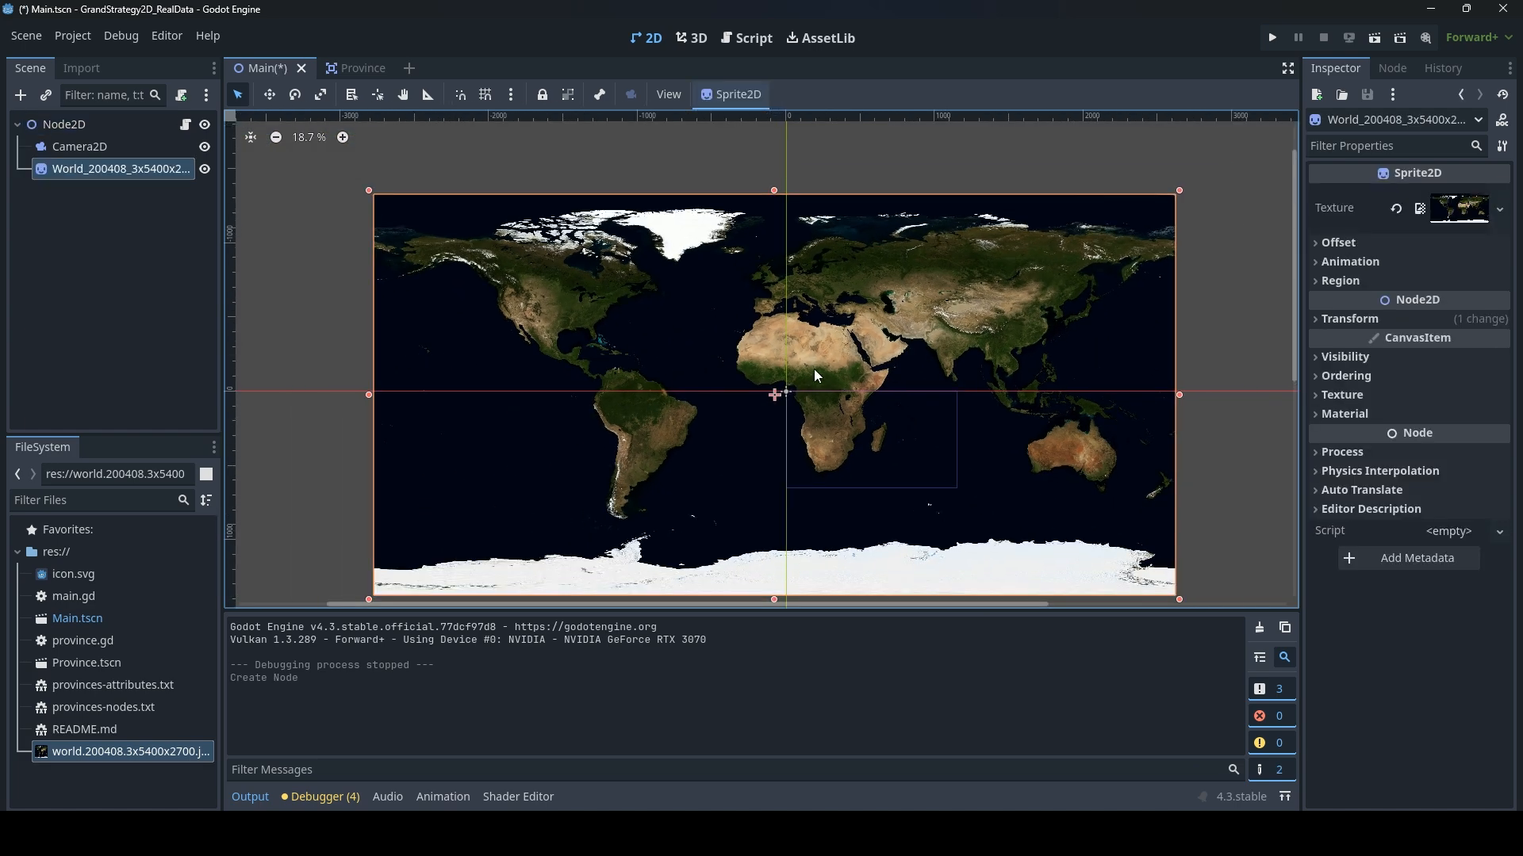
mouse_move(823, 367)
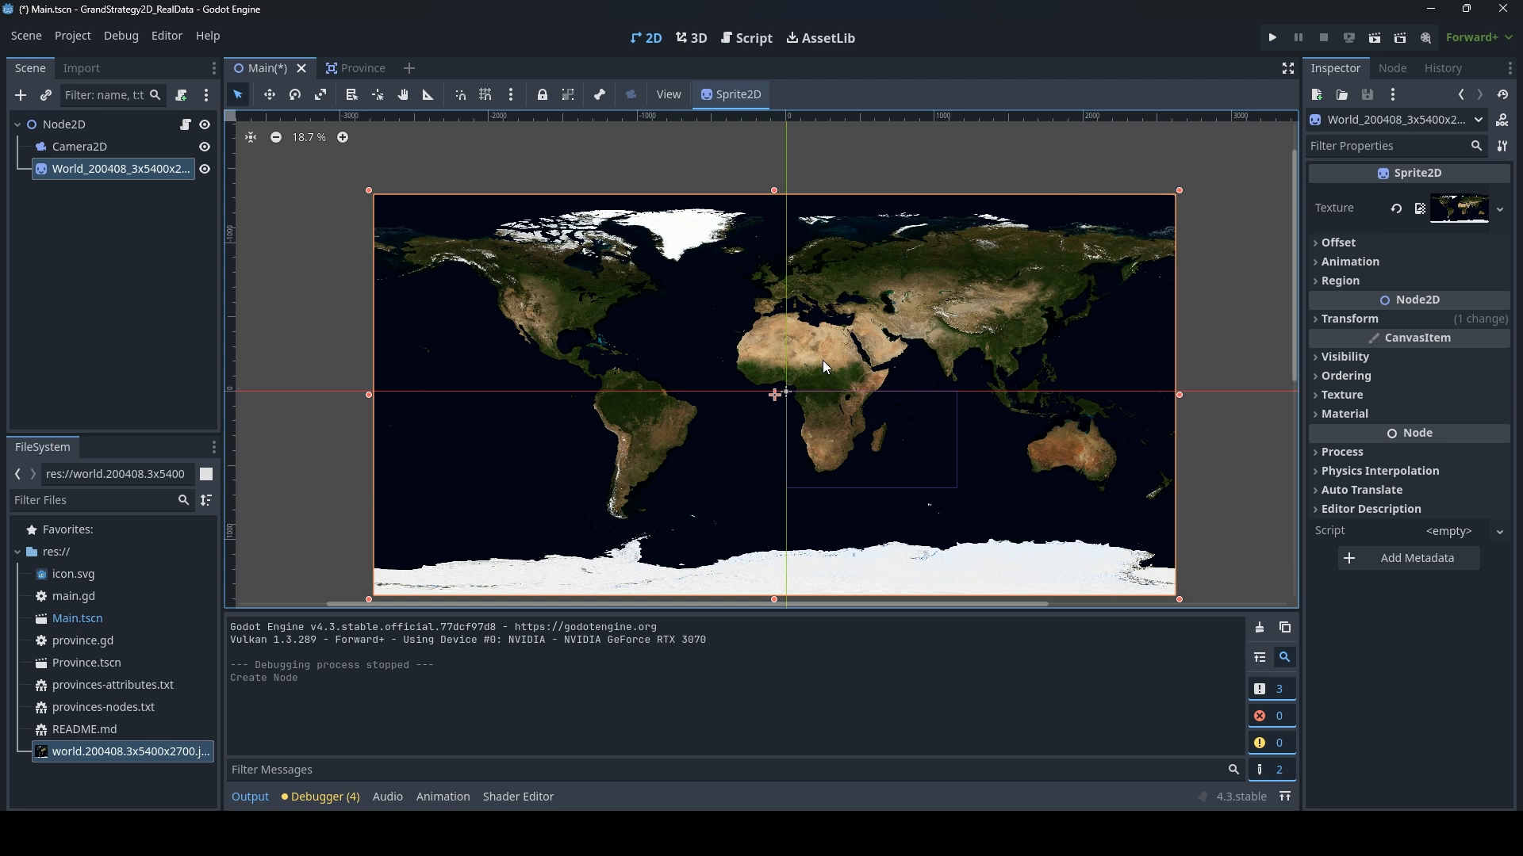
mouse_move(830, 293)
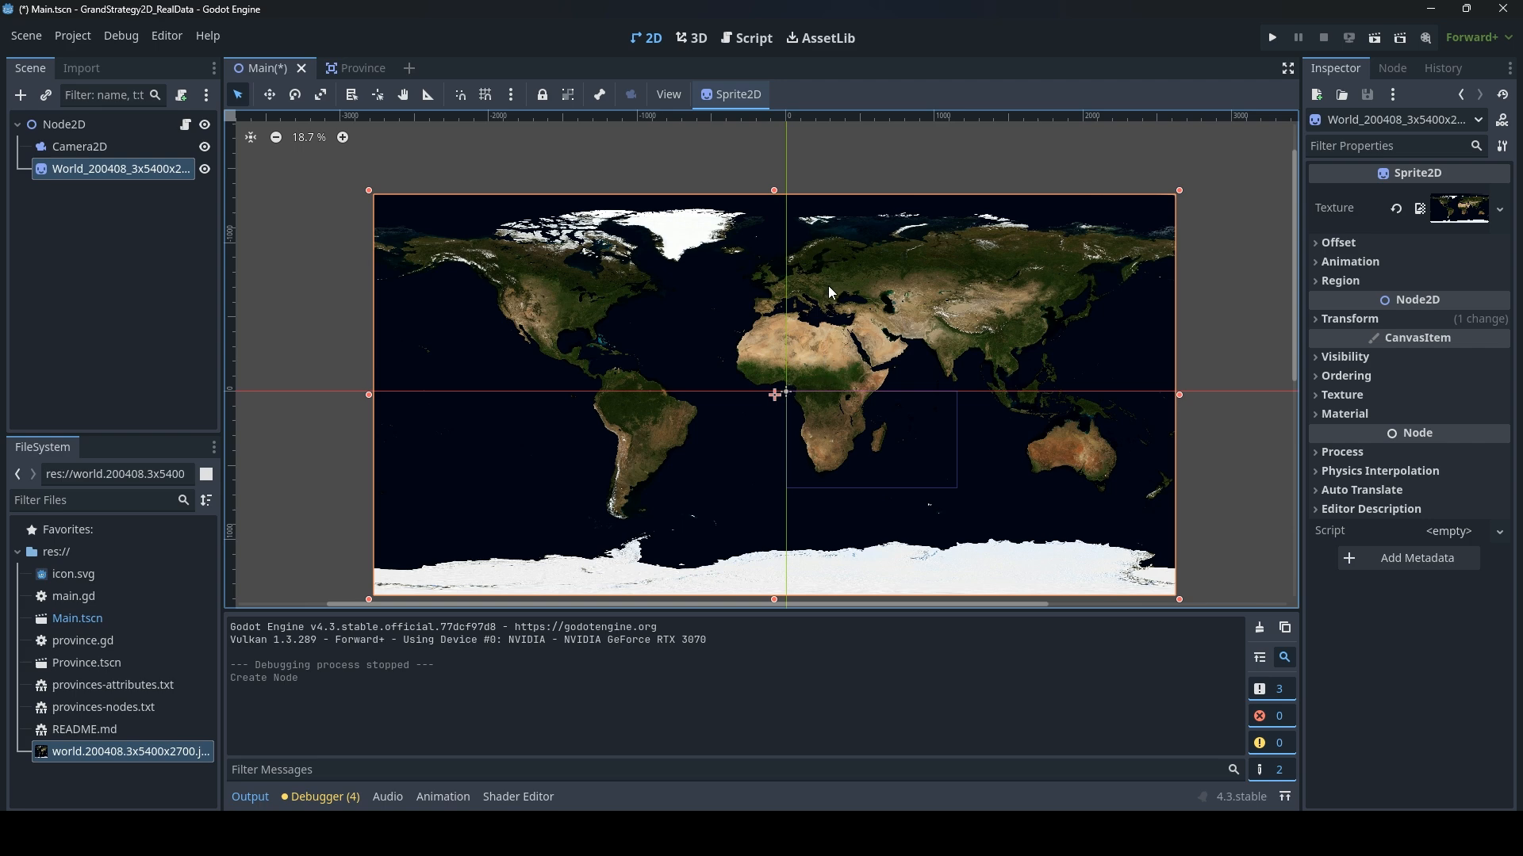
mouse_move(830, 299)
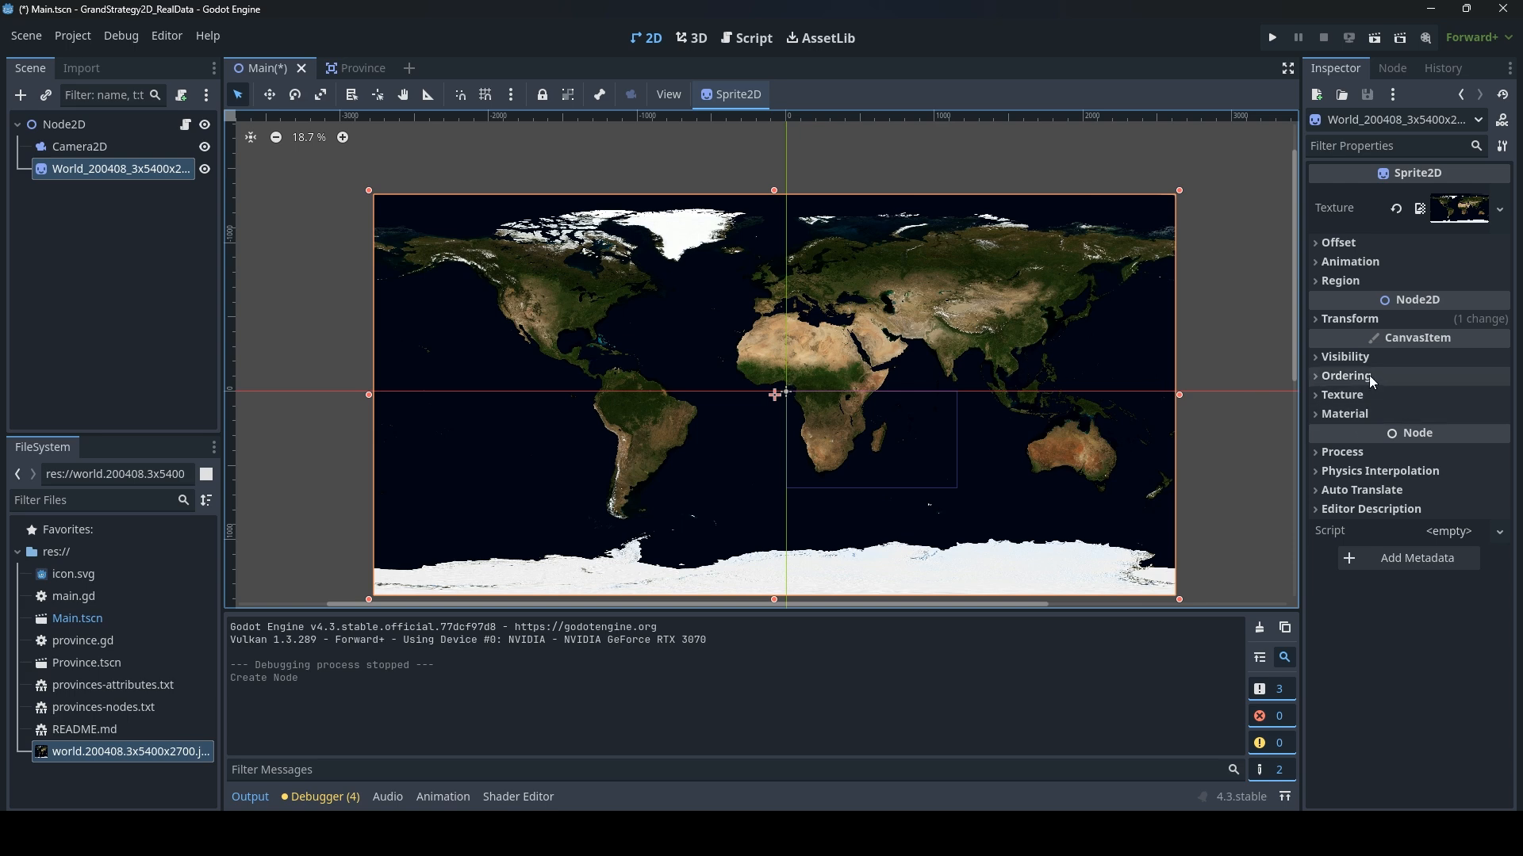
Set the map sprite's position to 0, 0, then test-run and close the game window
click(1350, 319)
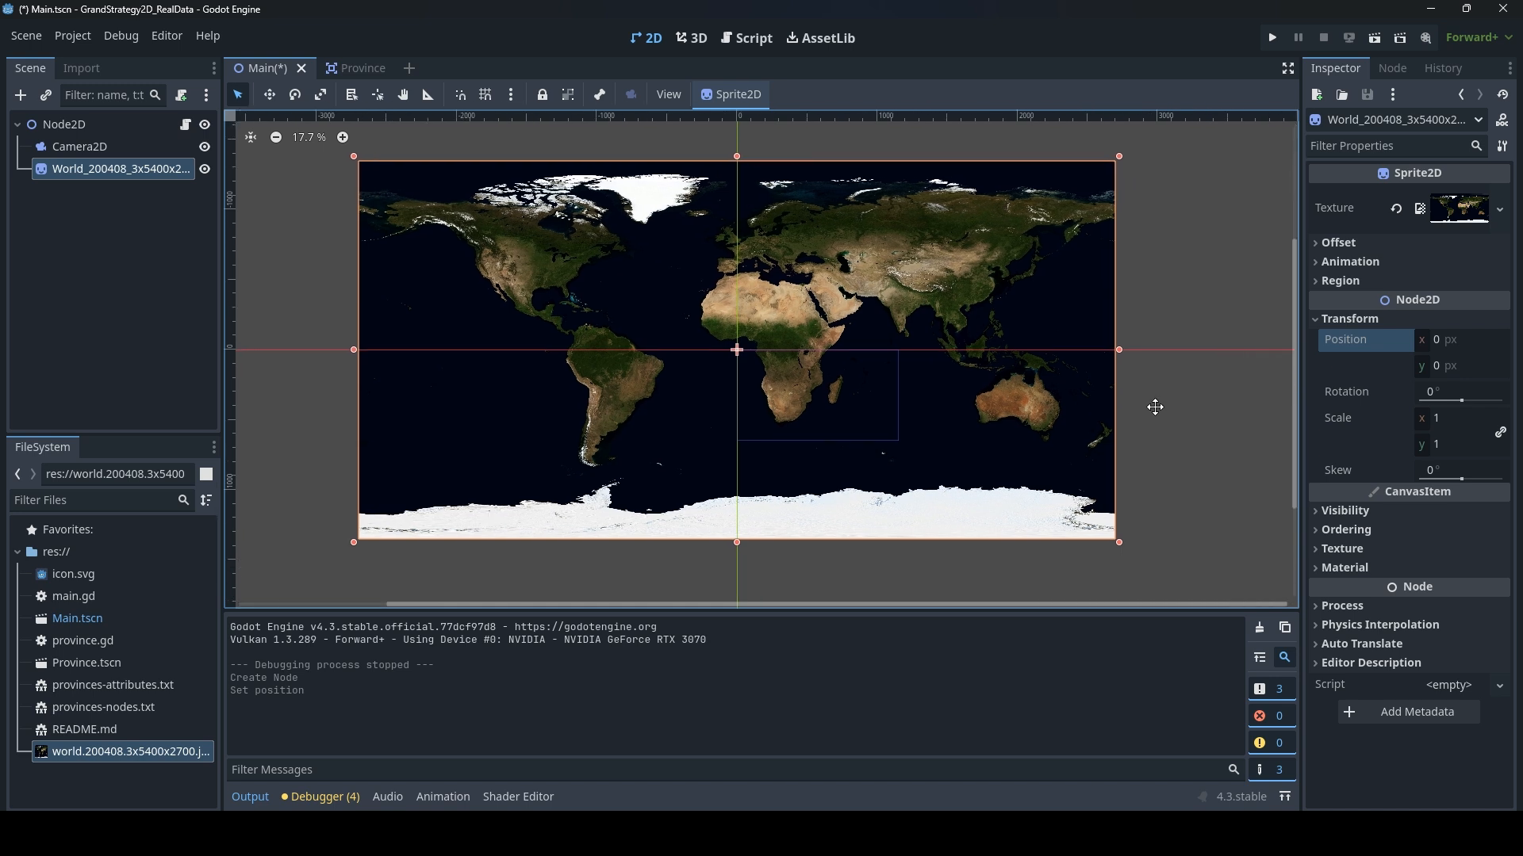
scroll(up, 3)
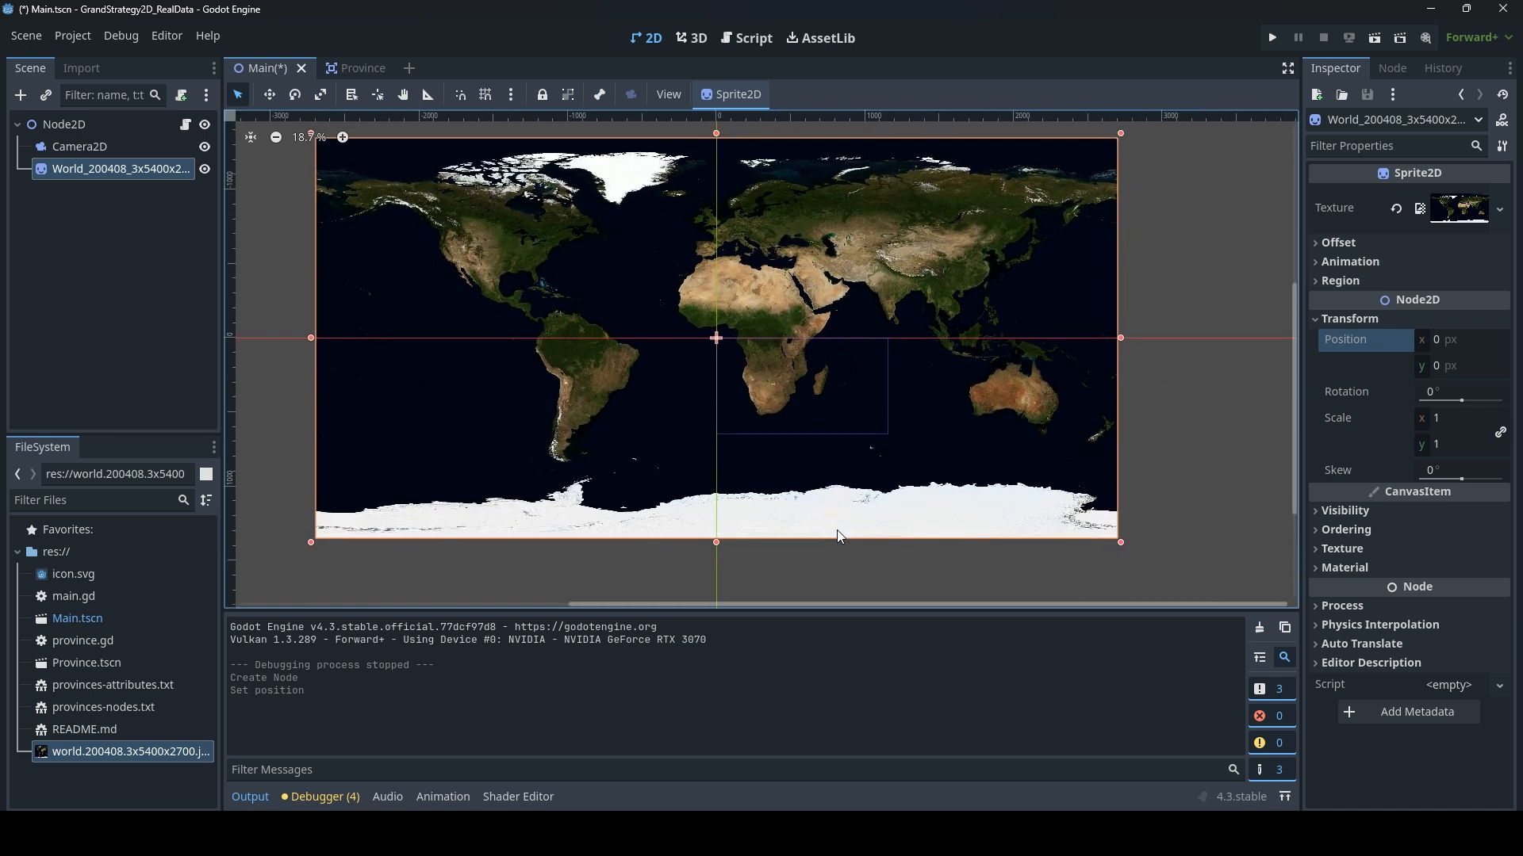
mouse_move(869, 230)
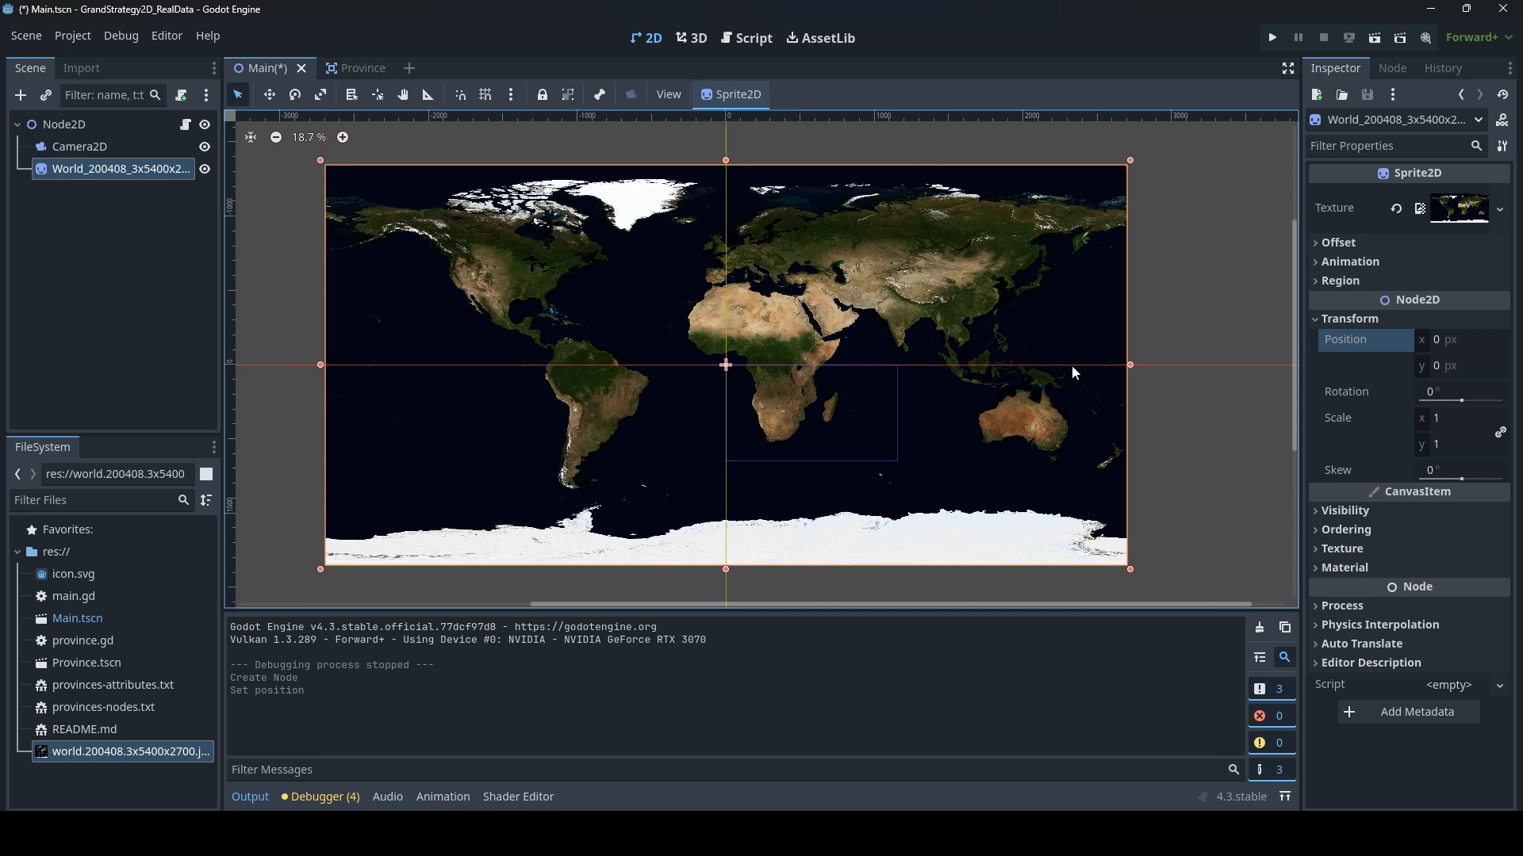
click(1270, 37)
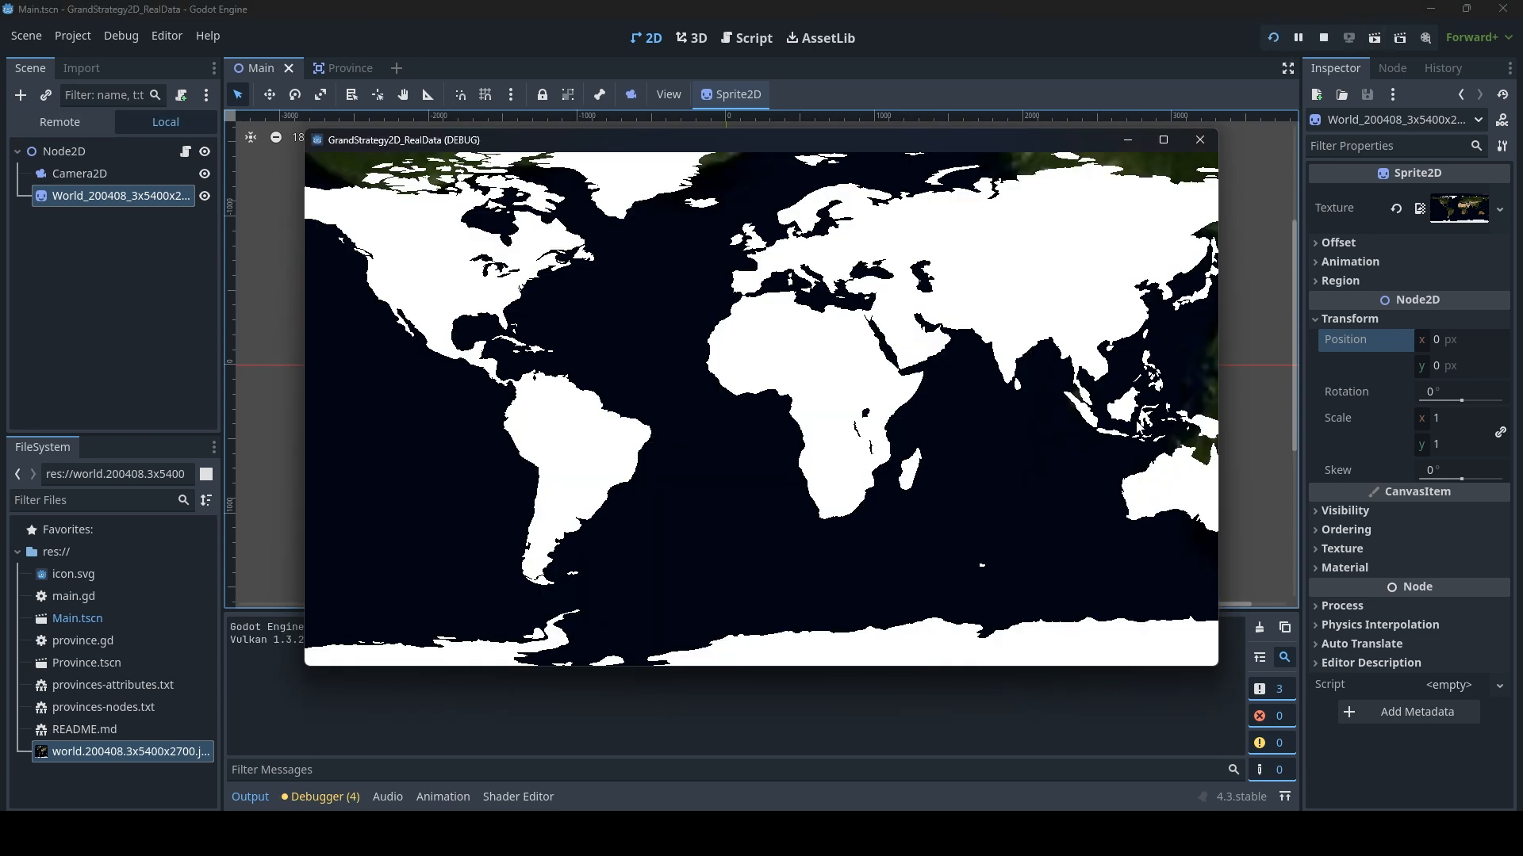
mouse_move(354, 171)
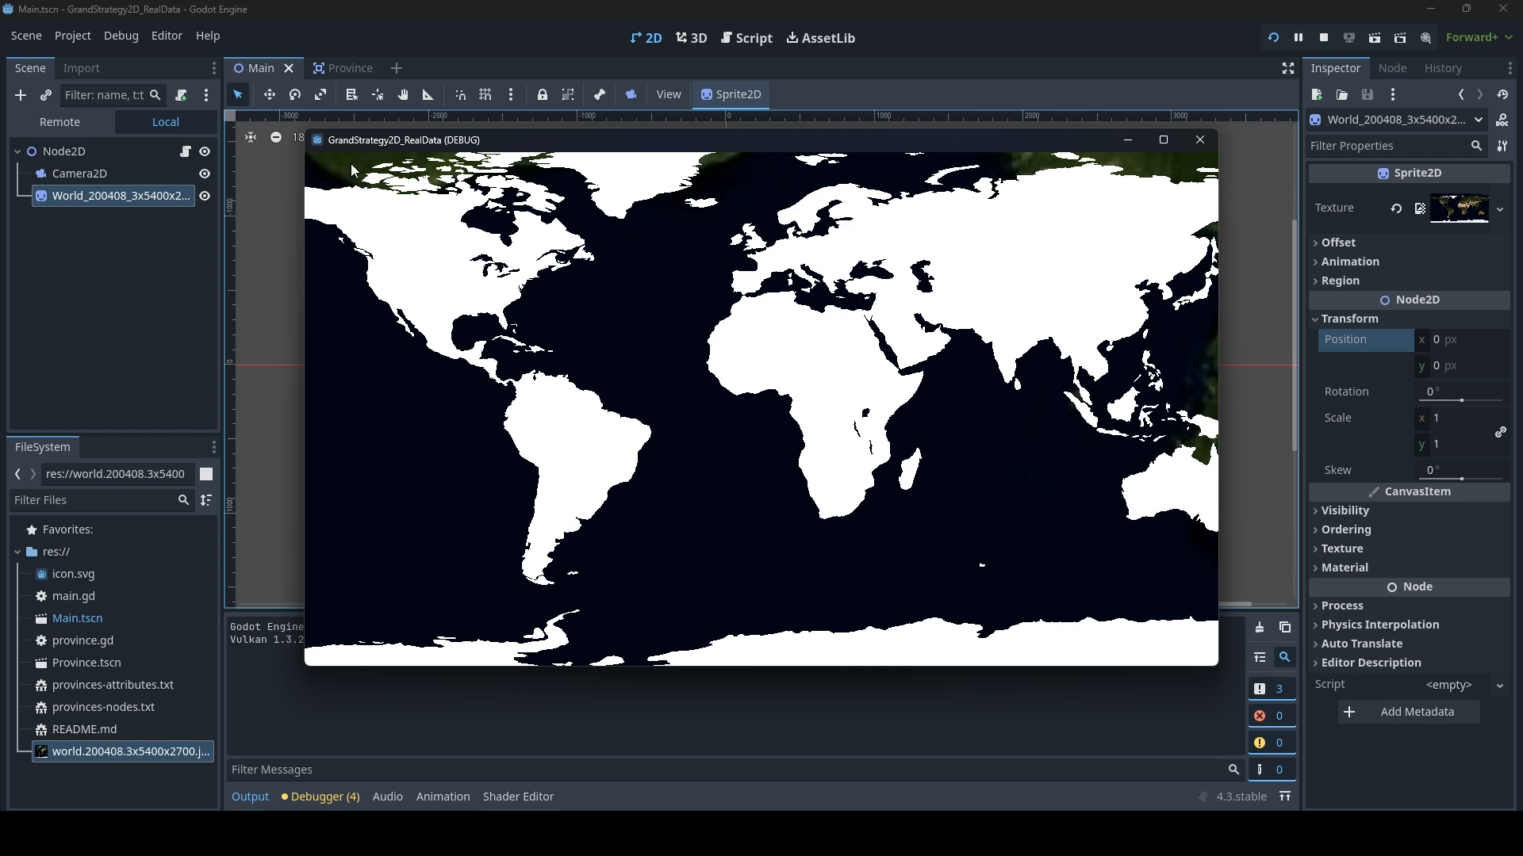
mouse_move(1199, 140)
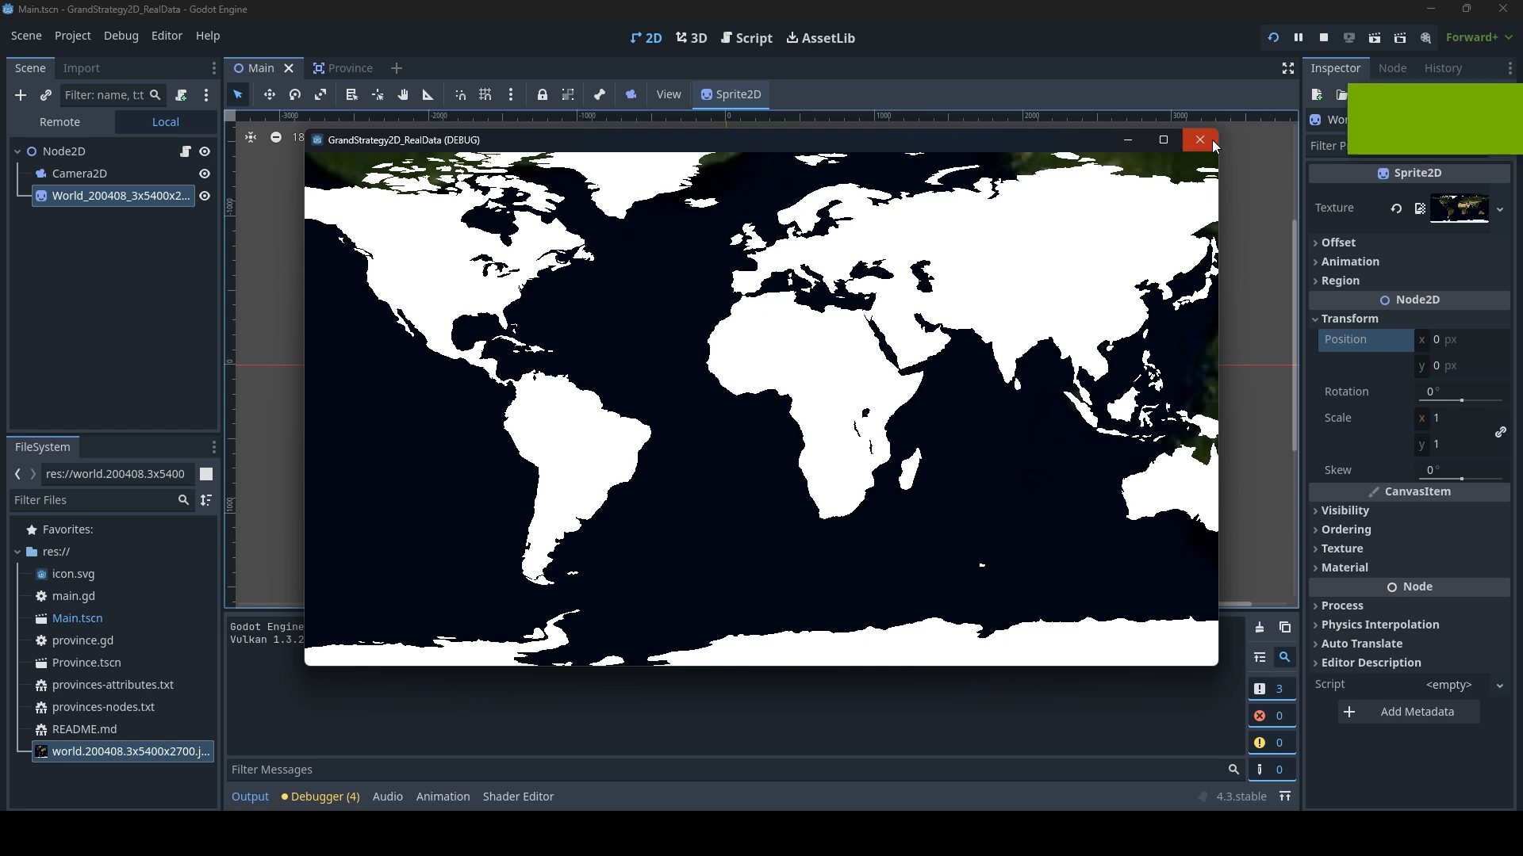
click(1198, 139)
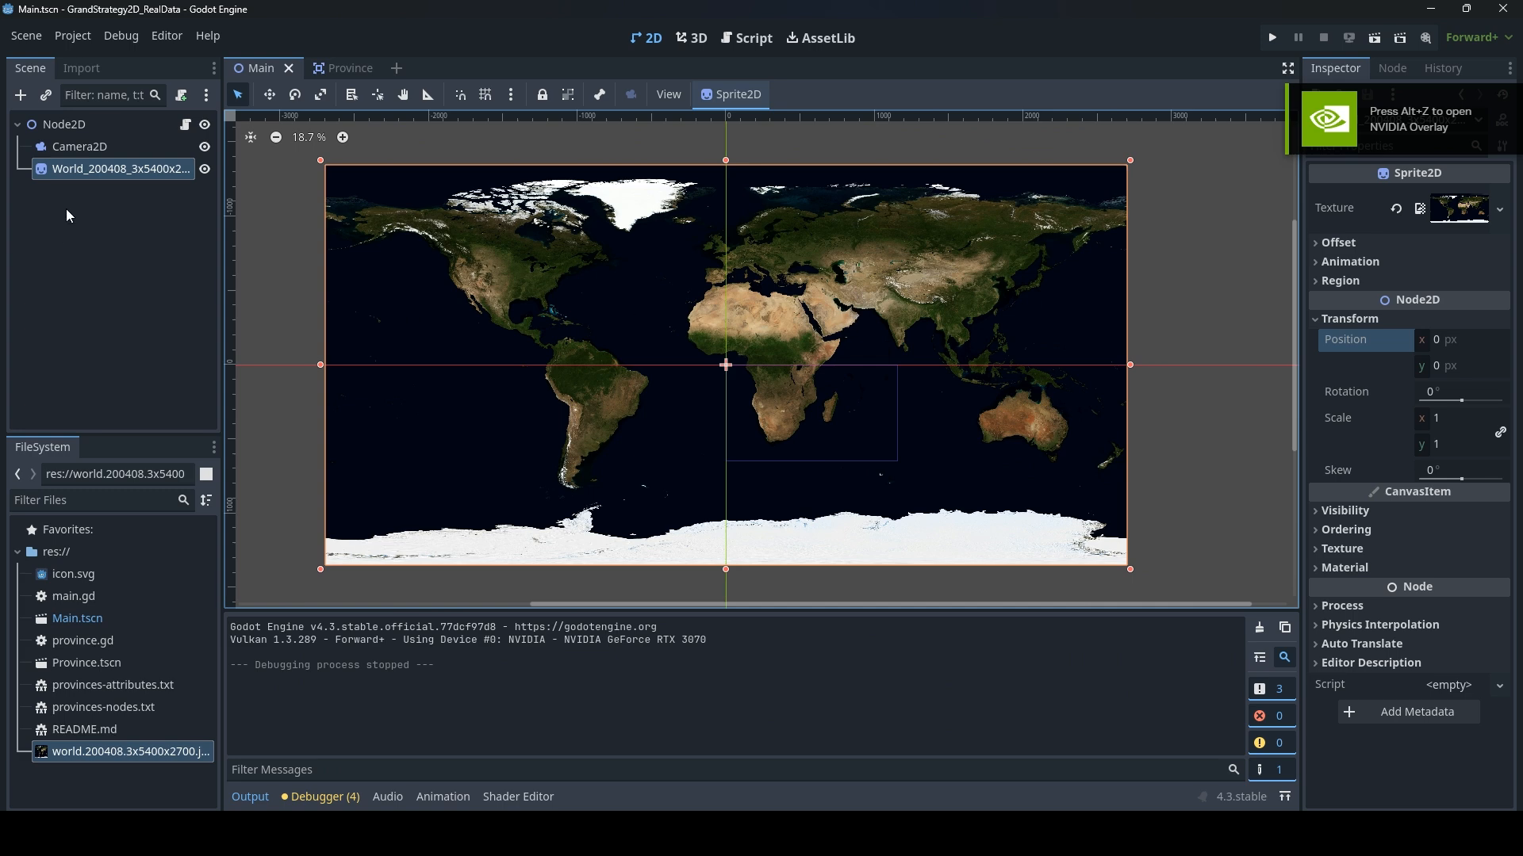
mouse_move(1017, 306)
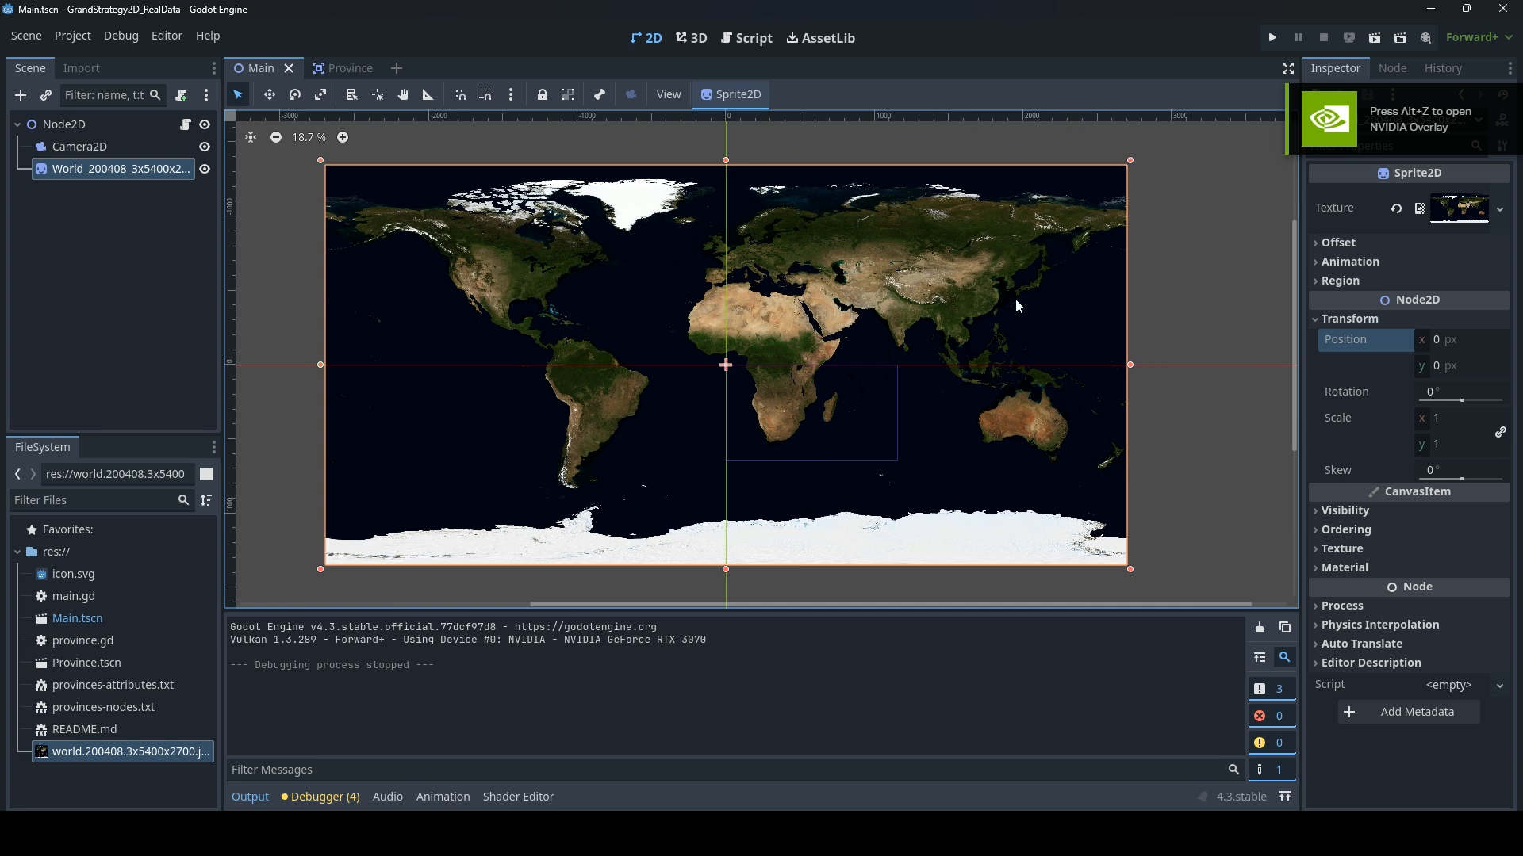
mouse_move(1255, 467)
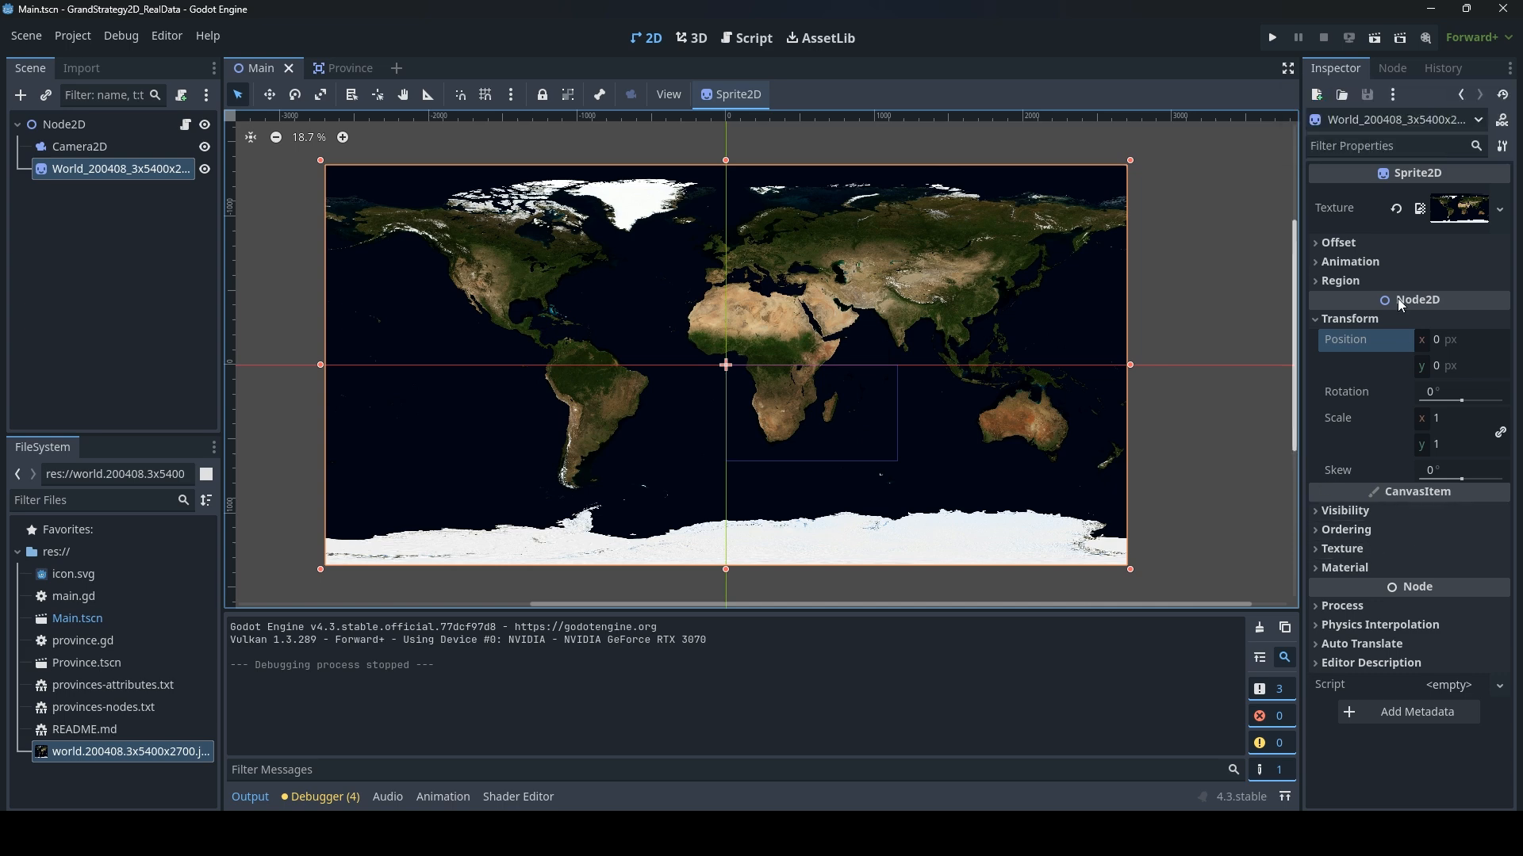
Scale the map sprite to 0.067 on both axes, run the project, and zoom in
click(1454, 418)
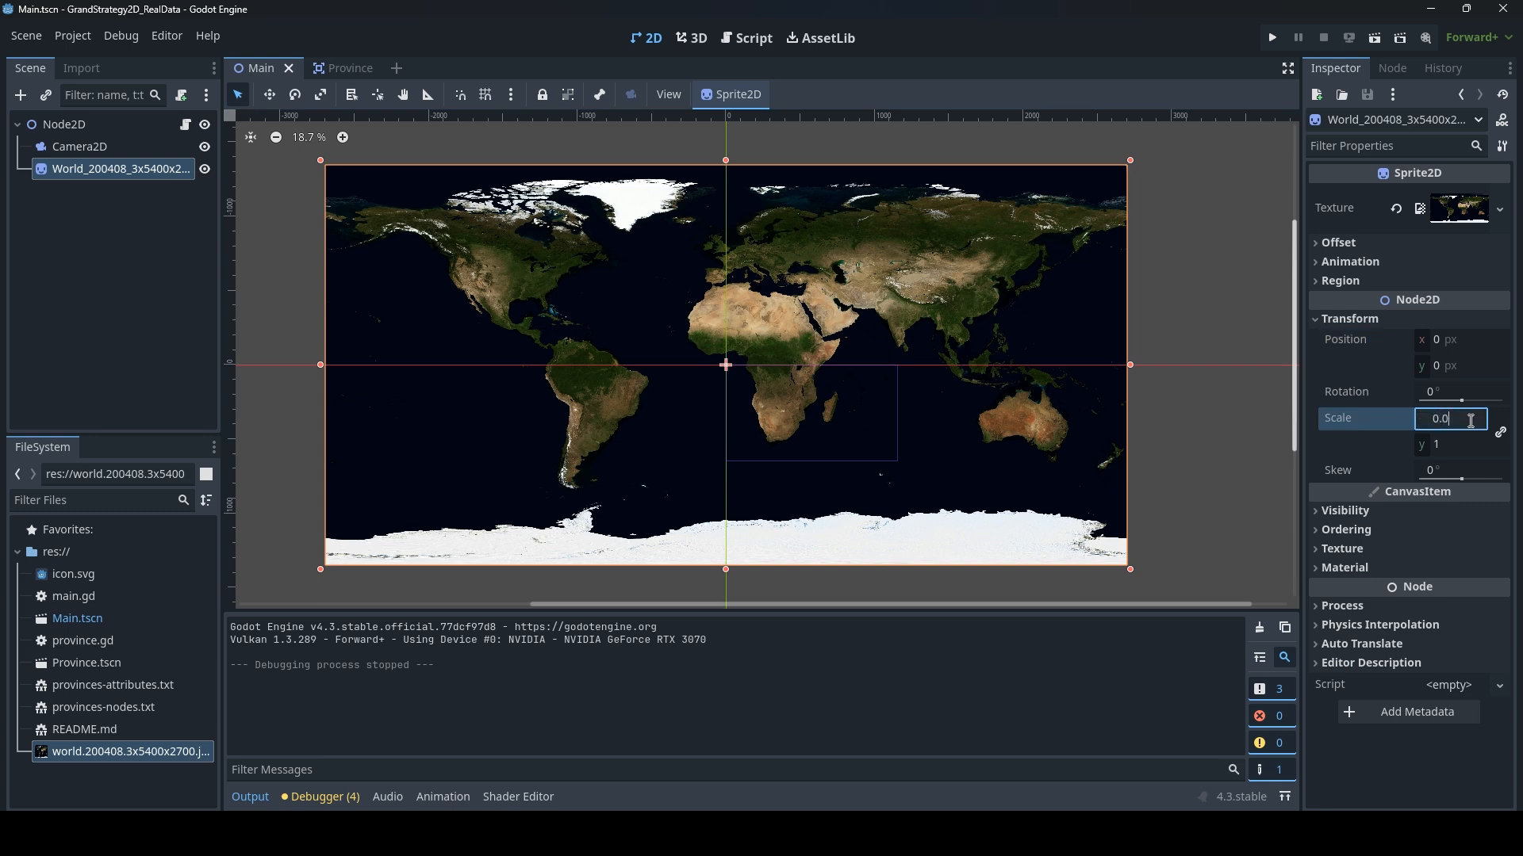
text(0.067)
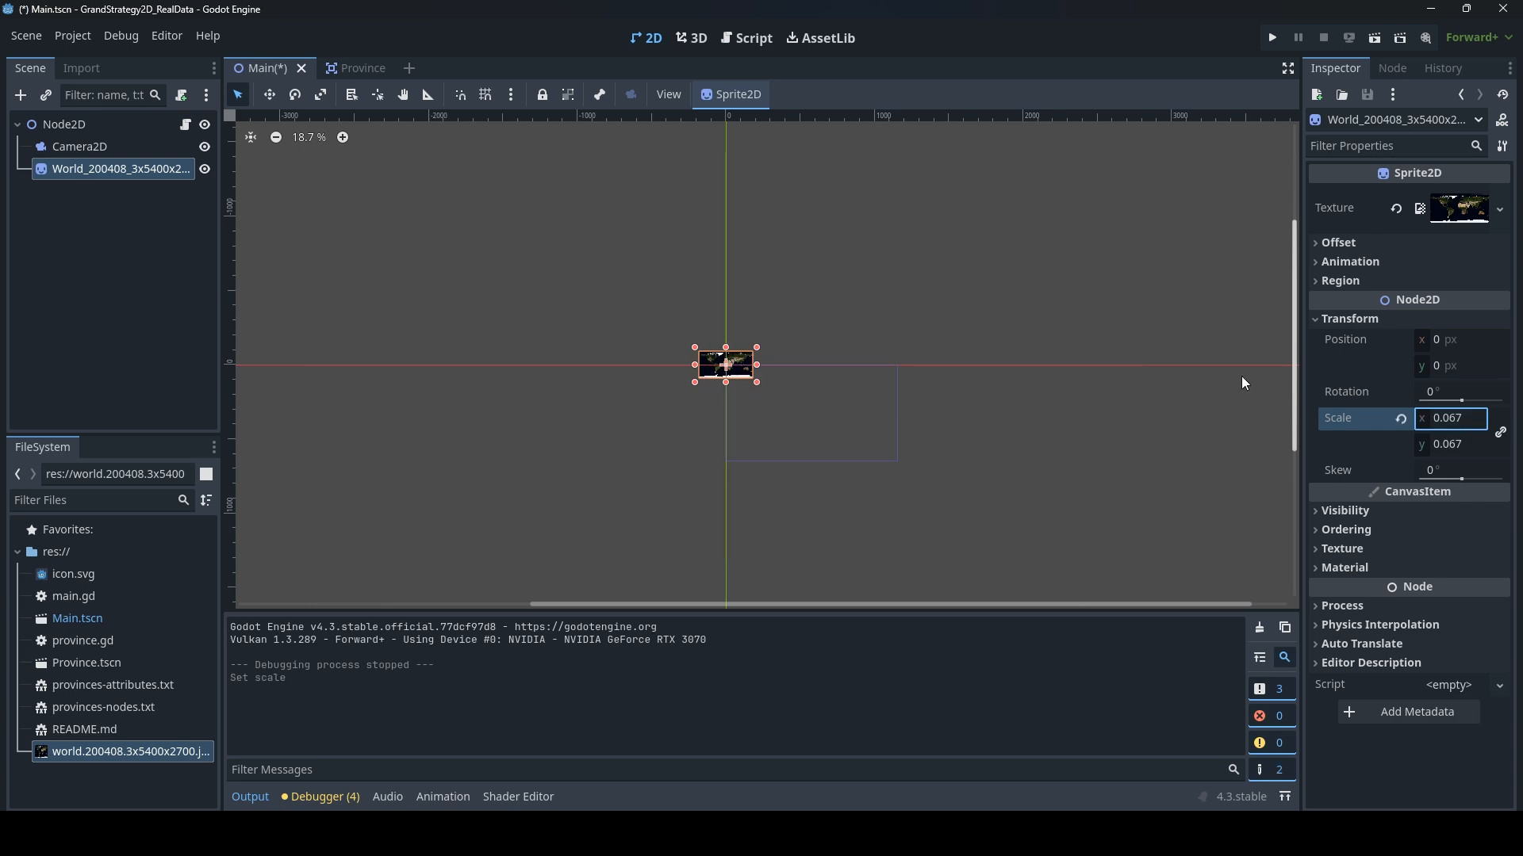
scroll(up, 3)
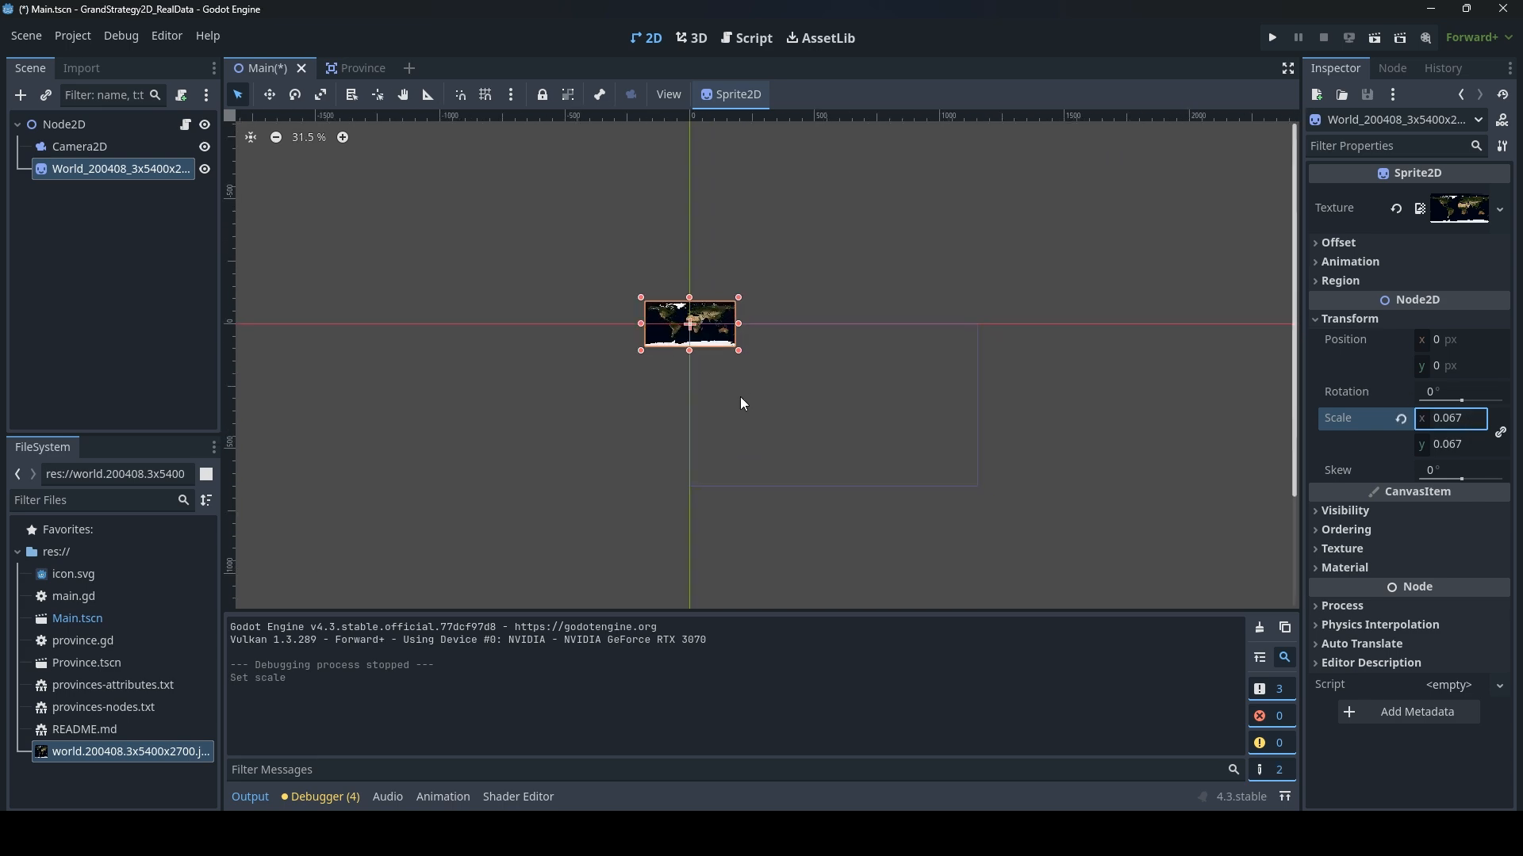
scroll(up, 3)
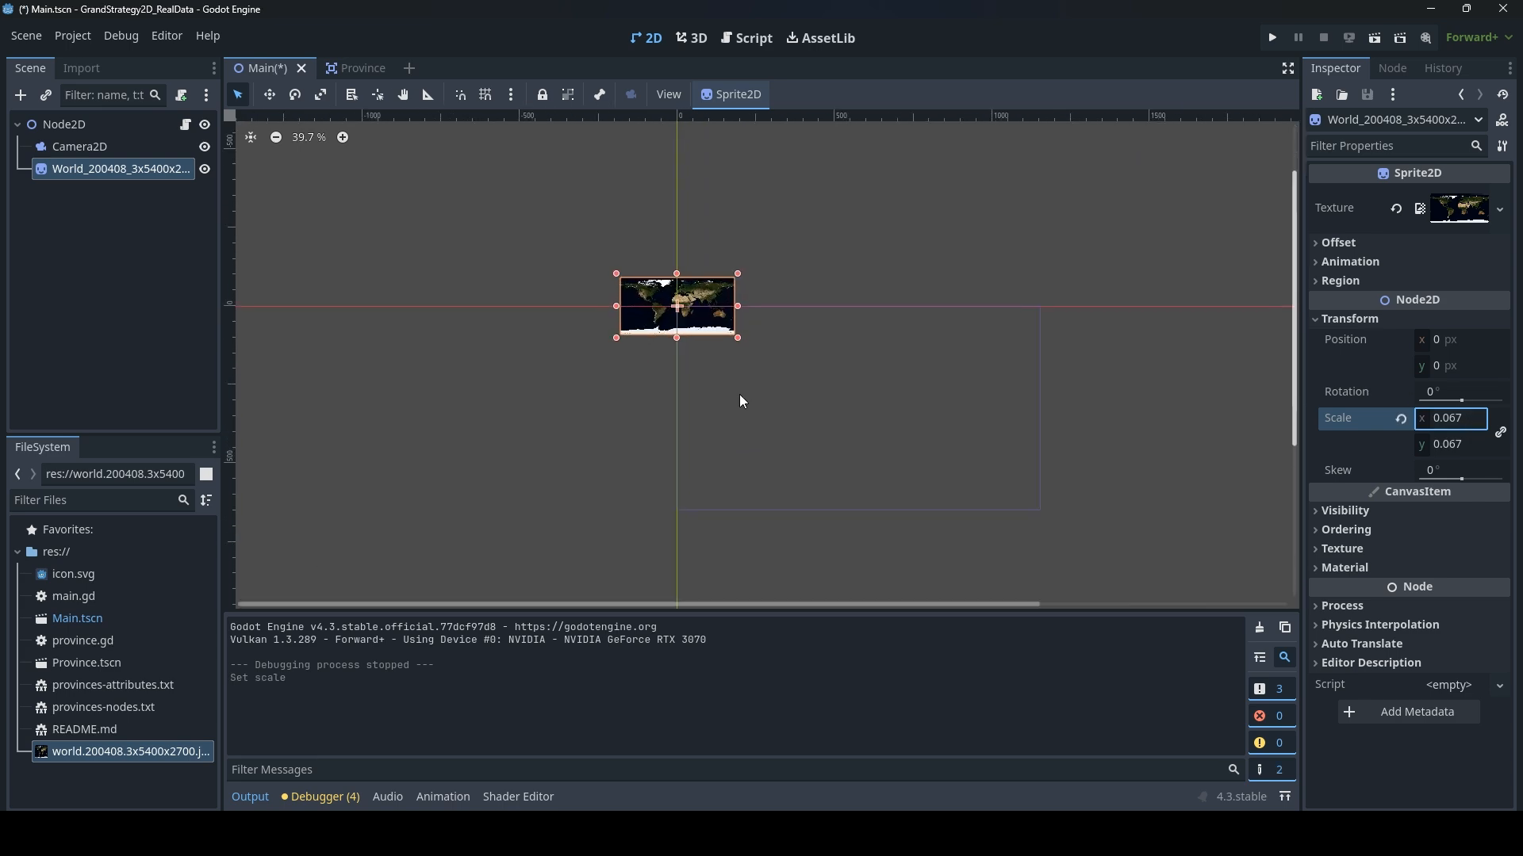
click(1270, 37)
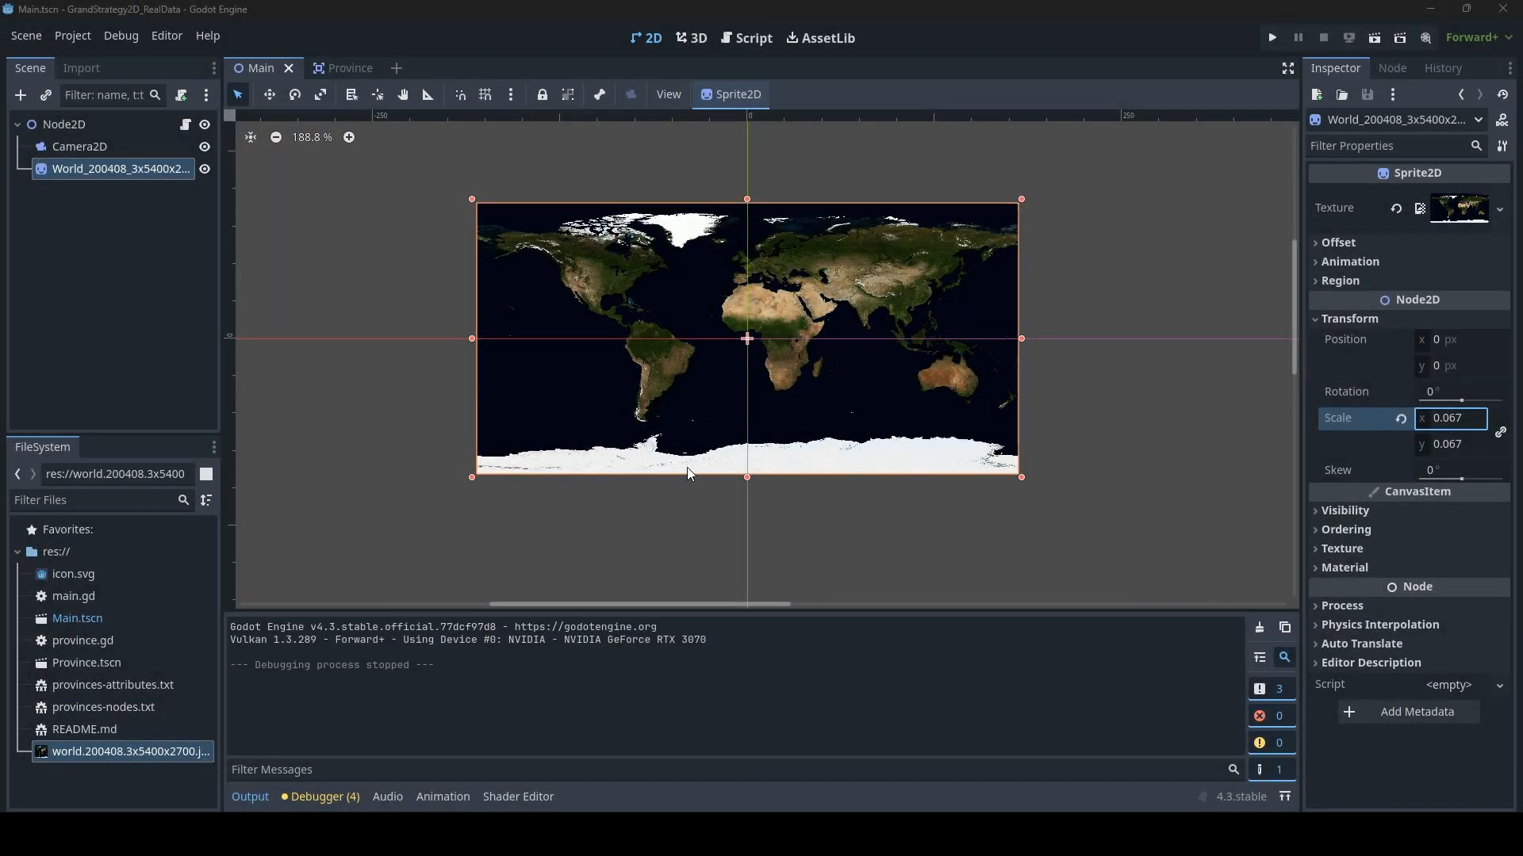
mouse_move(714, 339)
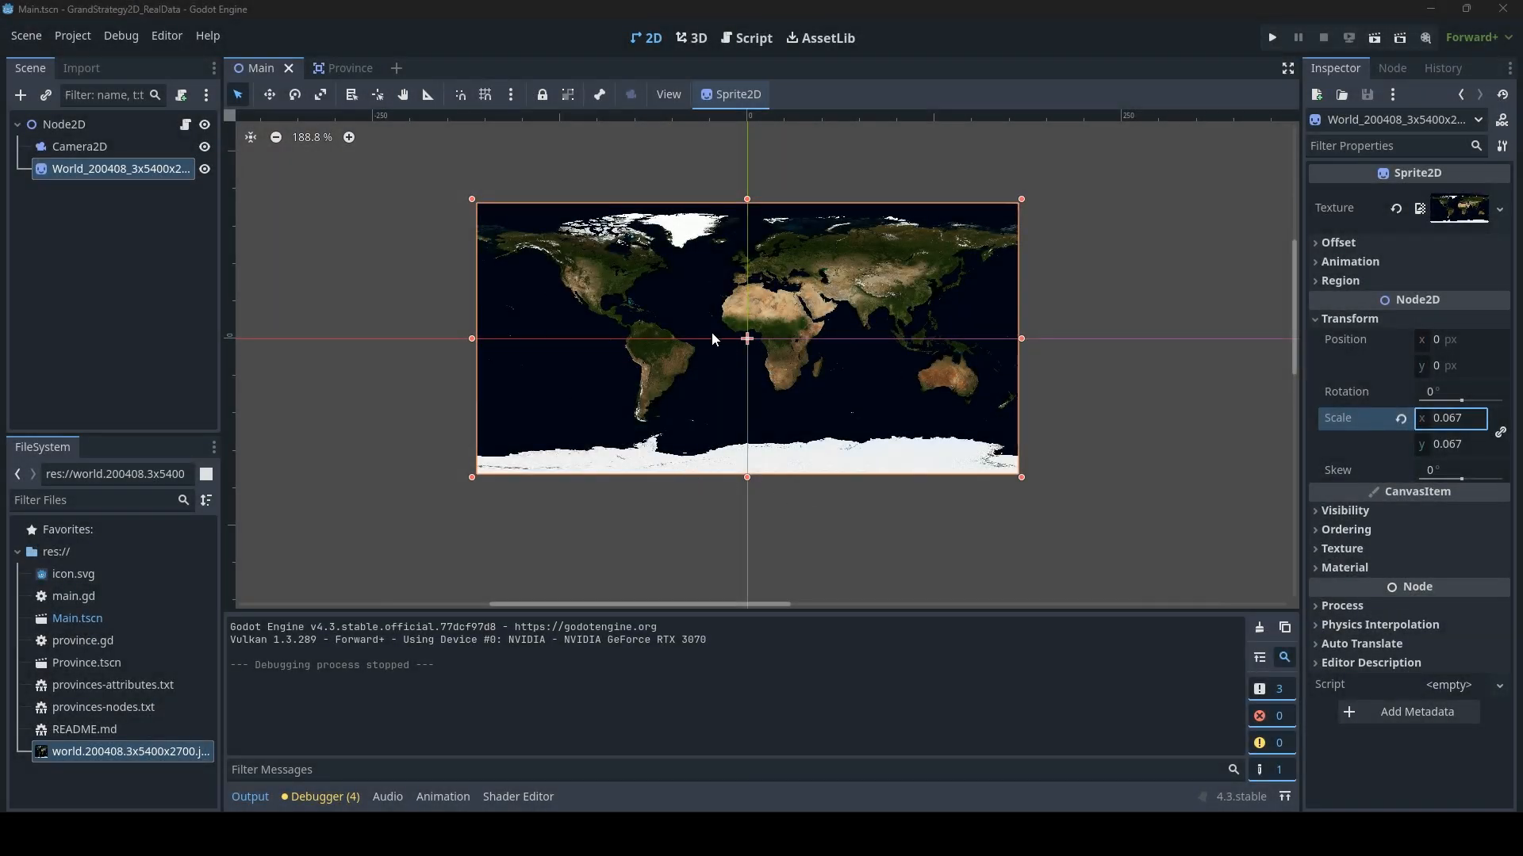
scroll(up, 3)
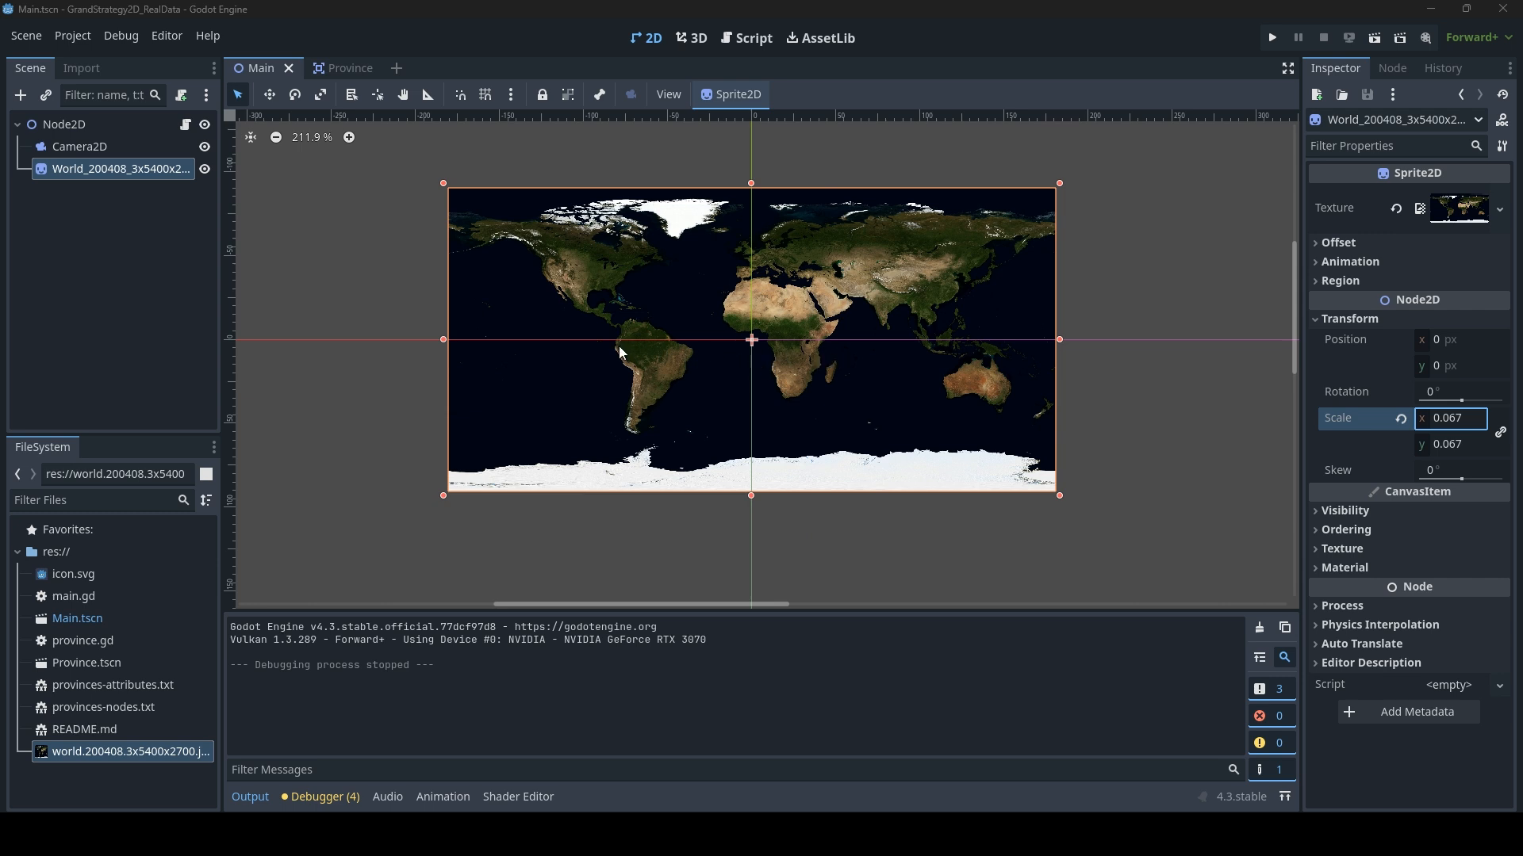
mouse_move(346, 242)
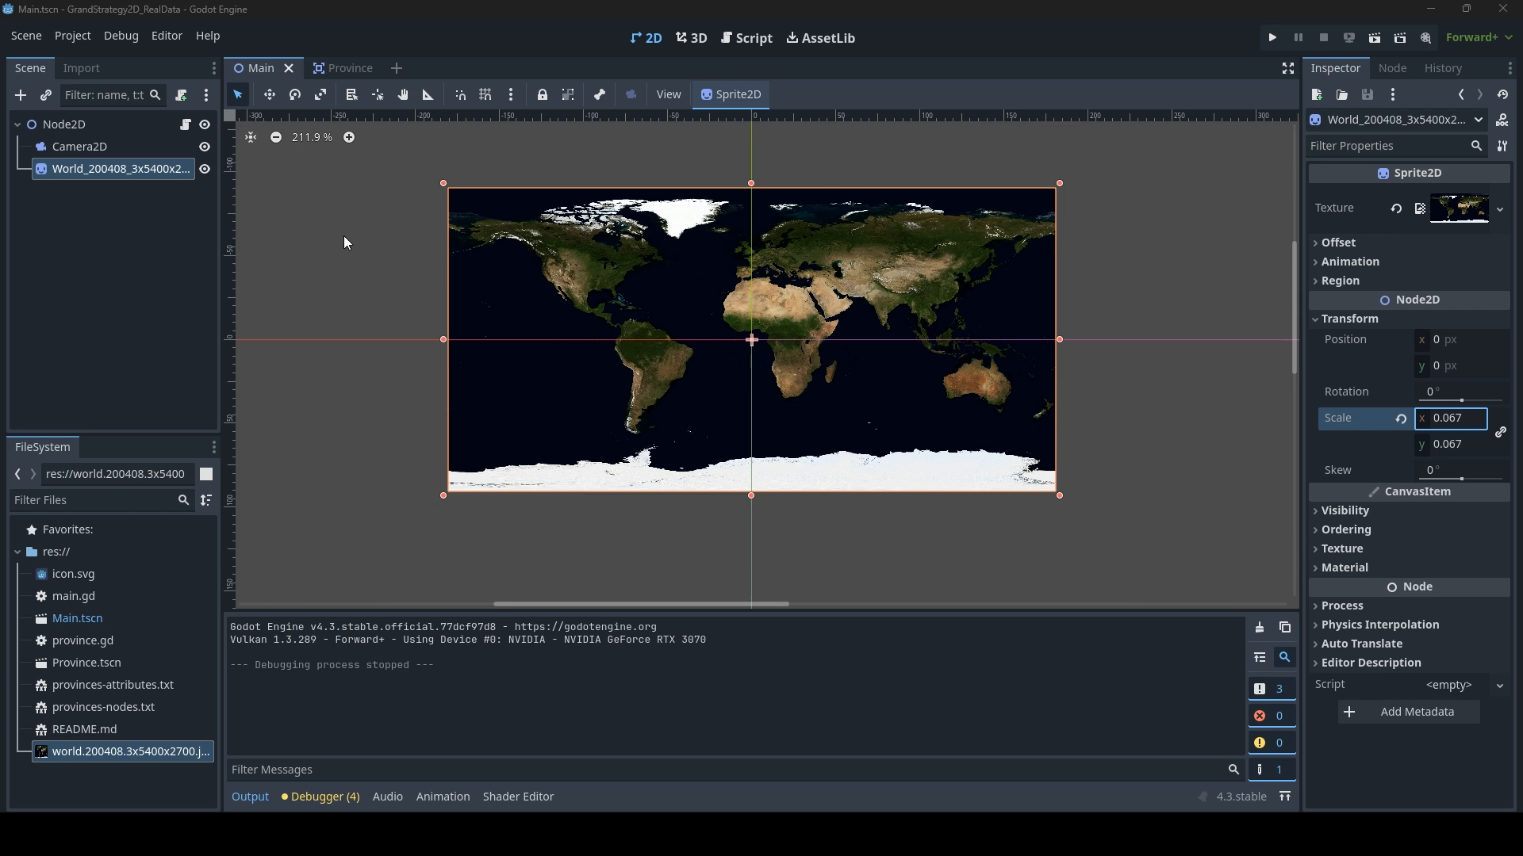
In main.gd, start a line after polygon.name: 'polygon.modulate = Color(0,'
click(752, 38)
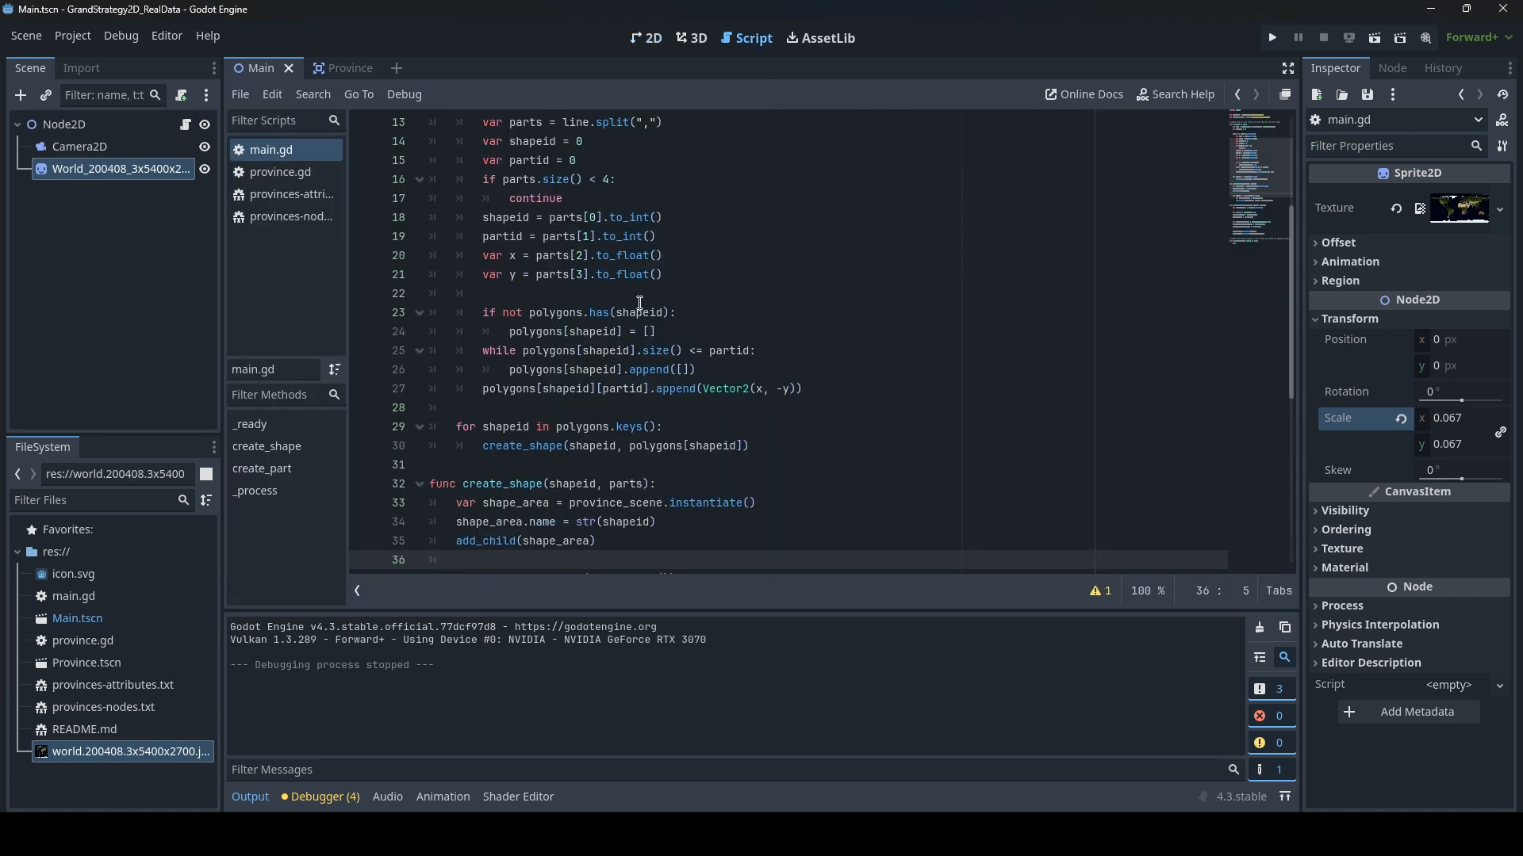
scroll(down, 3)
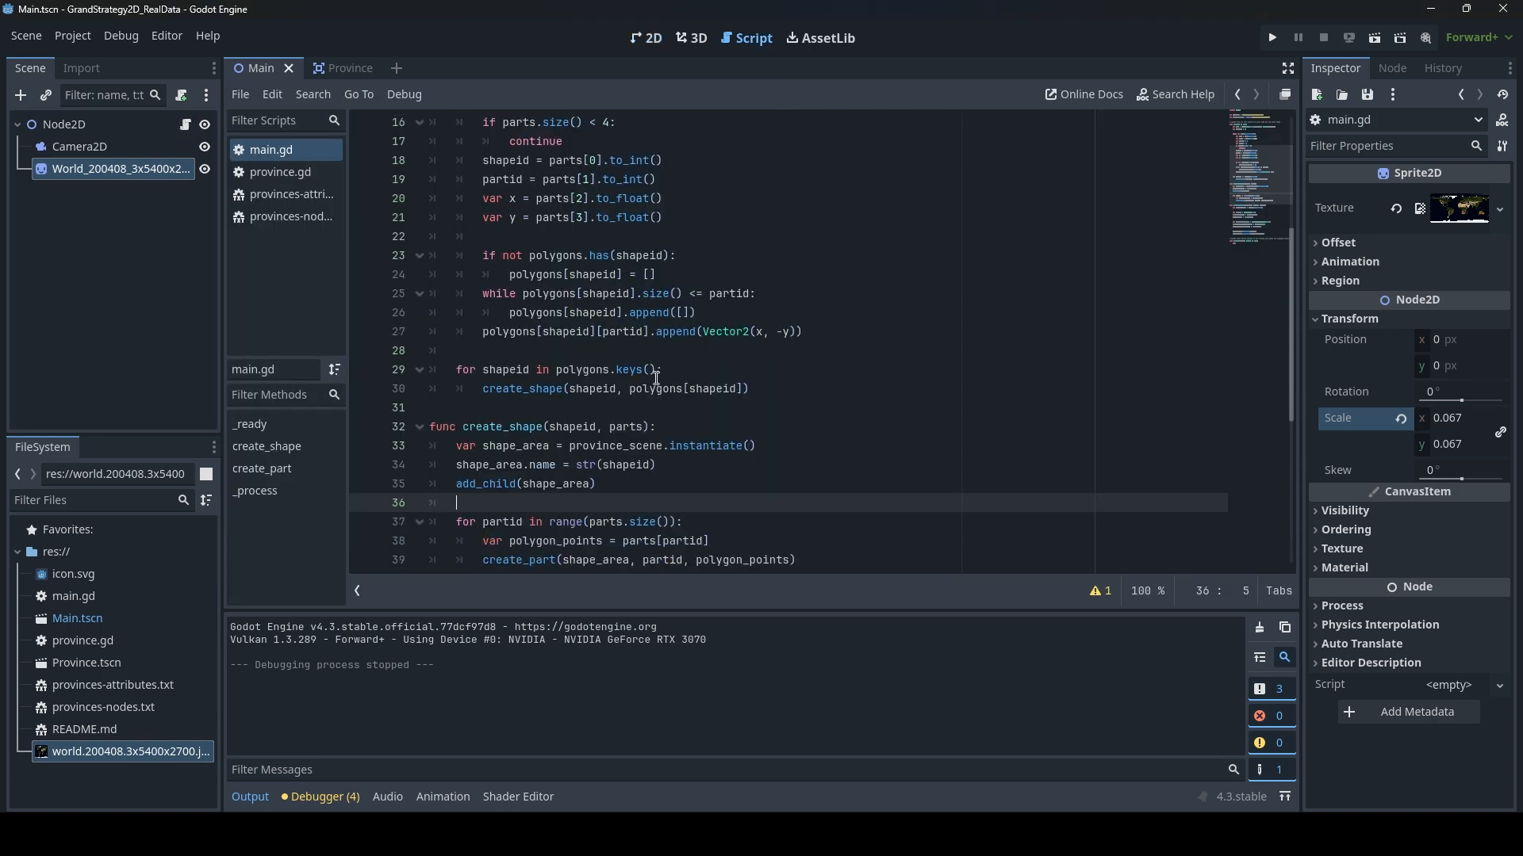
scroll(down, 3)
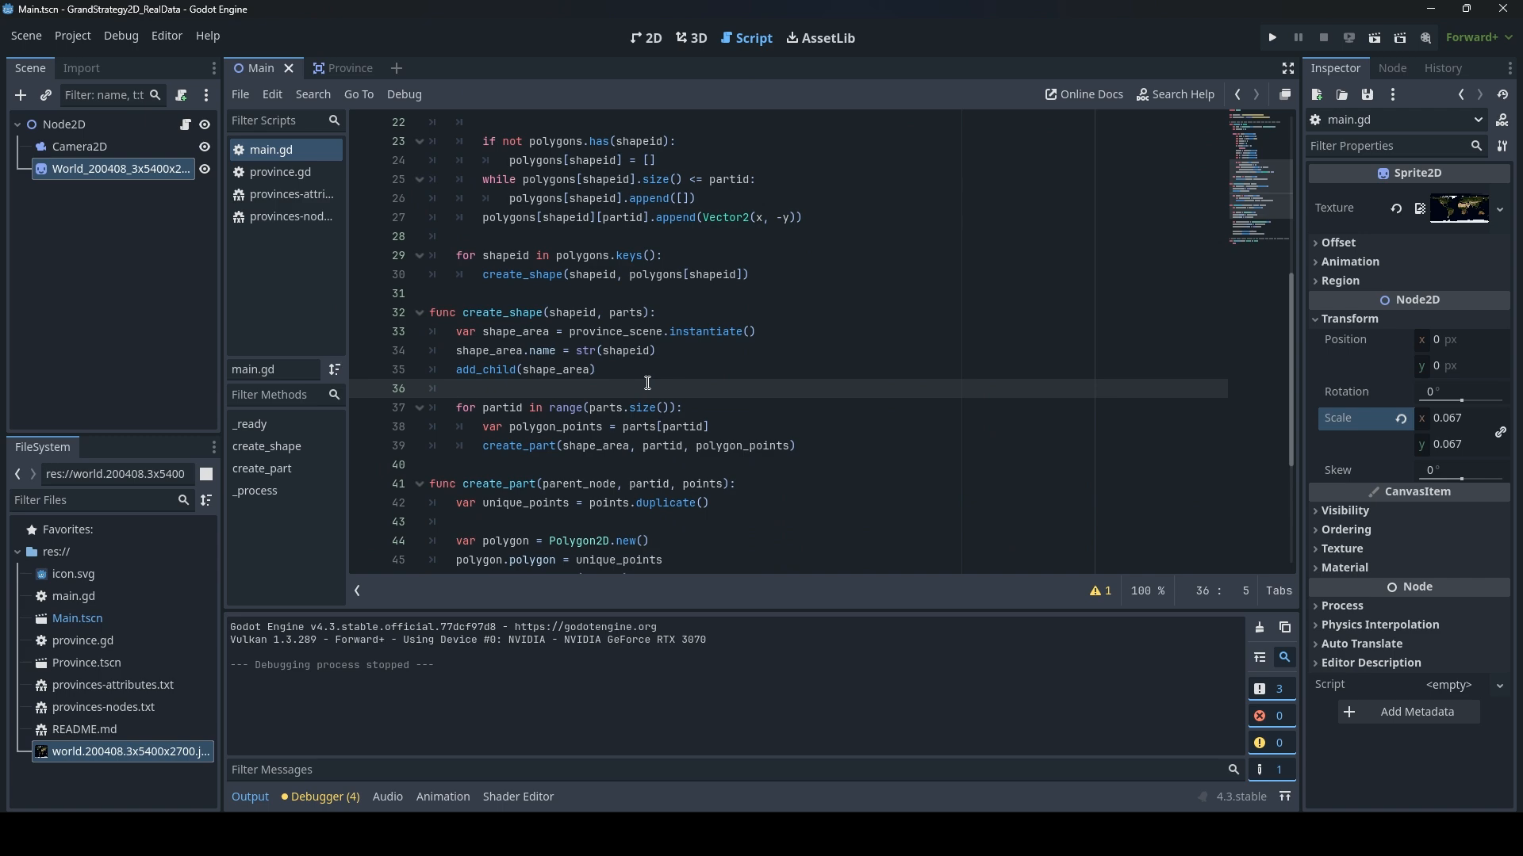
scroll(down, 3)
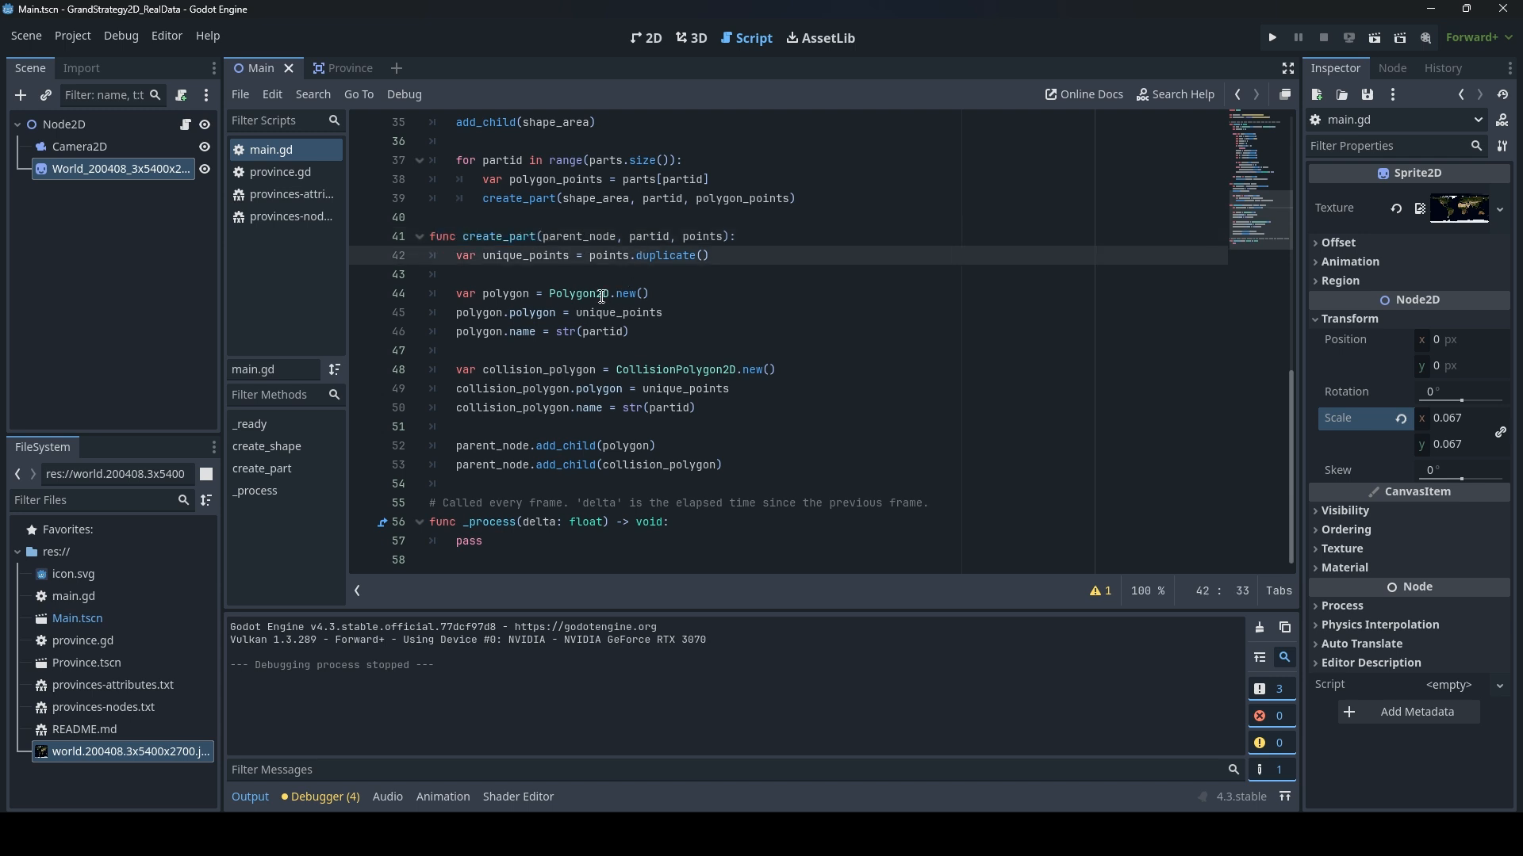
click(485, 331)
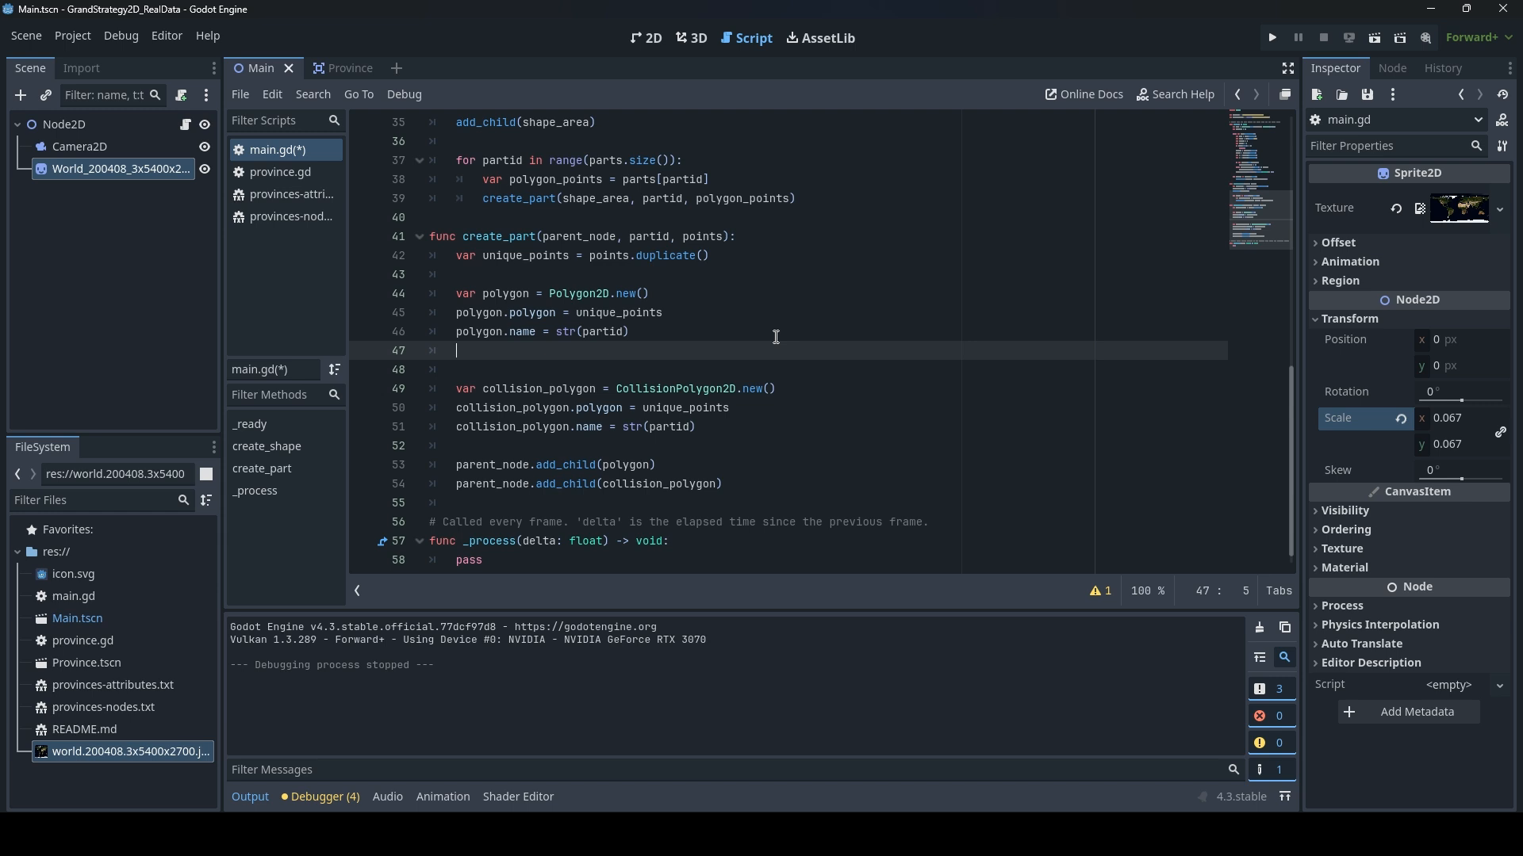
text(polygin.)
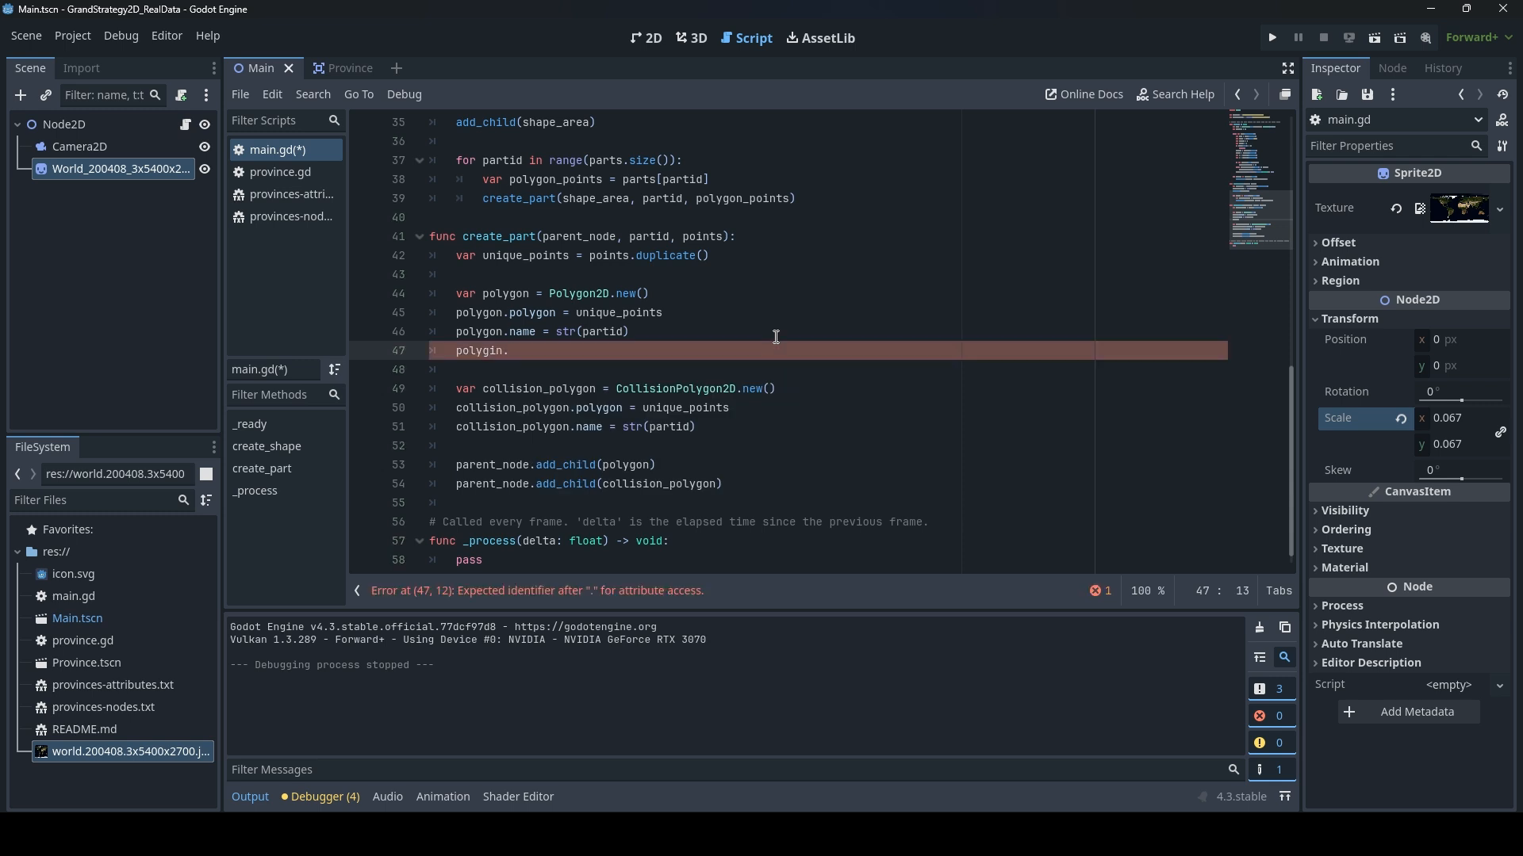
text(modul)
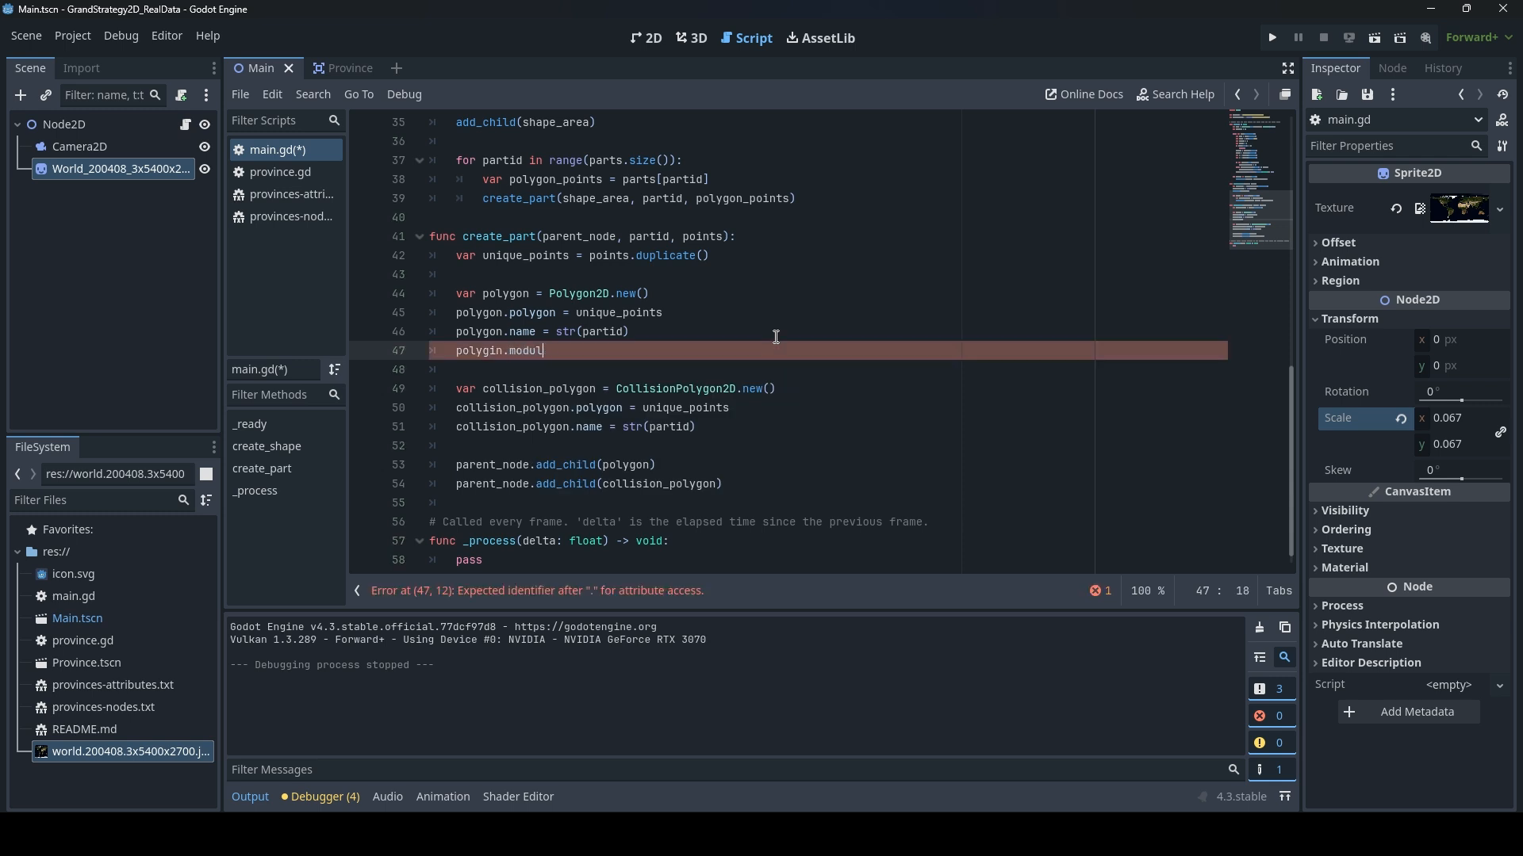
text(ate)
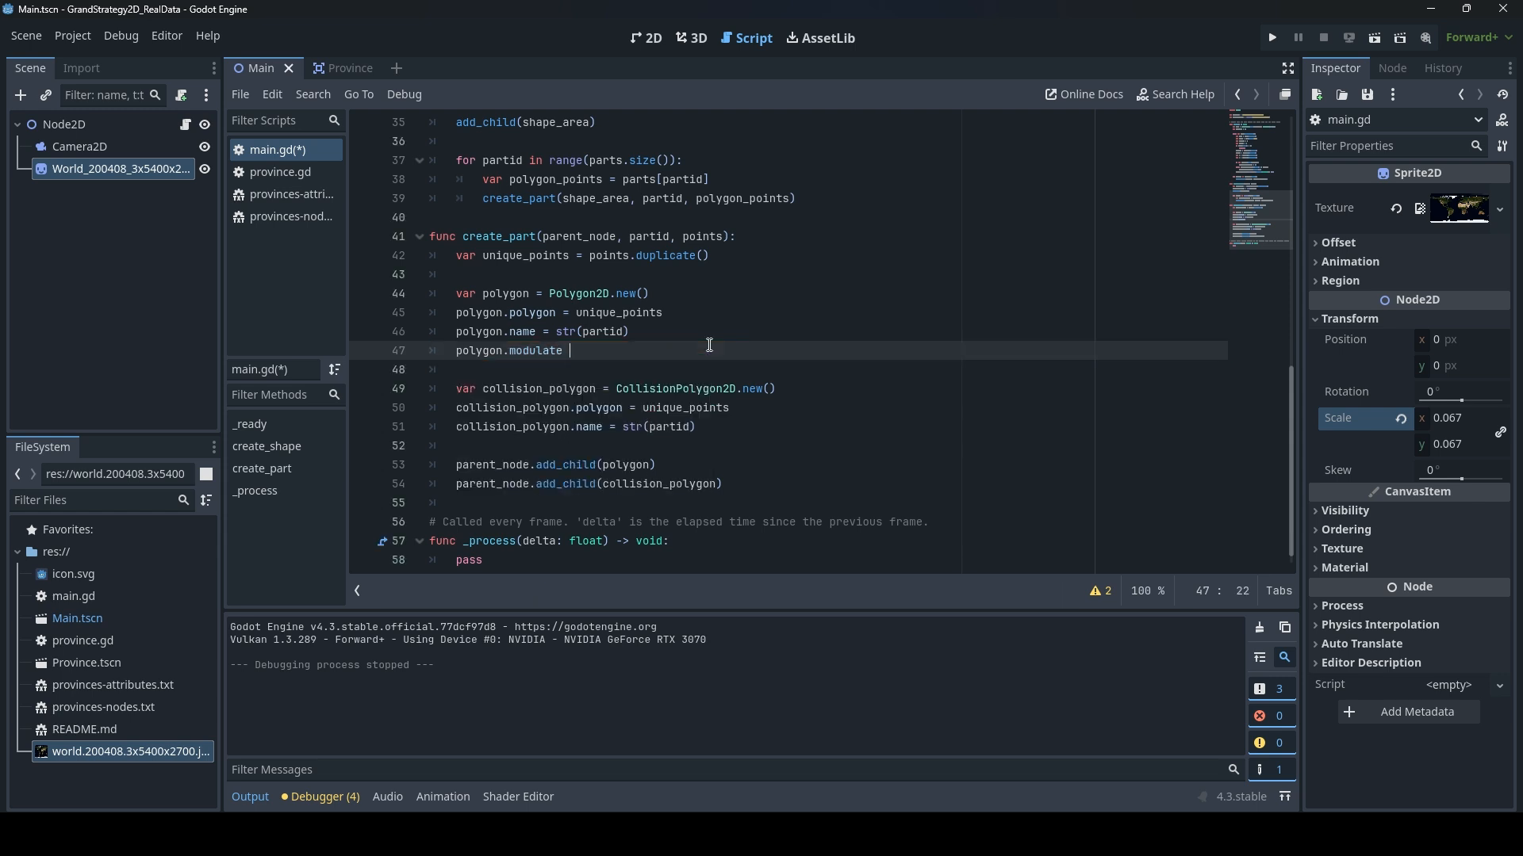
text(? Color)
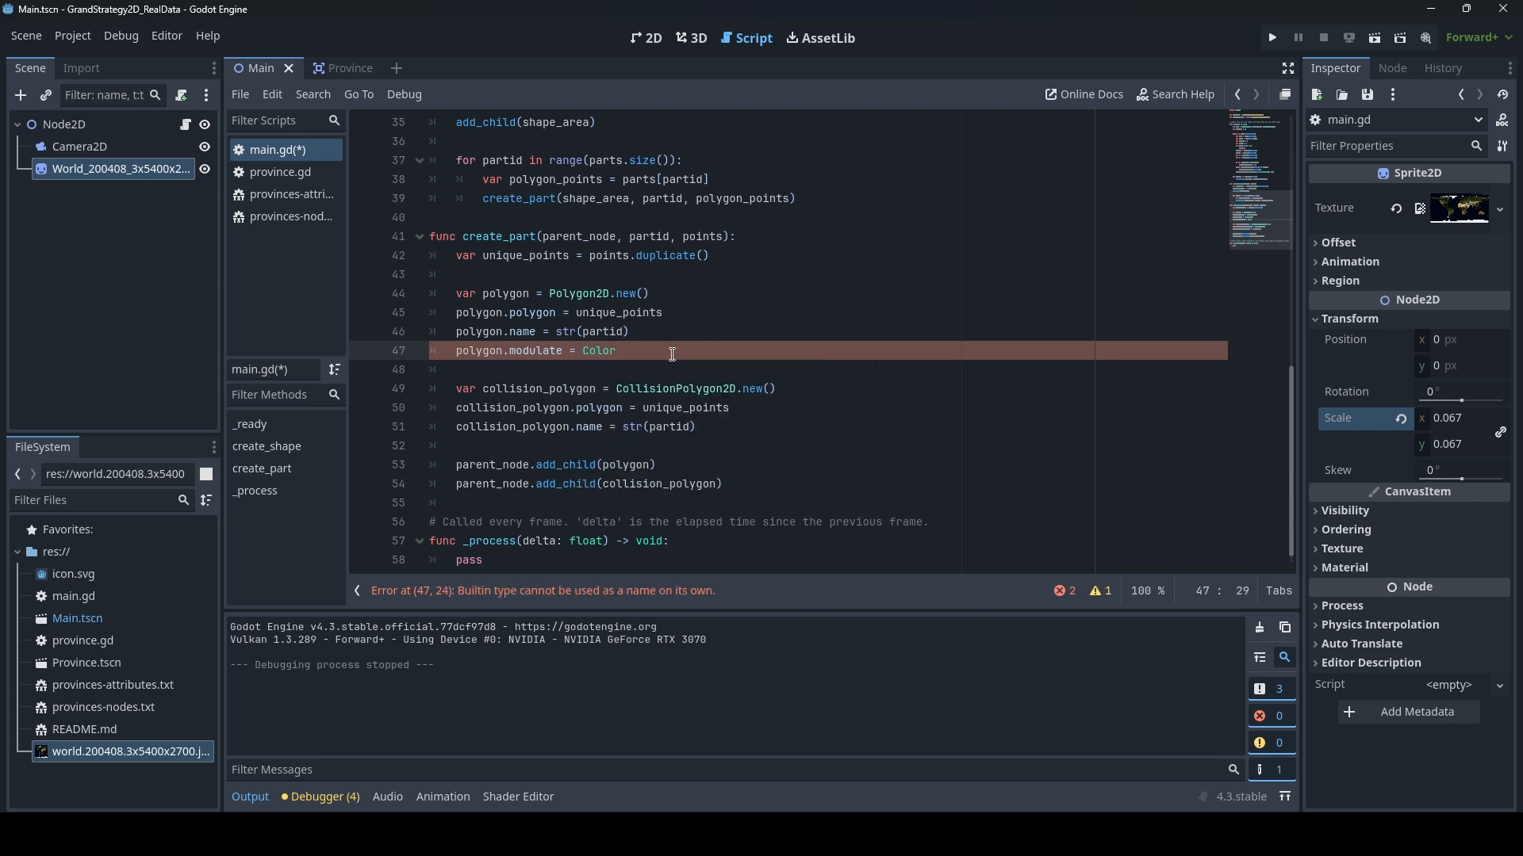
text((0,0,0,0)
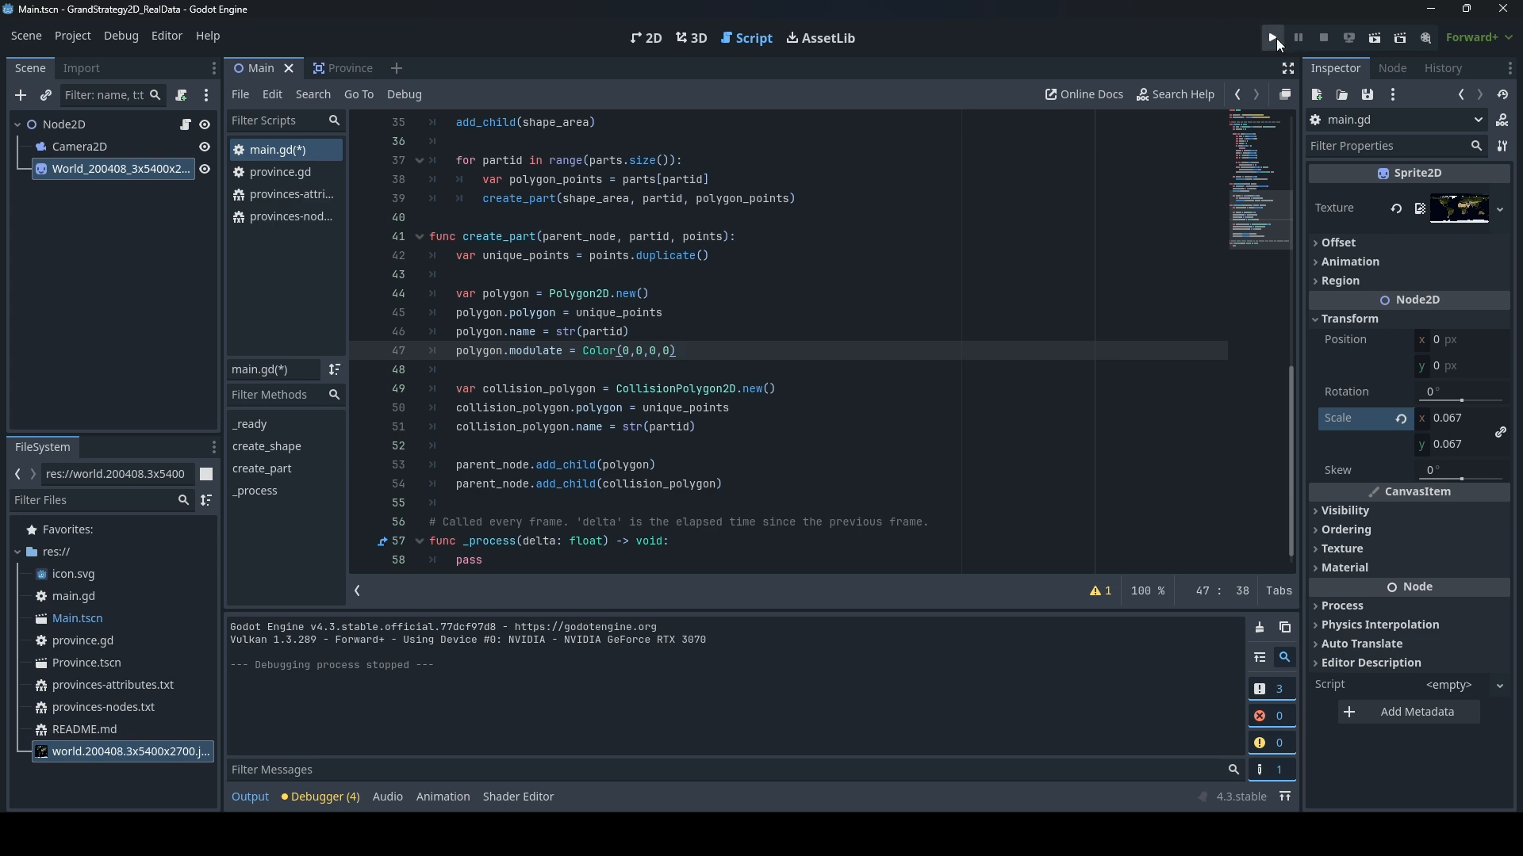
click(1272, 37)
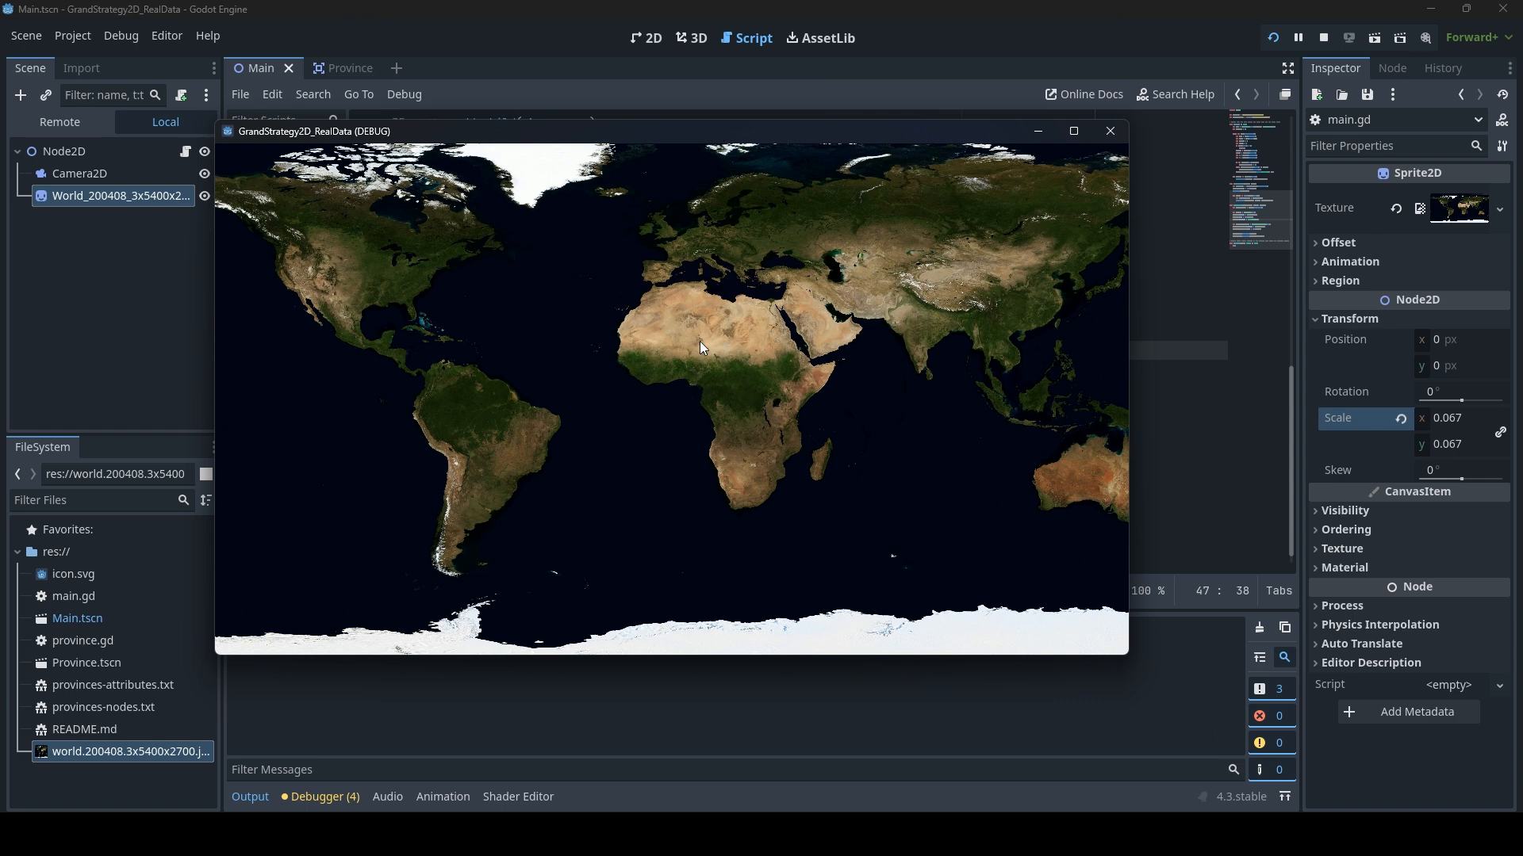
mouse_move(660, 350)
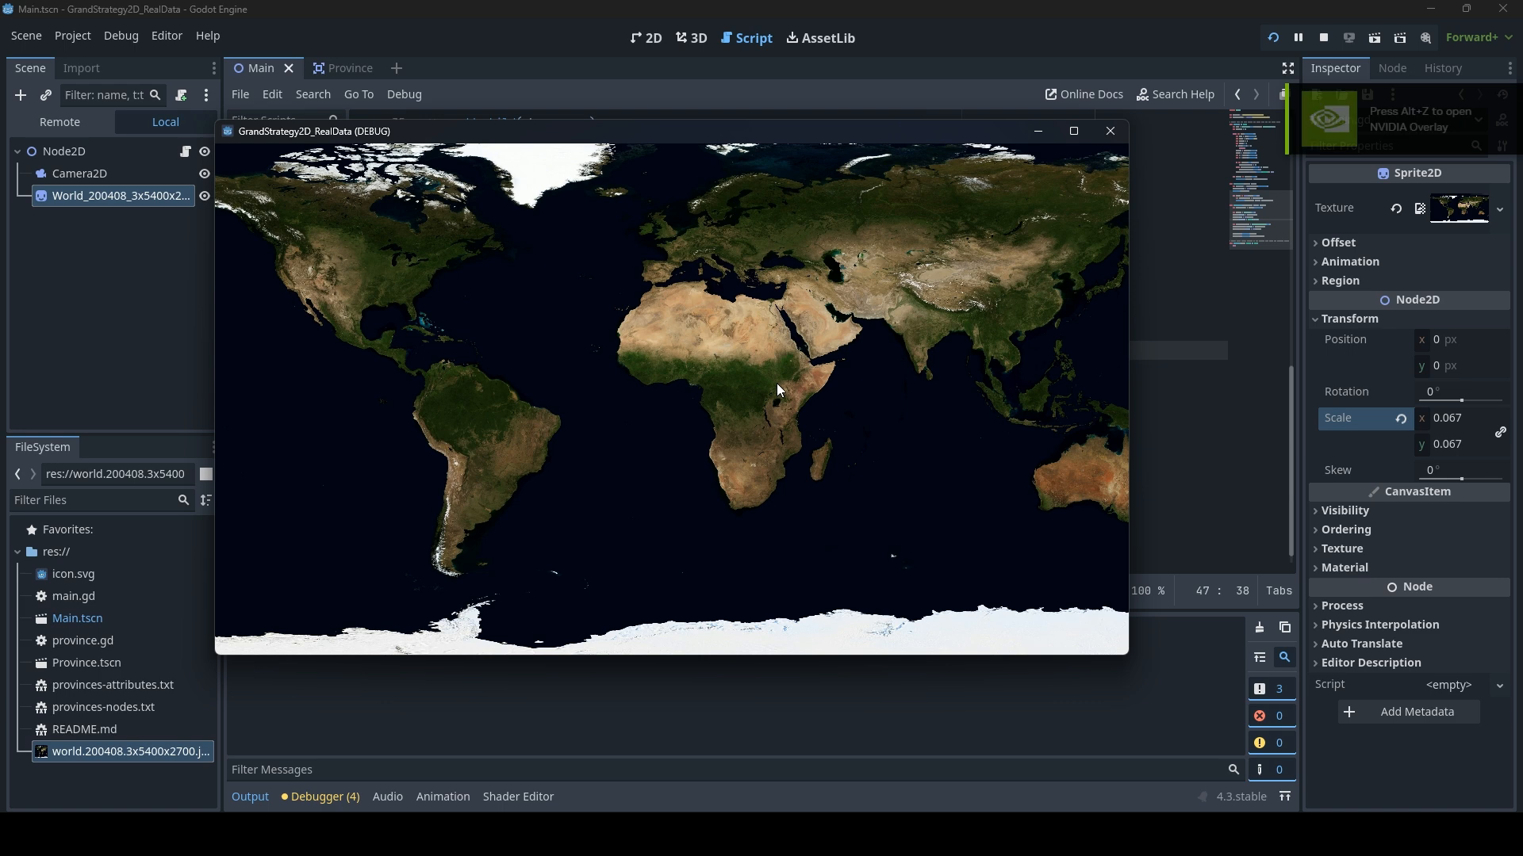
mouse_move(1110, 132)
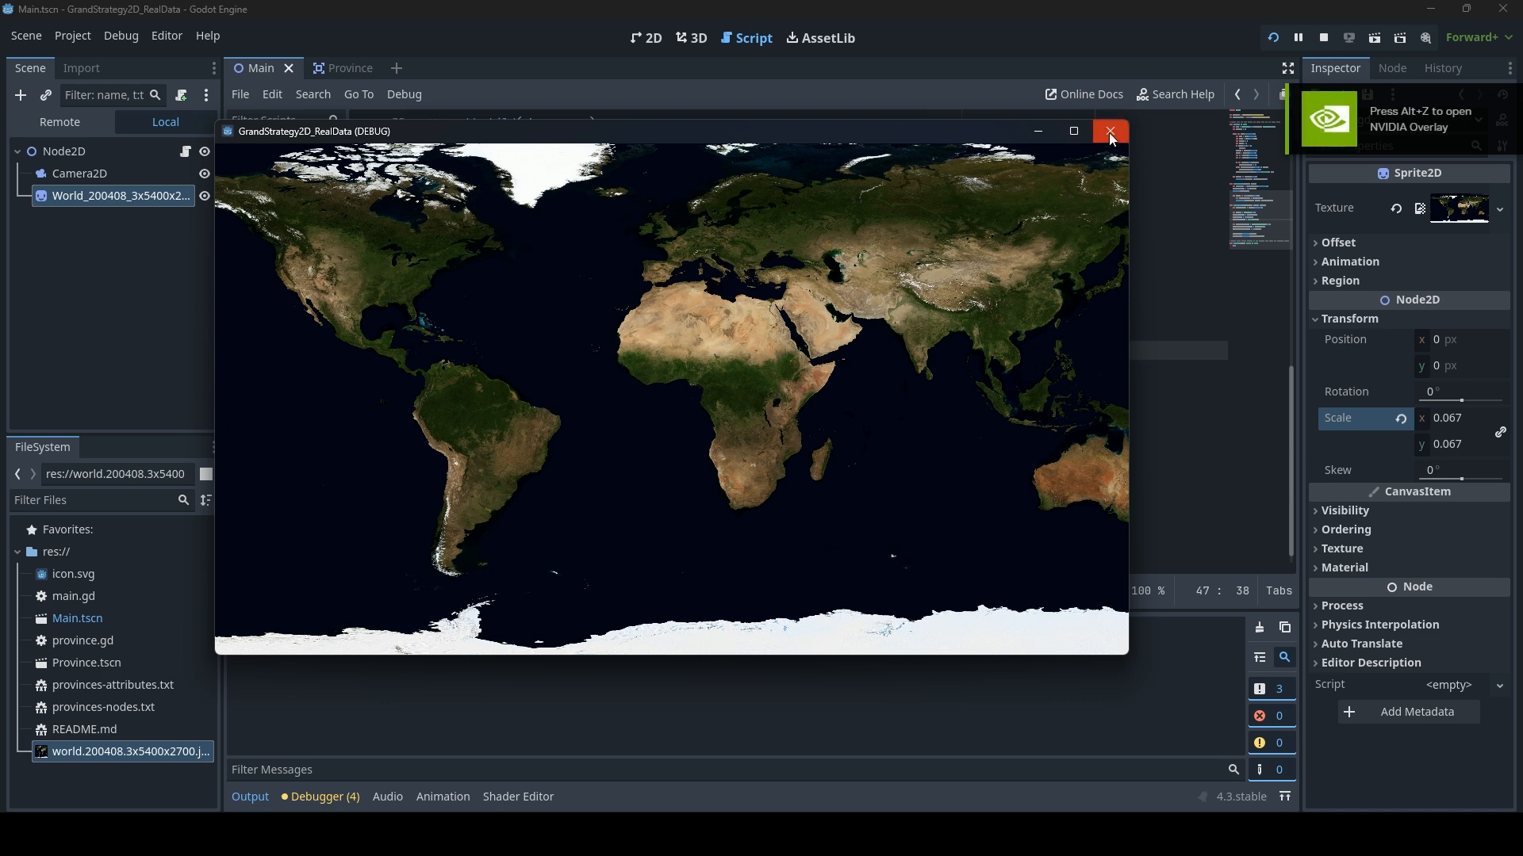
mouse_move(1115, 140)
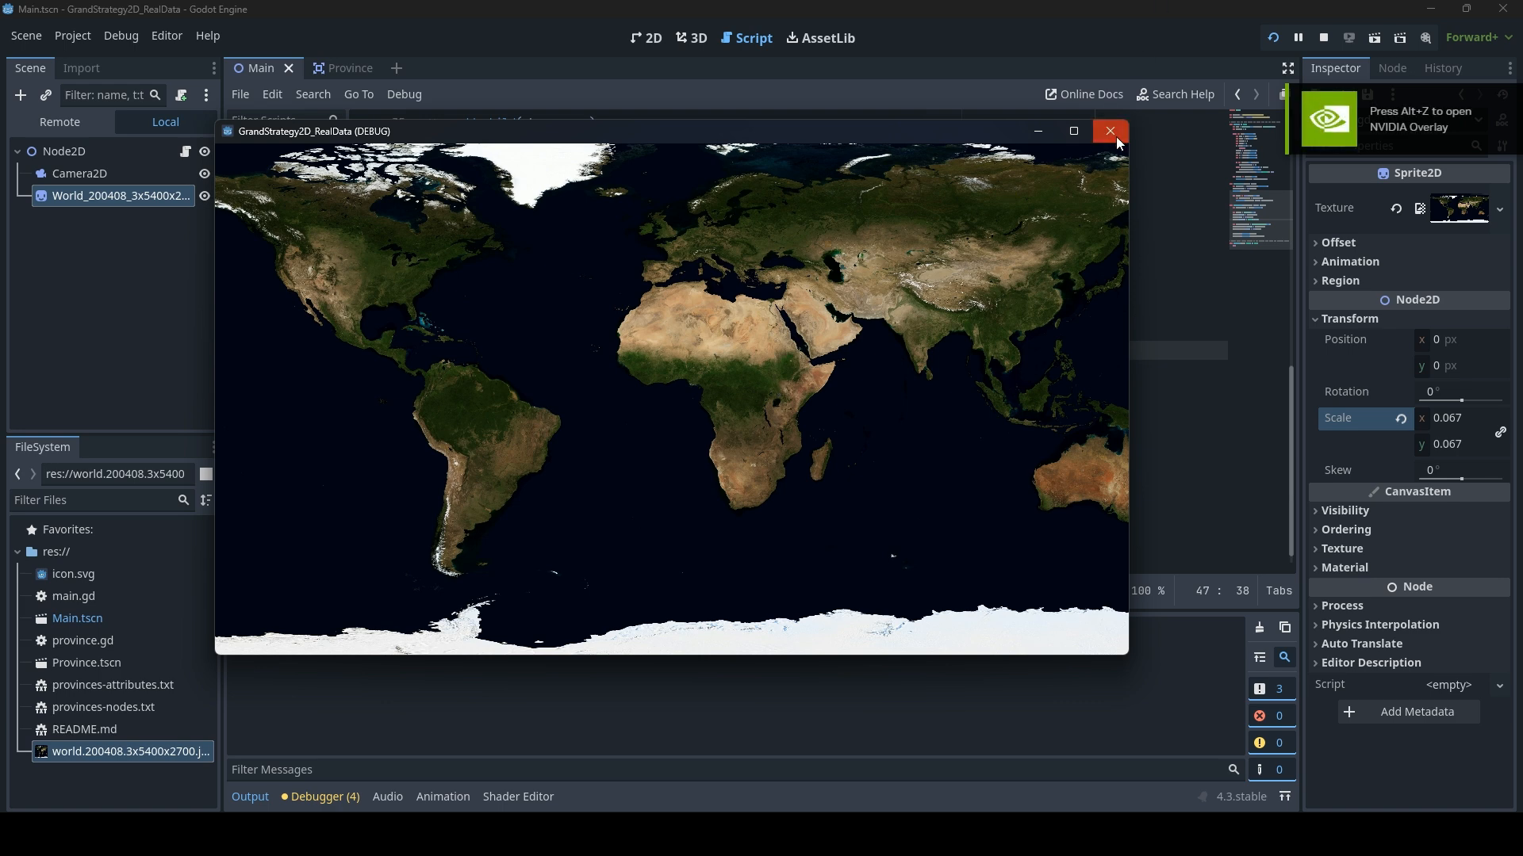
click(1110, 131)
text(parent_node.add_child(collision_polygon))
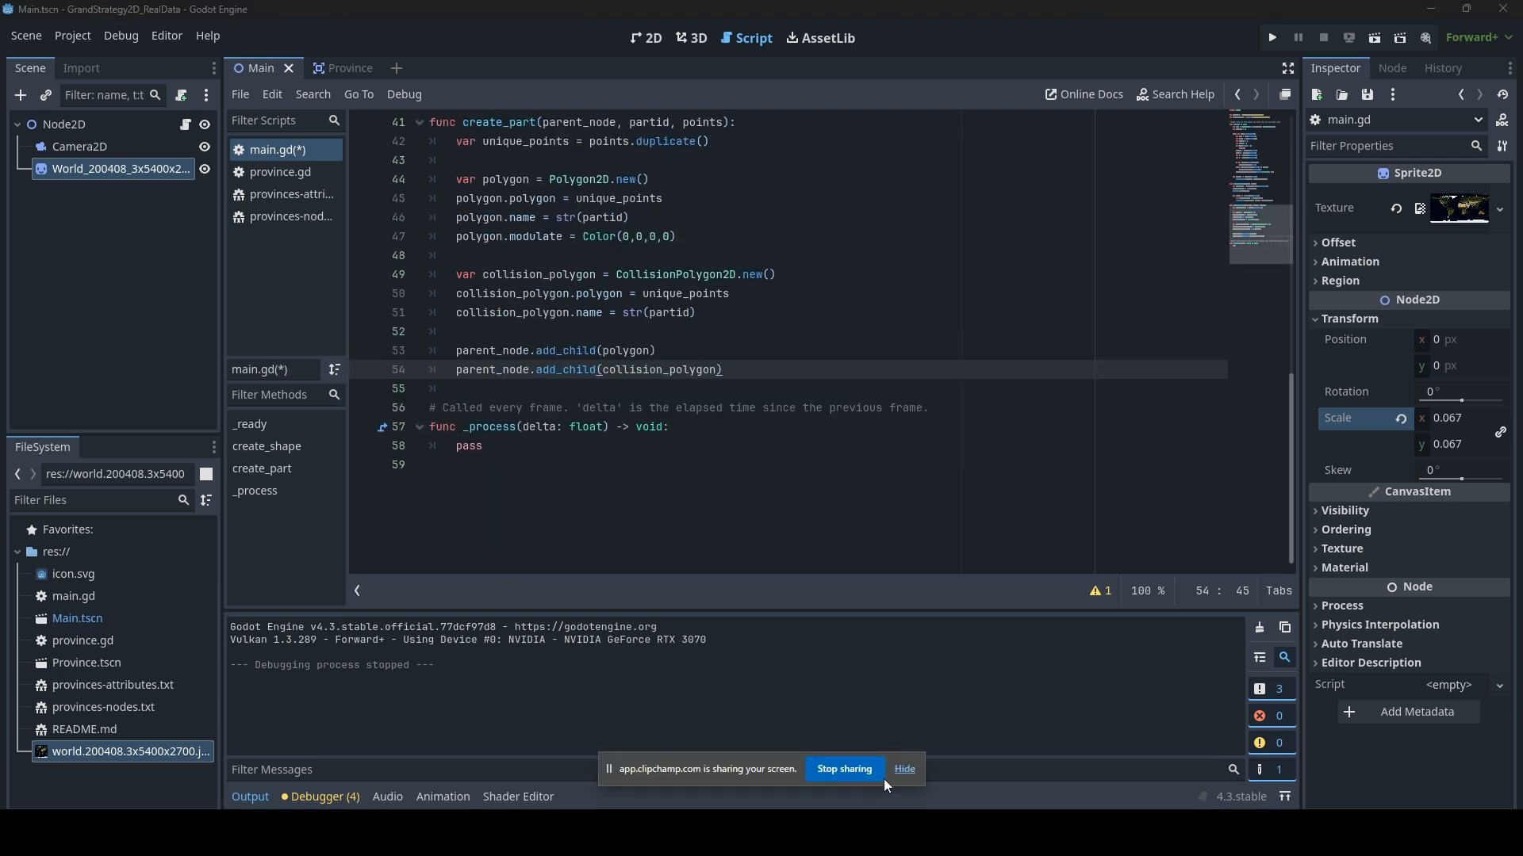
Add code creating a new Line2D border and assigning it the province points
click(902, 769)
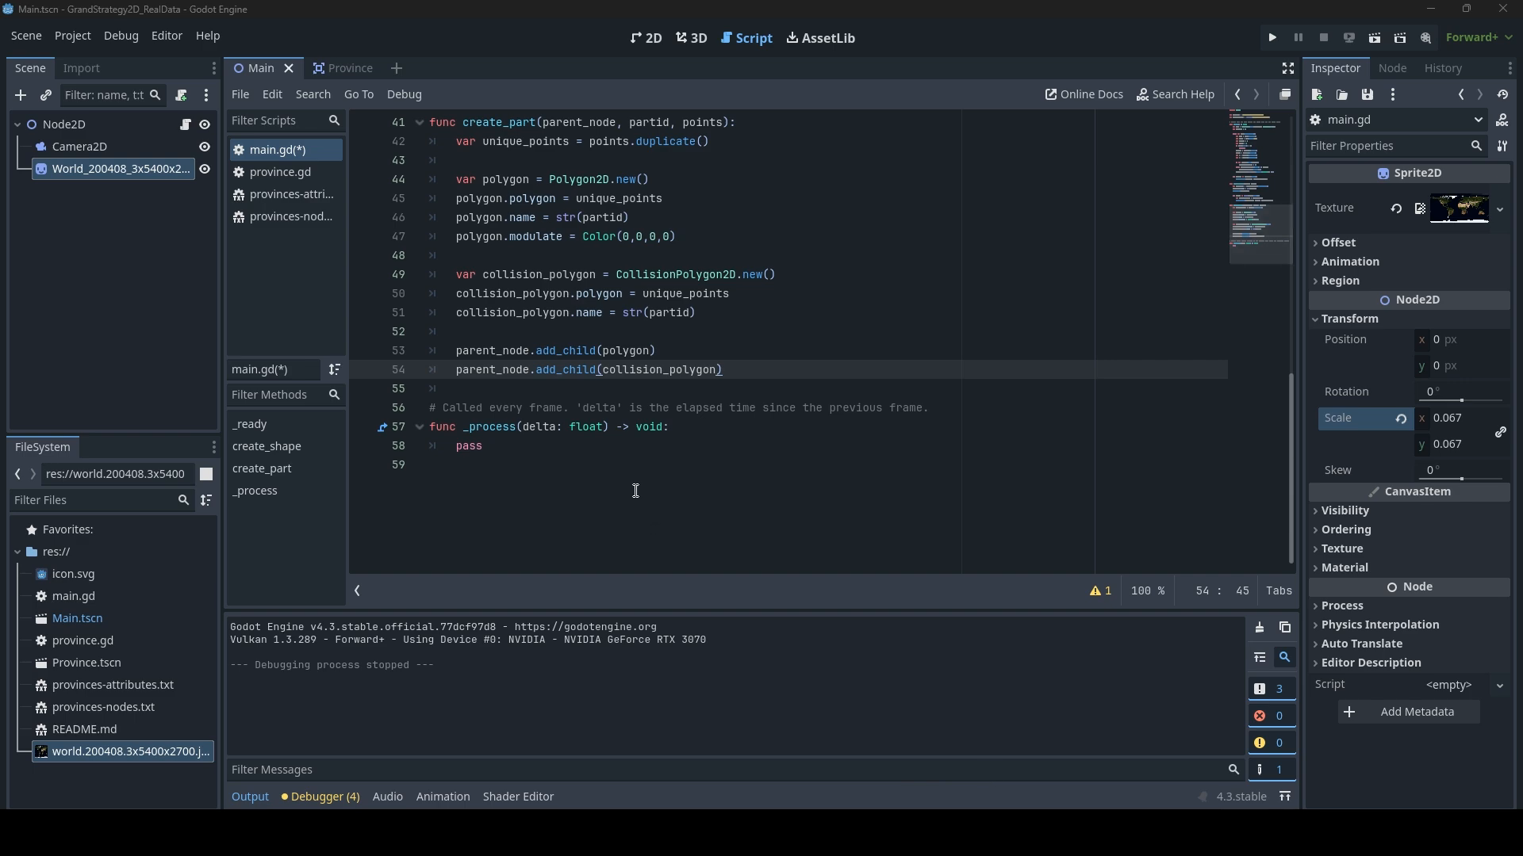
scroll(up, 3)
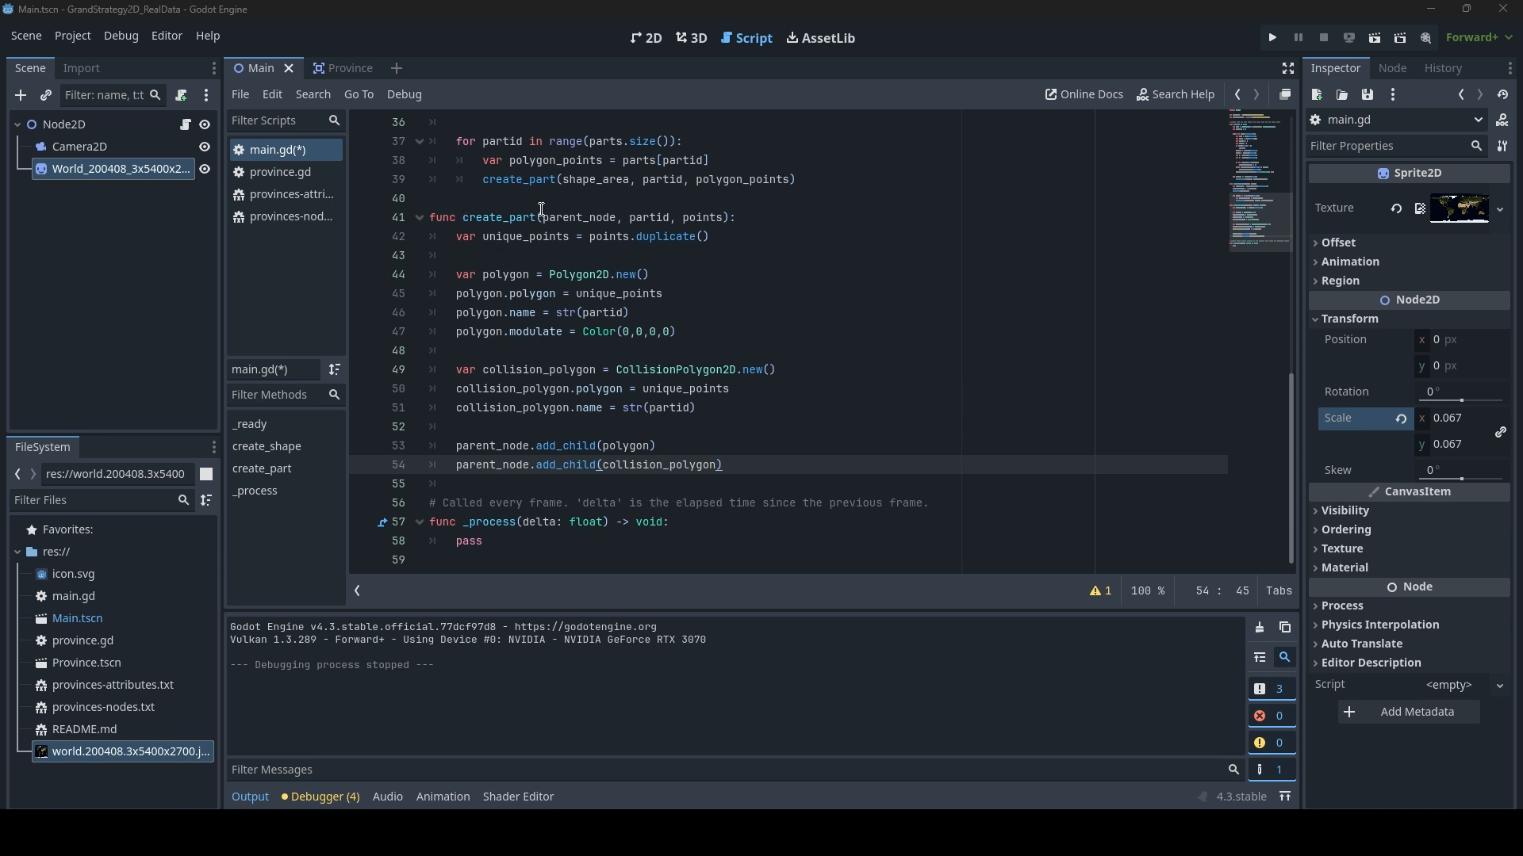
mouse_move(767, 458)
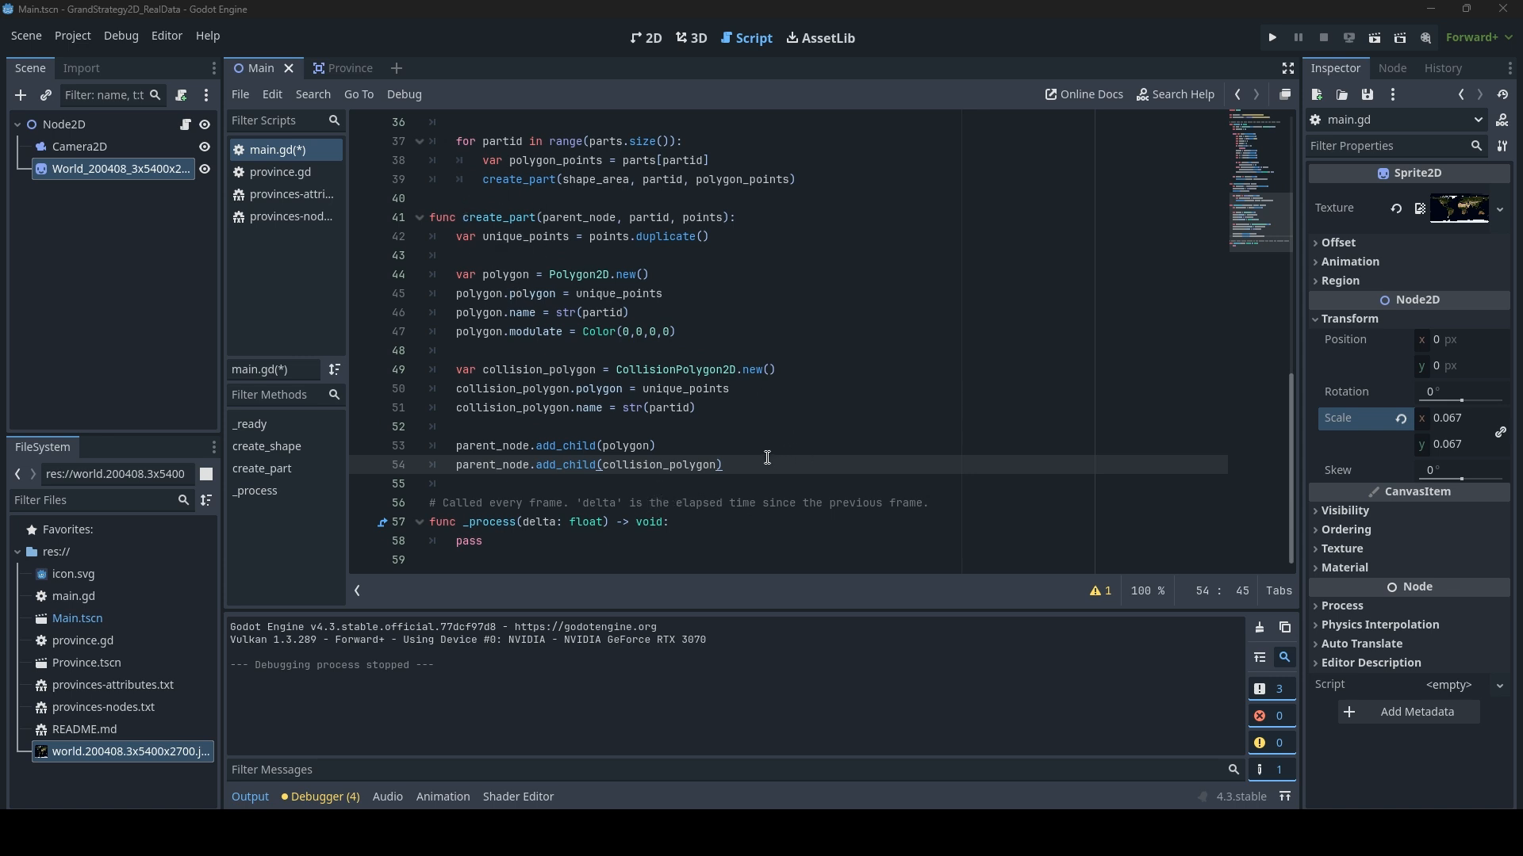
mouse_move(649, 450)
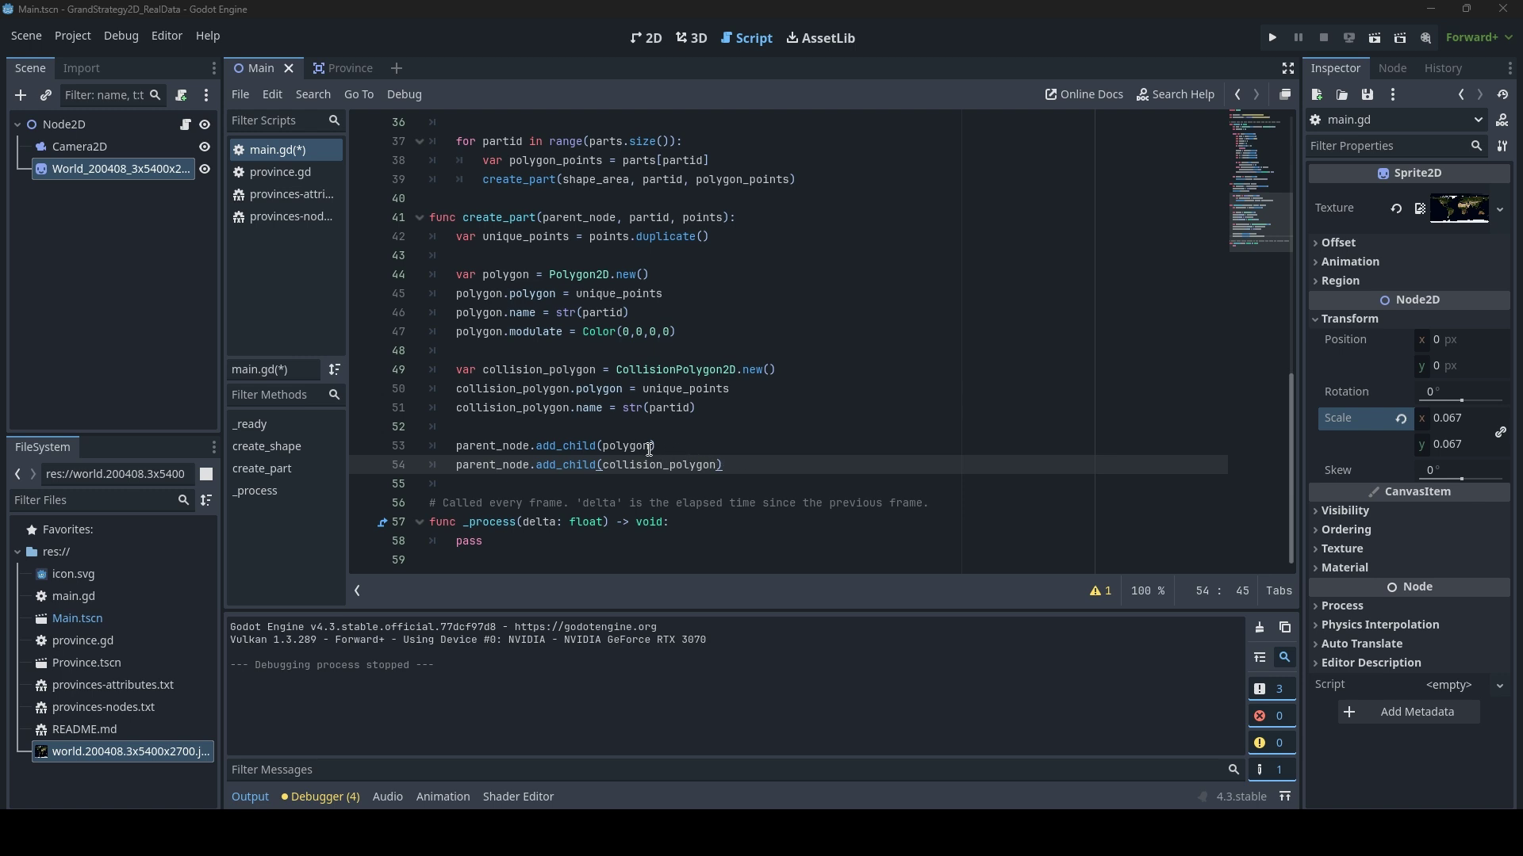
mouse_move(566, 433)
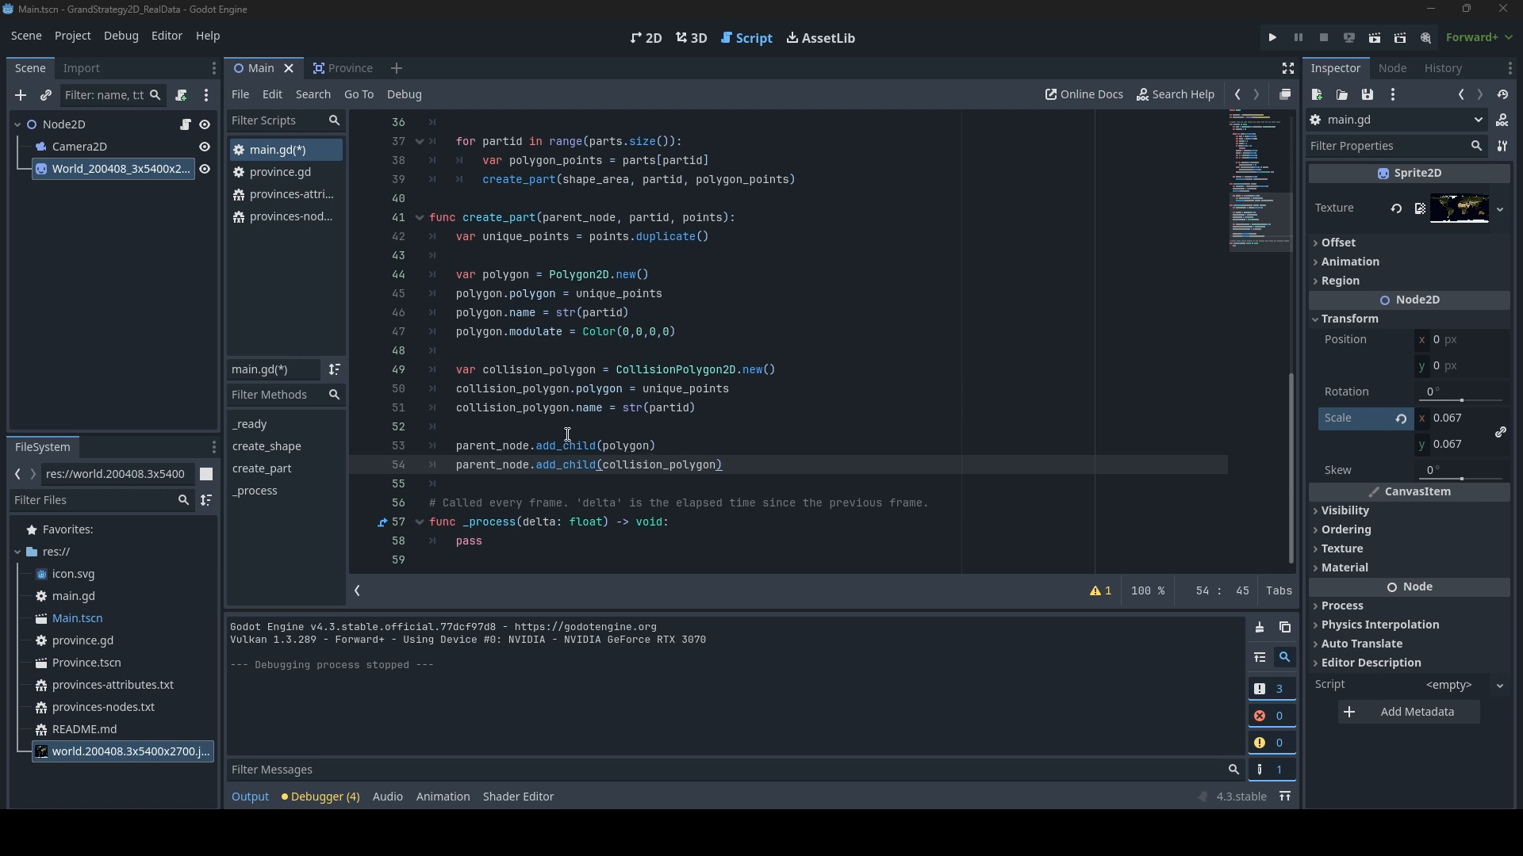
mouse_move(509, 424)
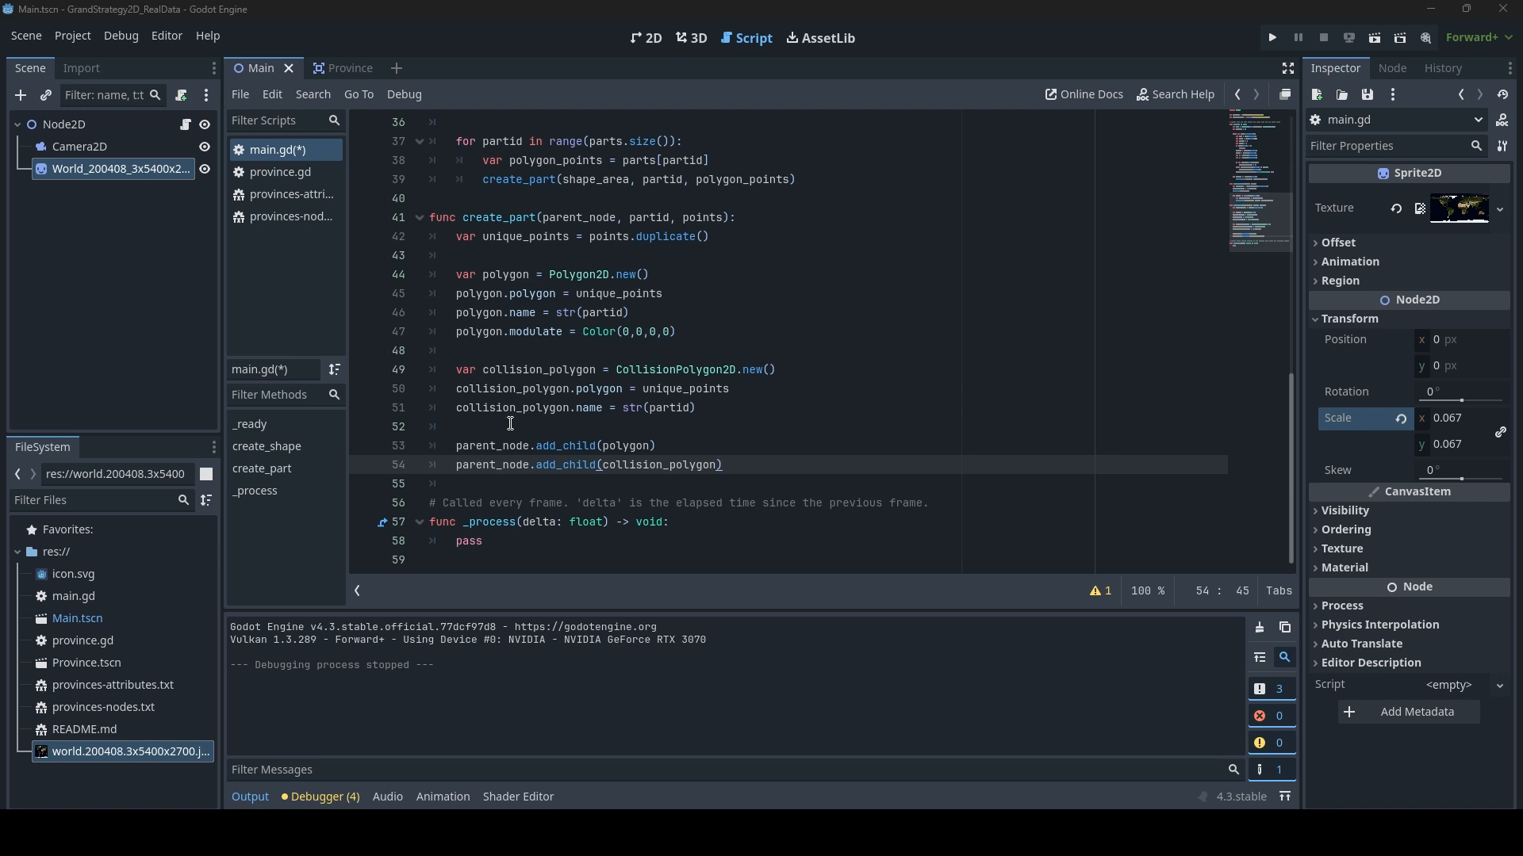
key(Return)
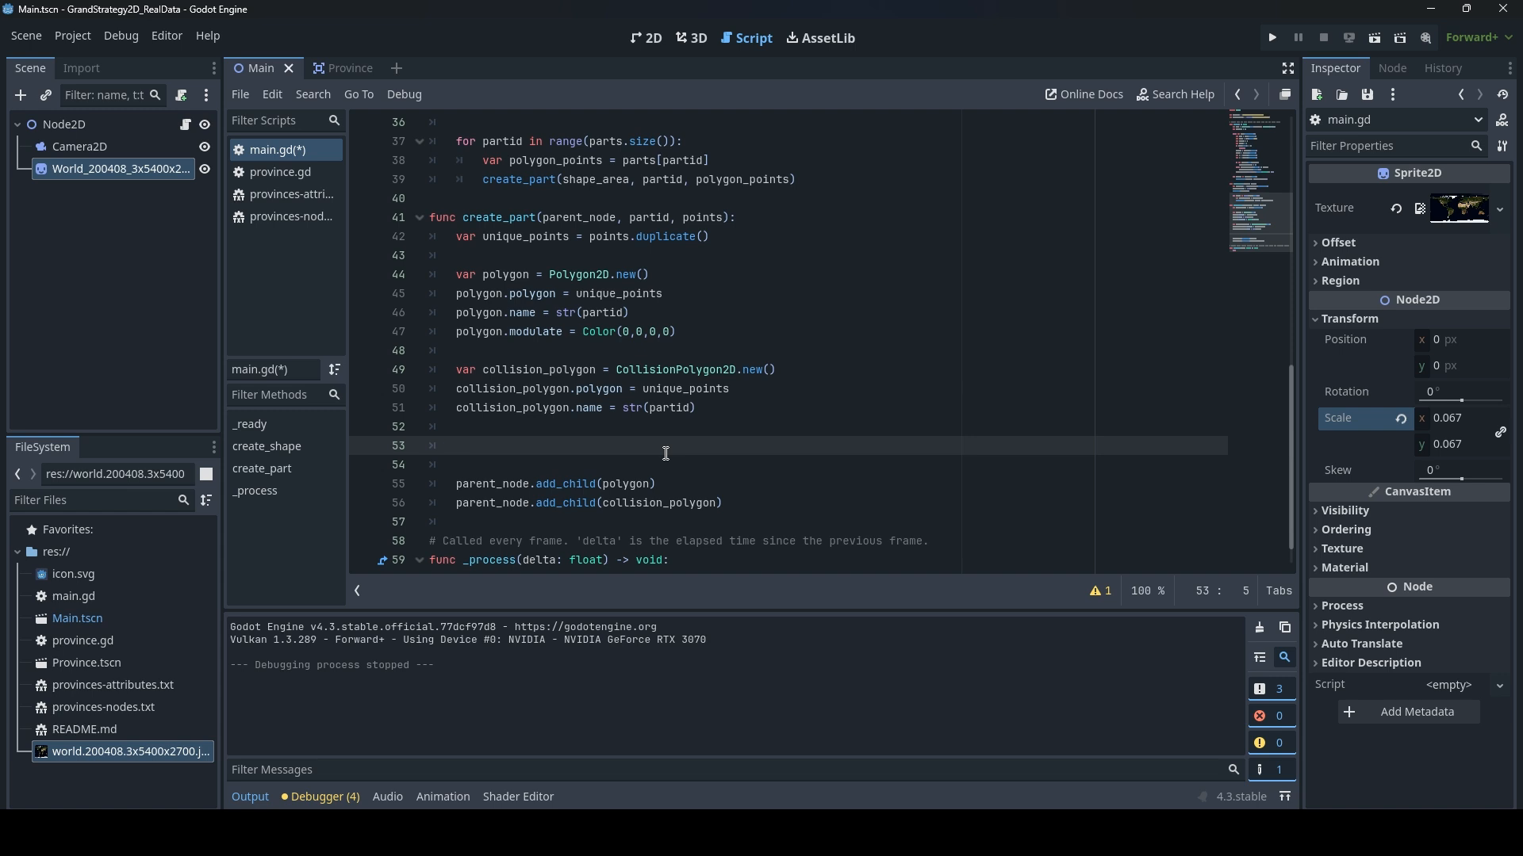
text(var line =)
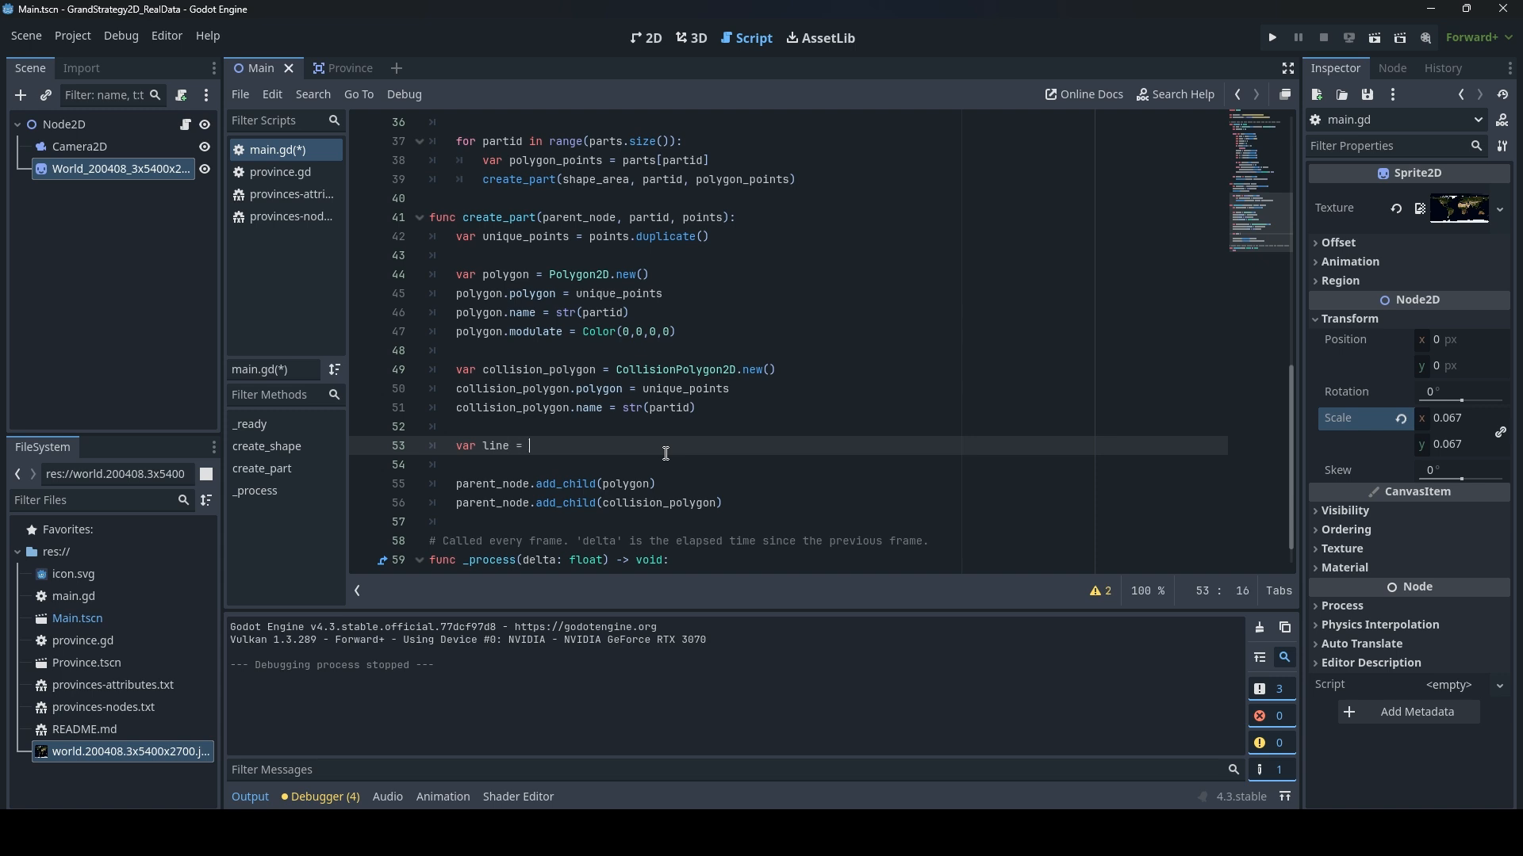
text(Line2D)
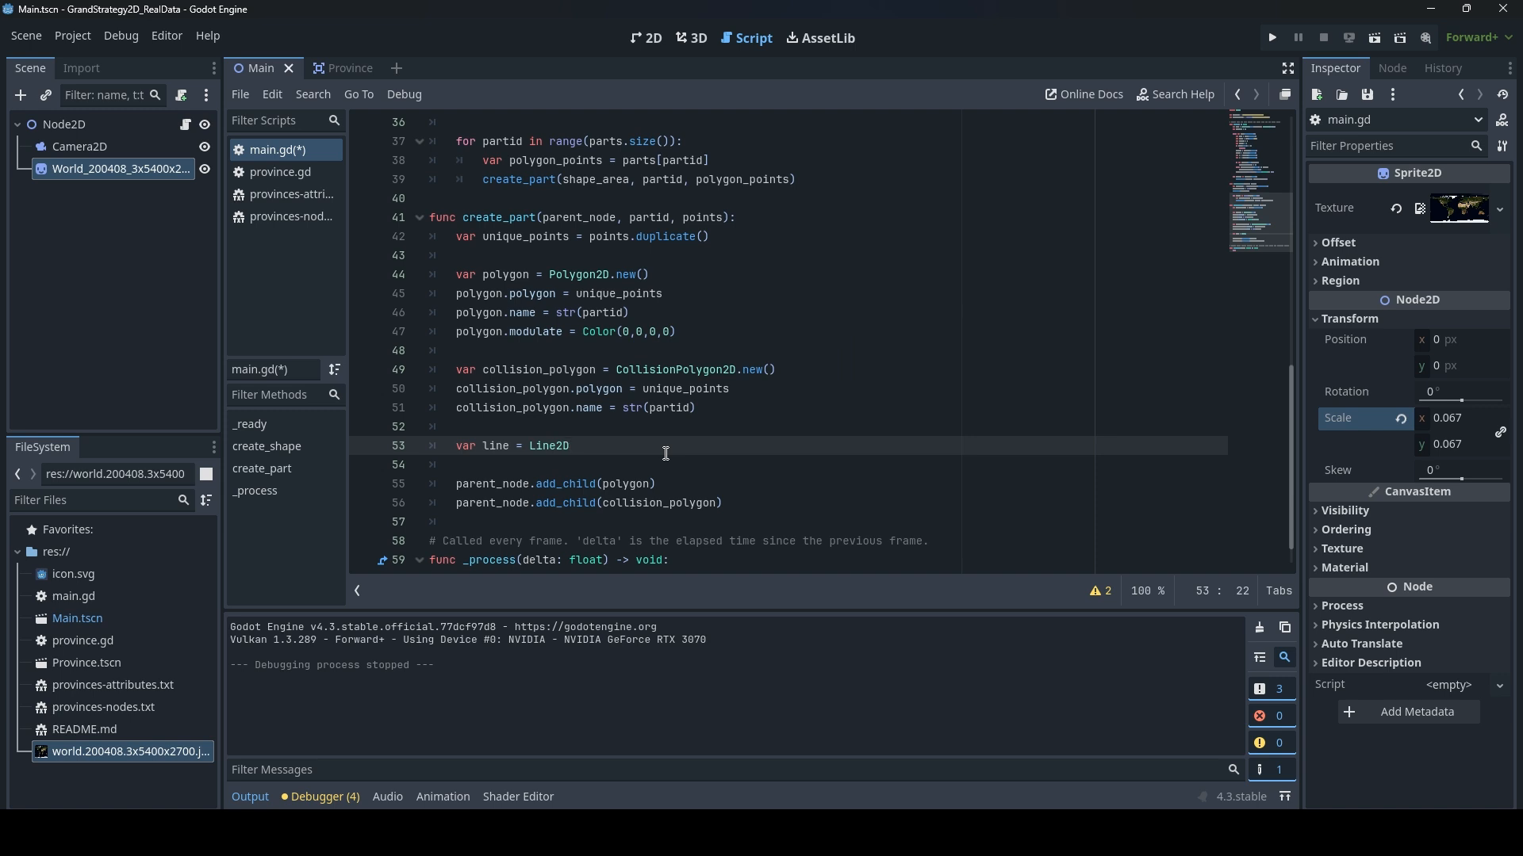
text(.new()
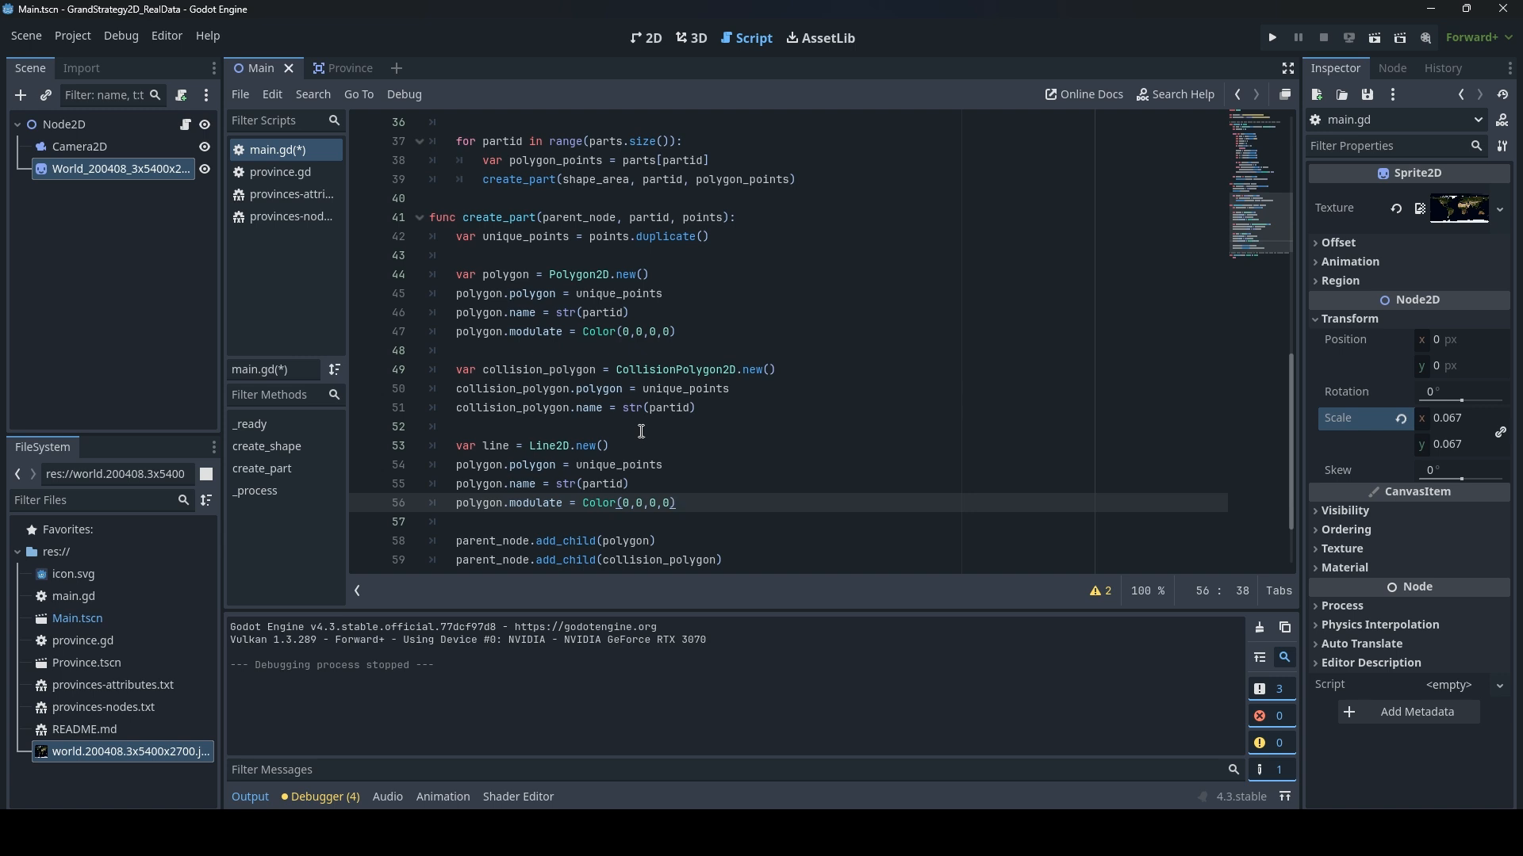
mouse_move(553, 475)
text(ine)
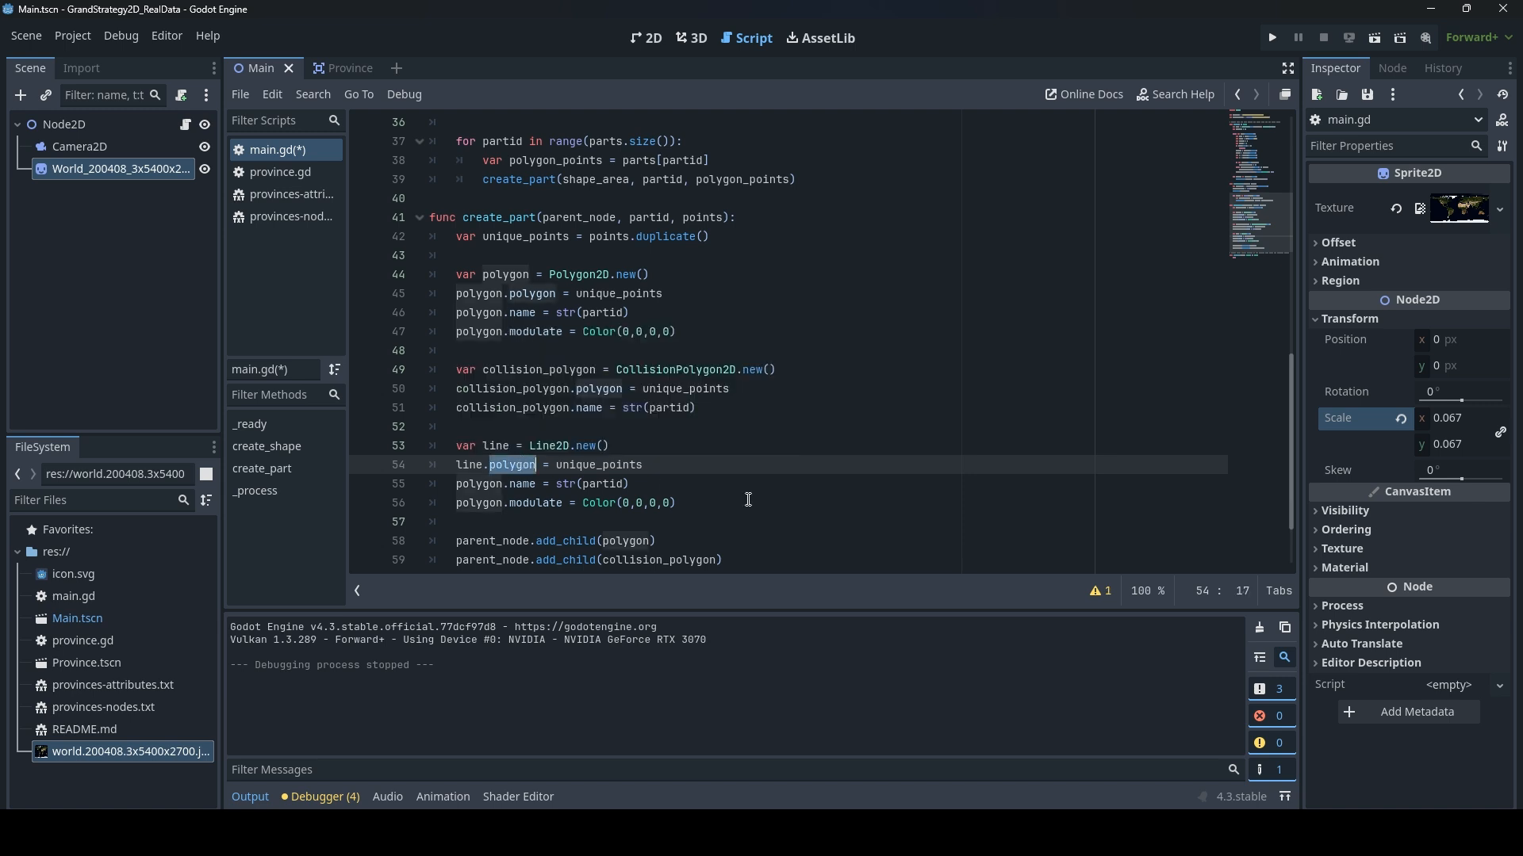
mouse_move(570, 442)
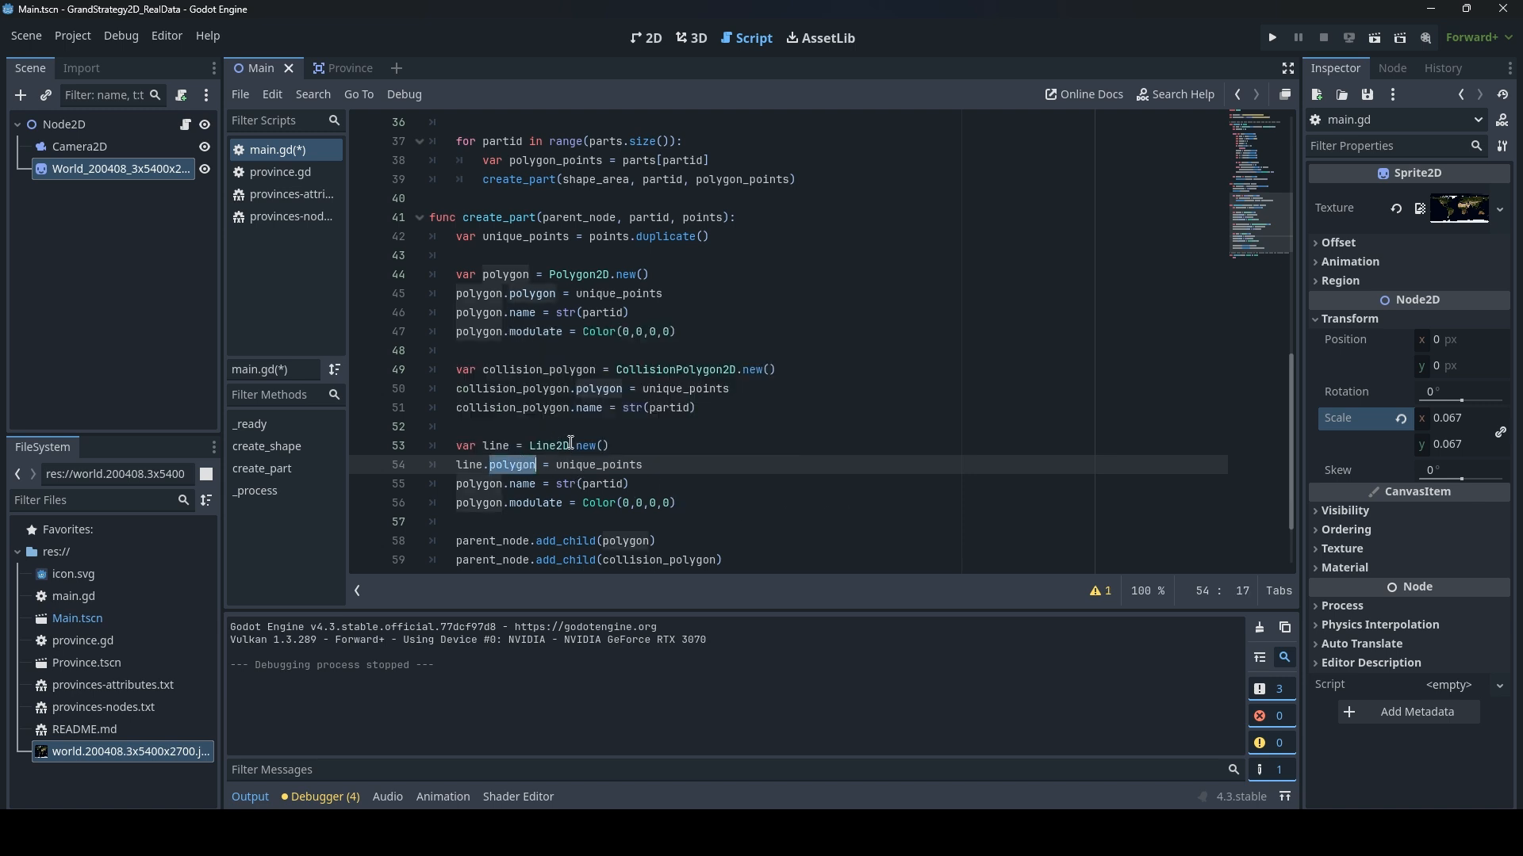
mouse_move(513, 458)
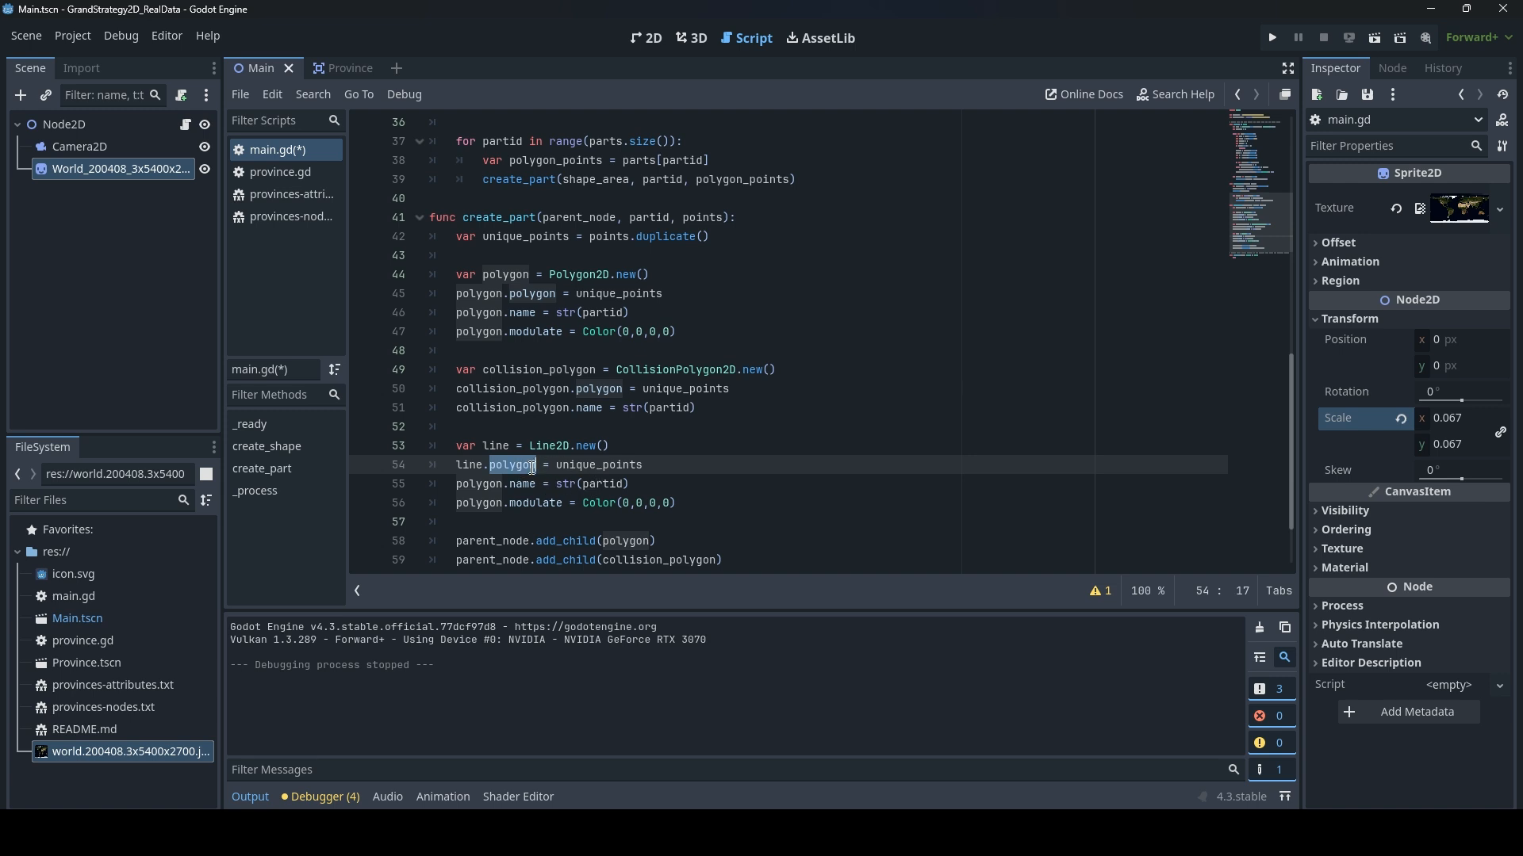
text(points)
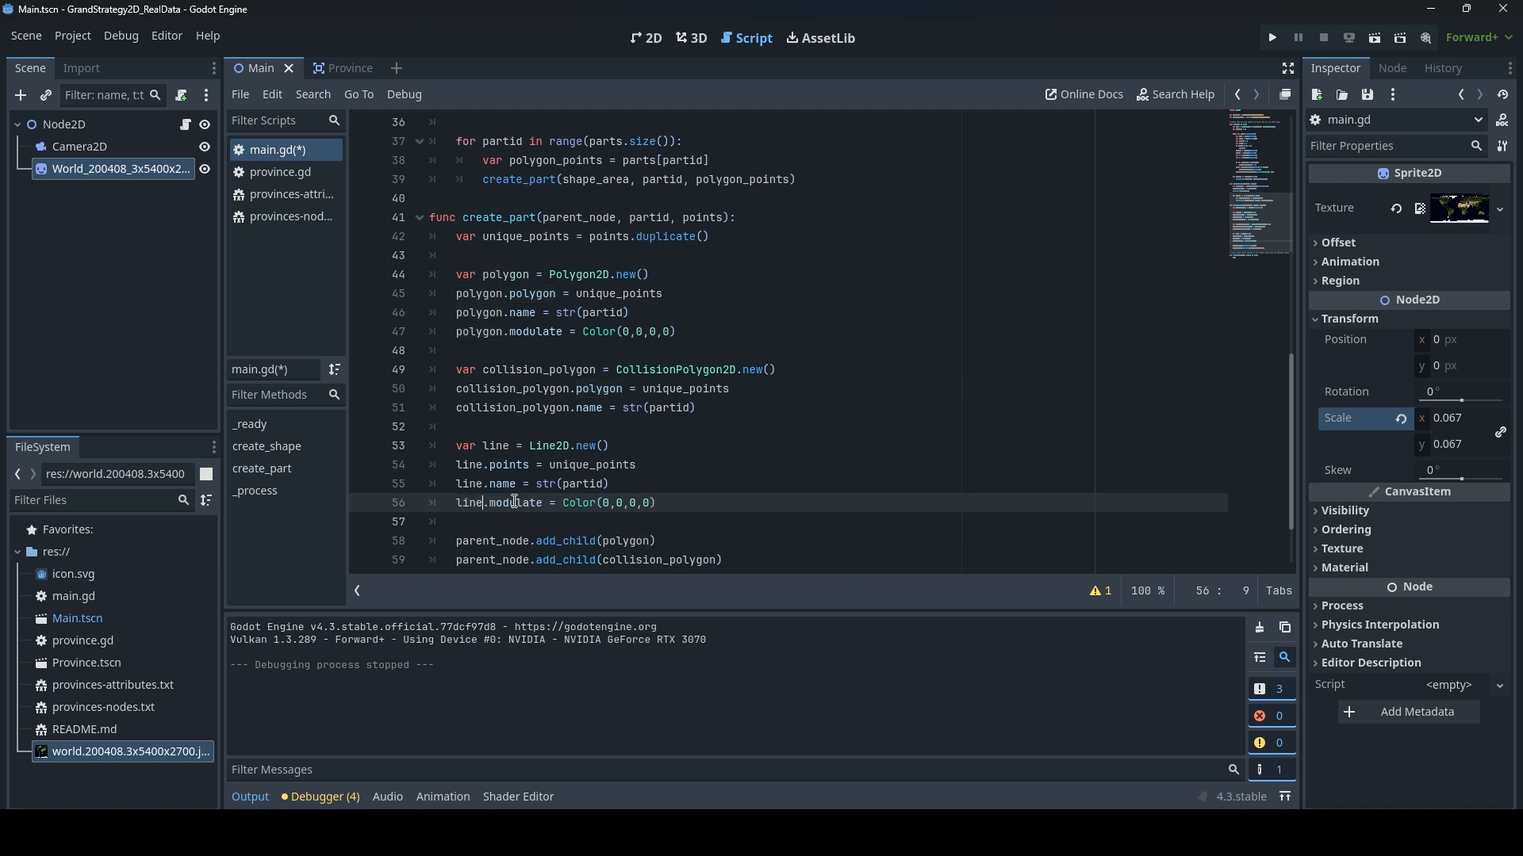
Give the border line colour alpha 0.5, width 0.5, and set line.closed = true
click(624, 522)
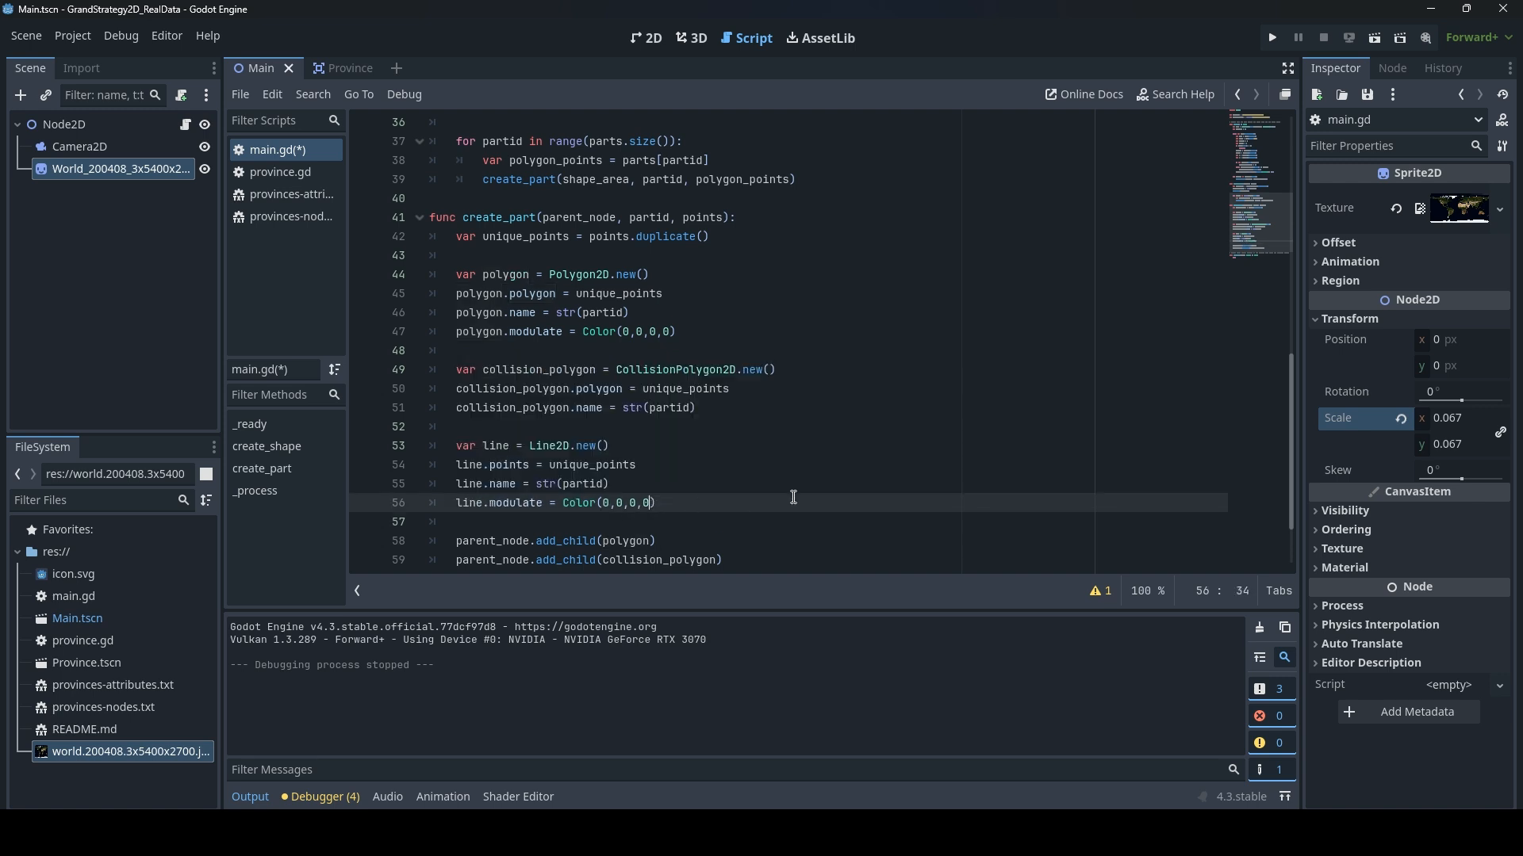
text(.)
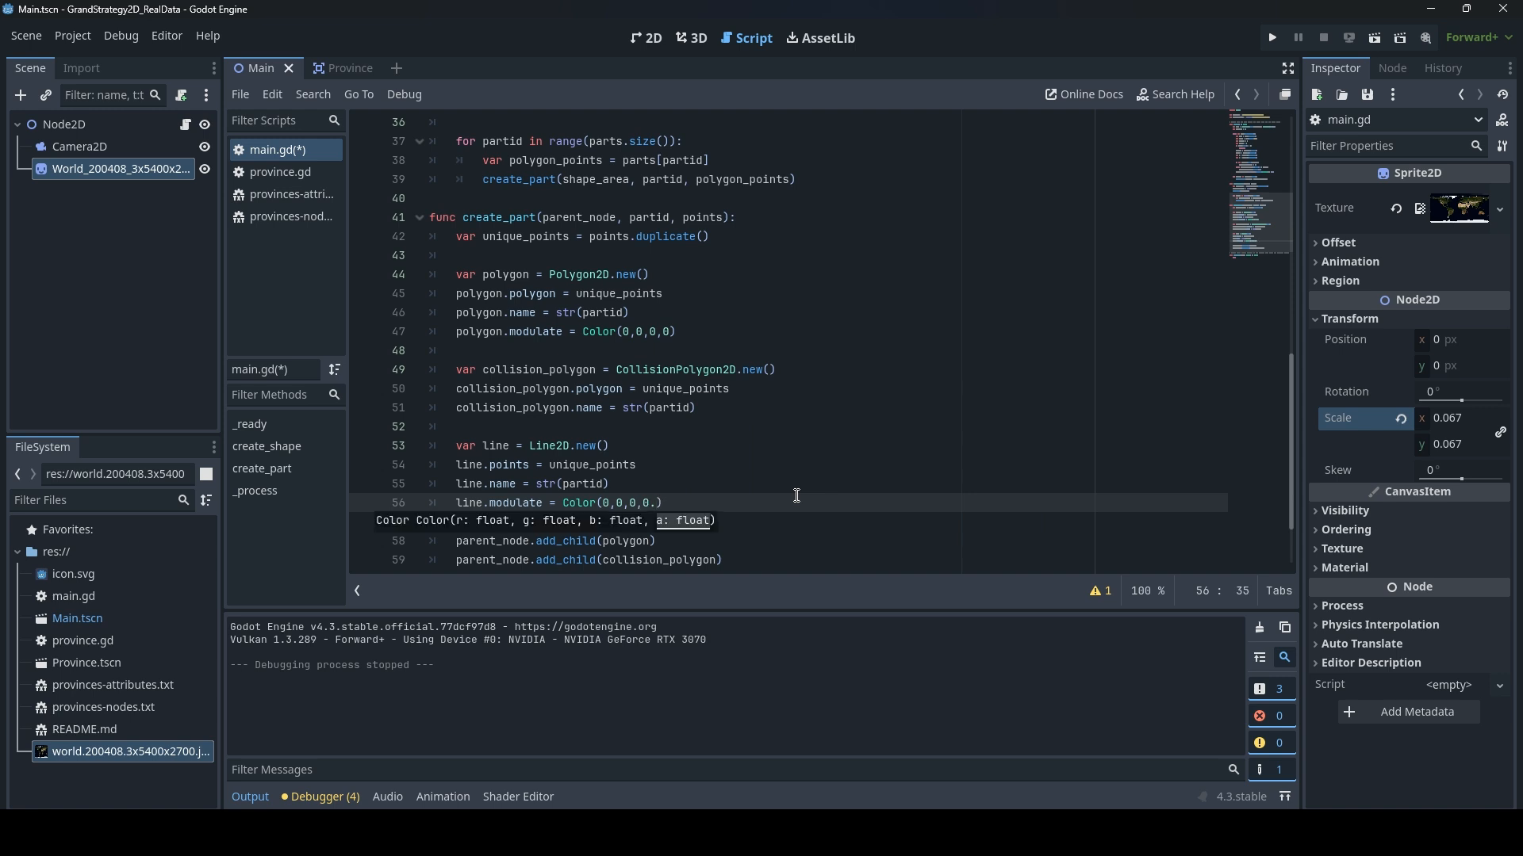
text(5)
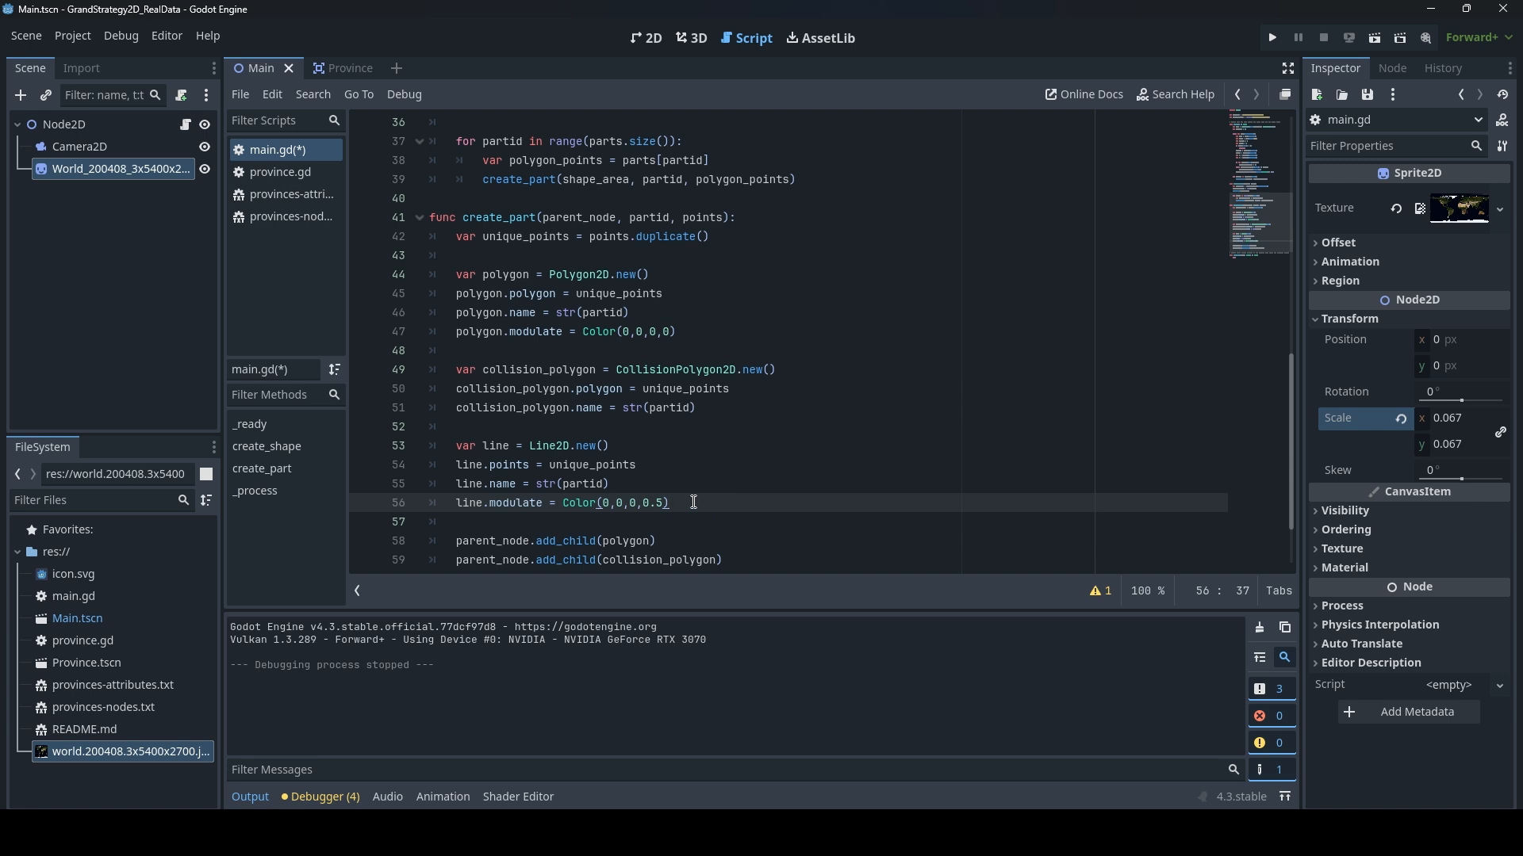
click(604, 502)
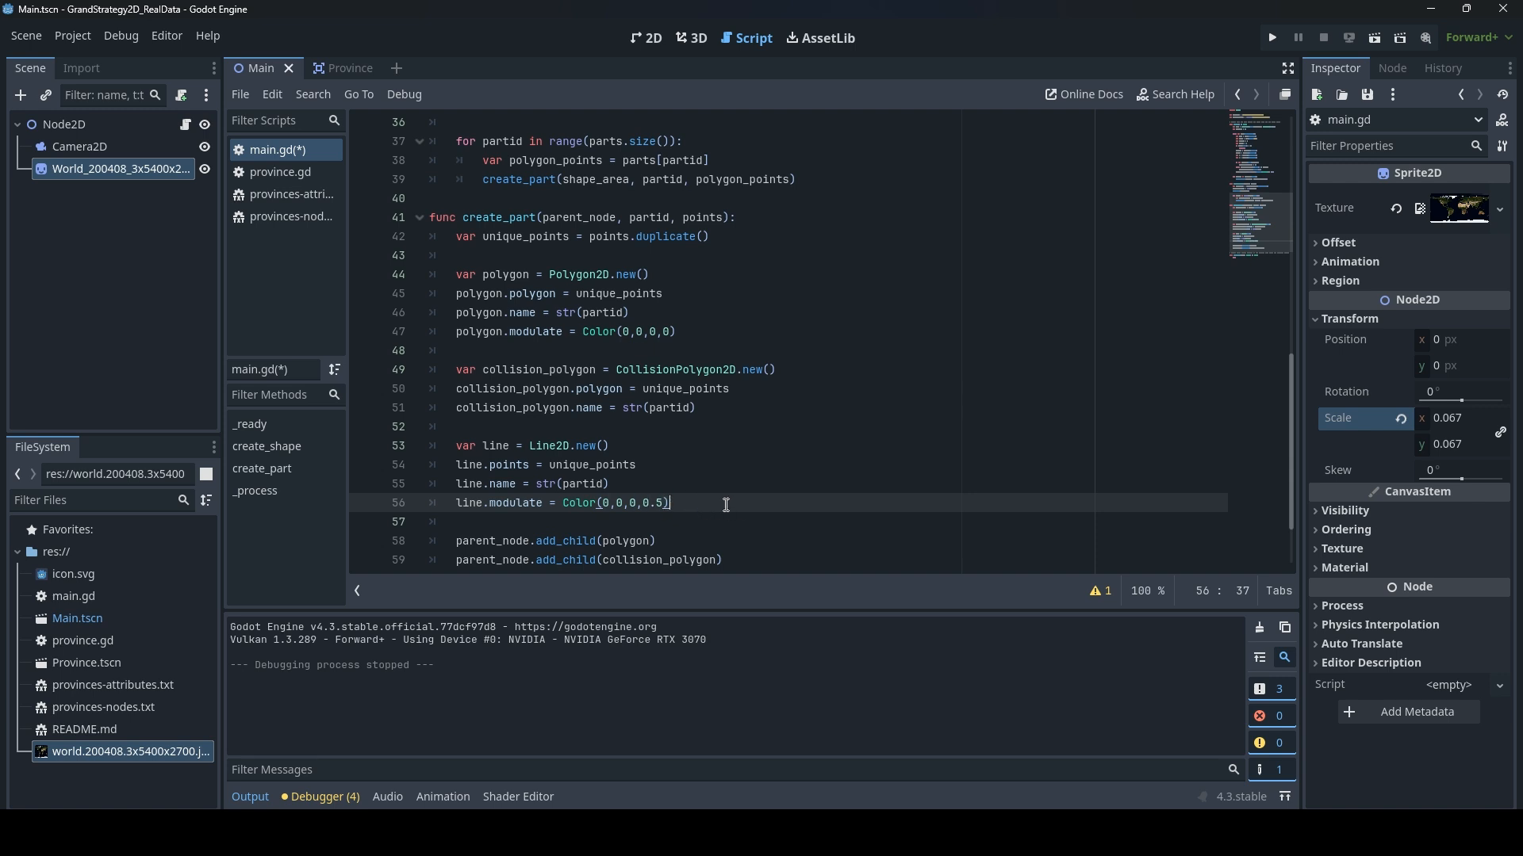
scroll(down, 3)
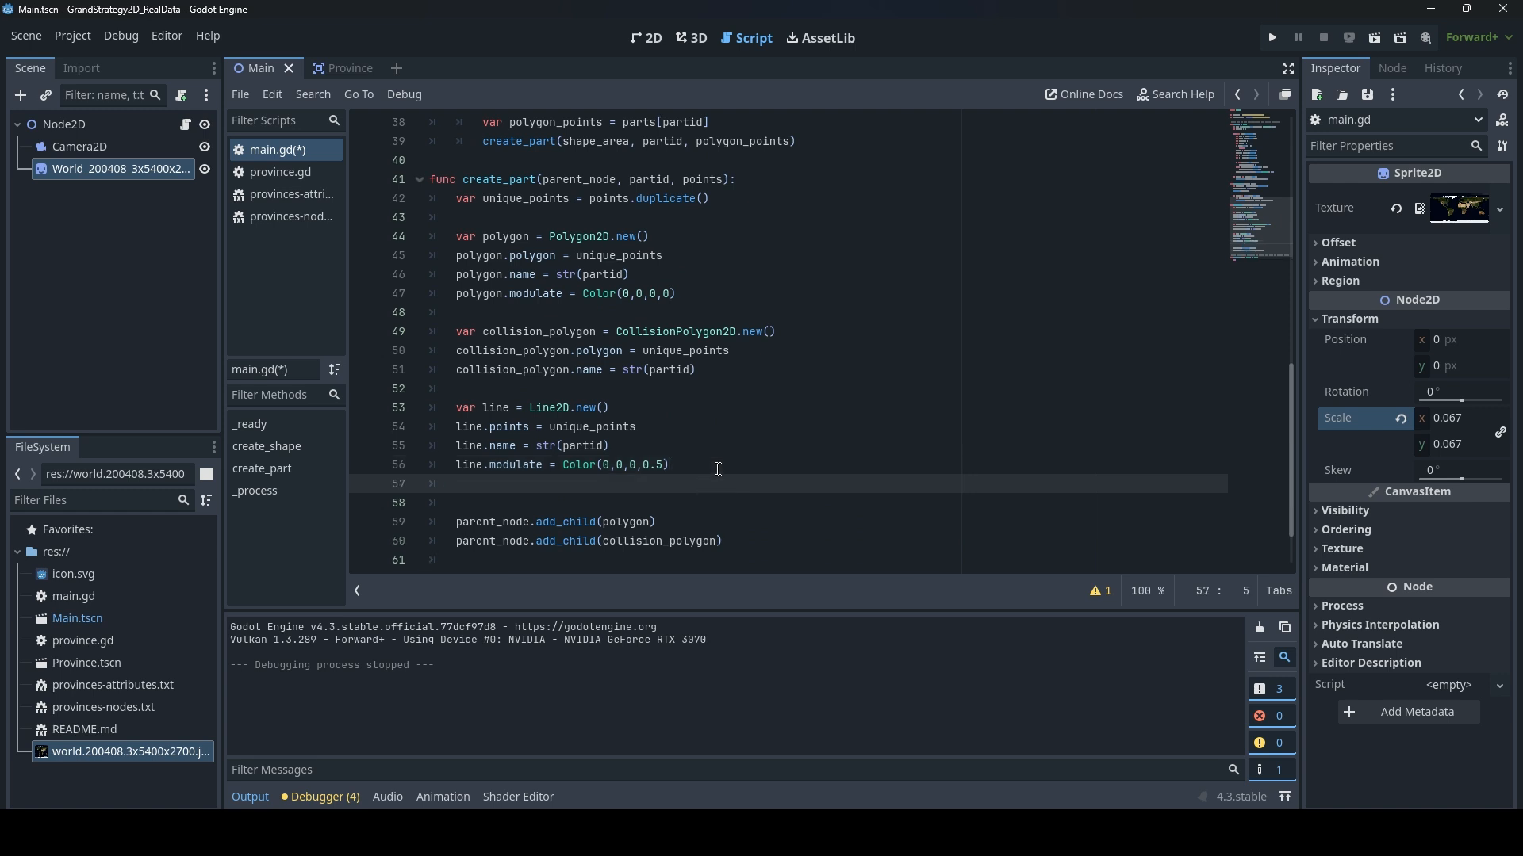
text(line.width)
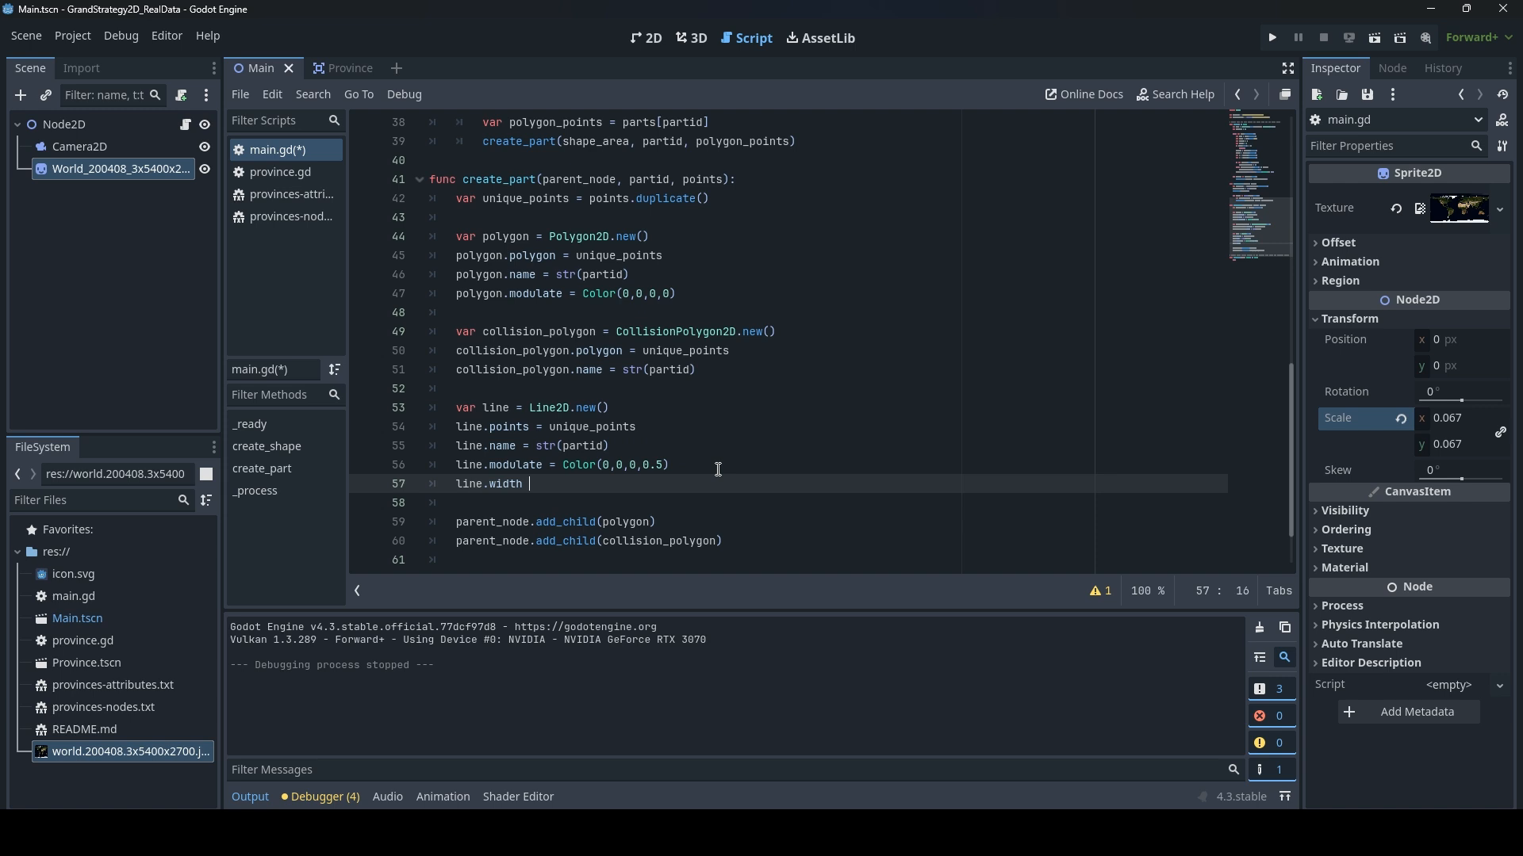
text(= 0.5)
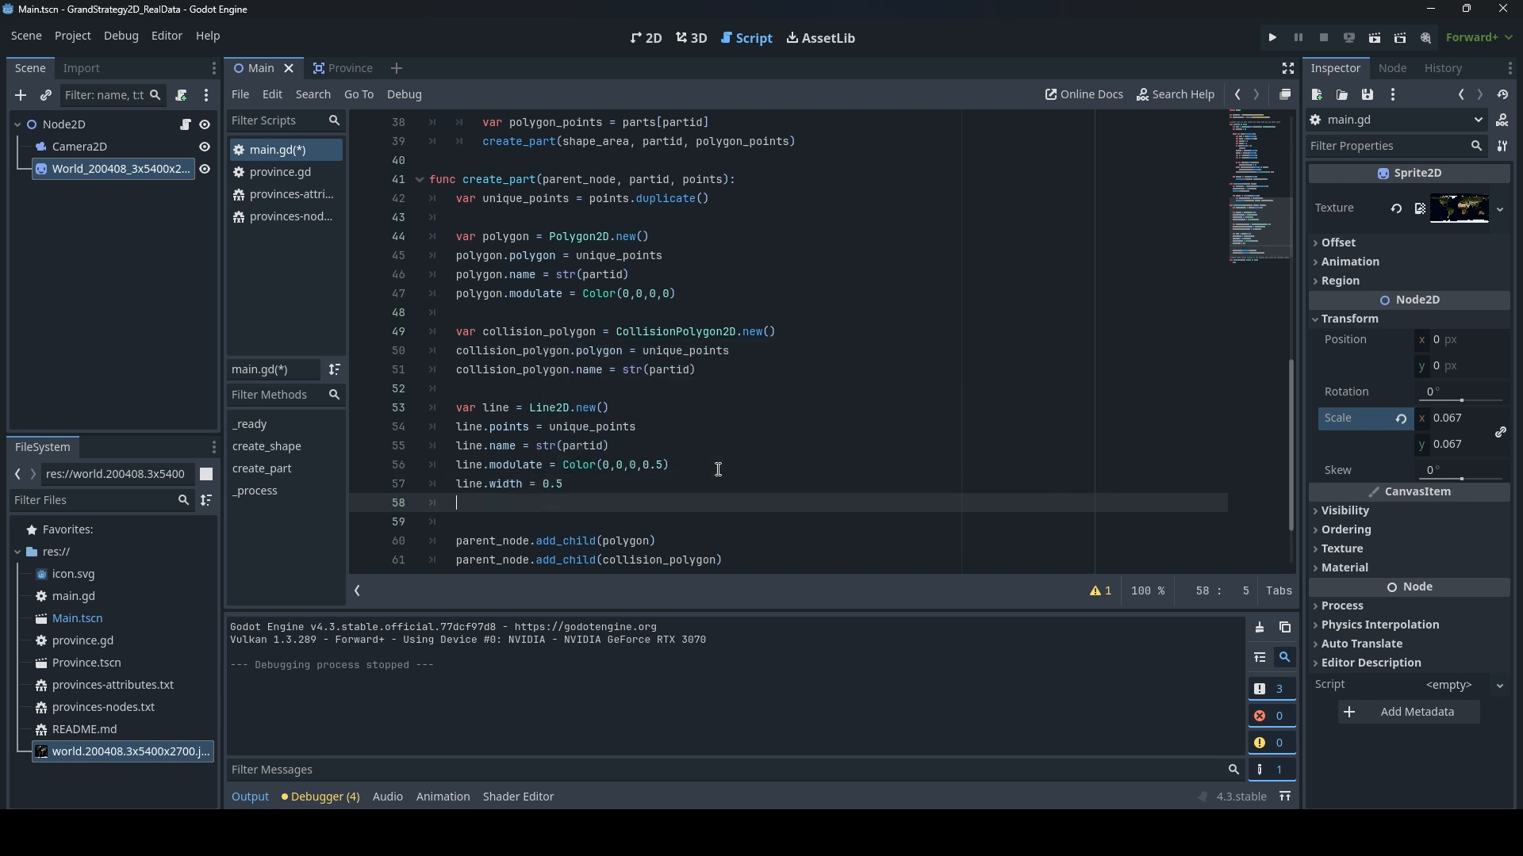
text(line)
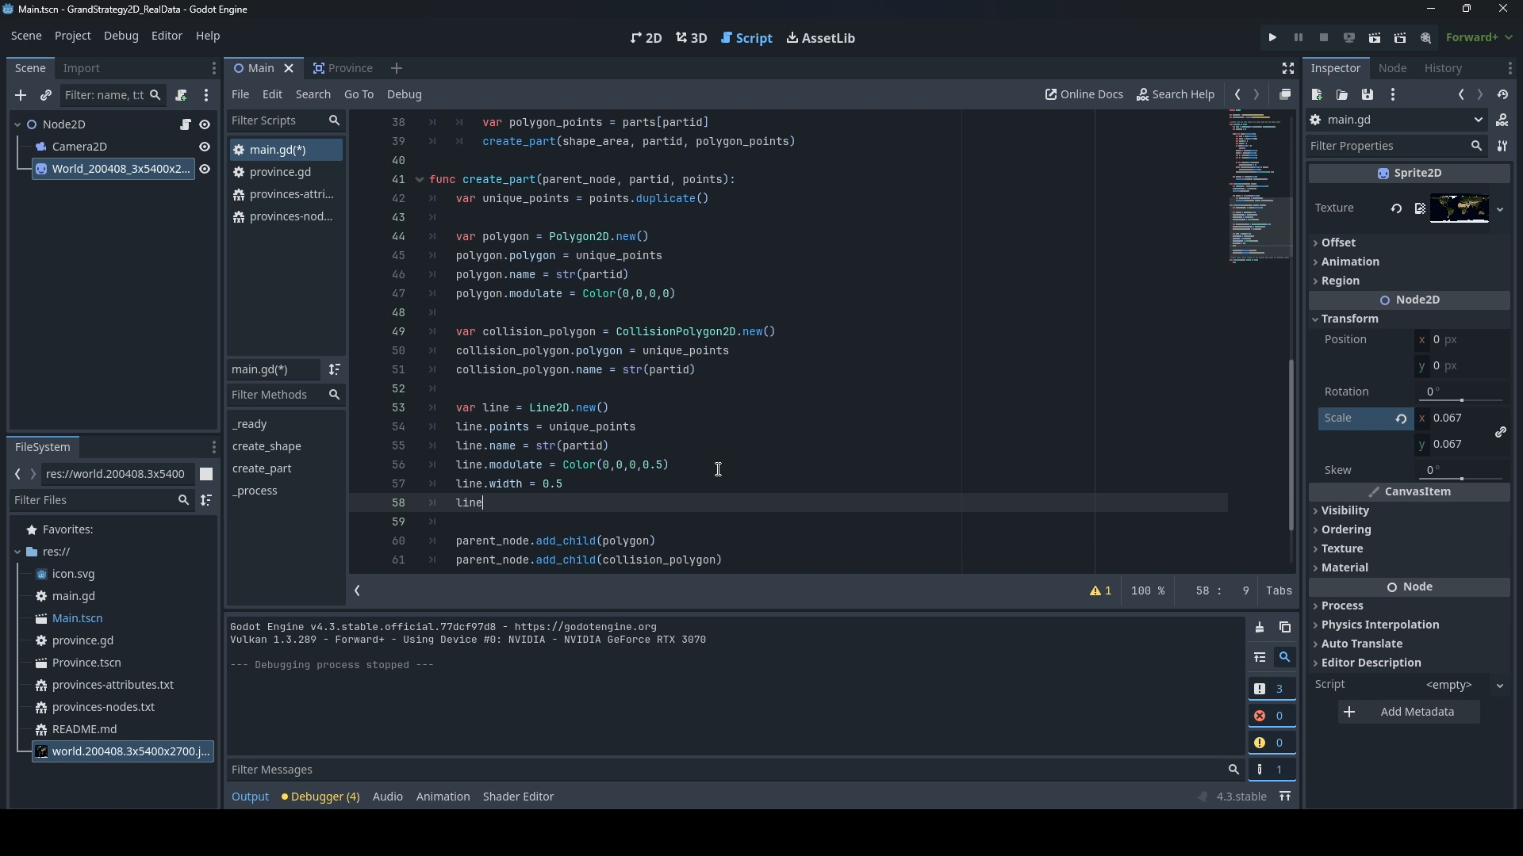
text(.closed =)
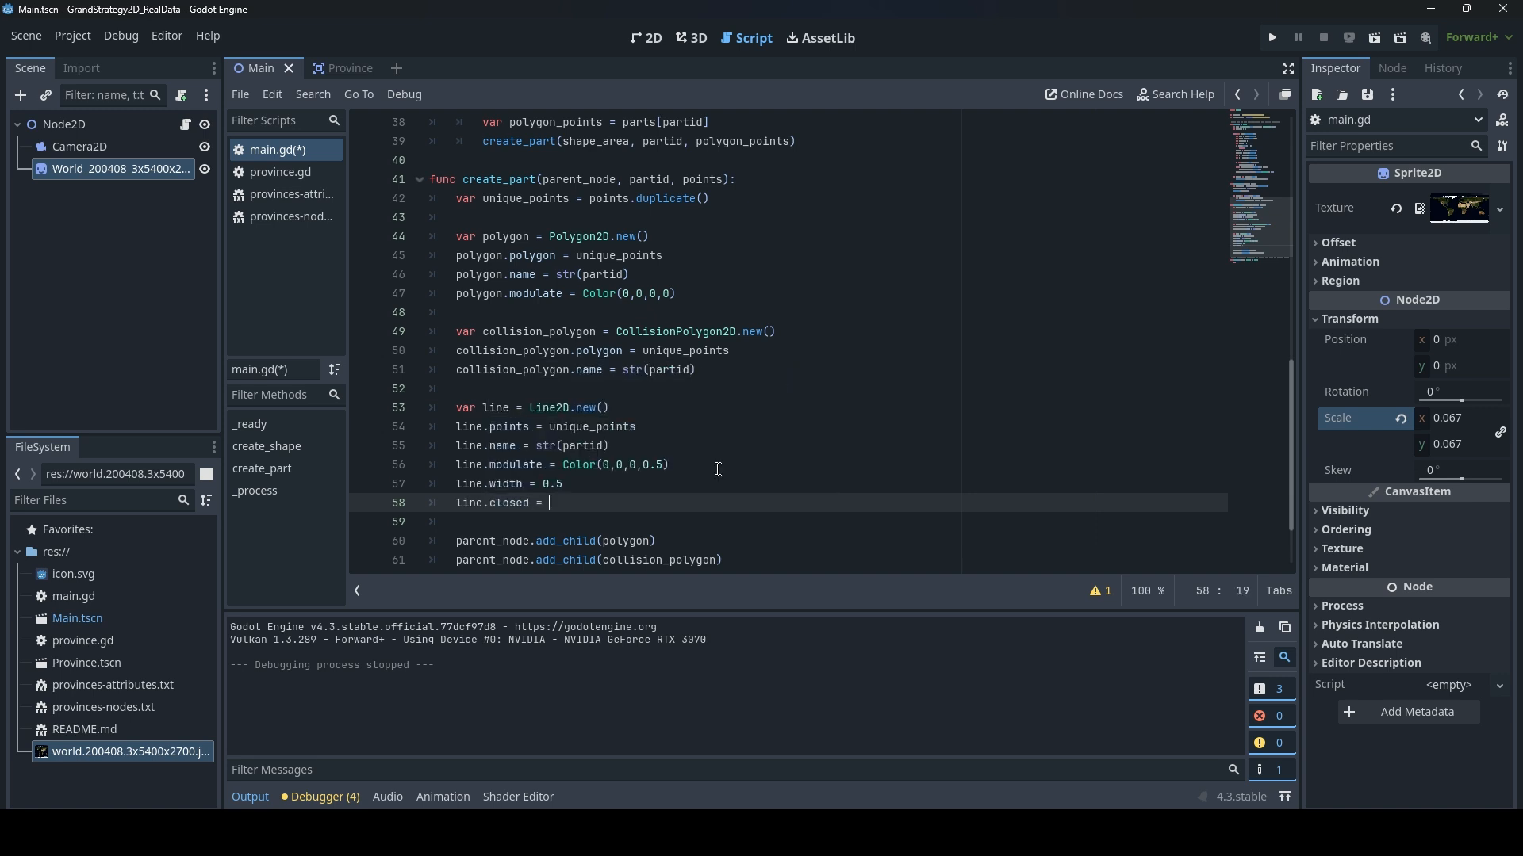
text(true)
text(parent_node.add_child(polygon))
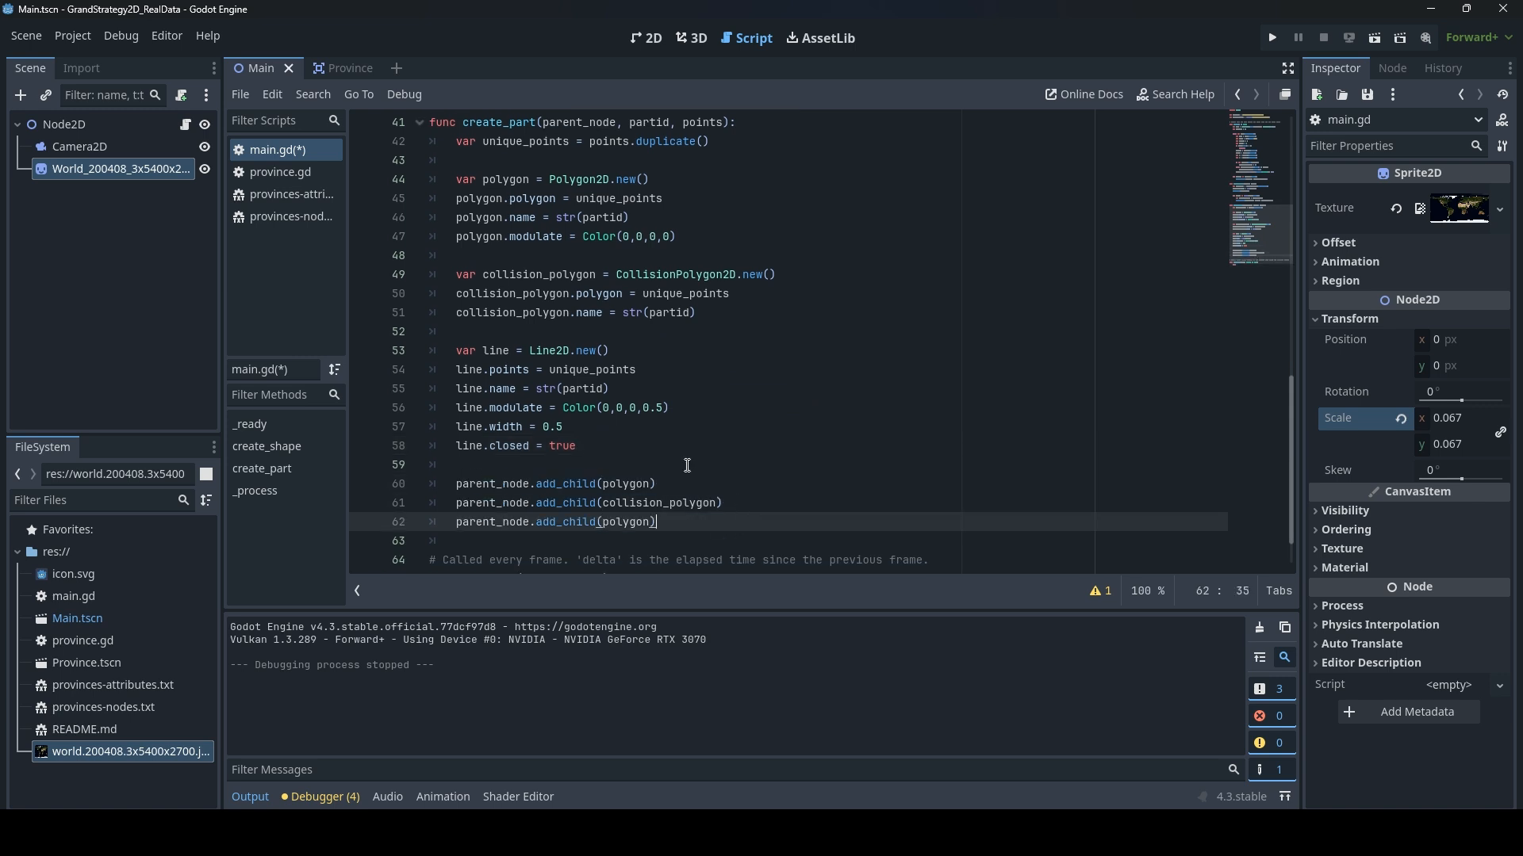
mouse_move(517, 440)
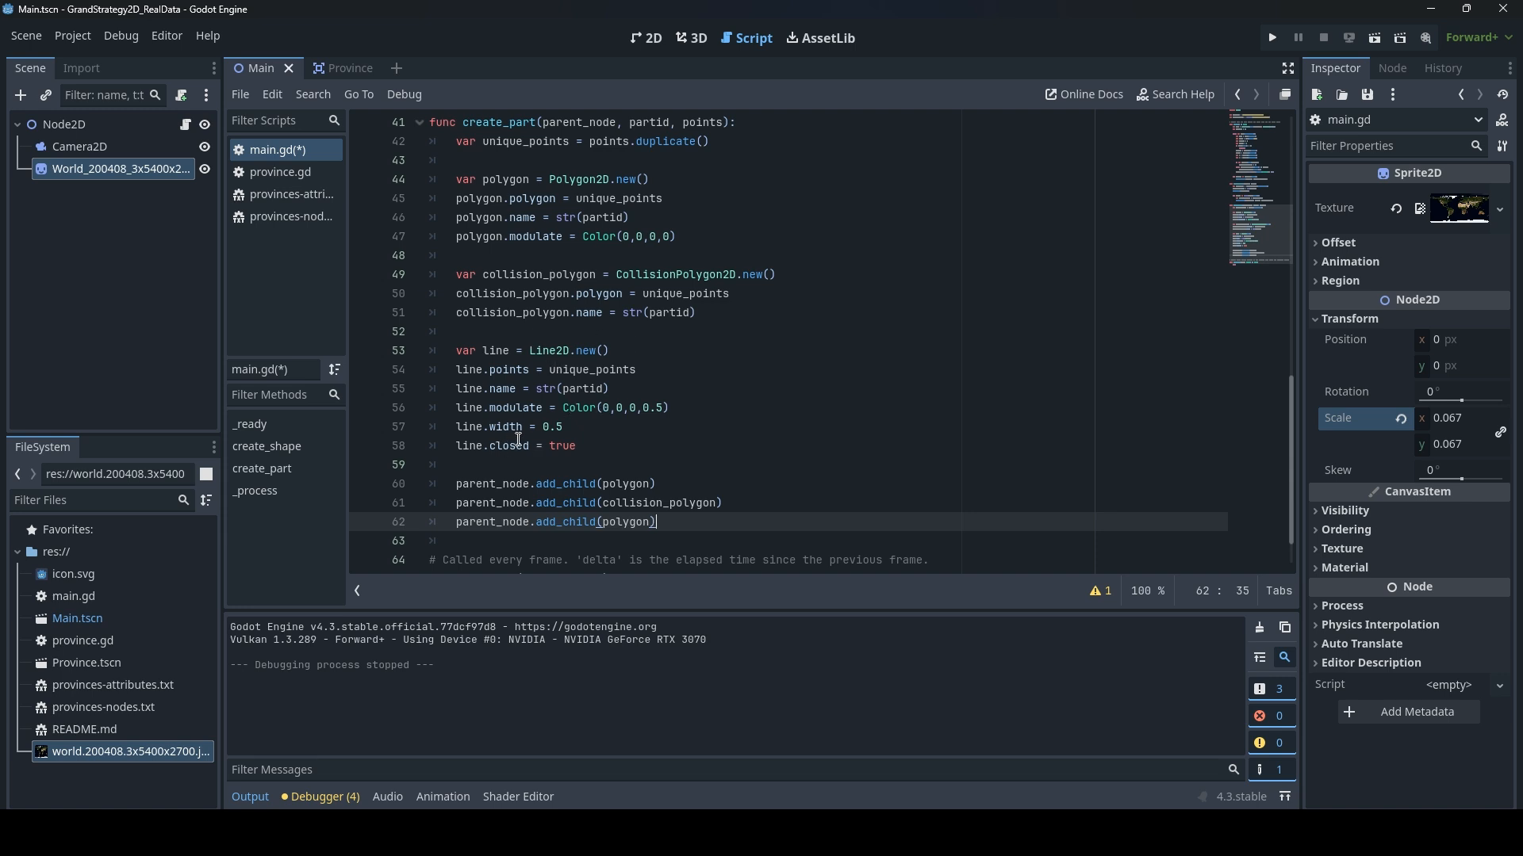
mouse_move(523, 428)
text(ine)
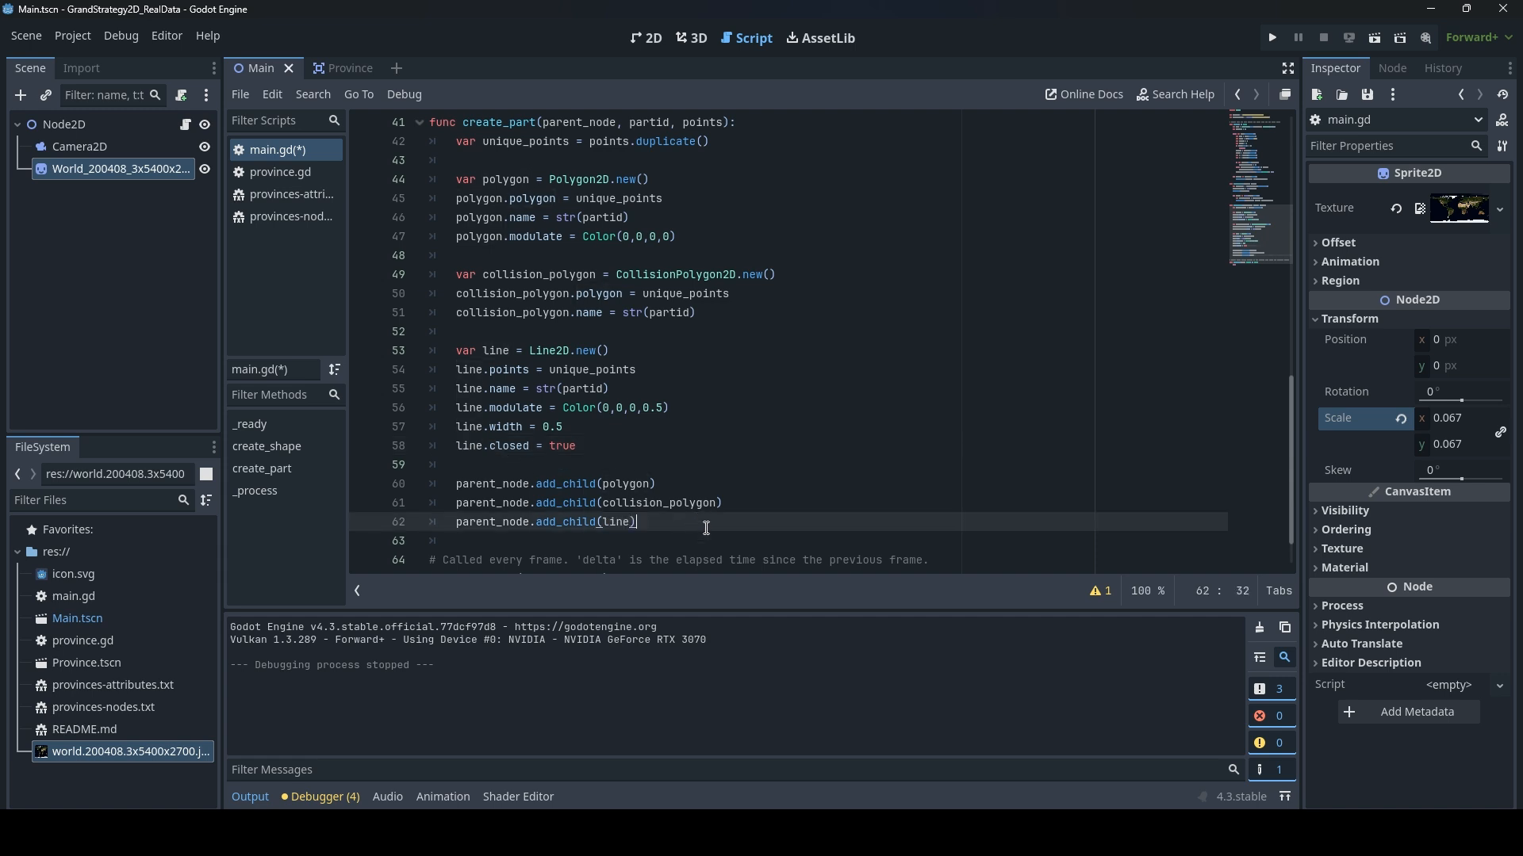
mouse_move(1272, 37)
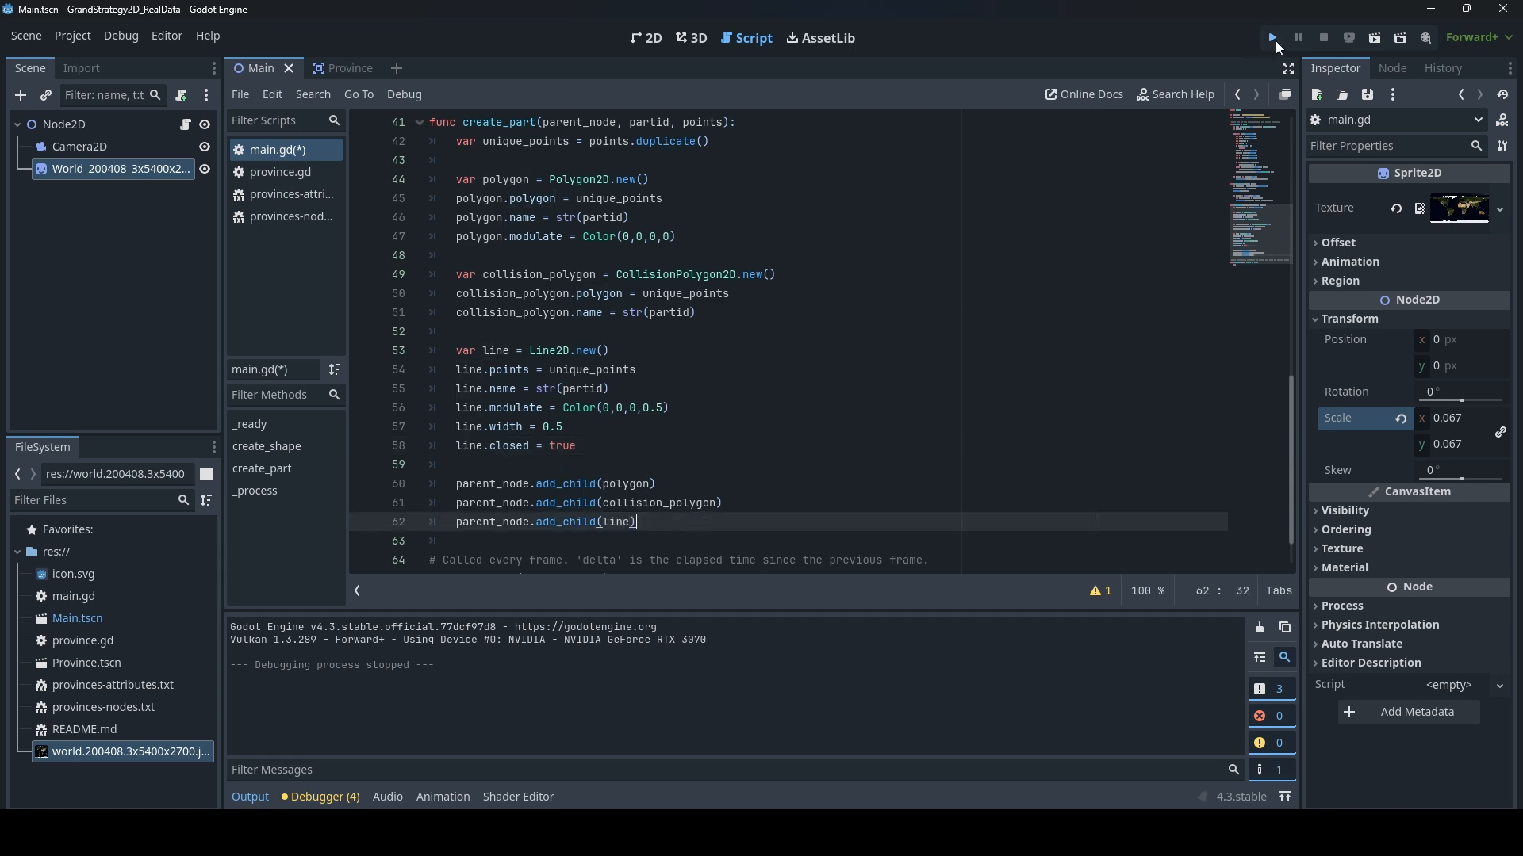
Run the project to view the Blue Marble map with country borders, then stop it
click(1271, 37)
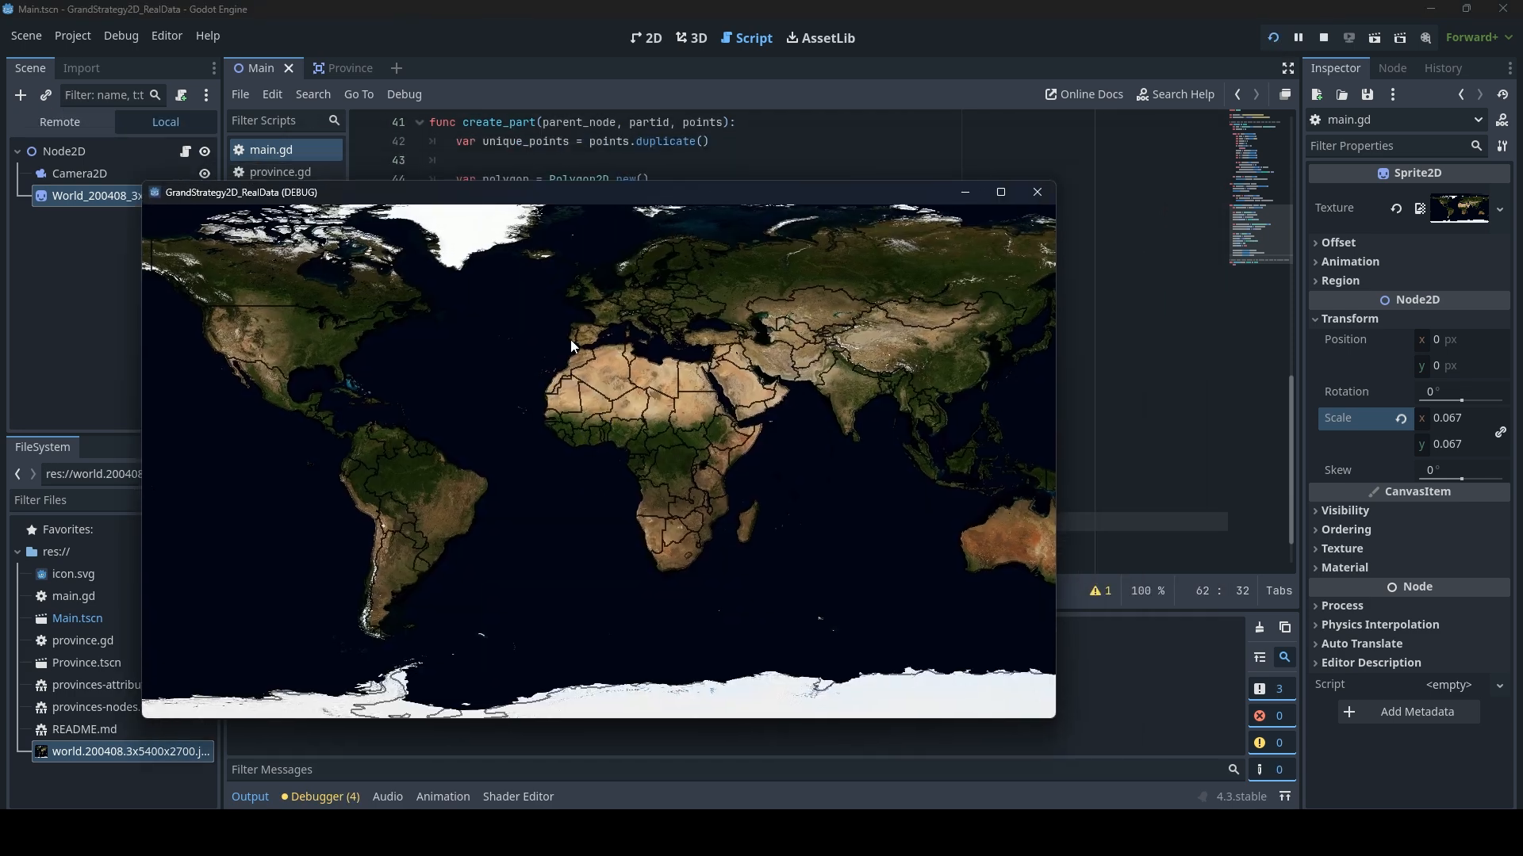
mouse_move(630, 327)
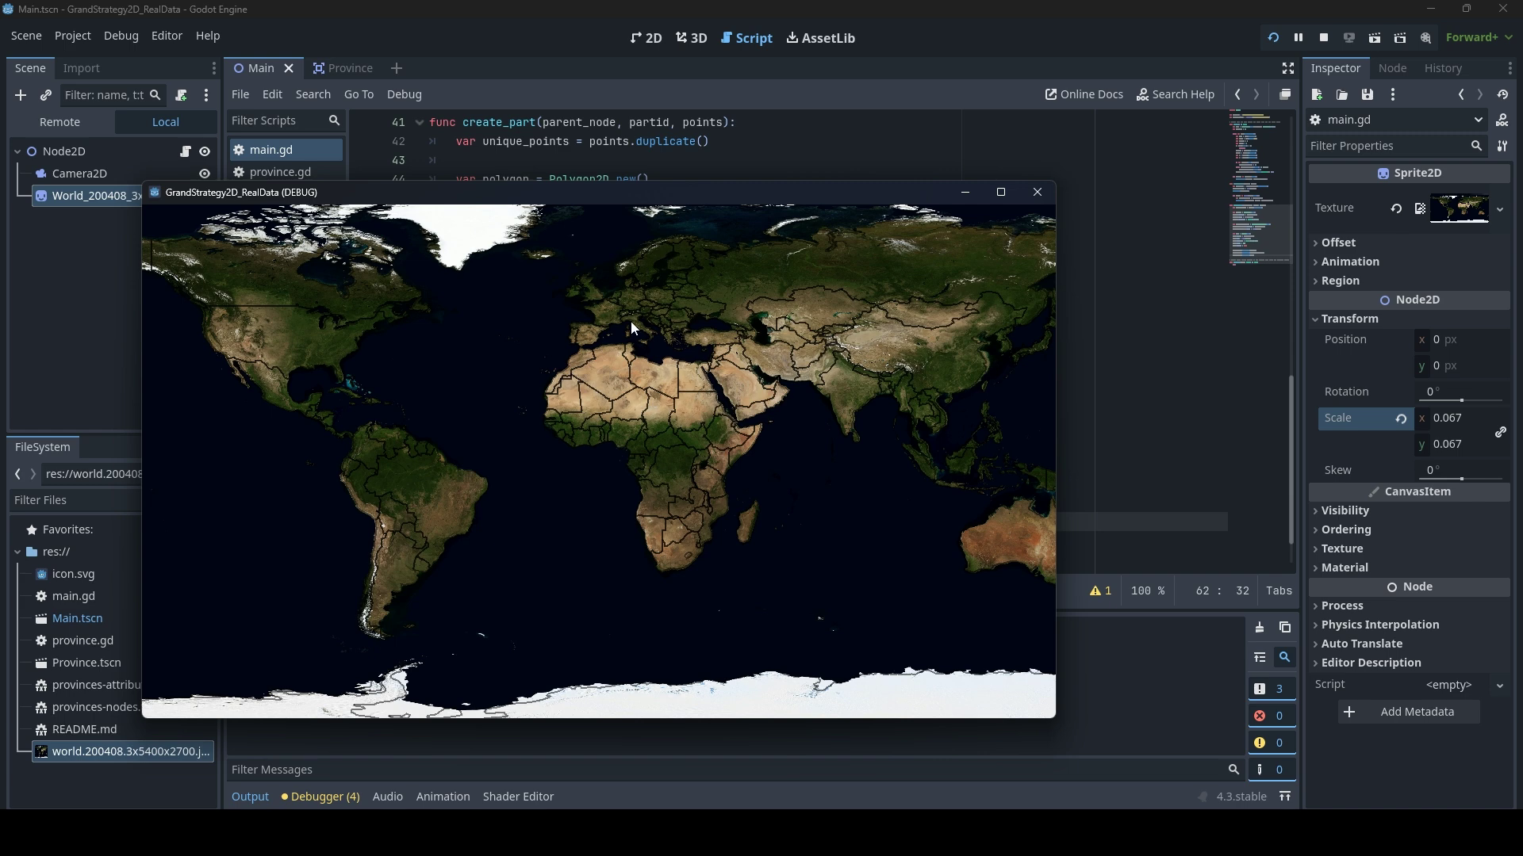
mouse_move(622, 398)
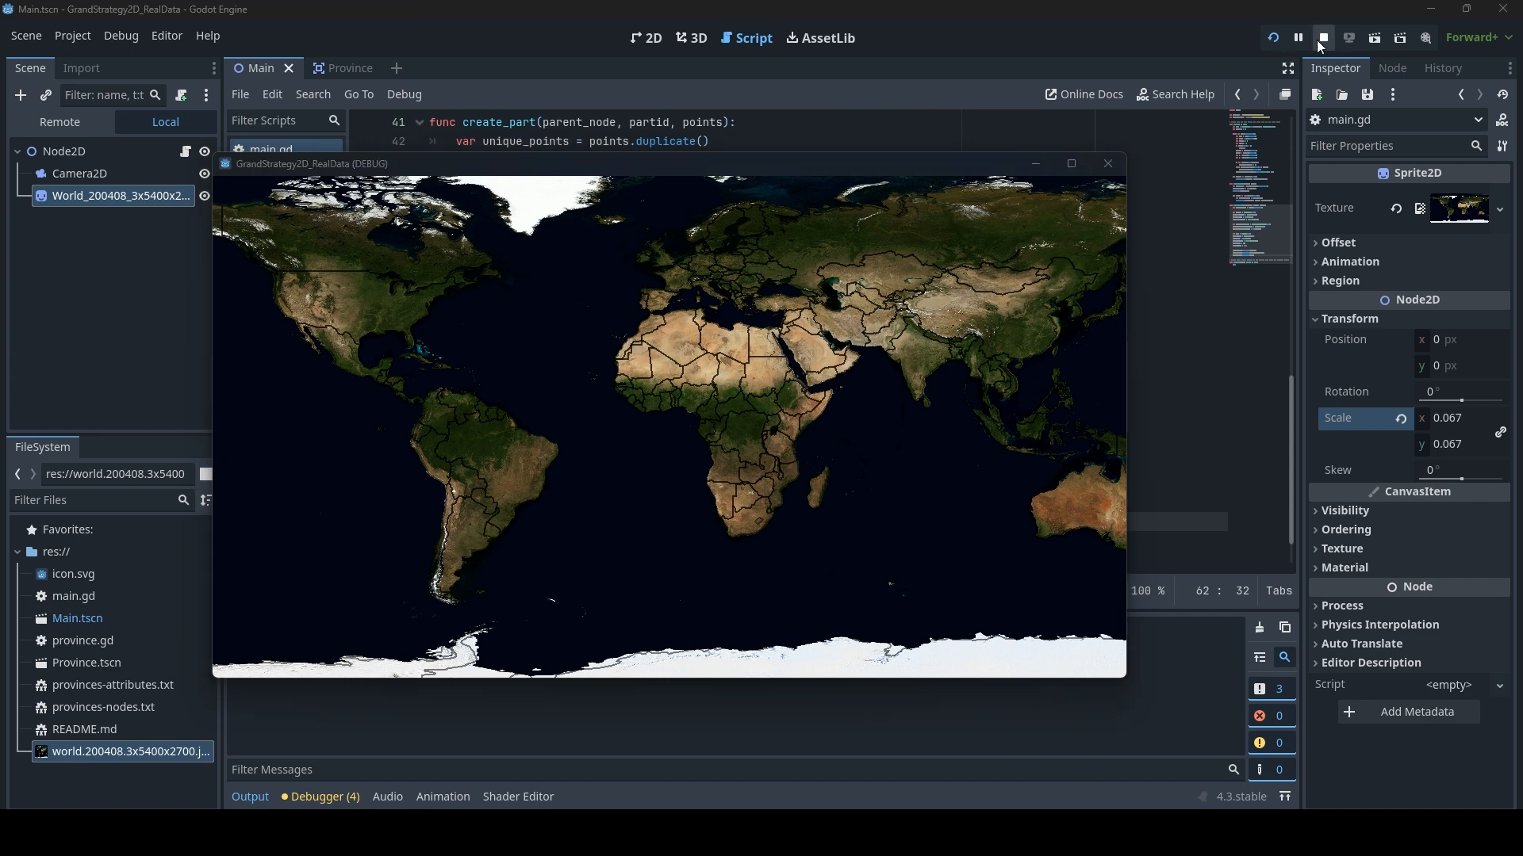
click(1320, 38)
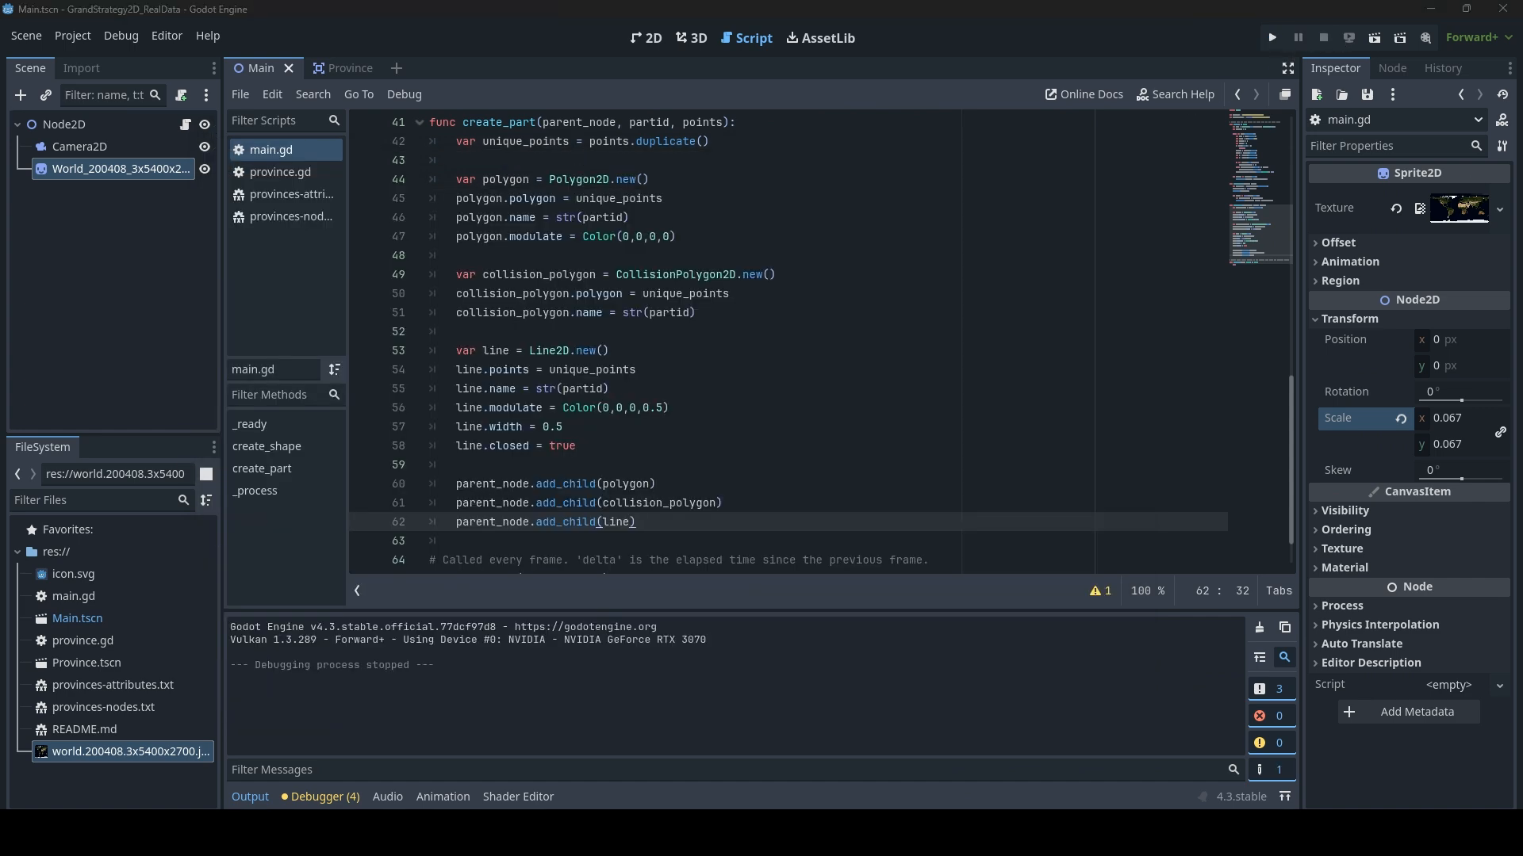
Inspect the Camera2D node, then switch to the Province scene
click(79, 146)
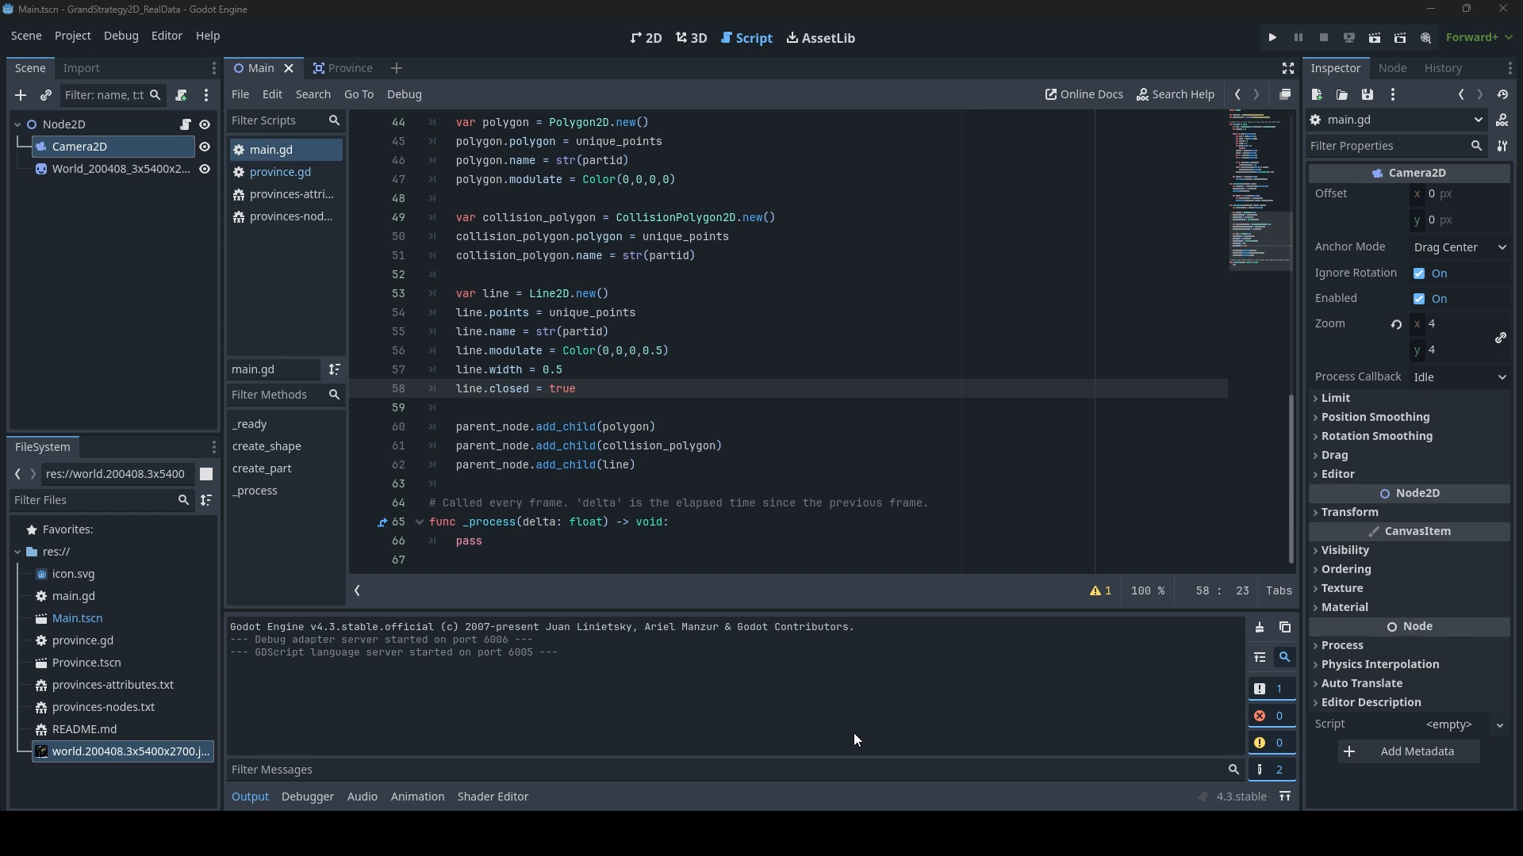
mouse_move(870, 744)
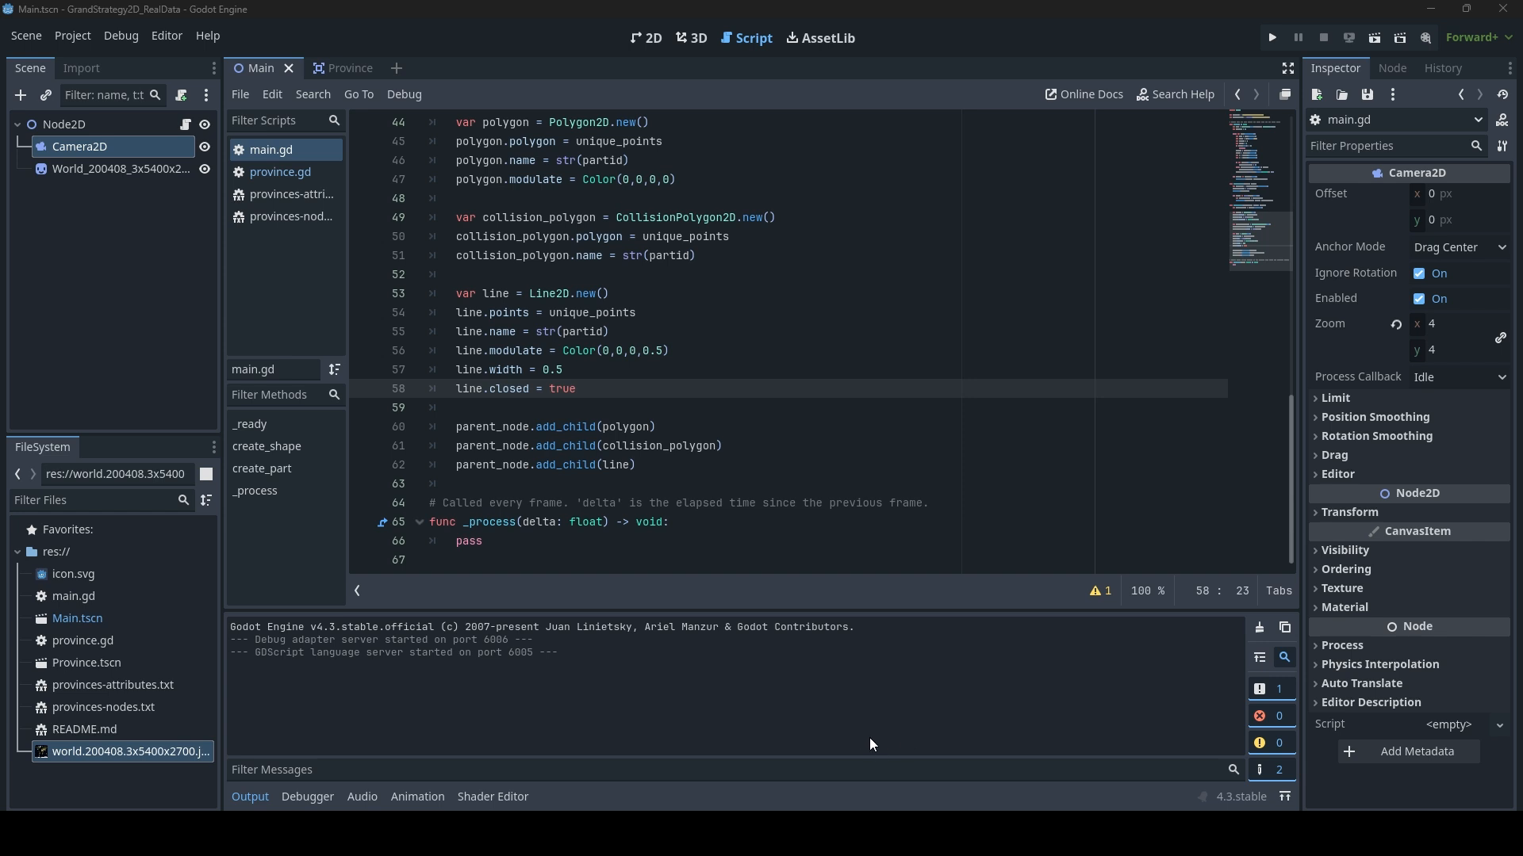
mouse_move(357, 94)
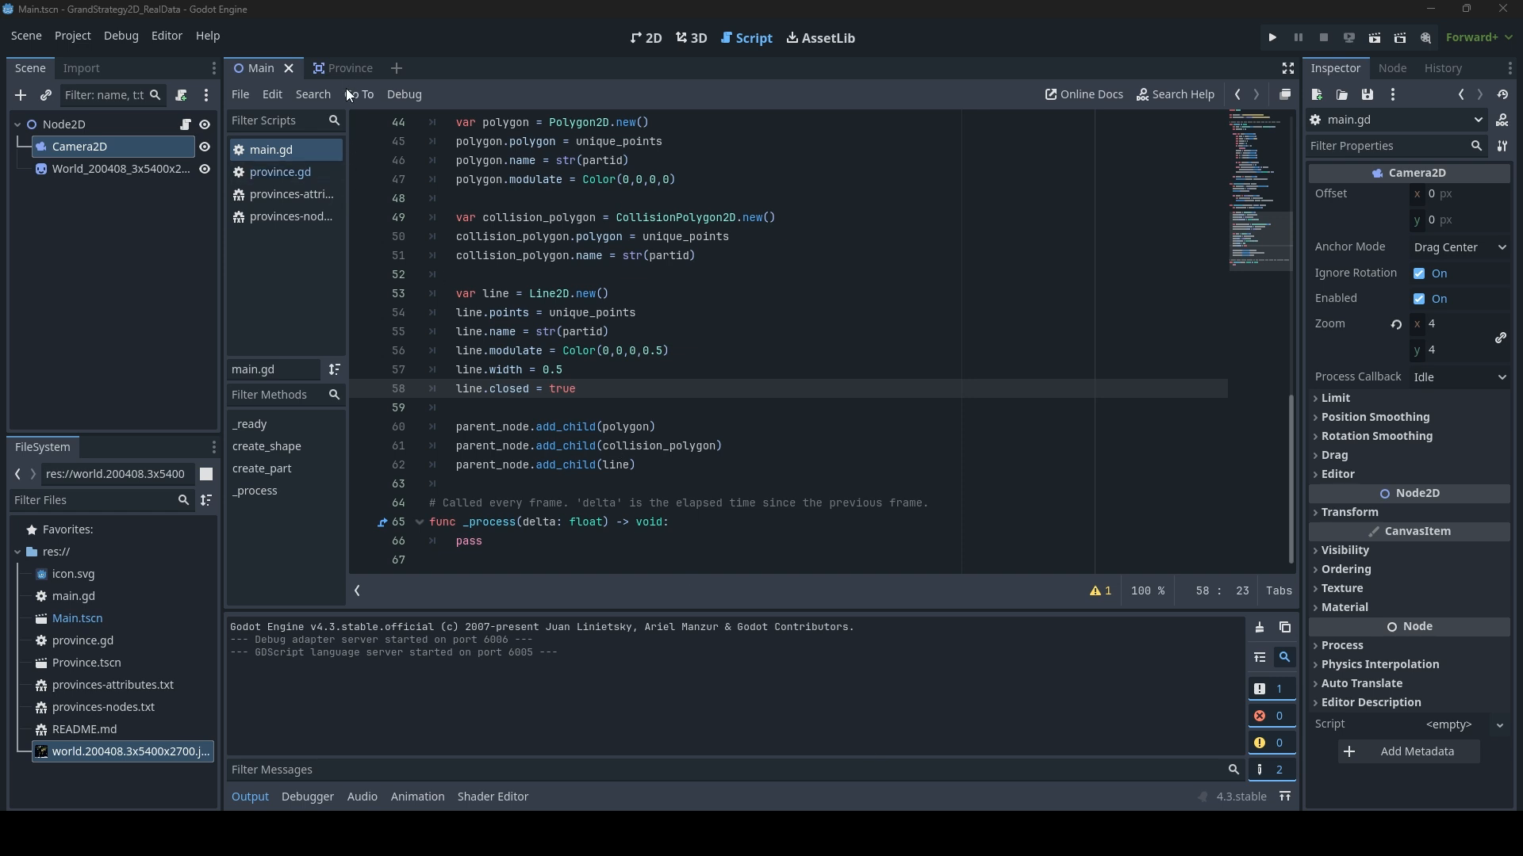
click(328, 68)
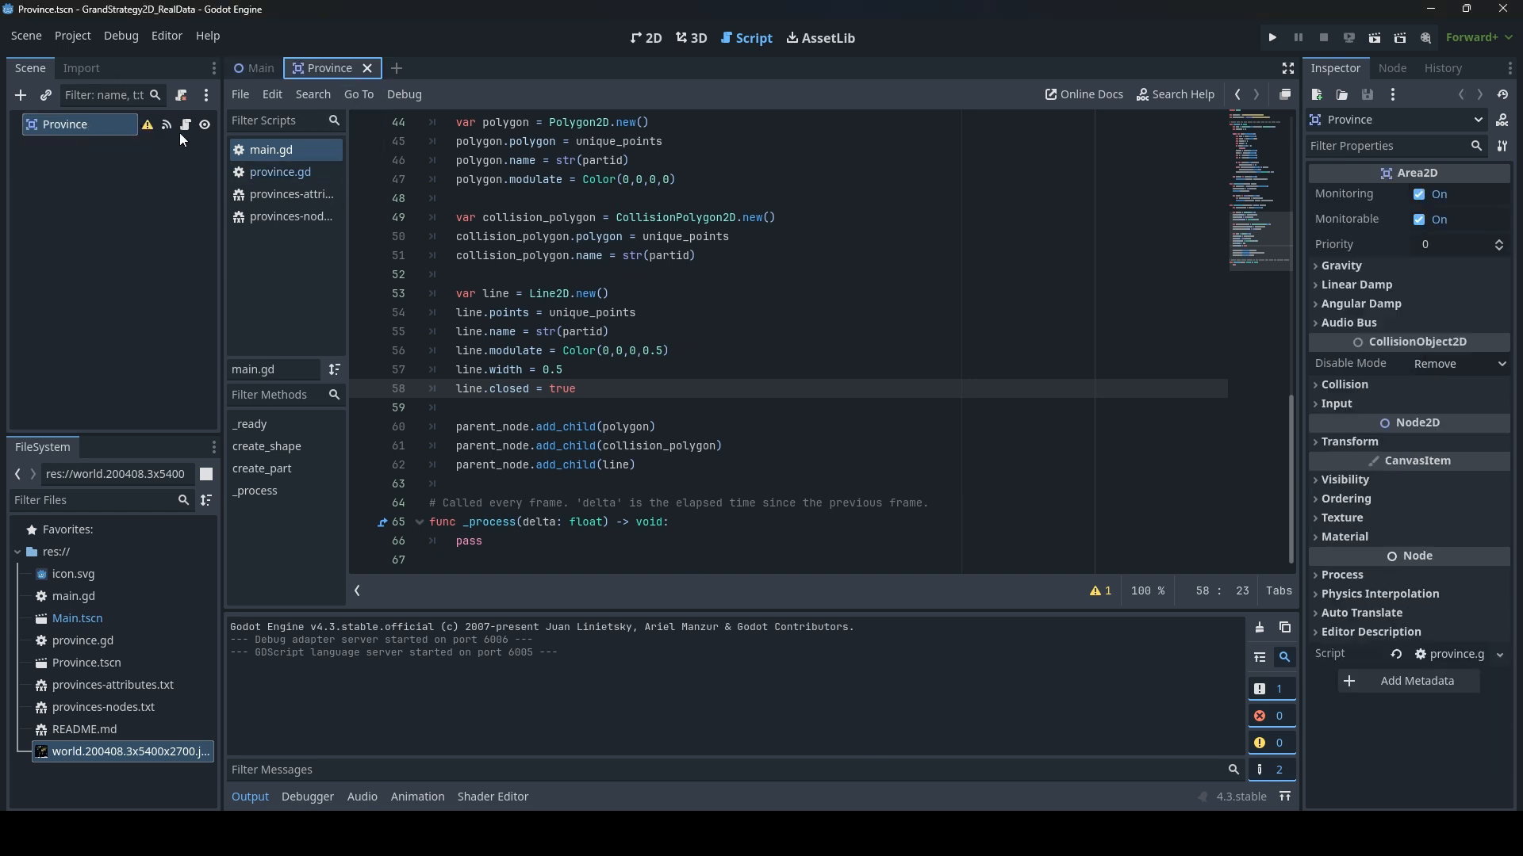
Open province.gd and add an 'if node is Area2D' check inside the children loop
click(281, 172)
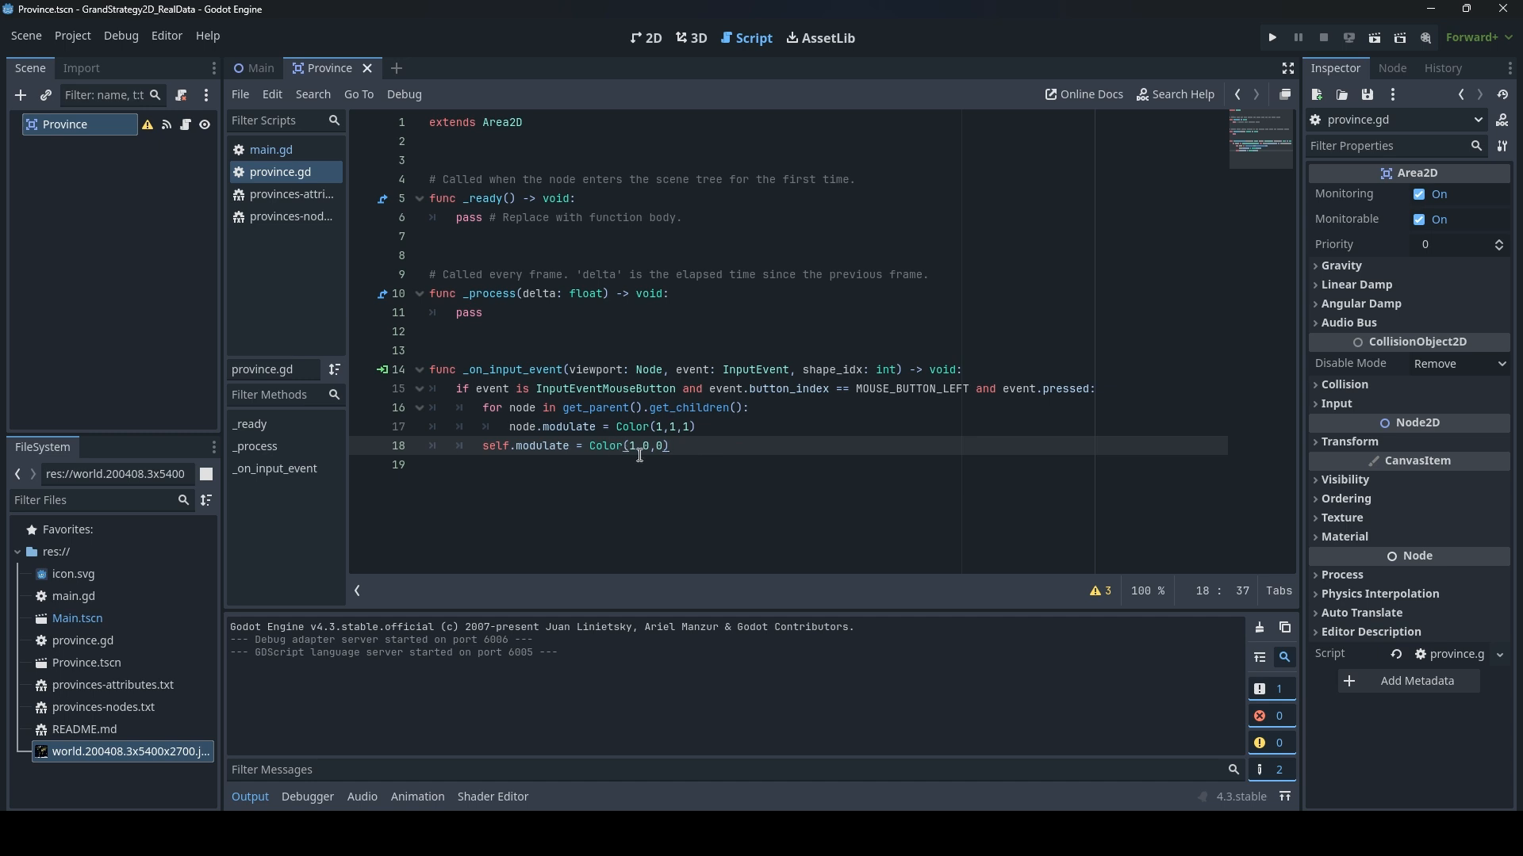
mouse_move(709, 451)
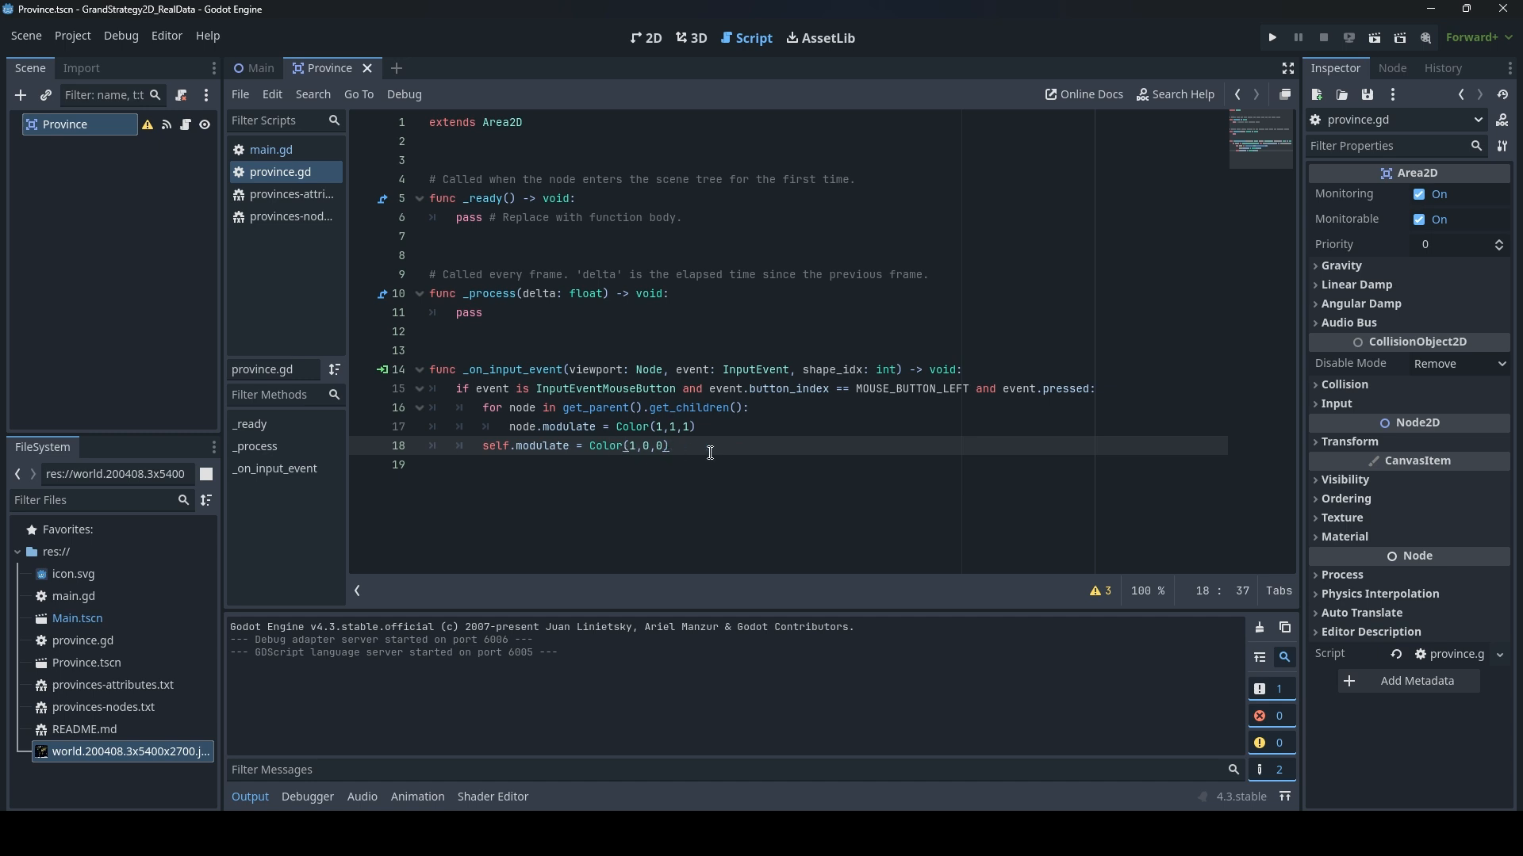
mouse_move(561, 427)
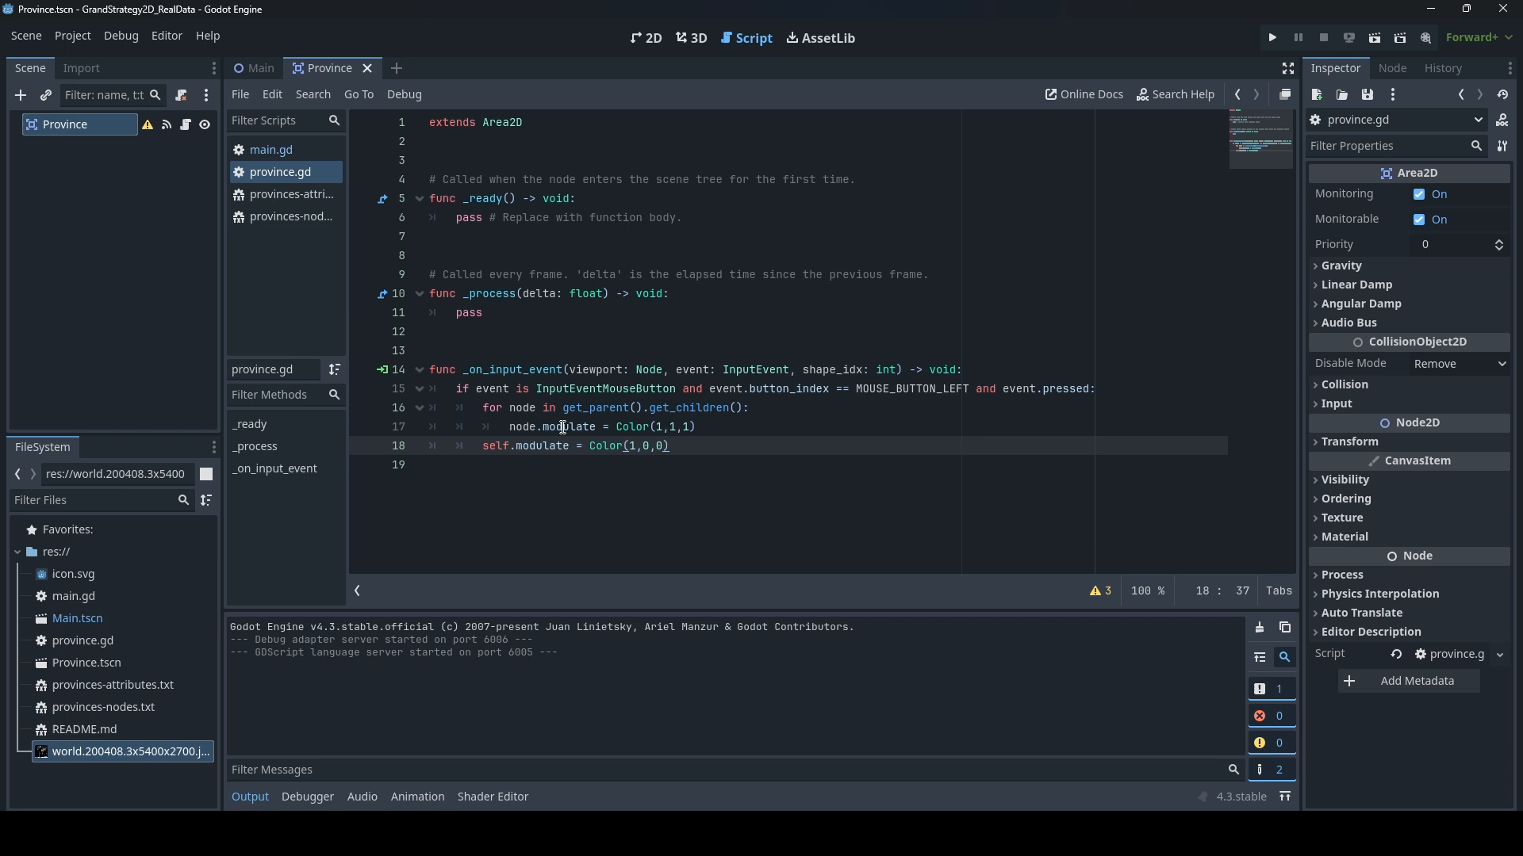
click(507, 426)
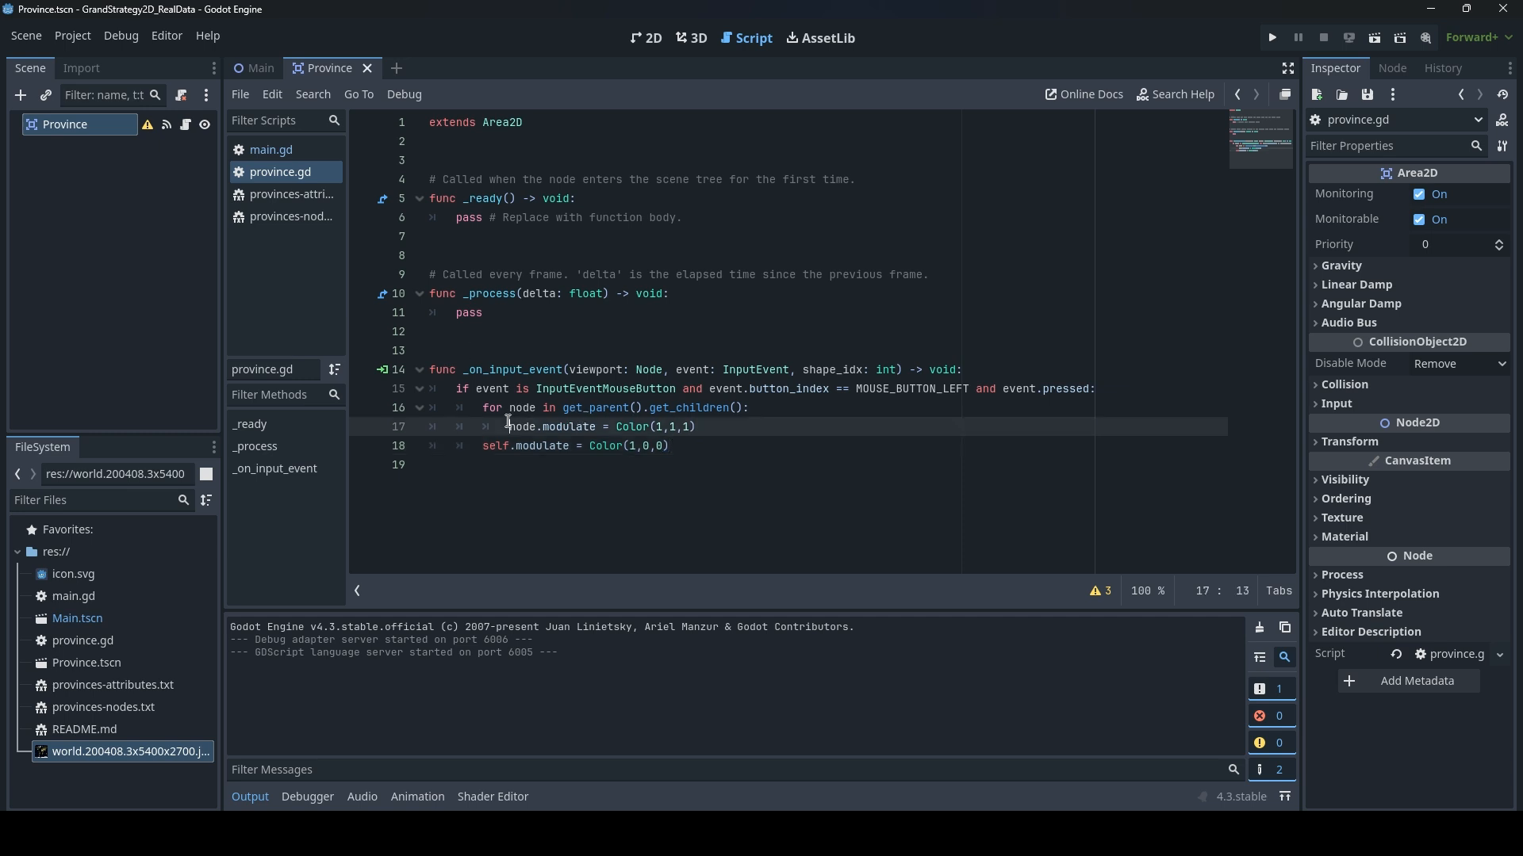
click(668, 446)
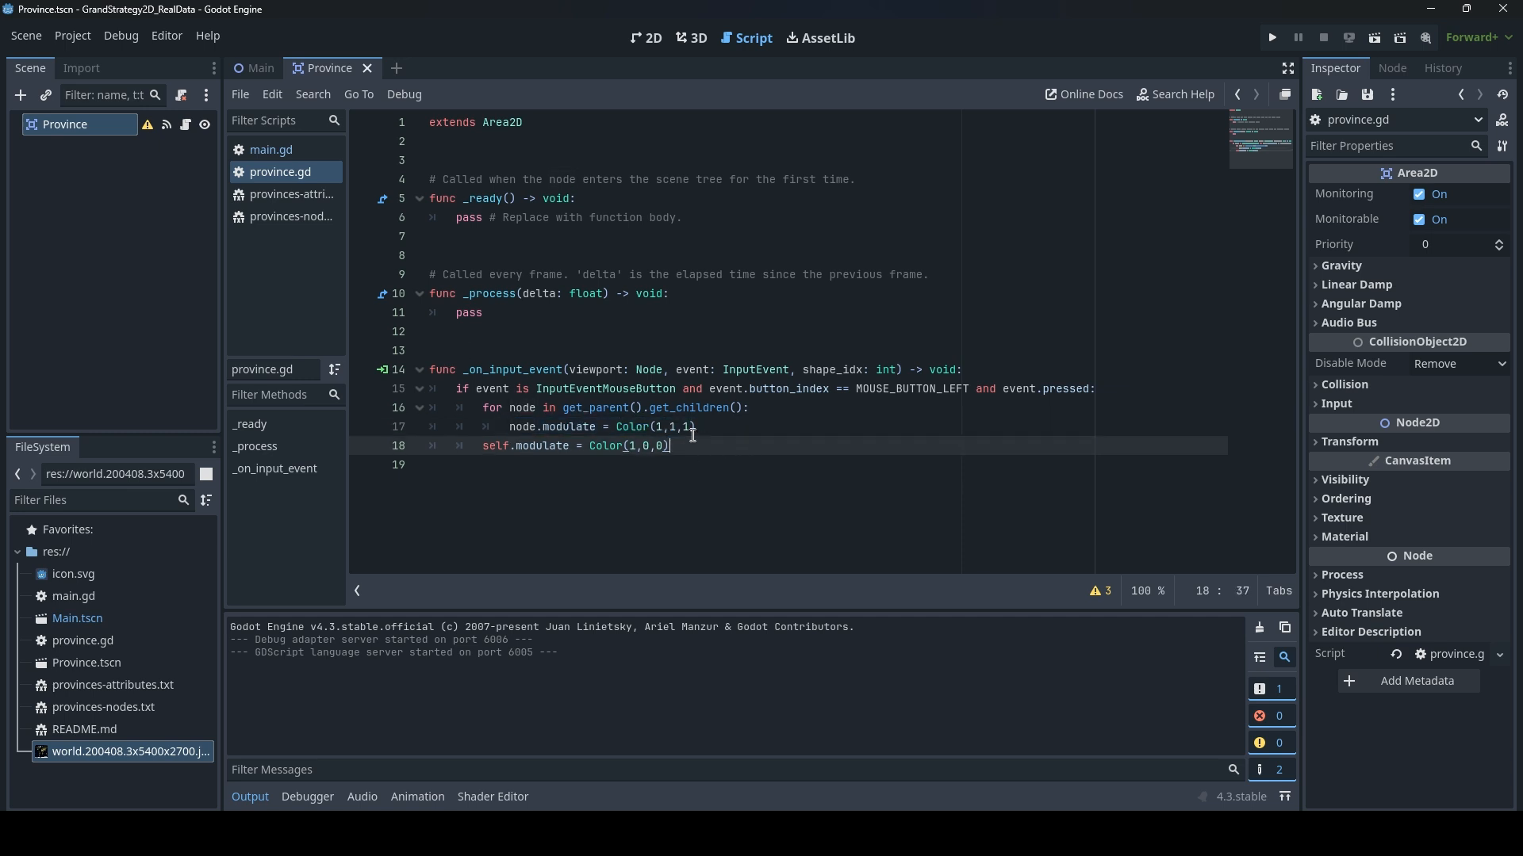
mouse_move(704, 426)
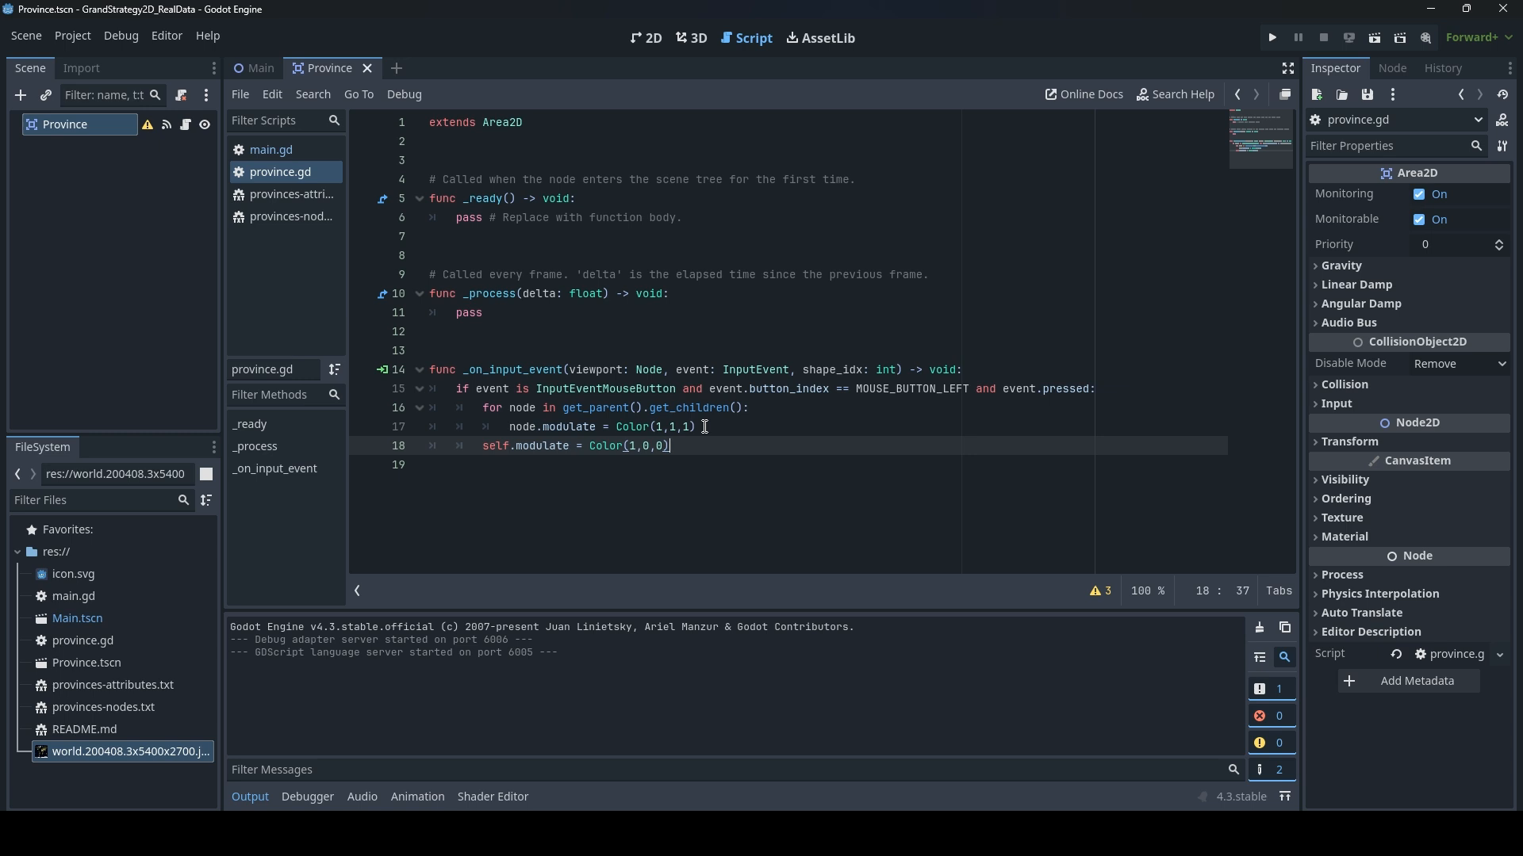
mouse_move(700, 394)
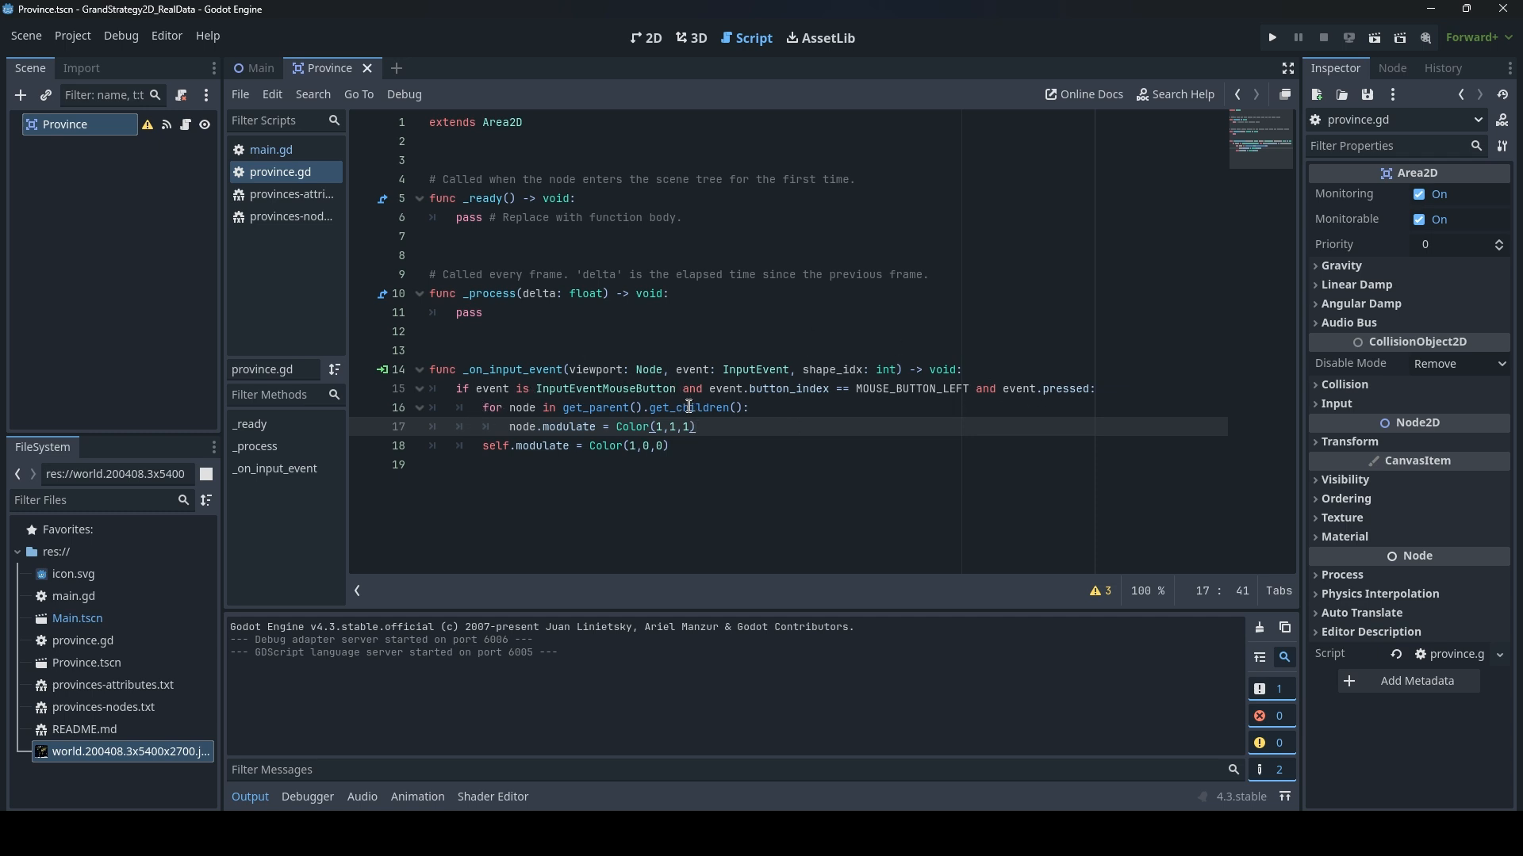
mouse_move(745, 408)
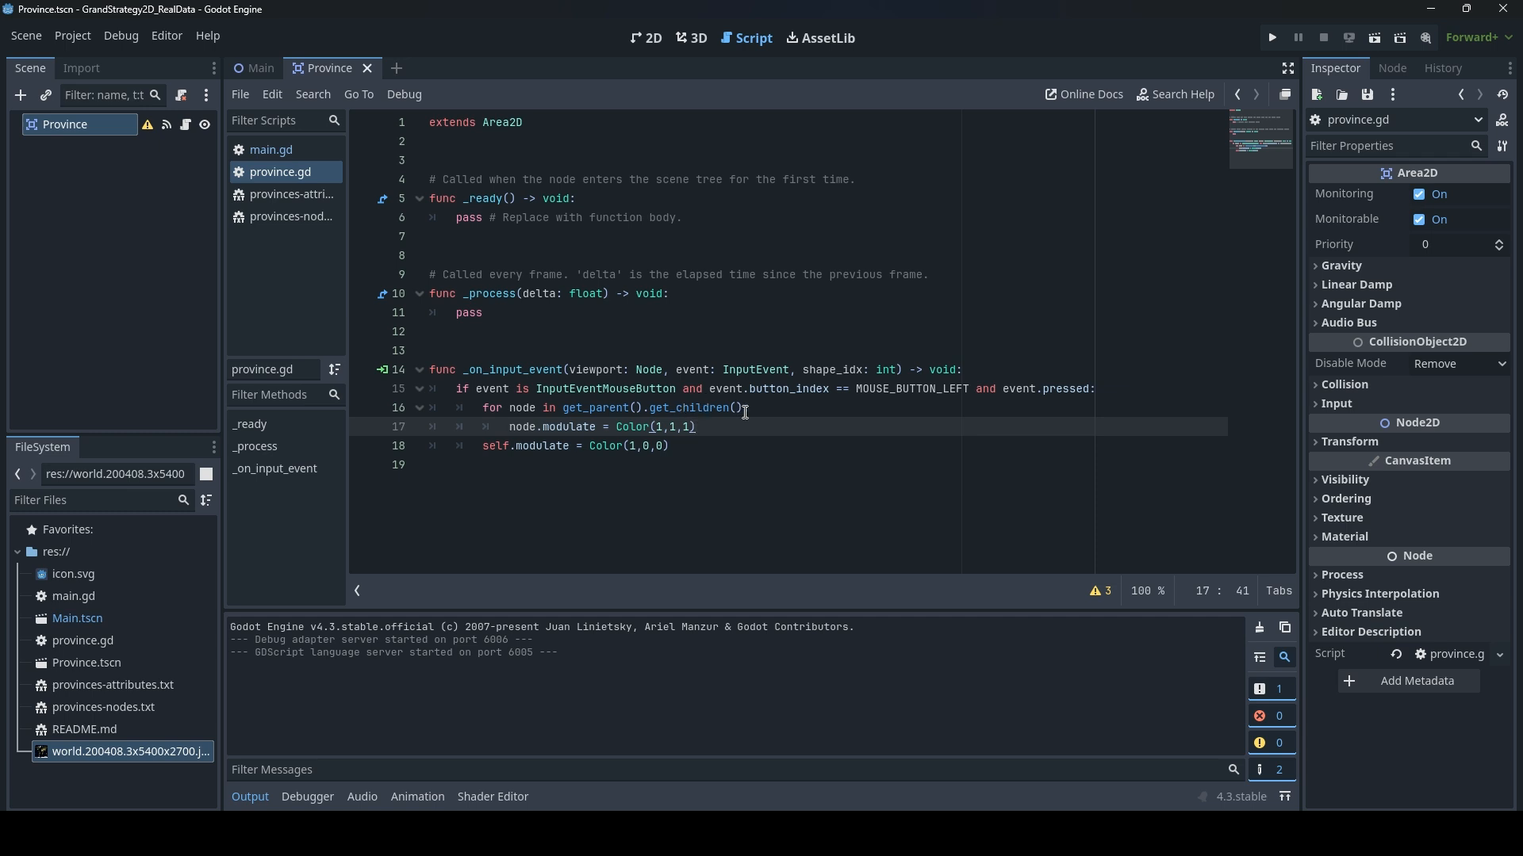
key(Return)
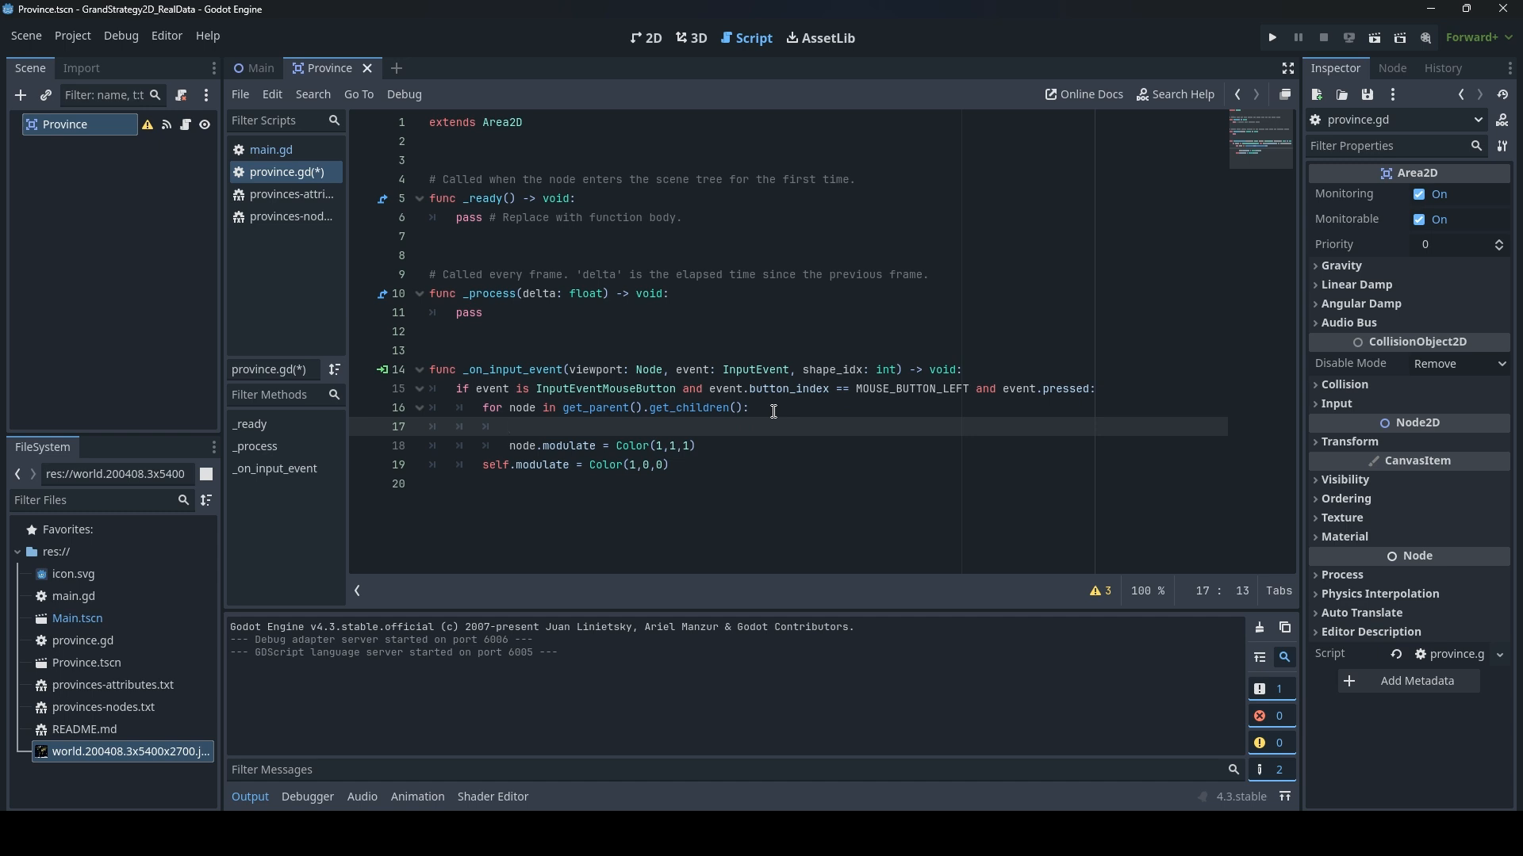
text(if node)
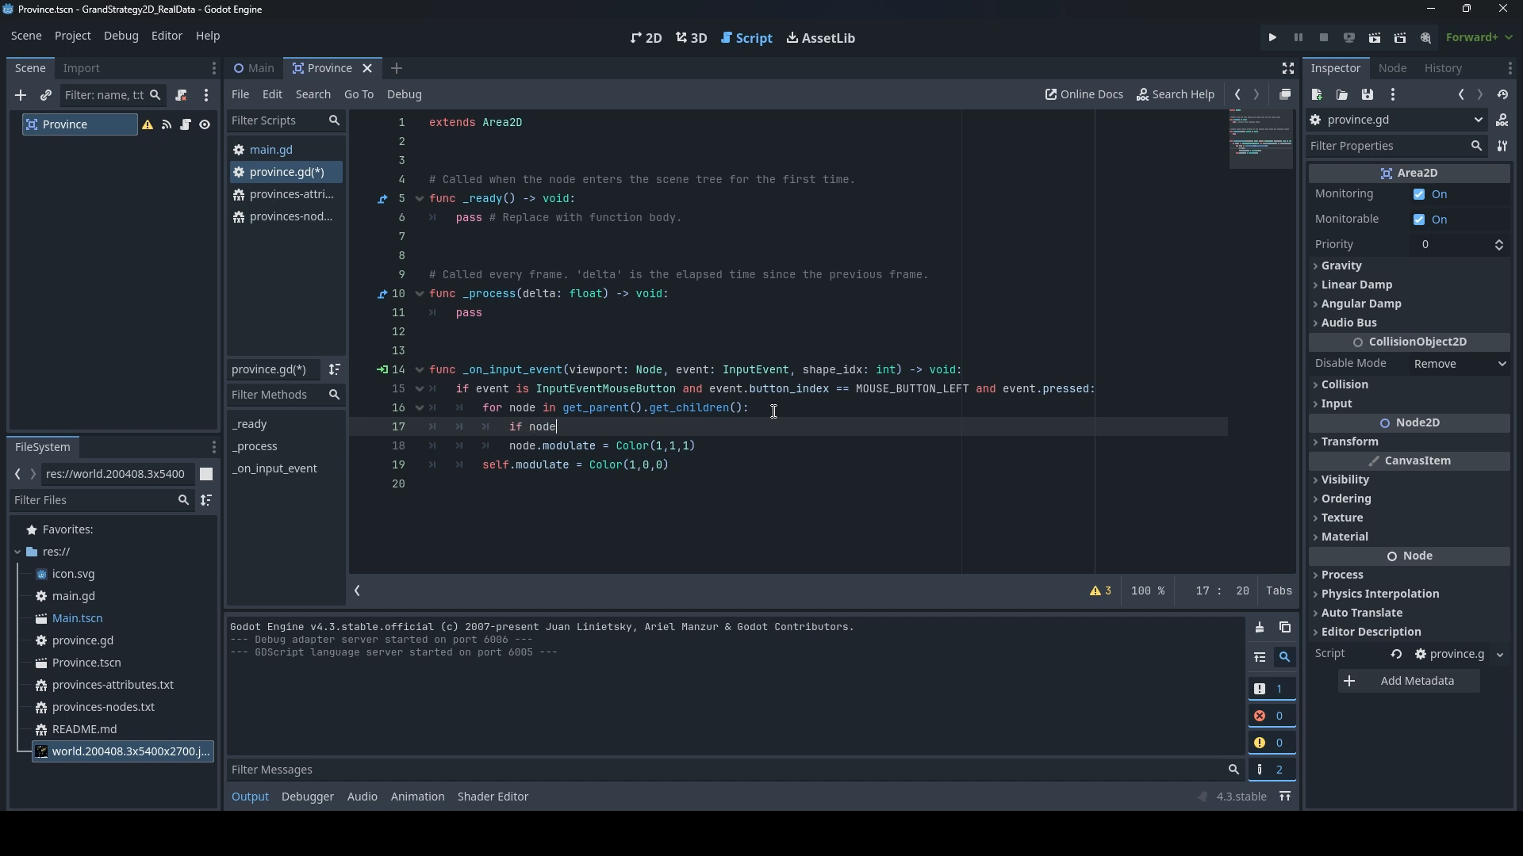
text(is)
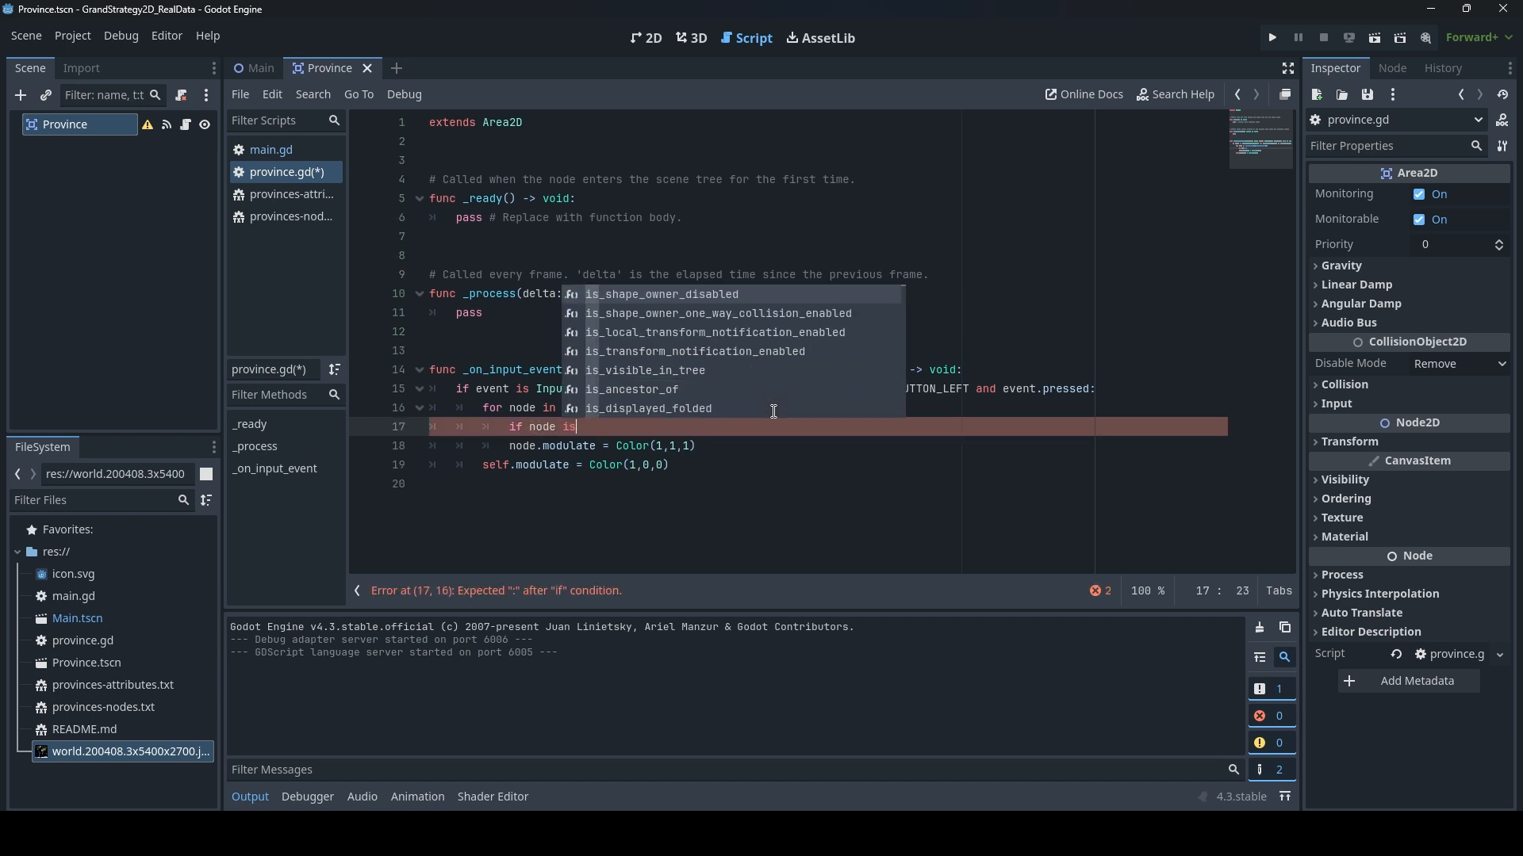
text(Area2)
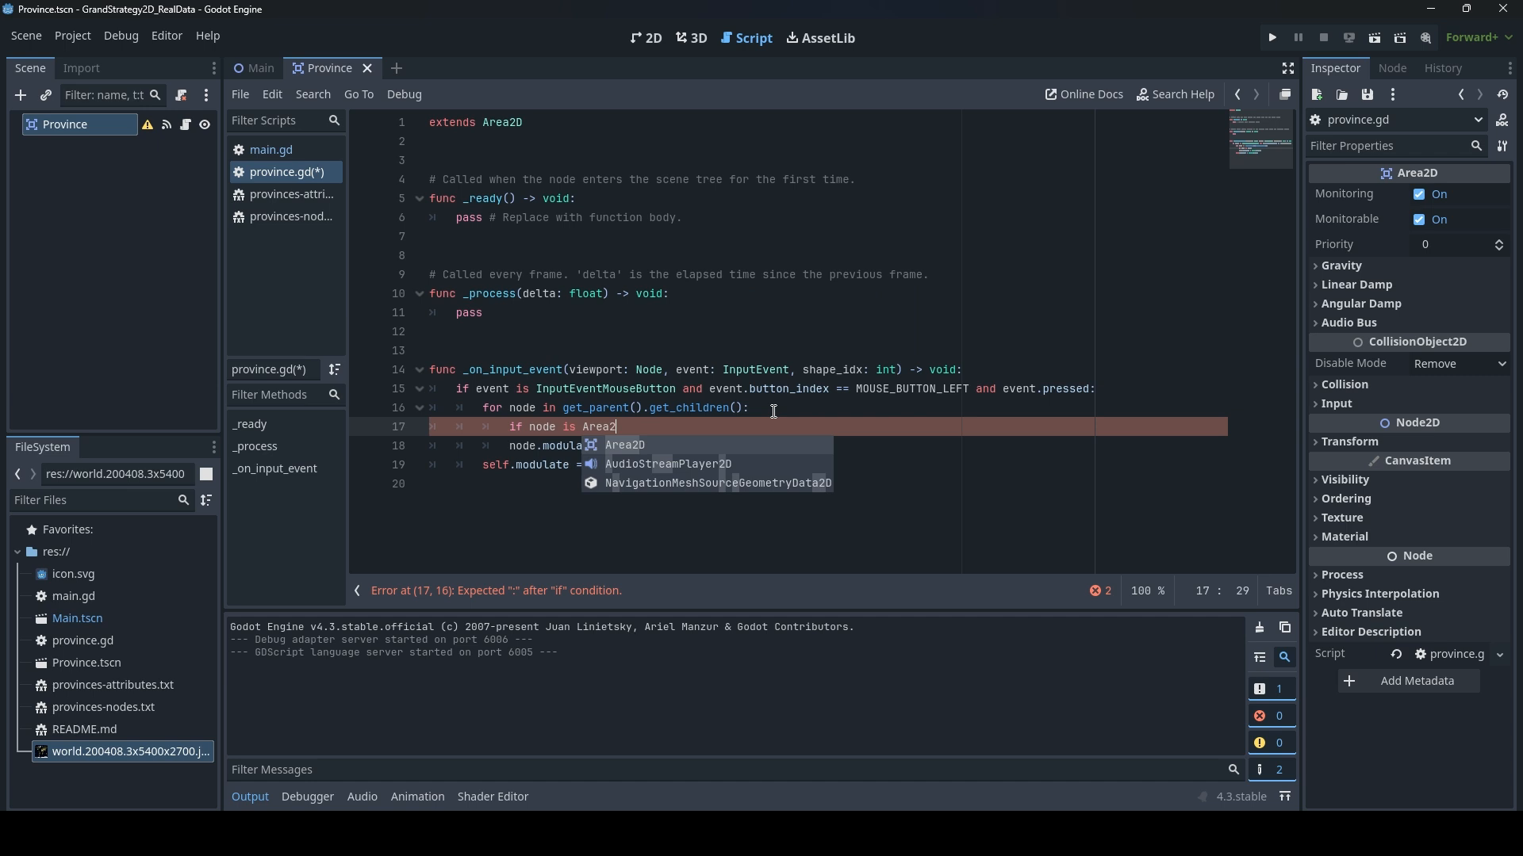
text(D:)
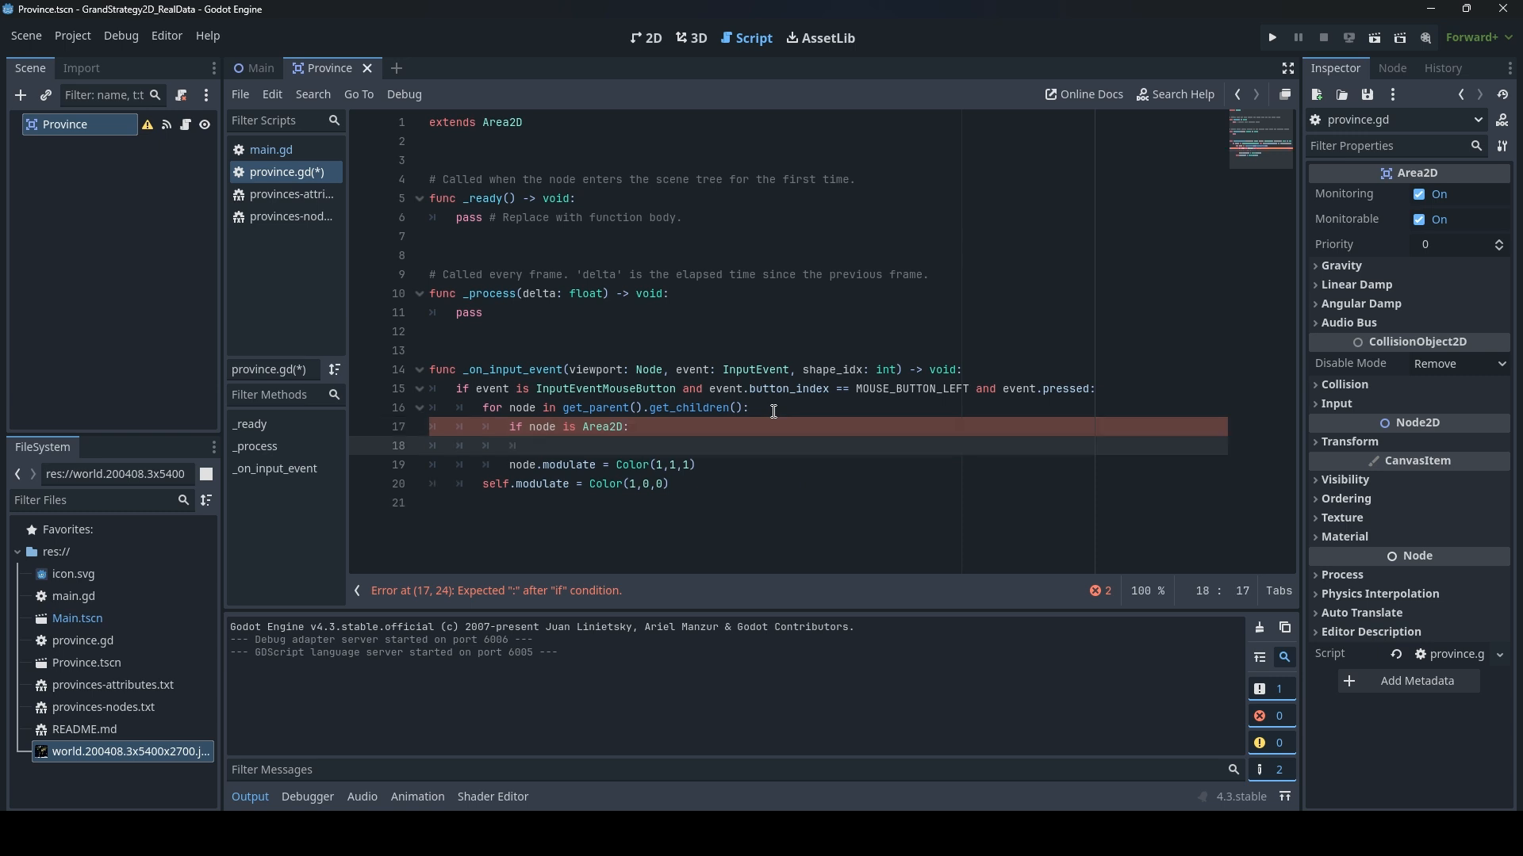
Loop over each node's subnodes and check whether a subnode is a Polygon2D
text(for)
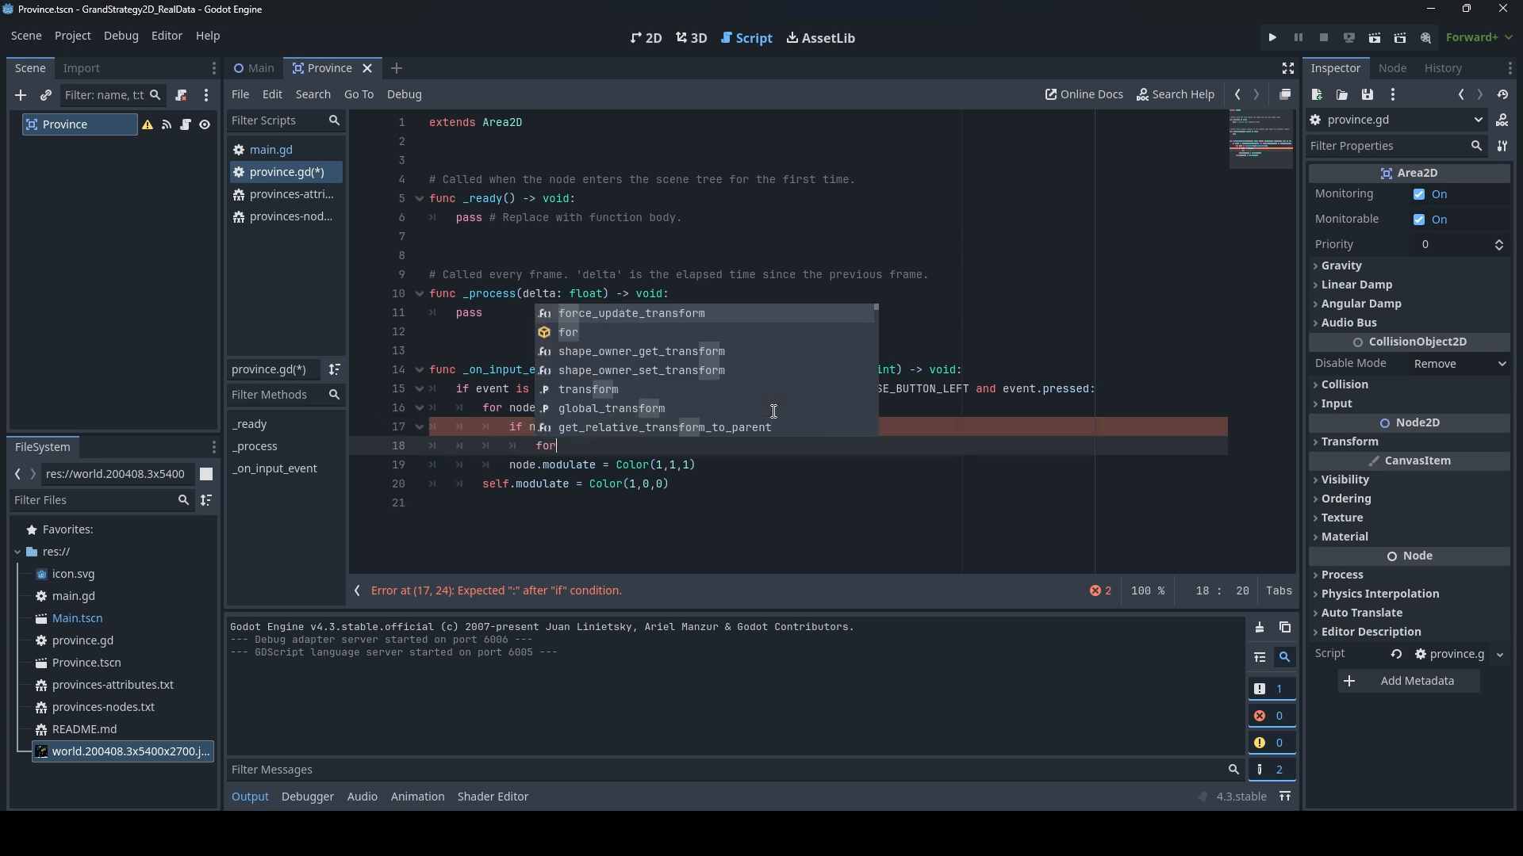
text(subm)
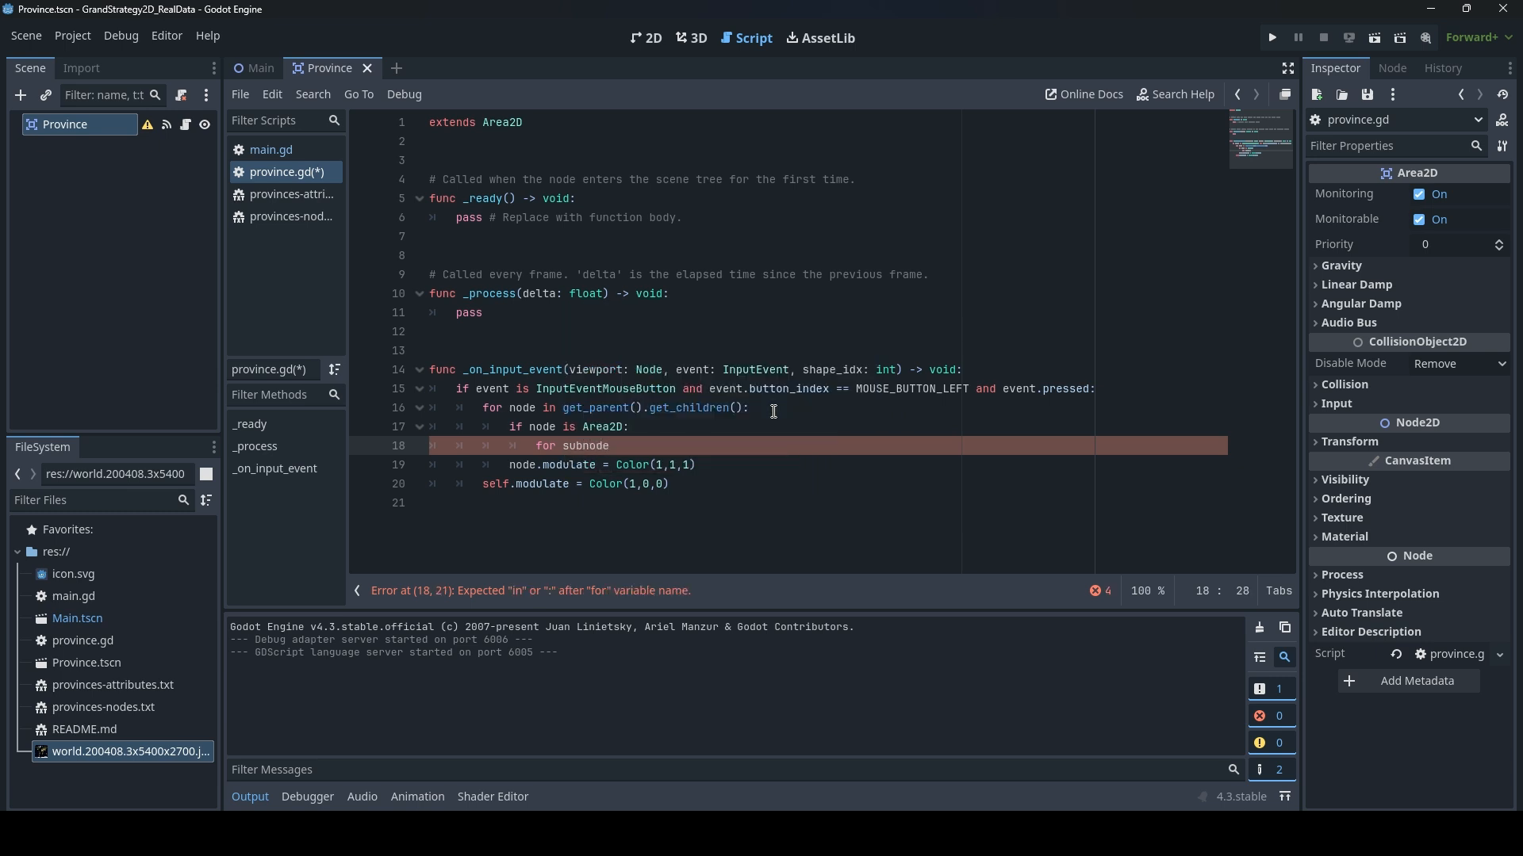
text(in n)
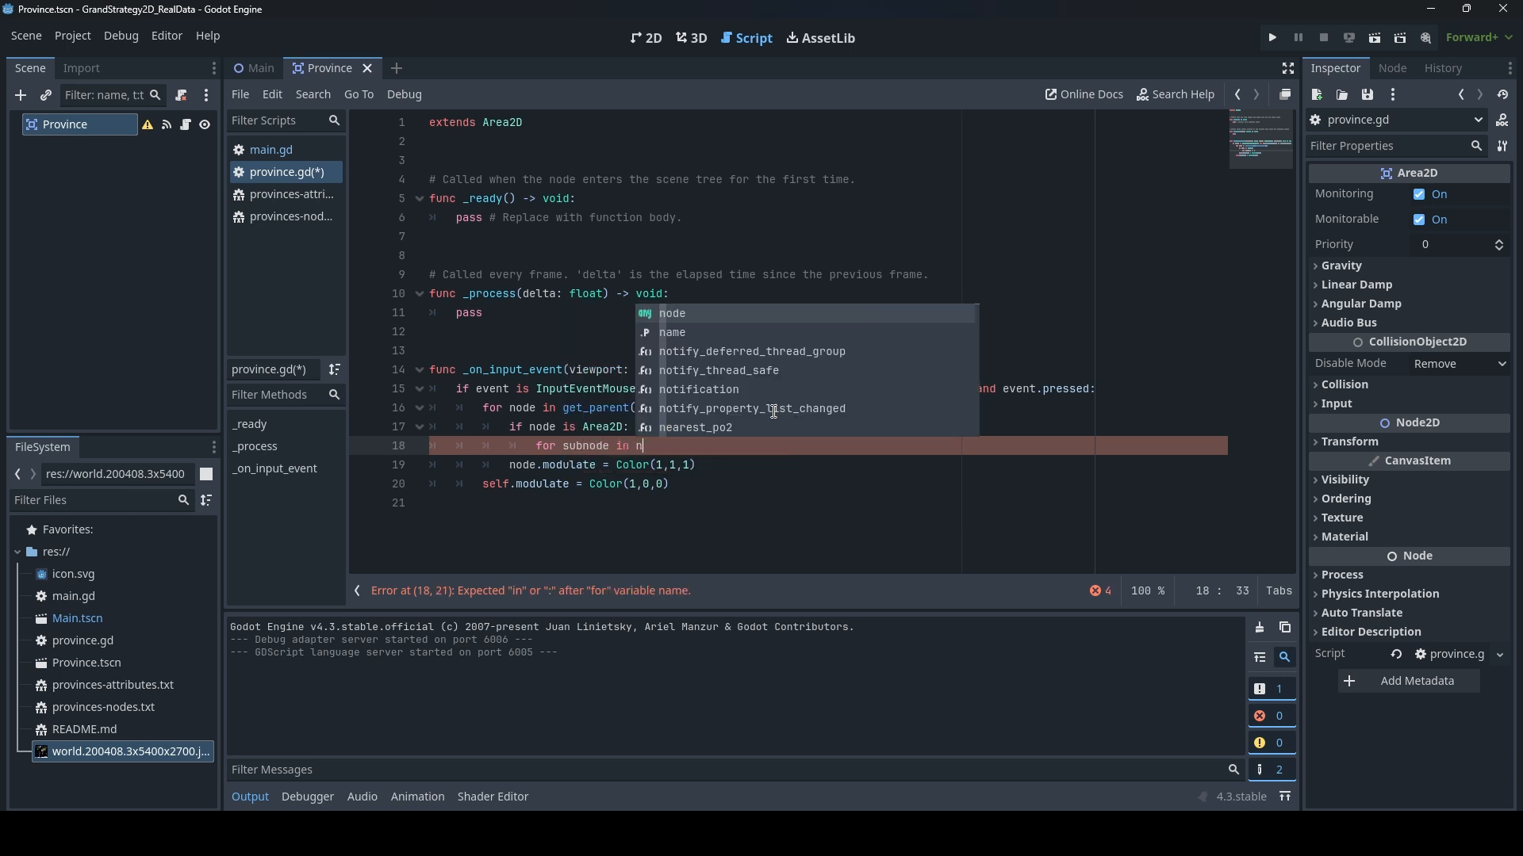
text(ode)
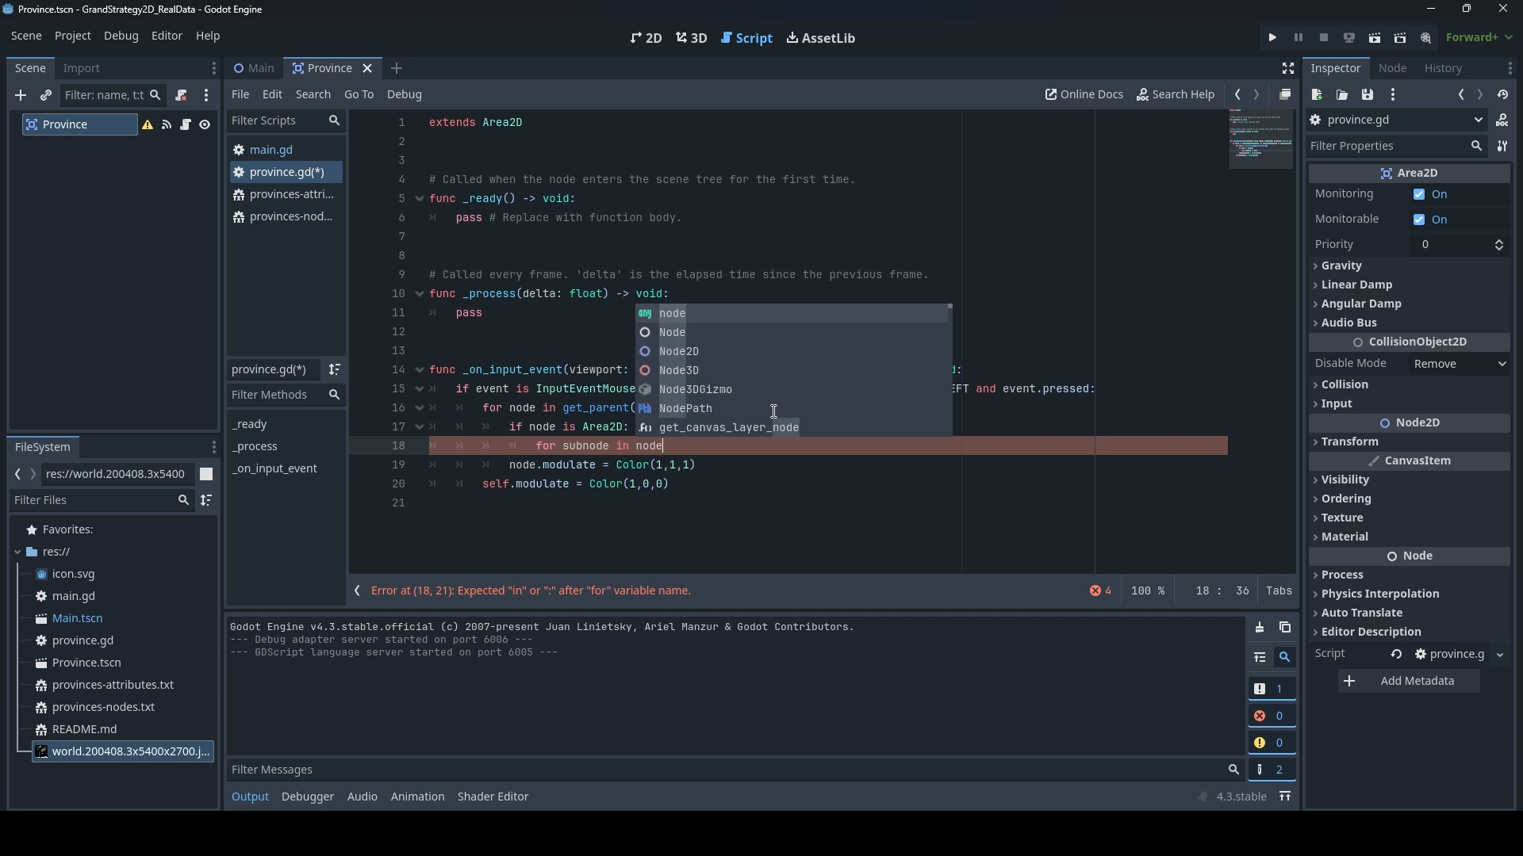
text(.)
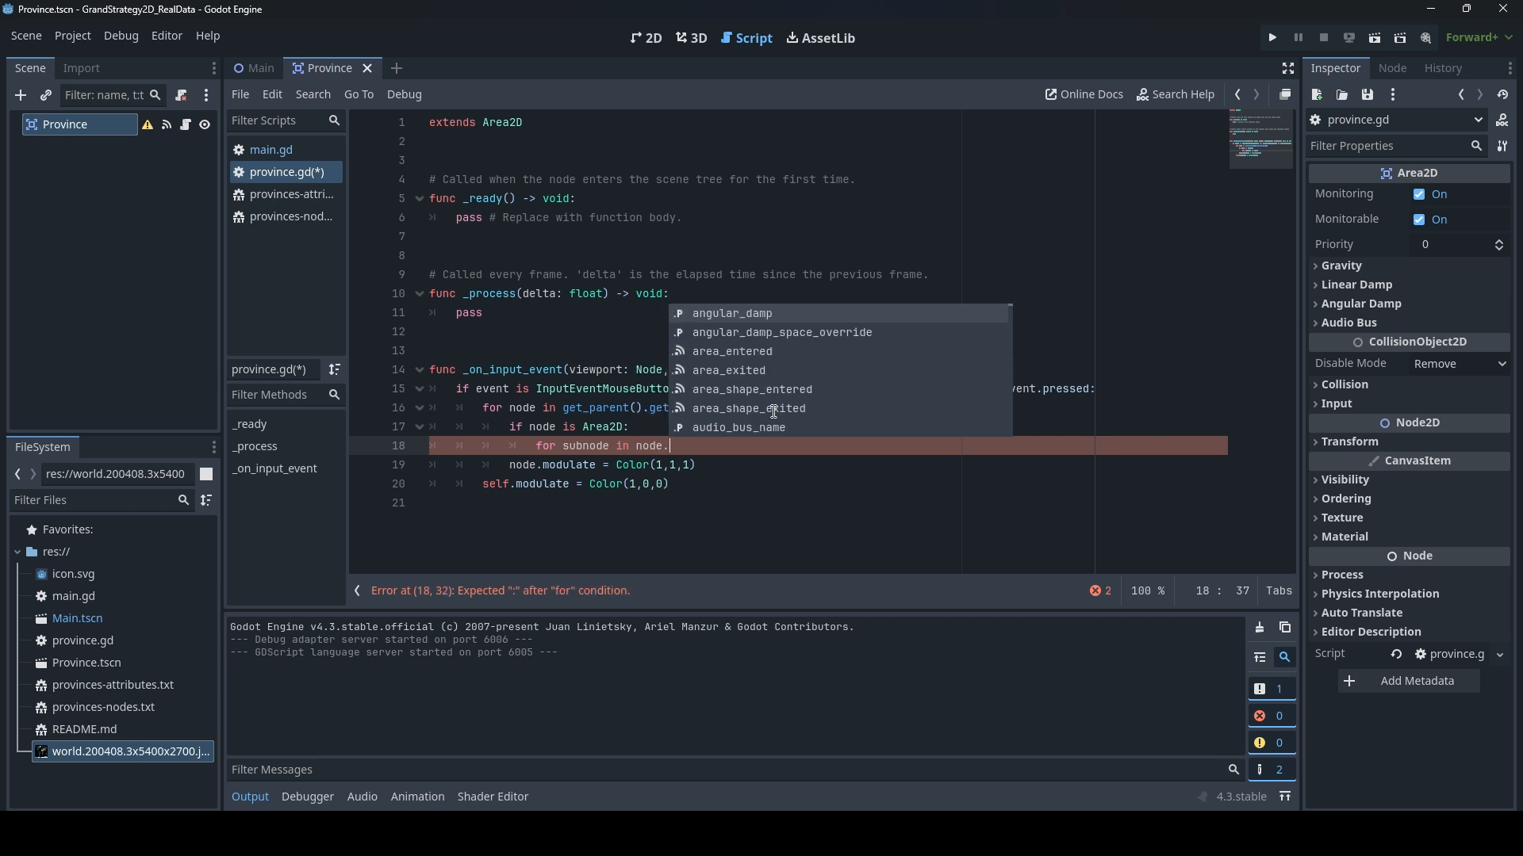
text(get_children()
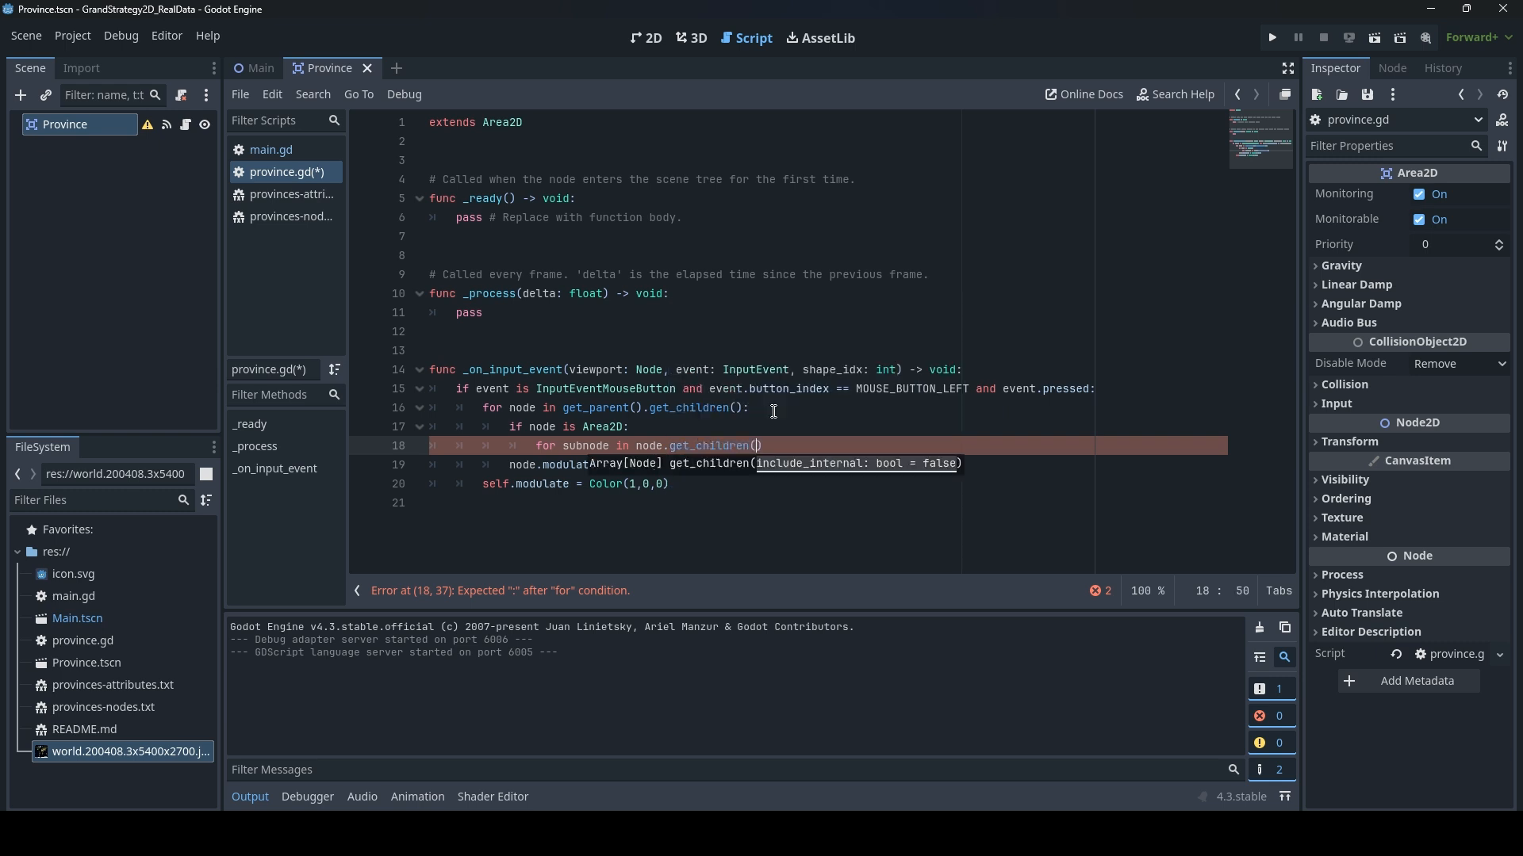
text(:)
key(Return)
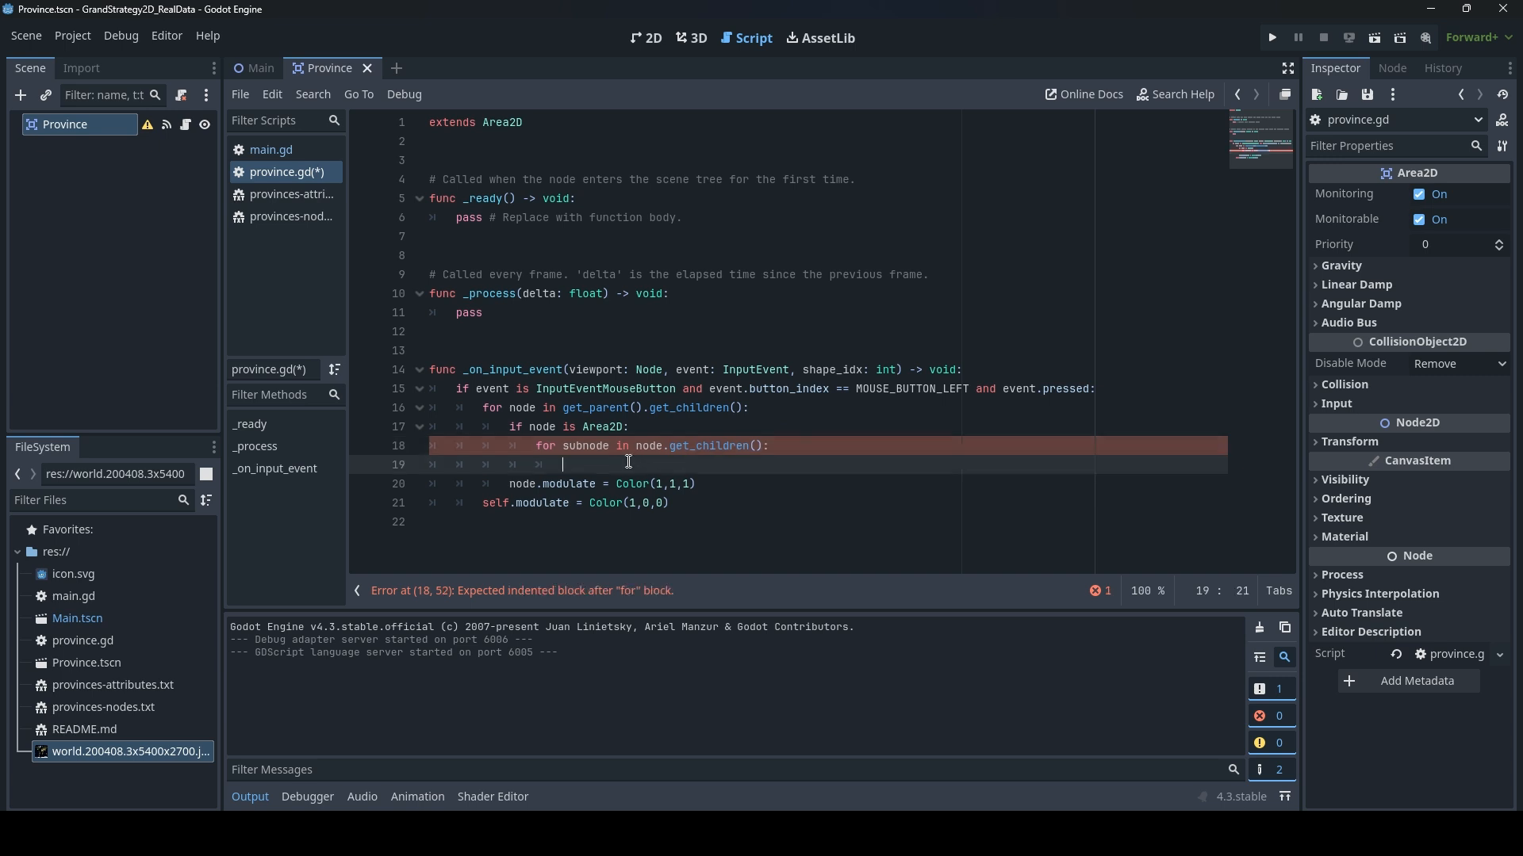
text(if s)
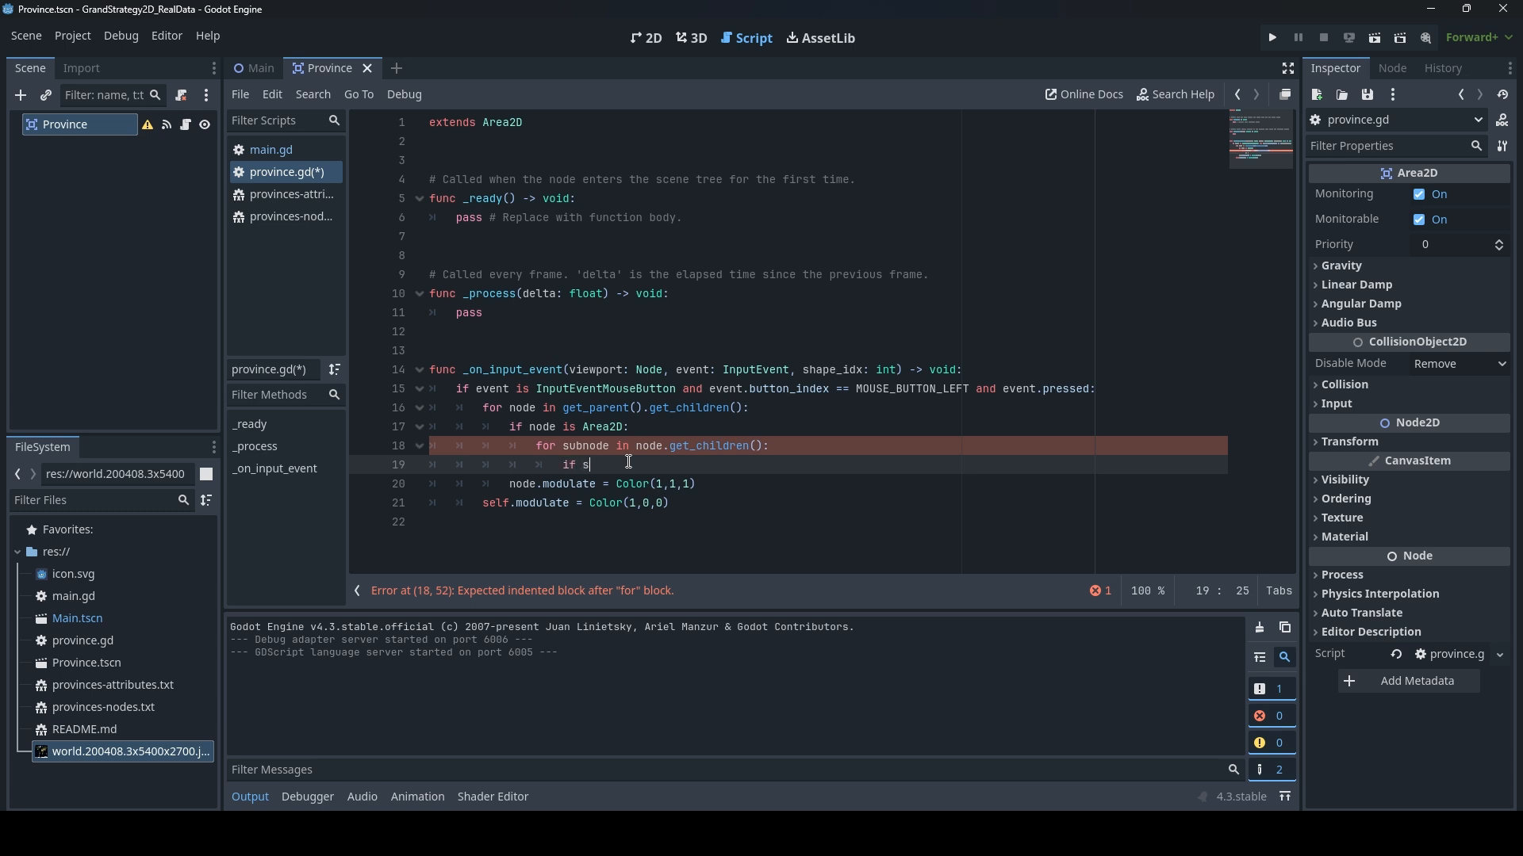
text(ubnode is Pio)
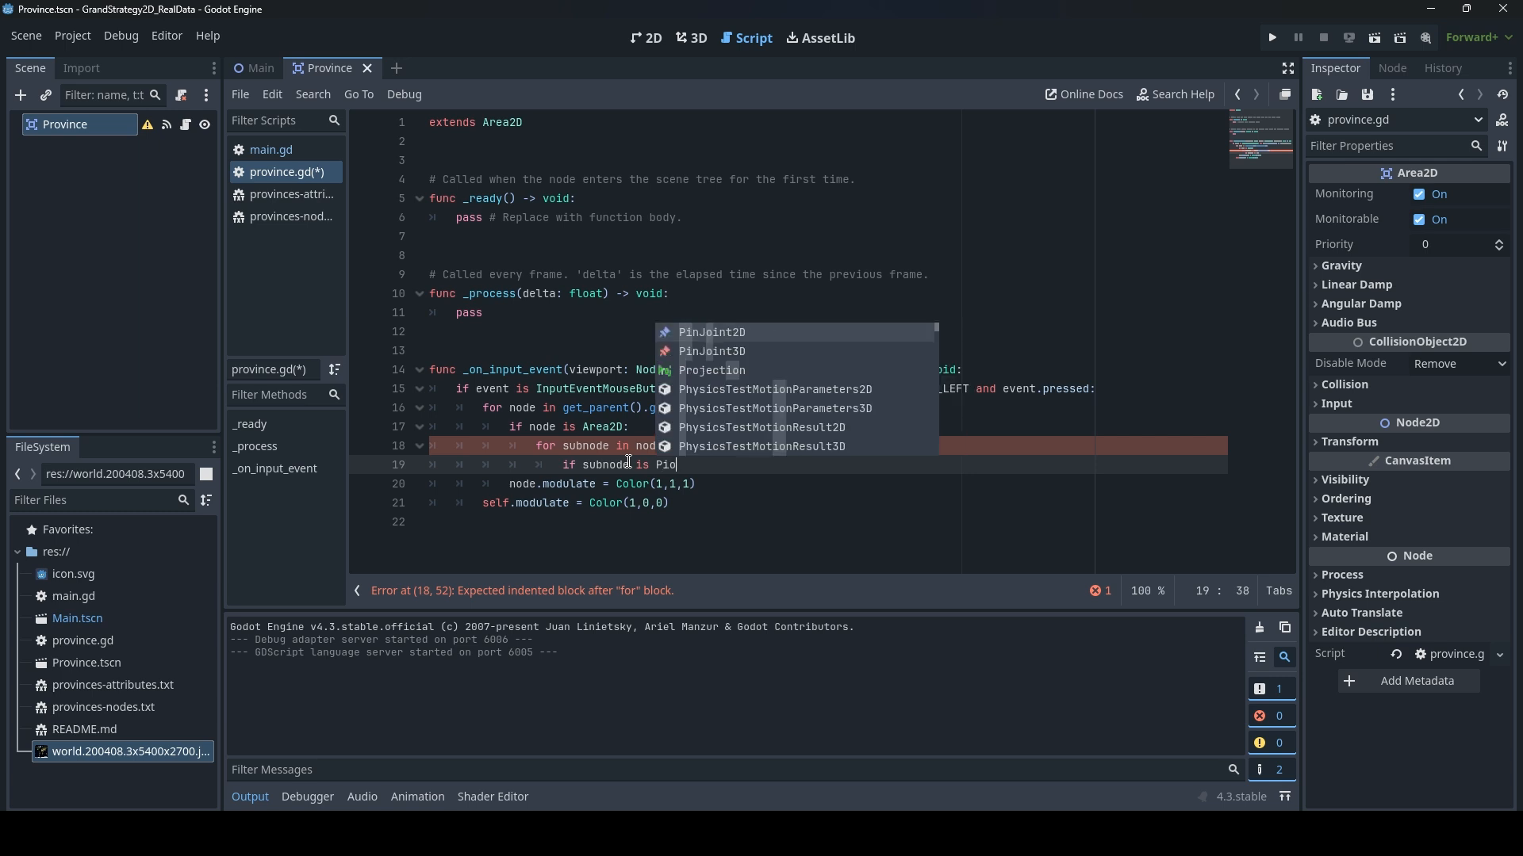
text(lygon2D:)
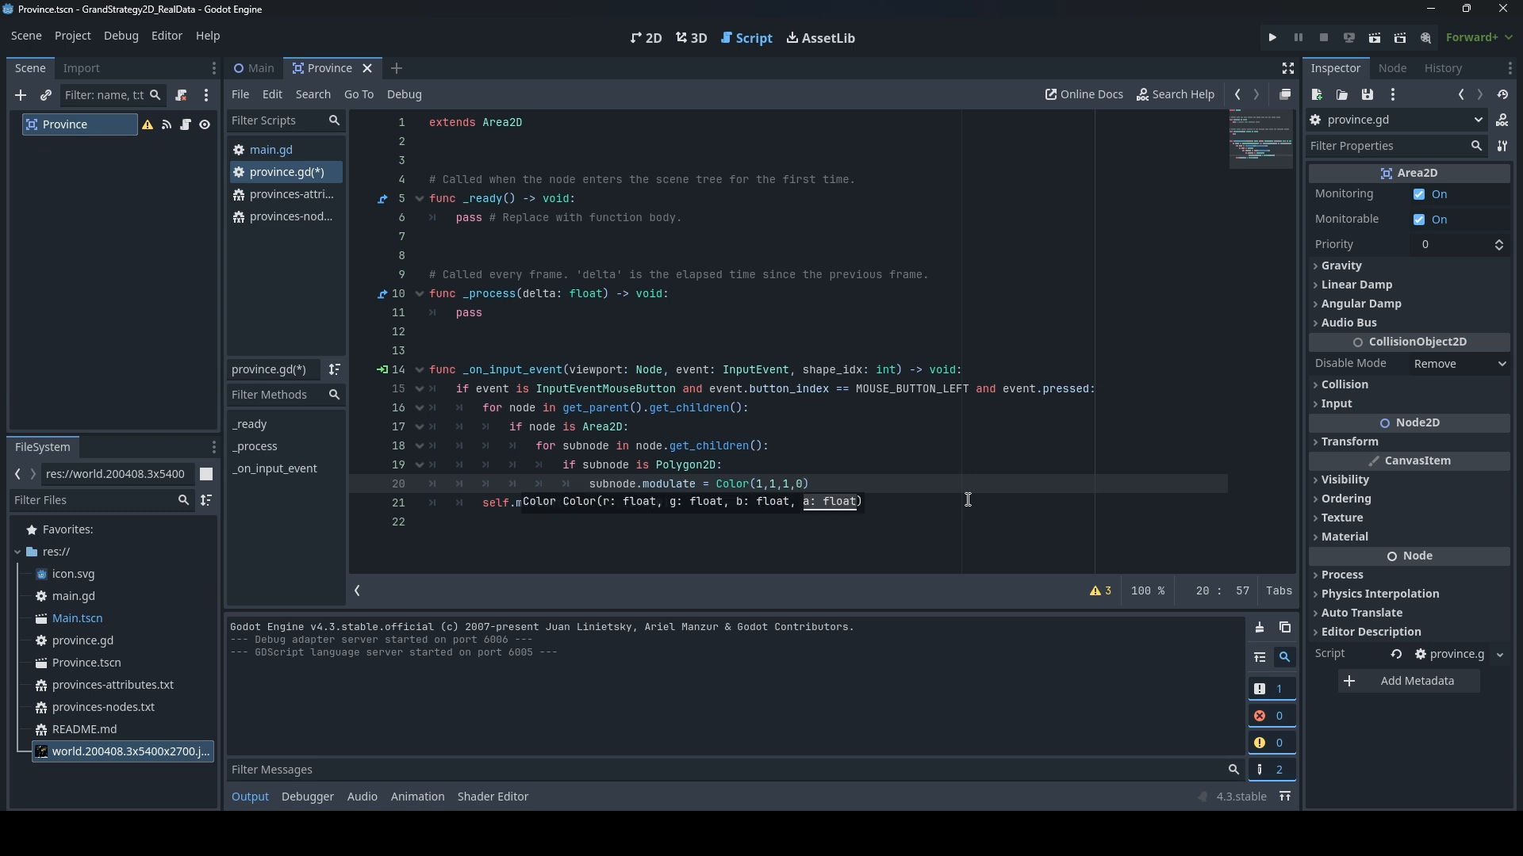
mouse_move(952, 475)
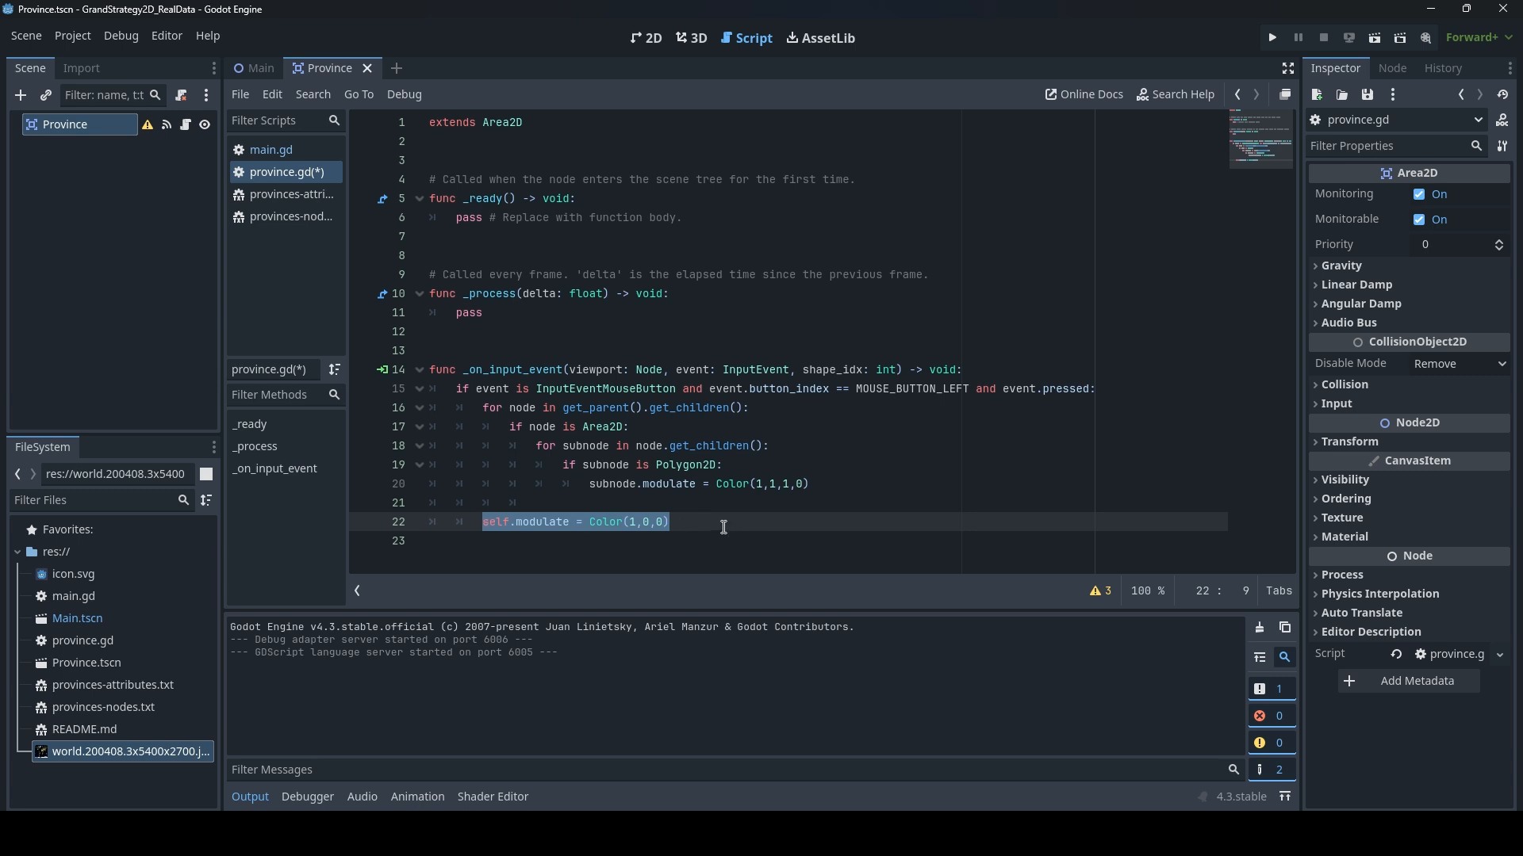
Replace the self.modulate line with a loop 'for subnode in self.get_children():'
click(668, 522)
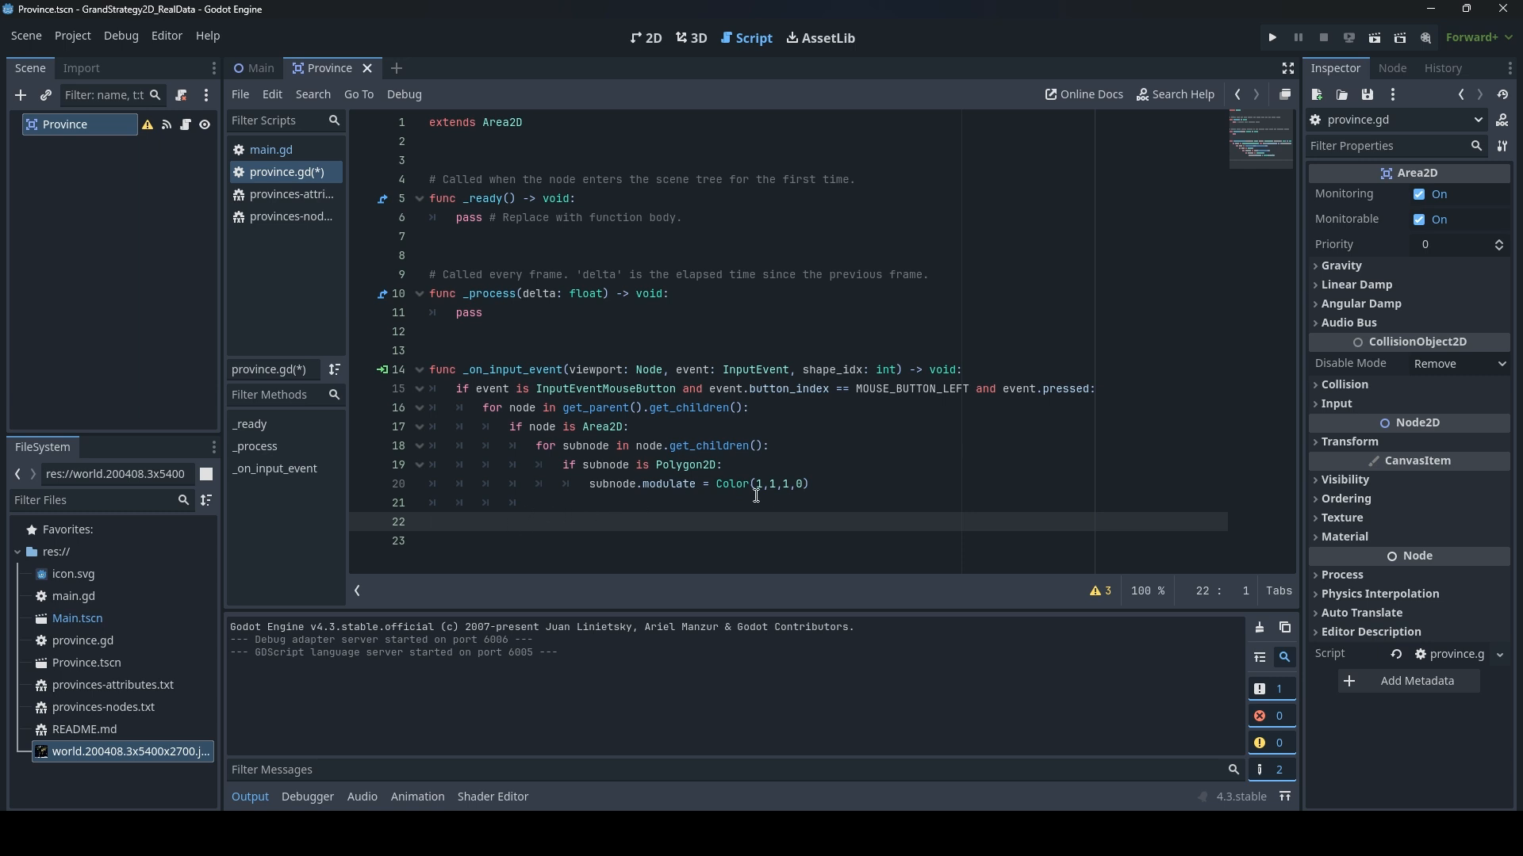
click(563, 502)
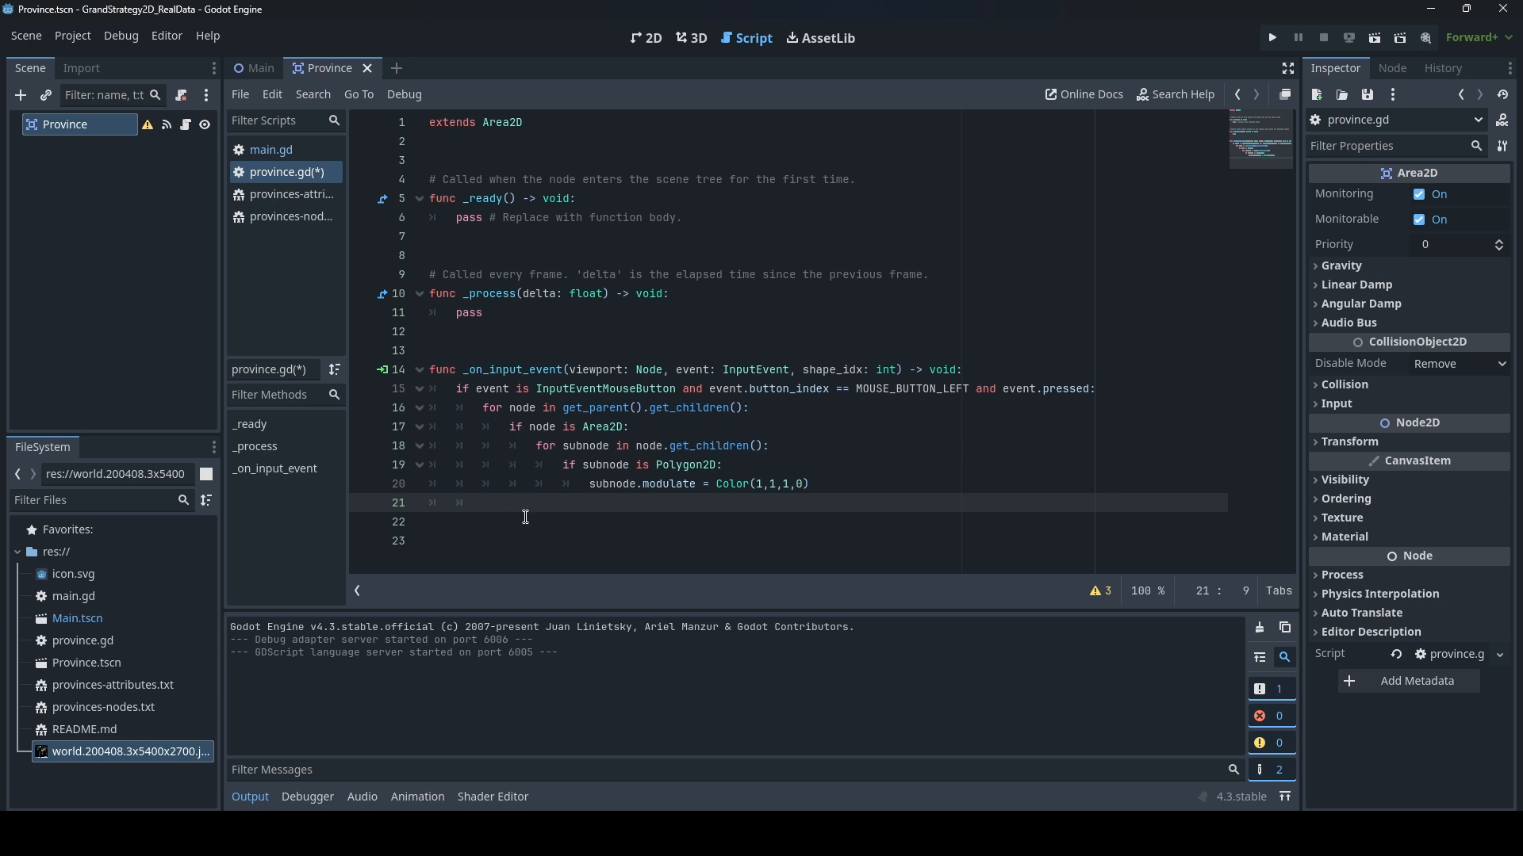
mouse_move(532, 516)
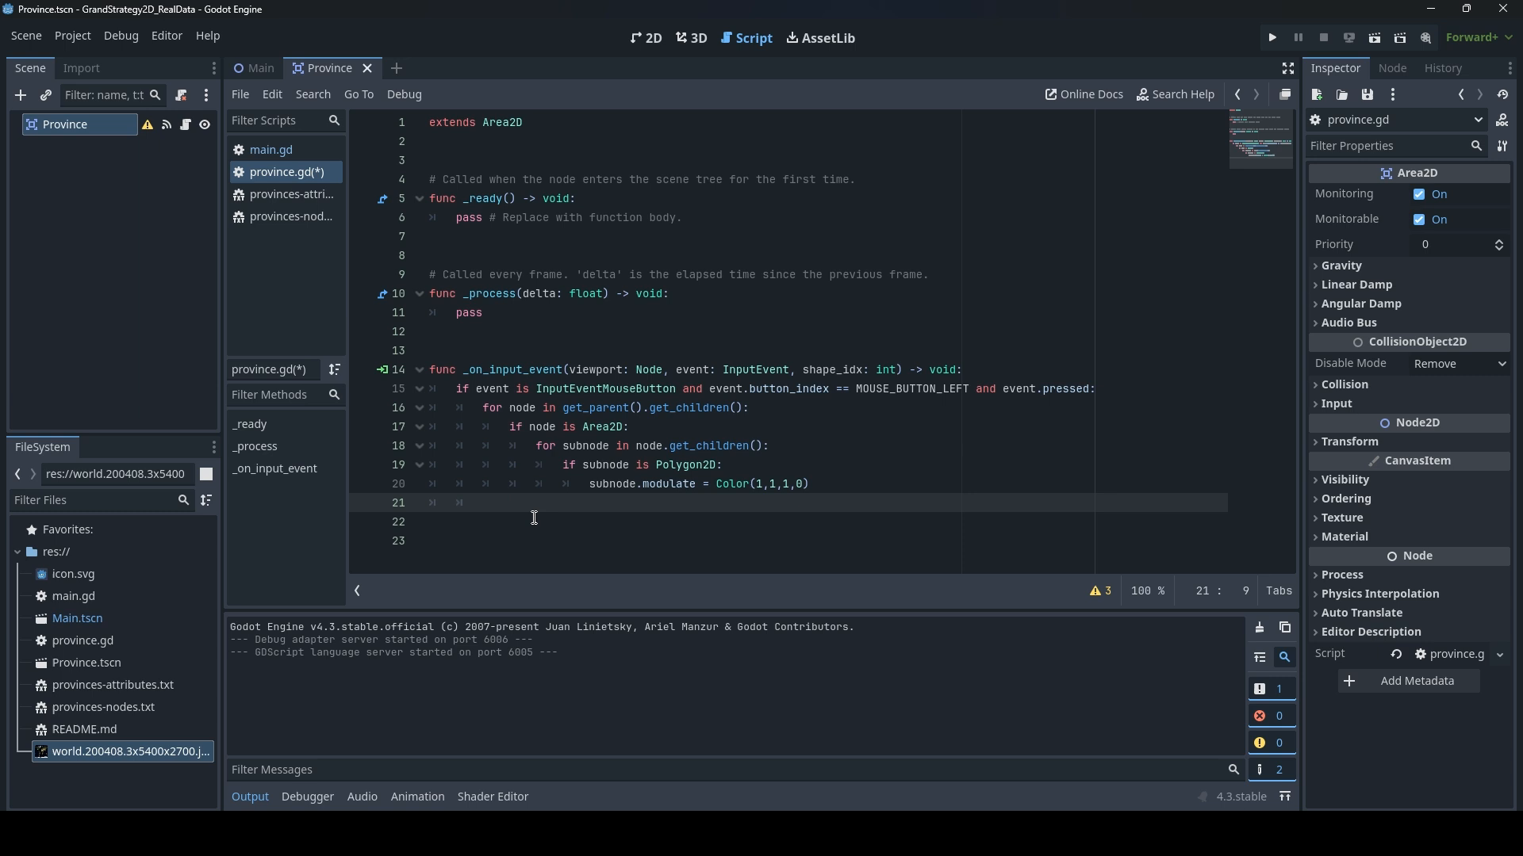
text(for)
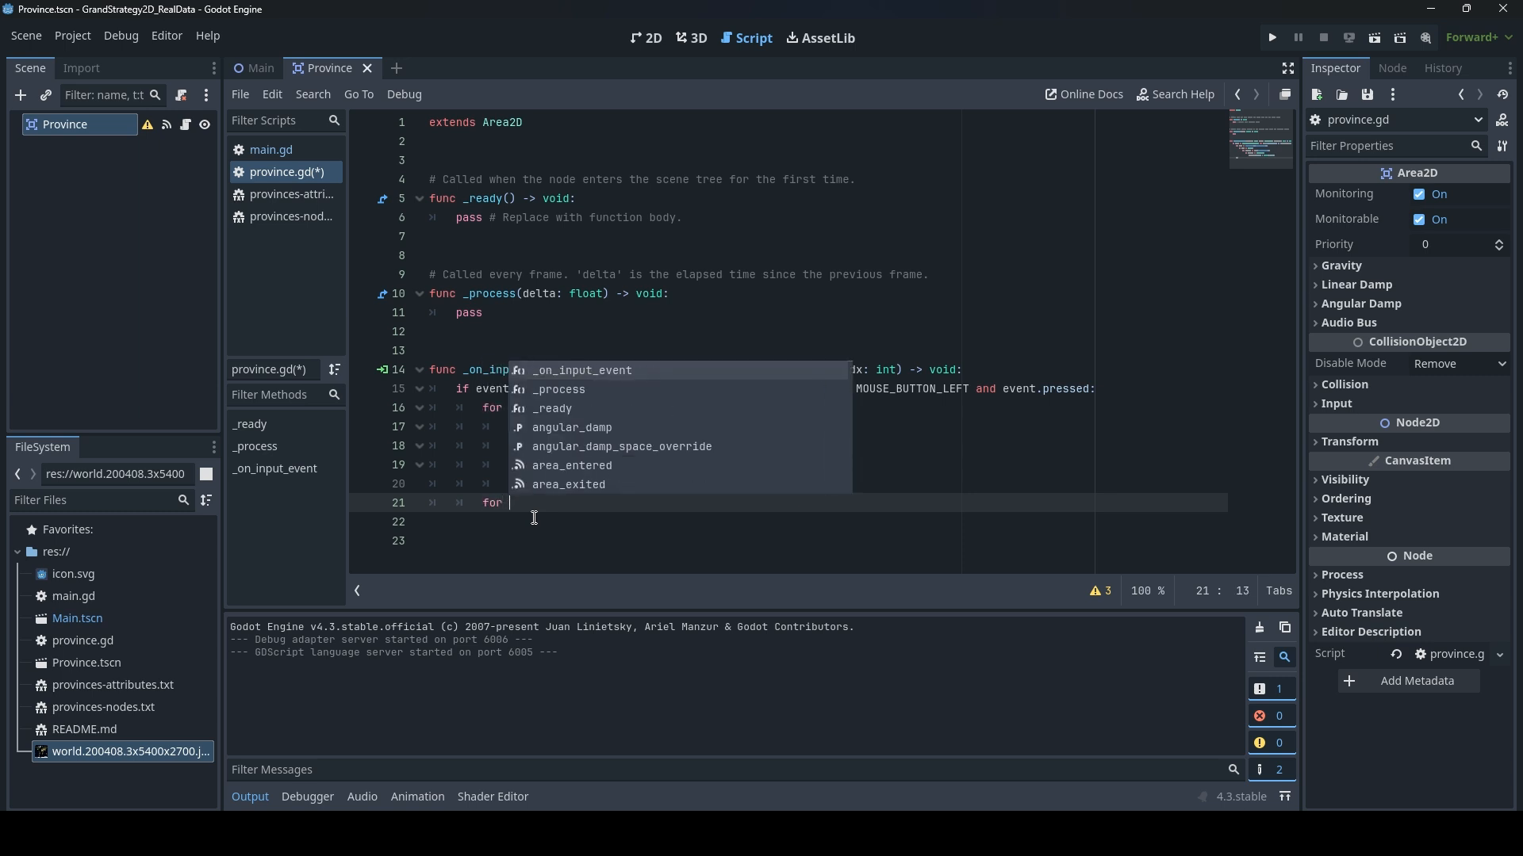
text(subnode)
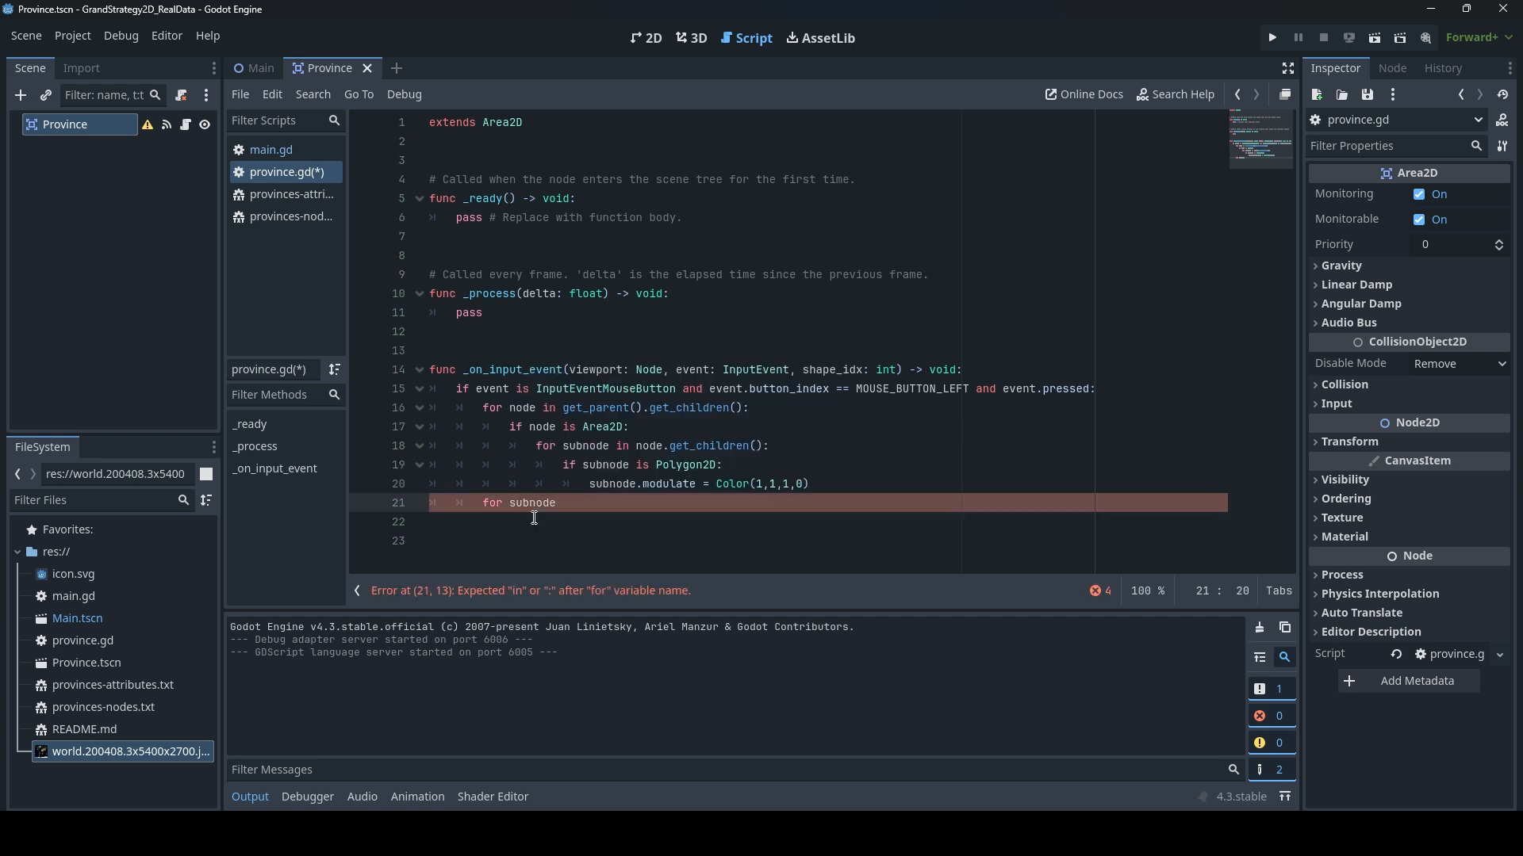
text(in e)
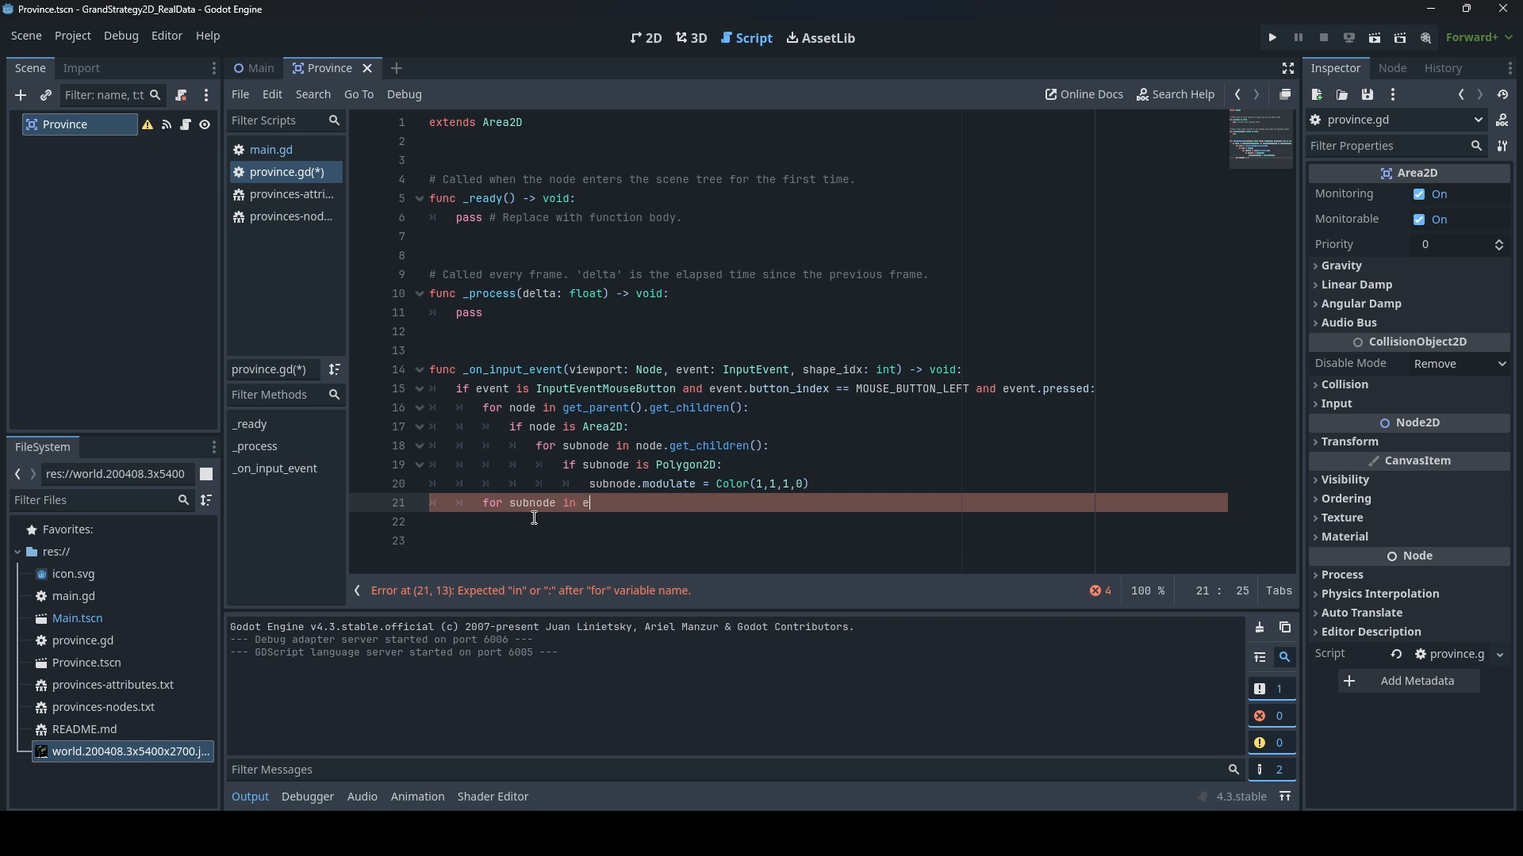
text(elf)
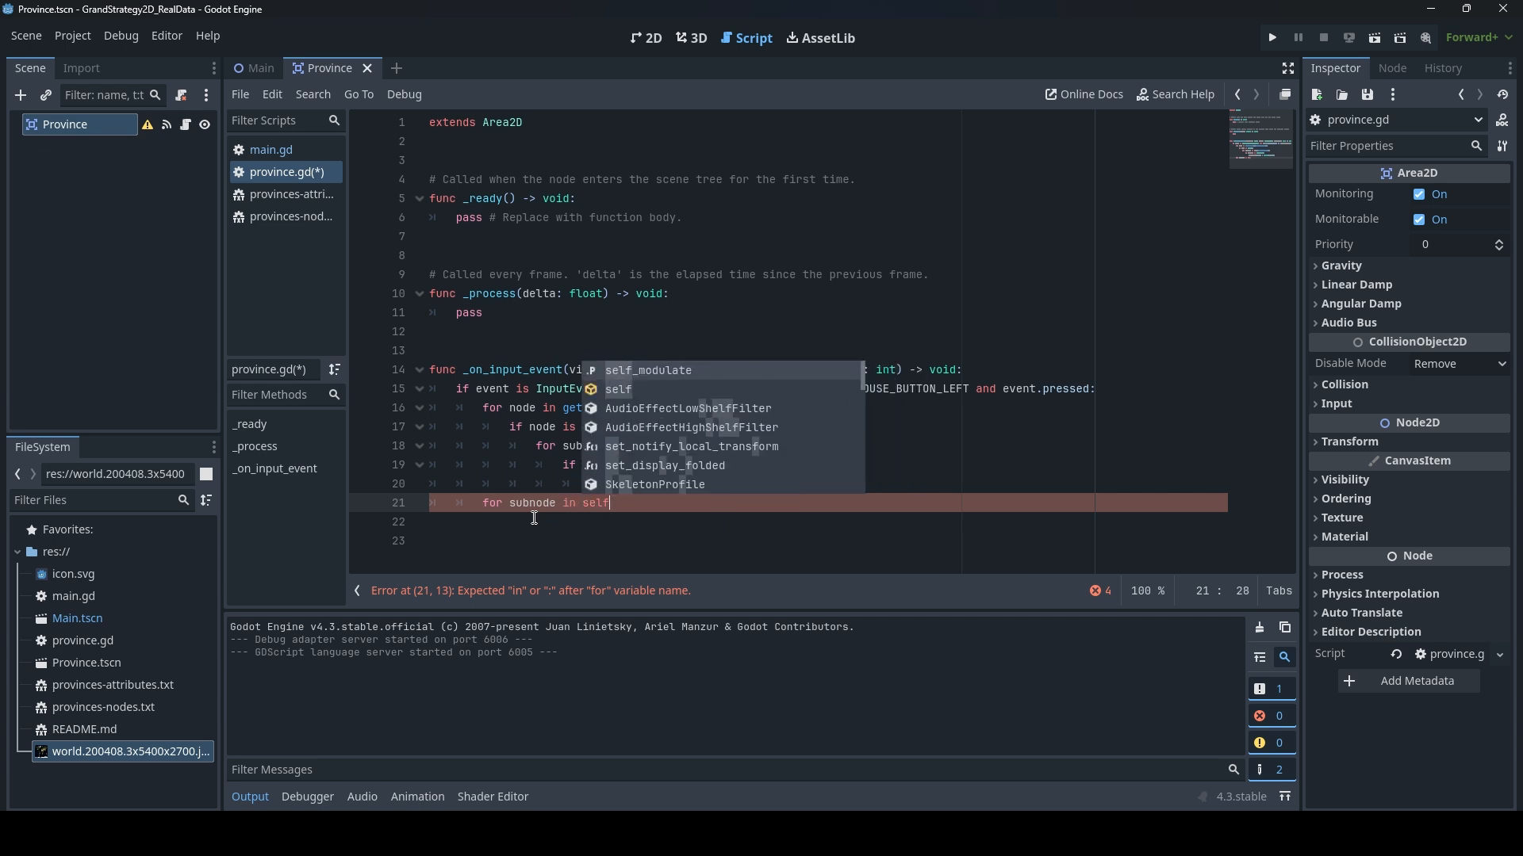
text(.get_children()
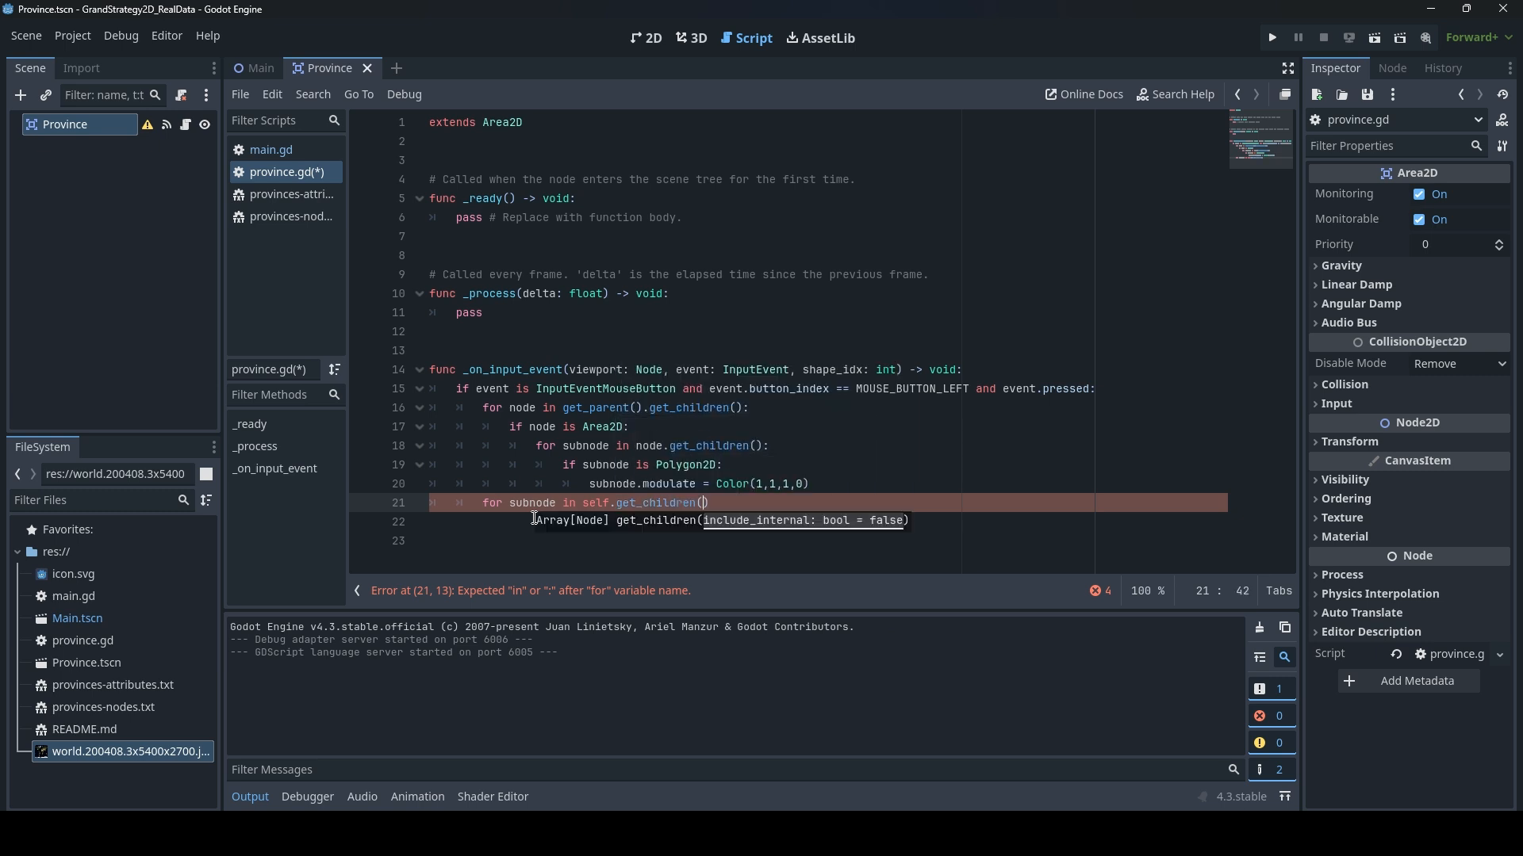
text():)
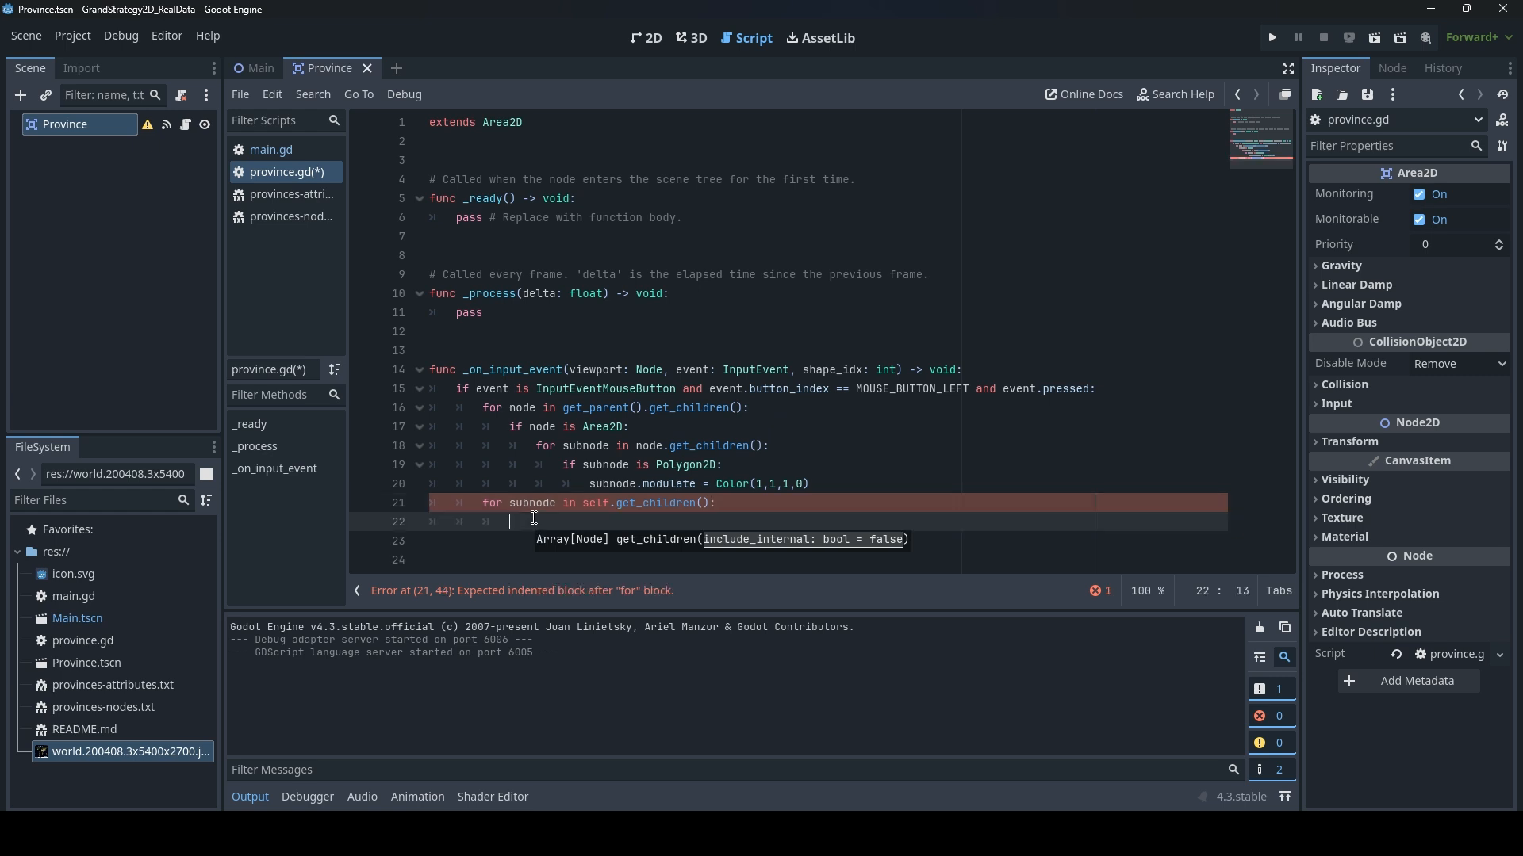
Set each Polygon2D subnode's modulate to Color(1,0,0,0.7)
text(if subnode i)
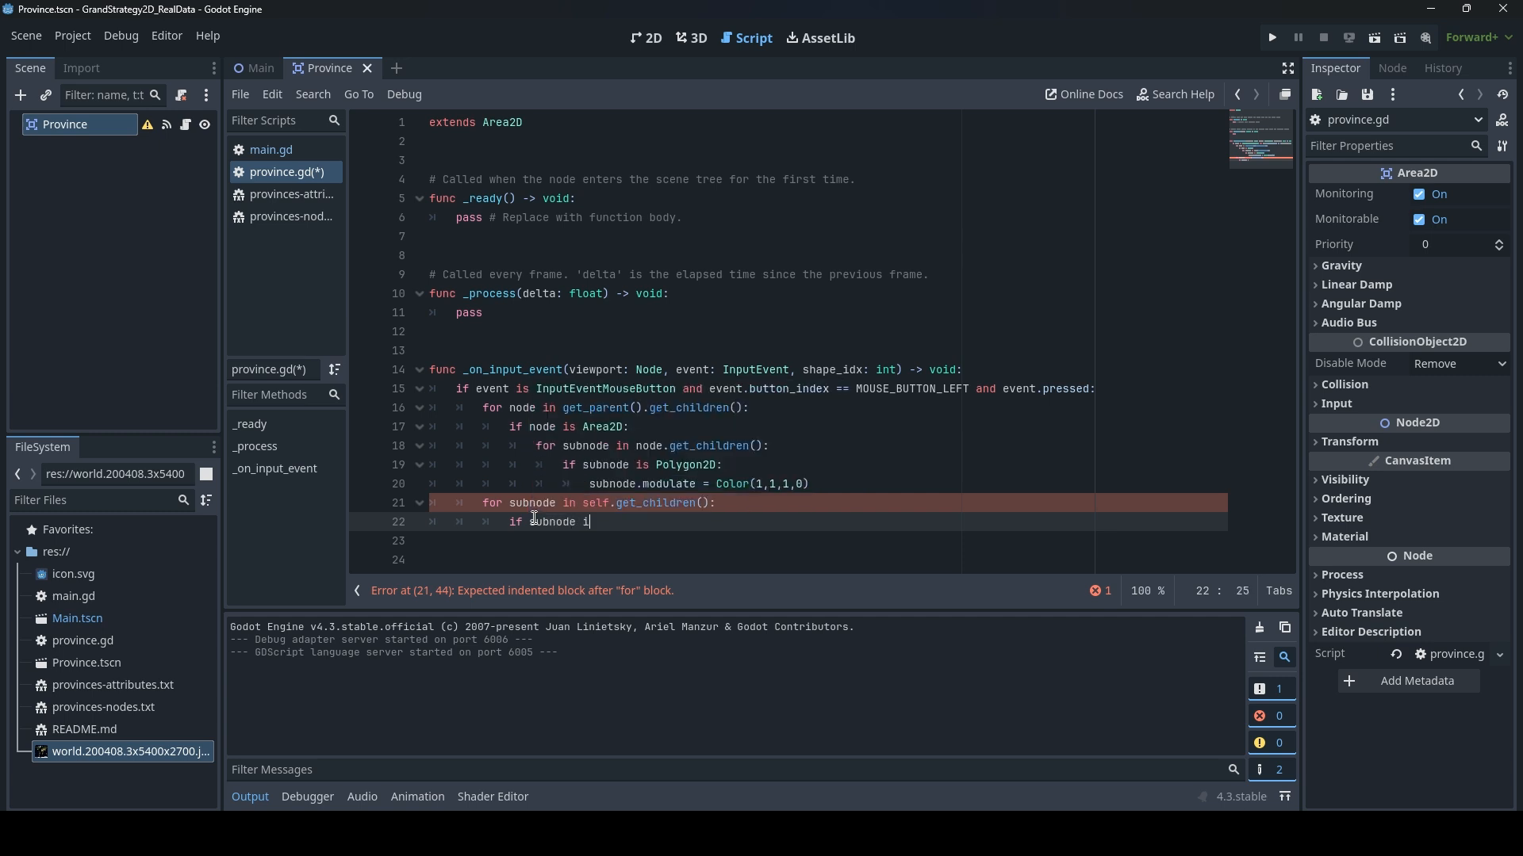
text(s Polygon2D:)
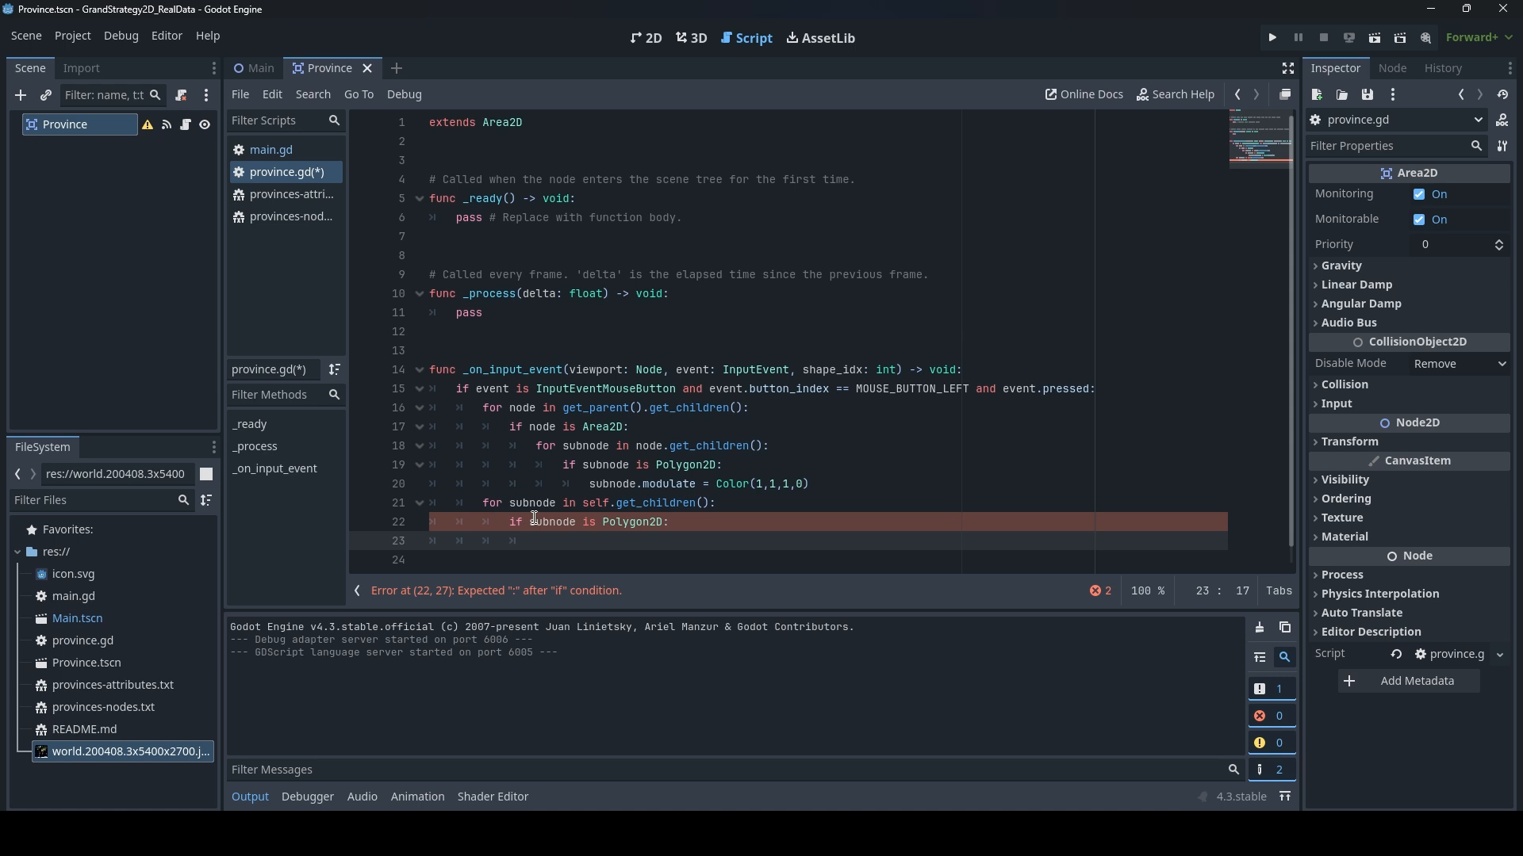
text(subnode)
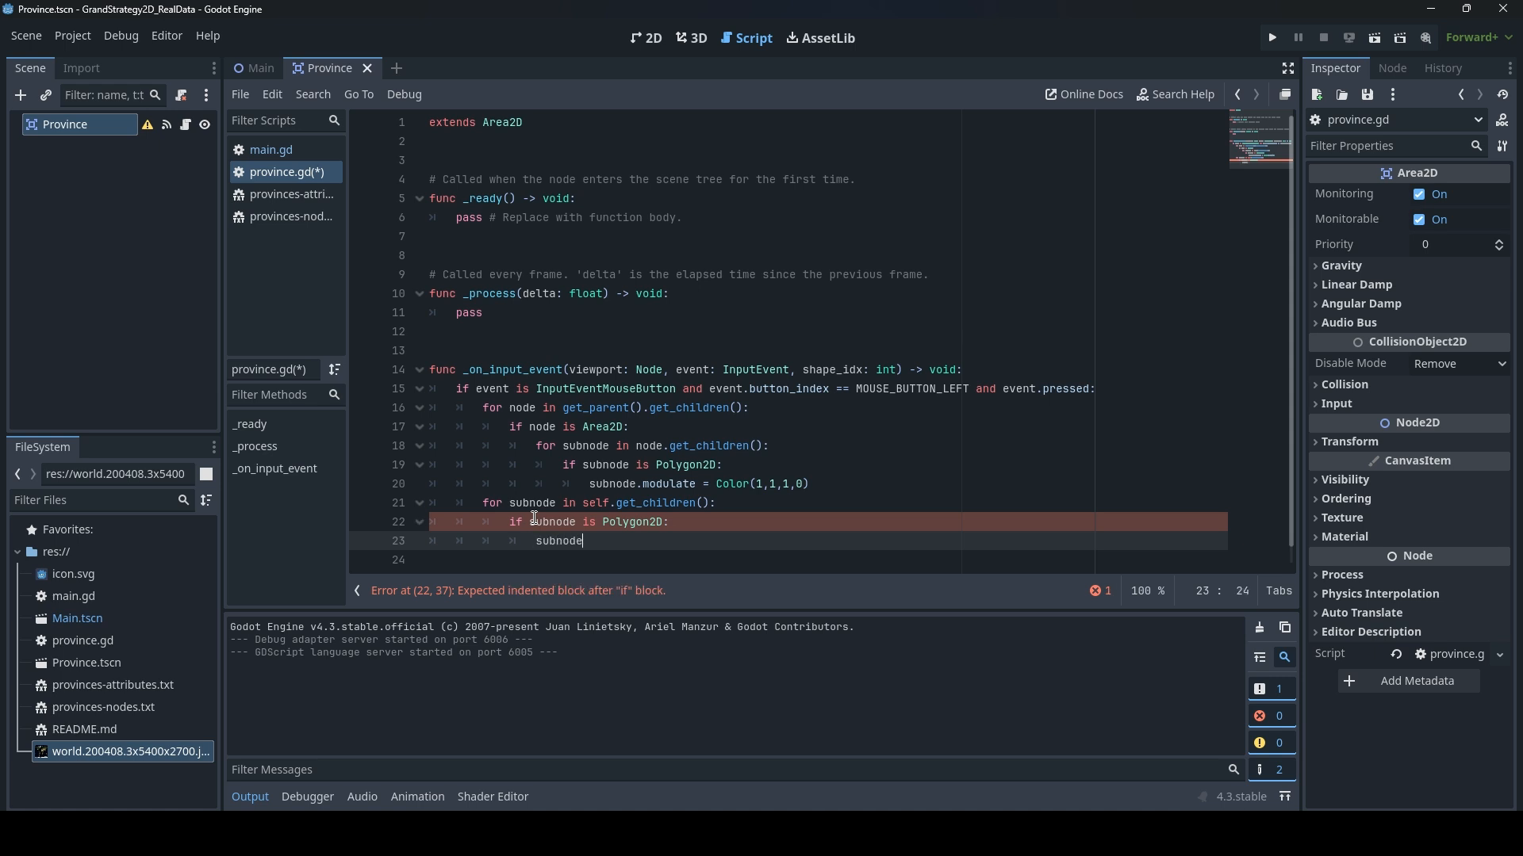
text(.modulate = Color(1.))
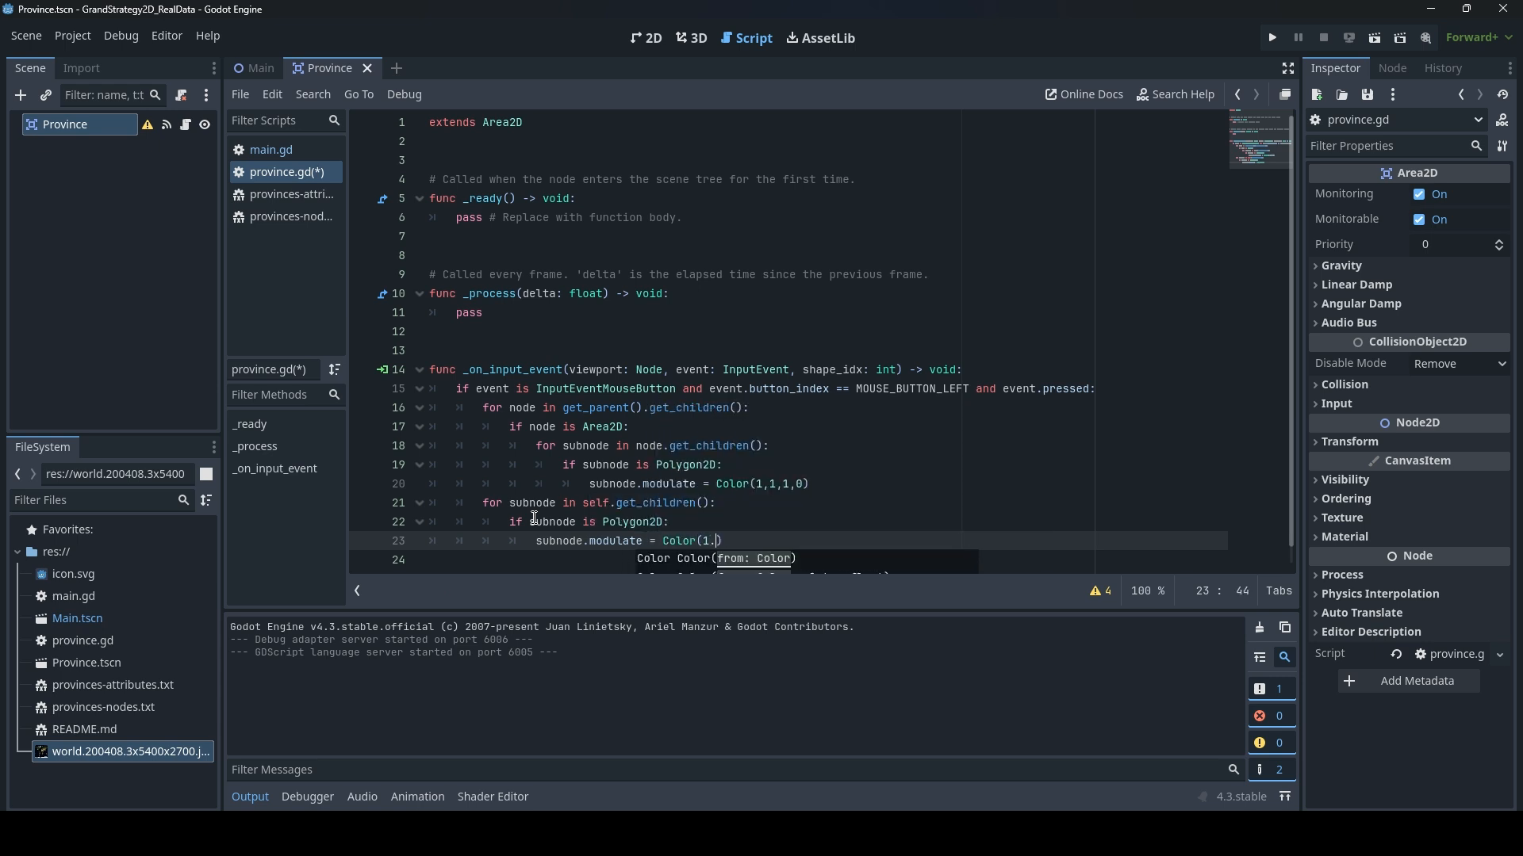
key(Backspace)
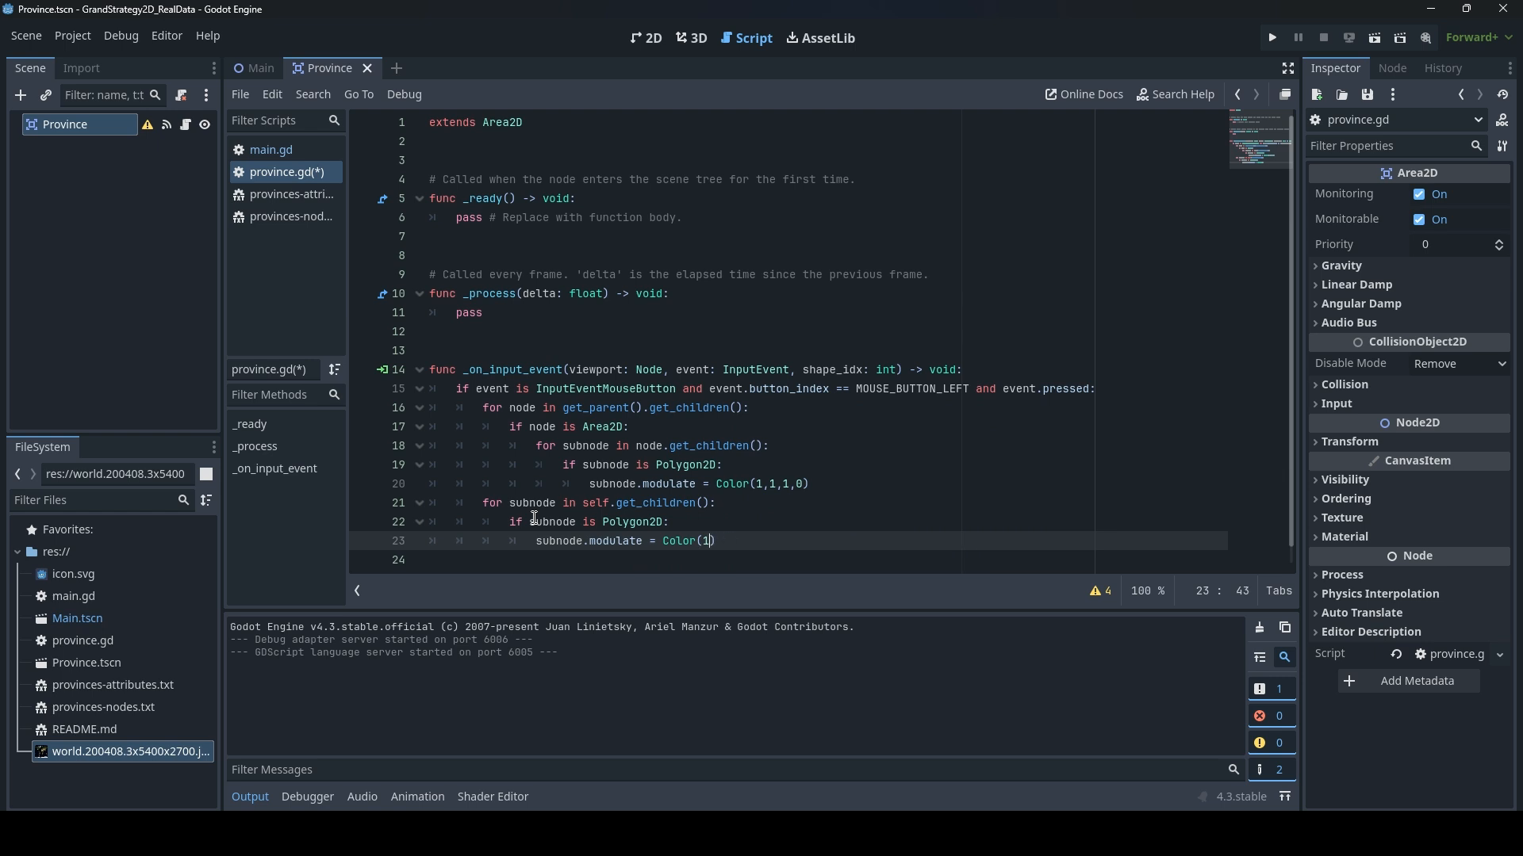
text(,0,0)
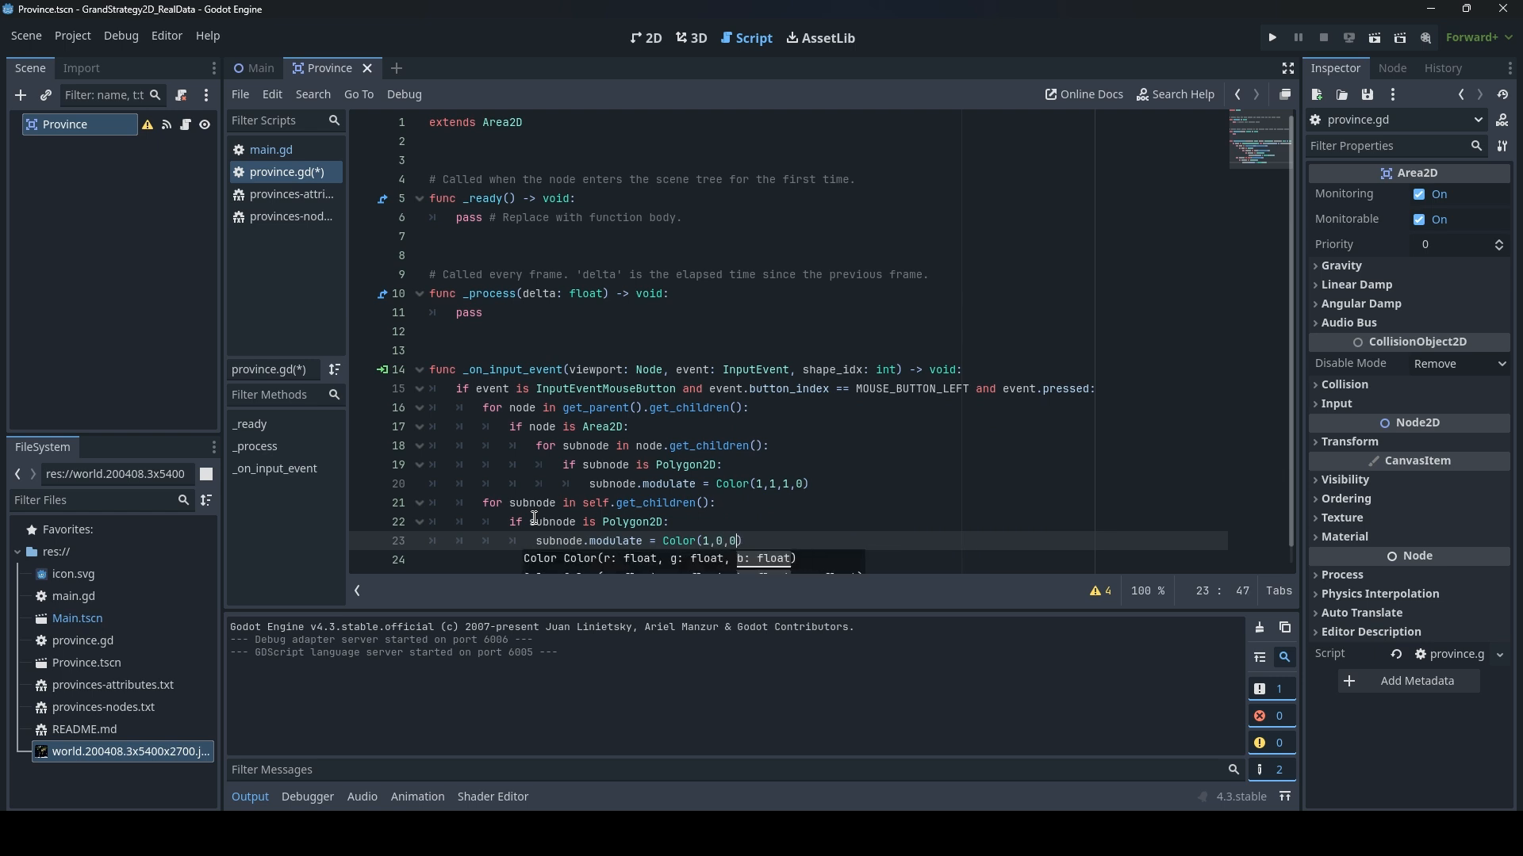
text(,0)
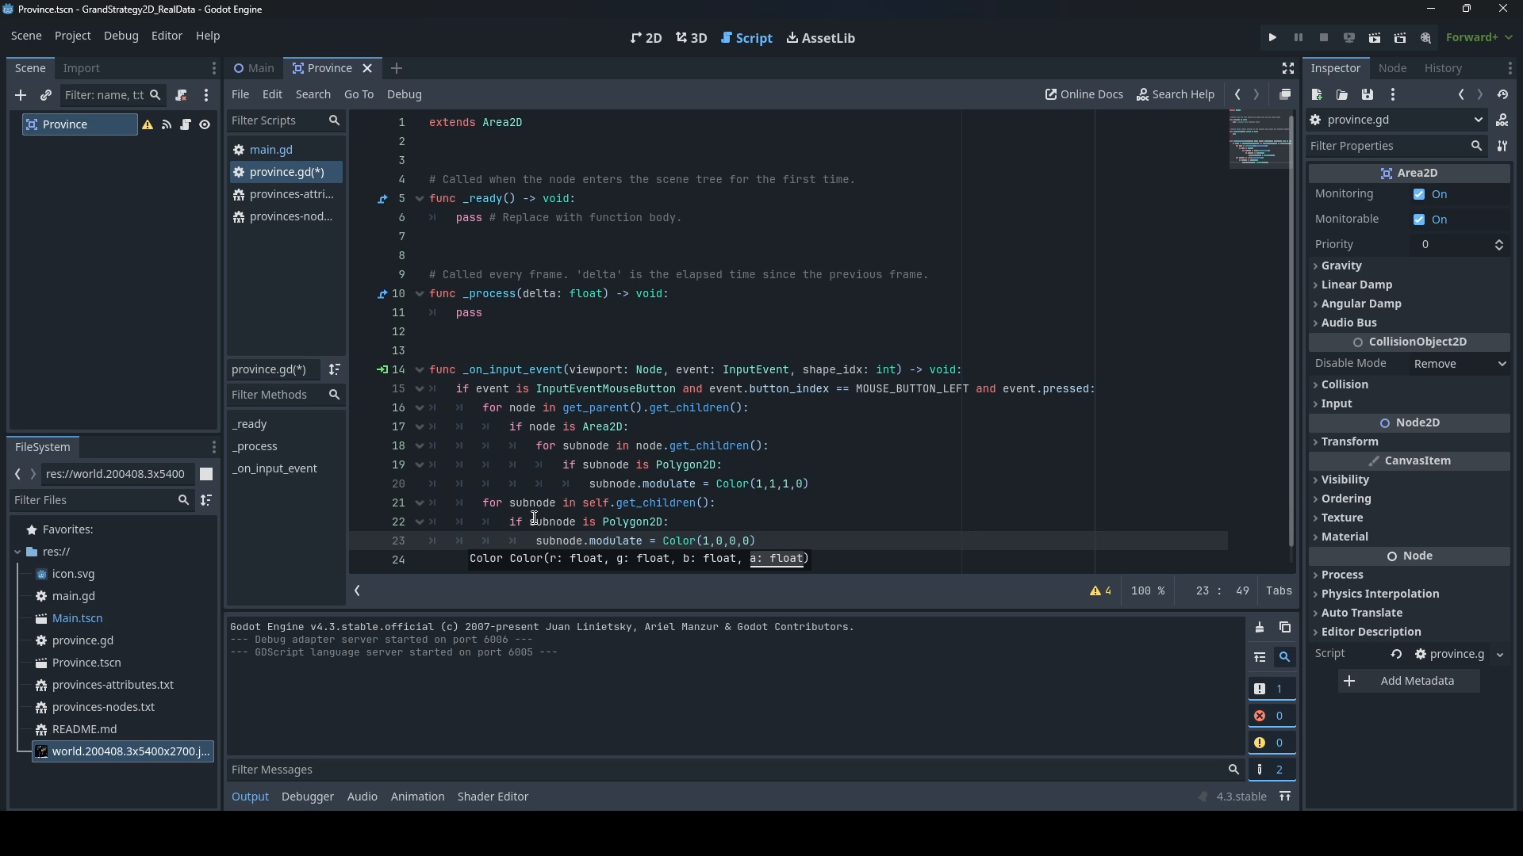
text())
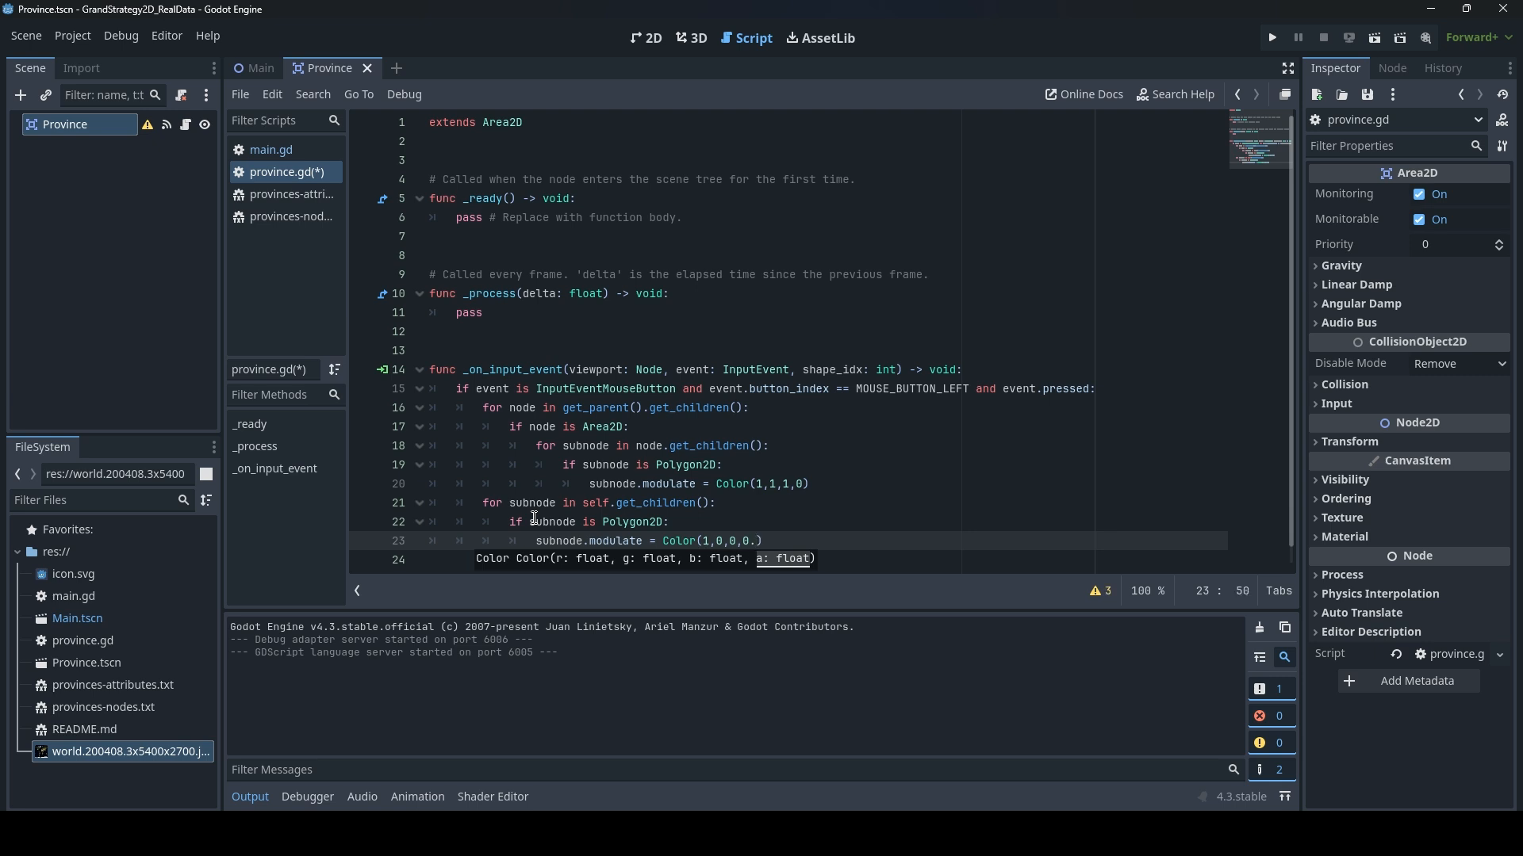
text(7)
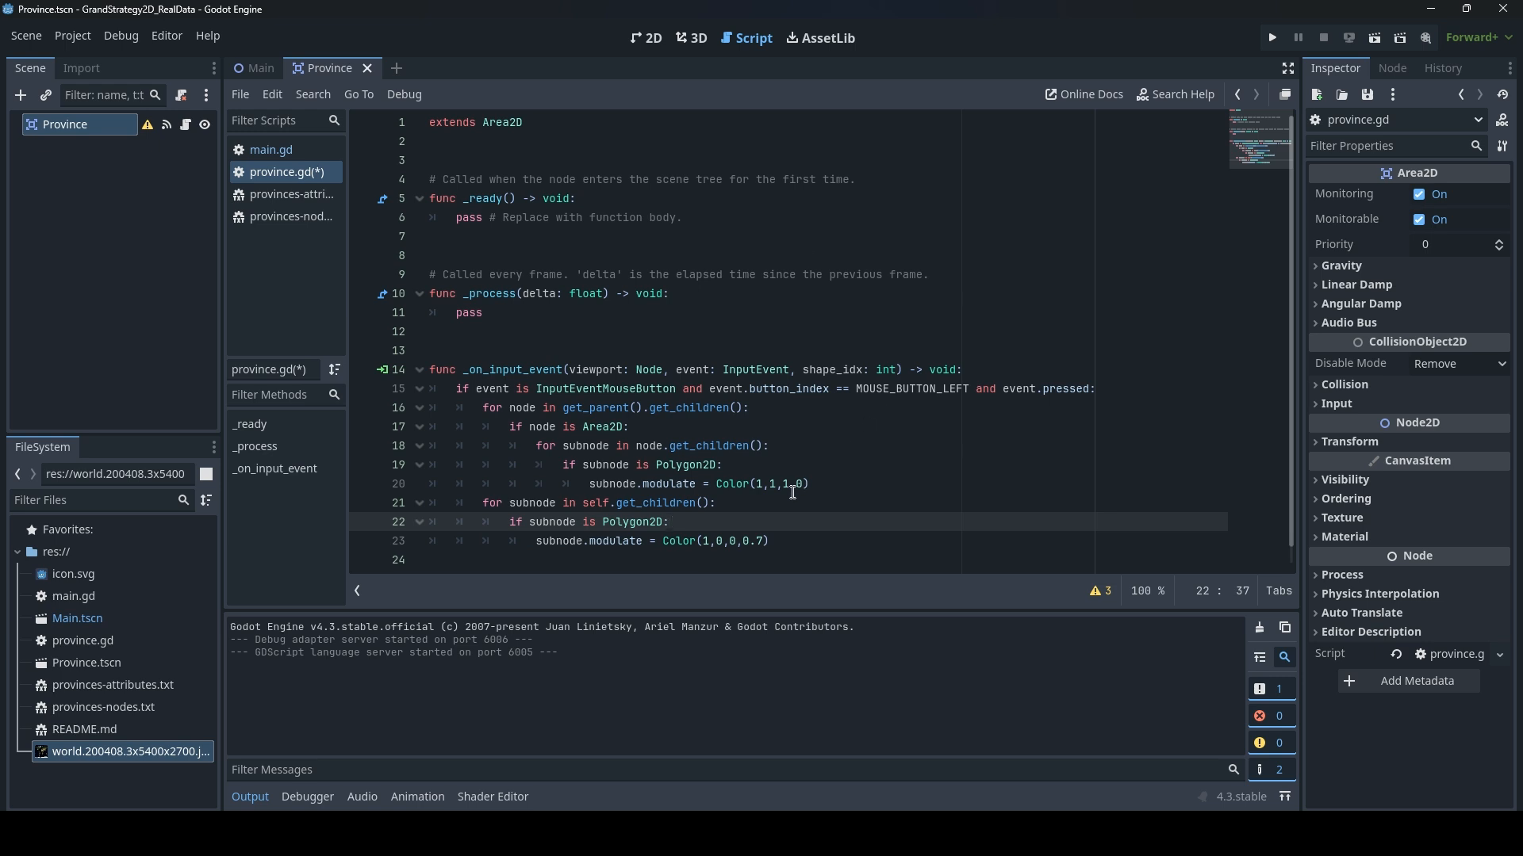
mouse_move(774, 512)
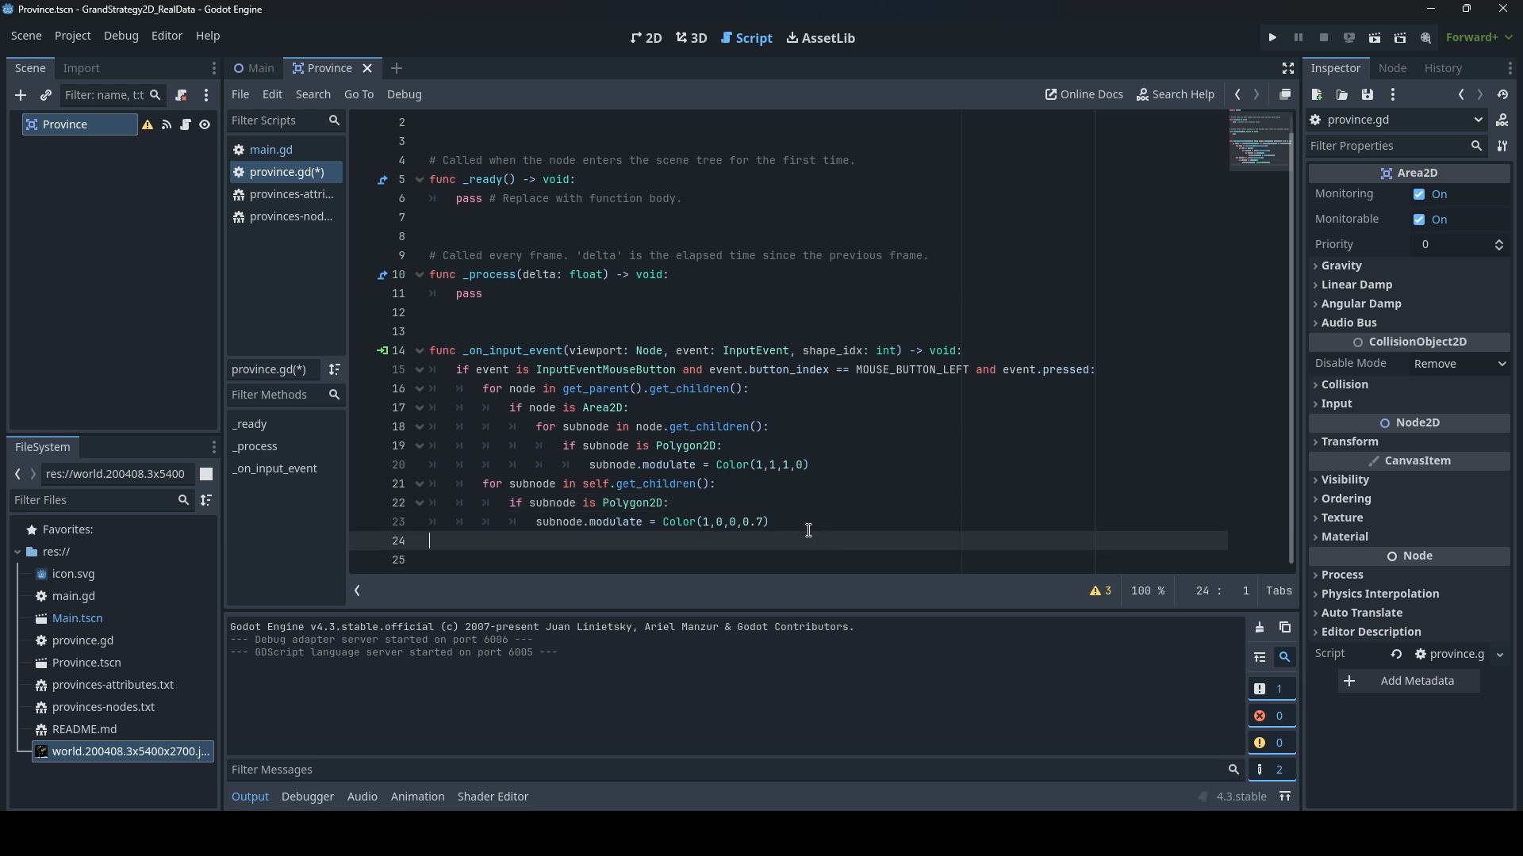
mouse_move(1199, 217)
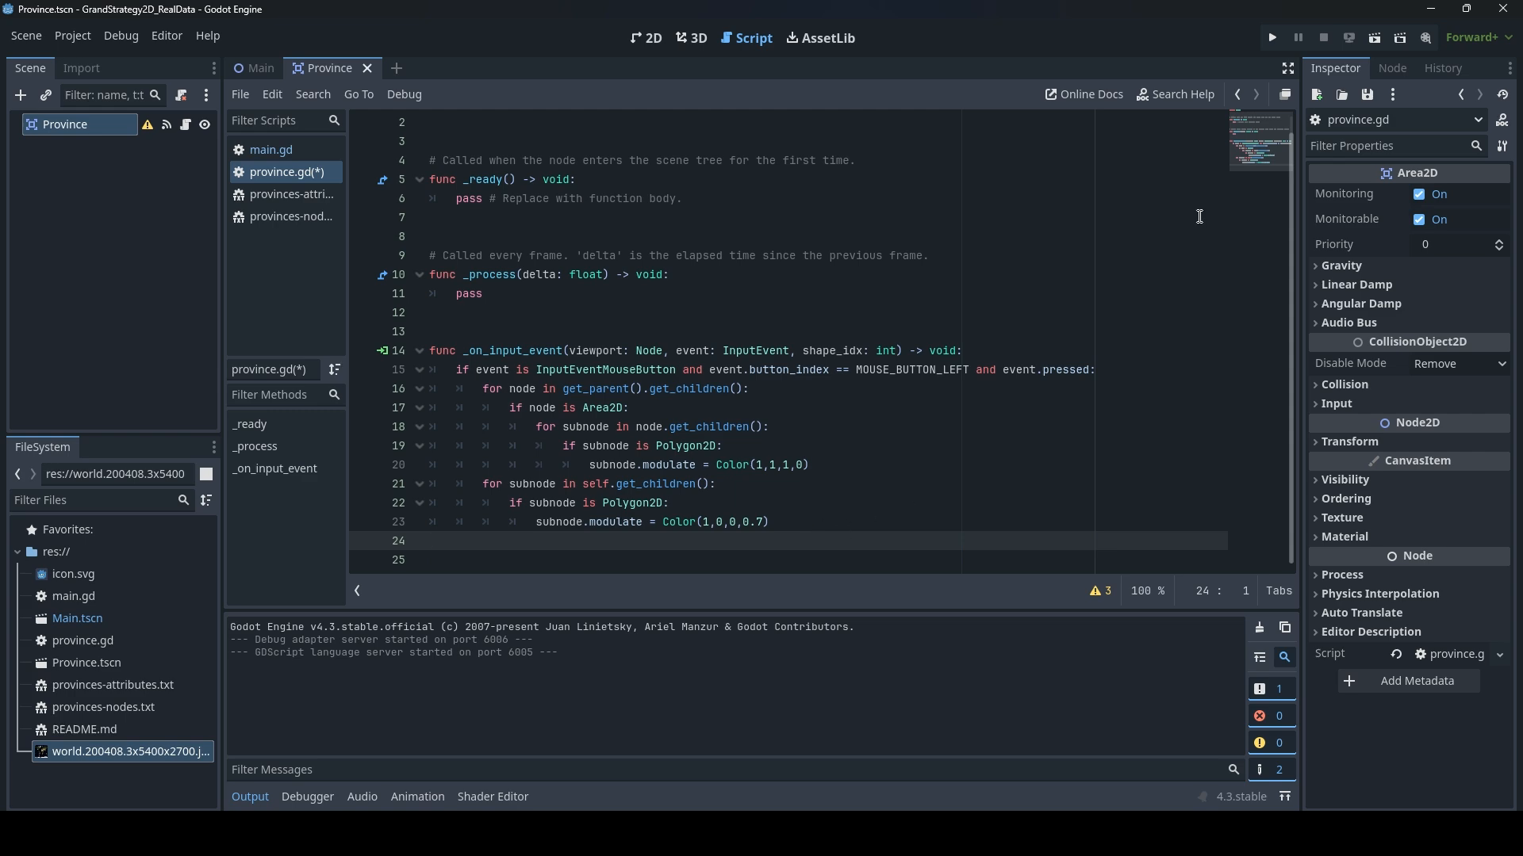
Run the game and click a South American country, then Chad, to test highlighting
click(1271, 38)
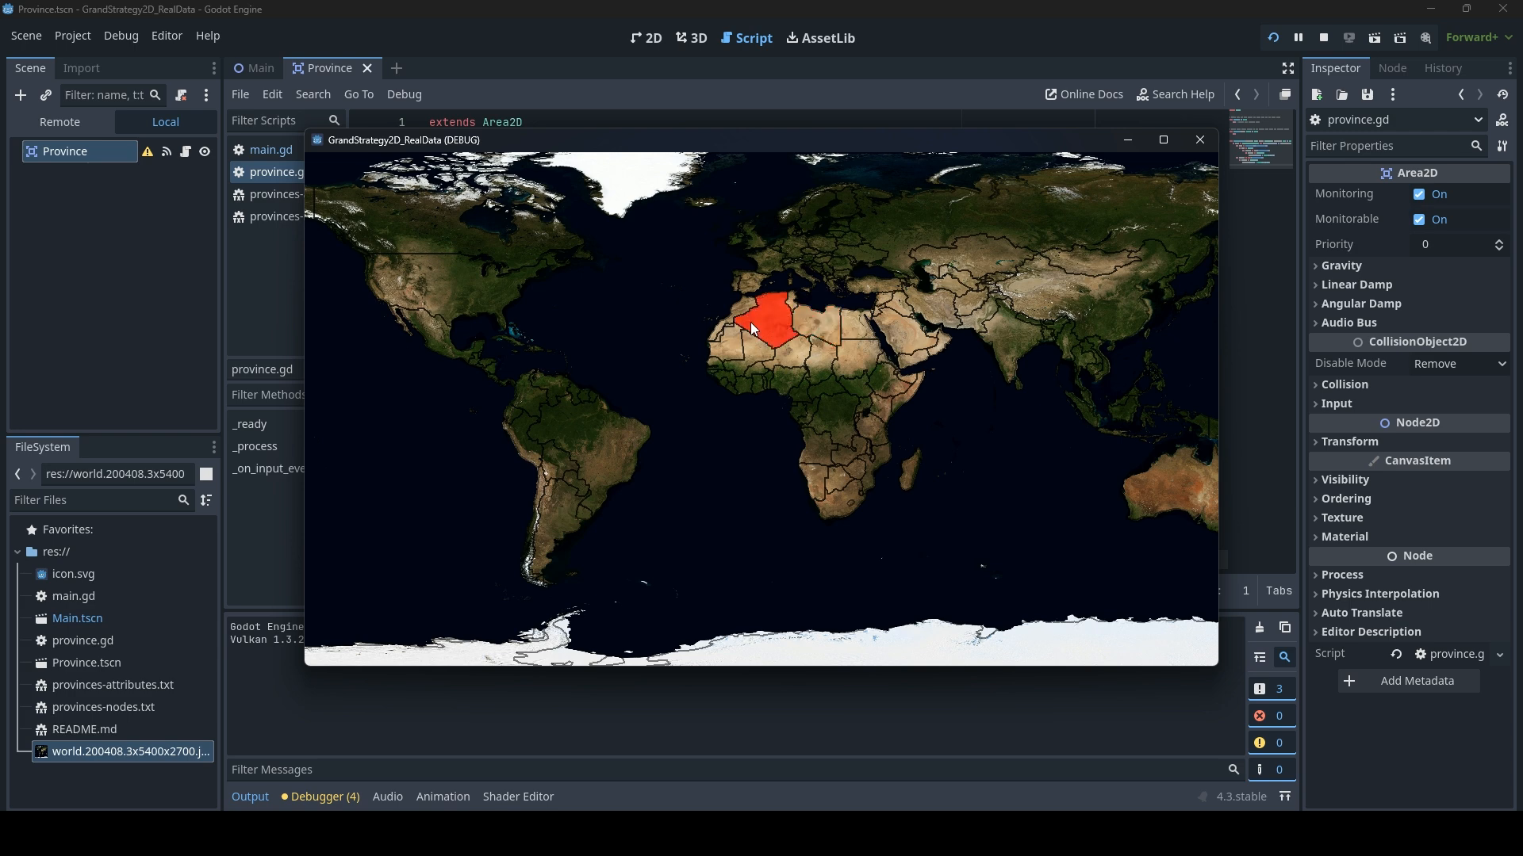
click(558, 515)
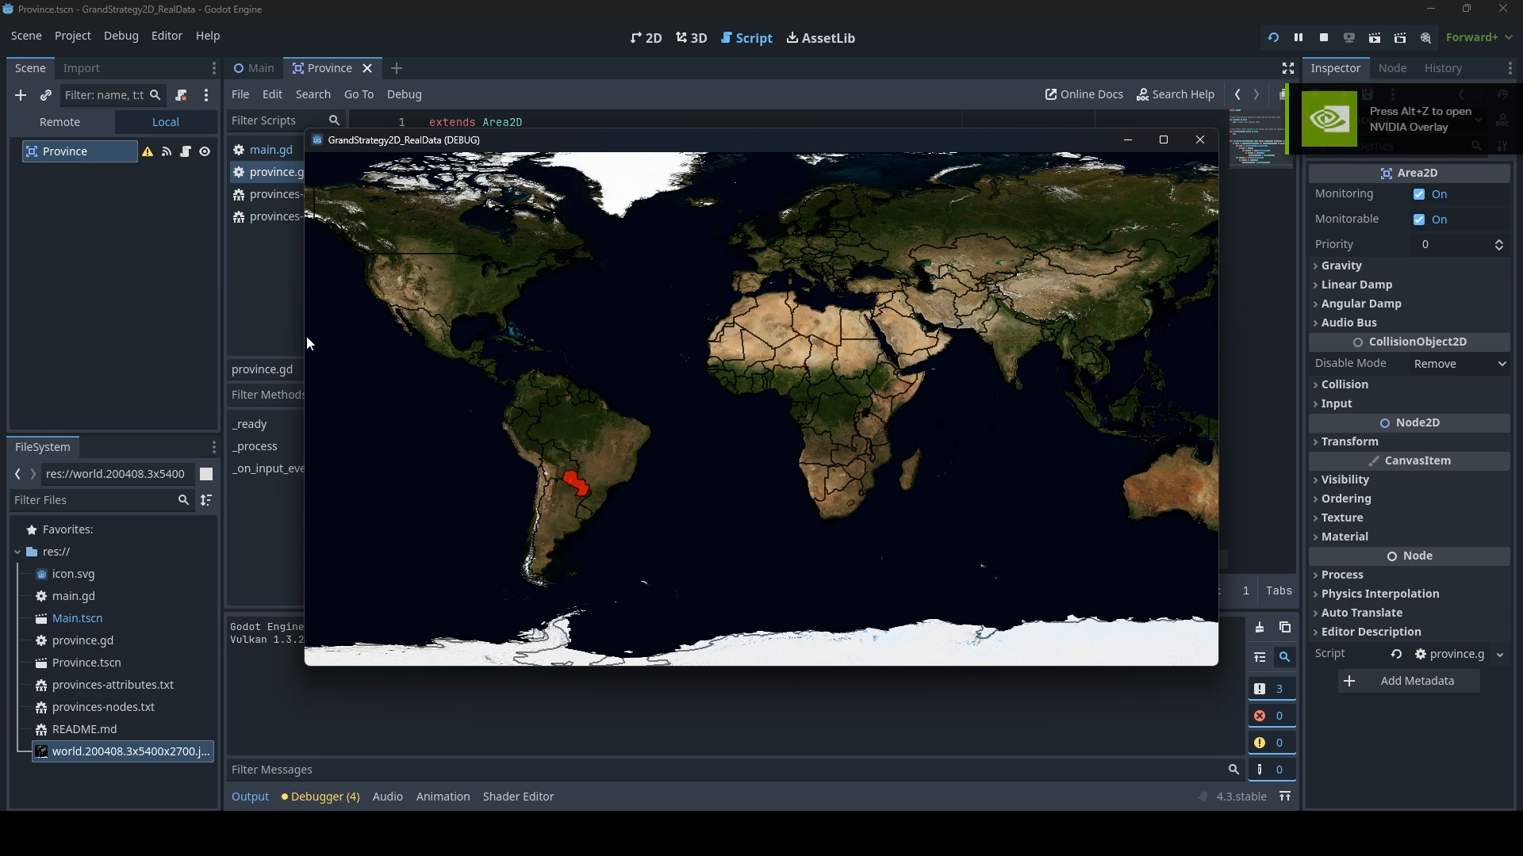
mouse_move(743, 159)
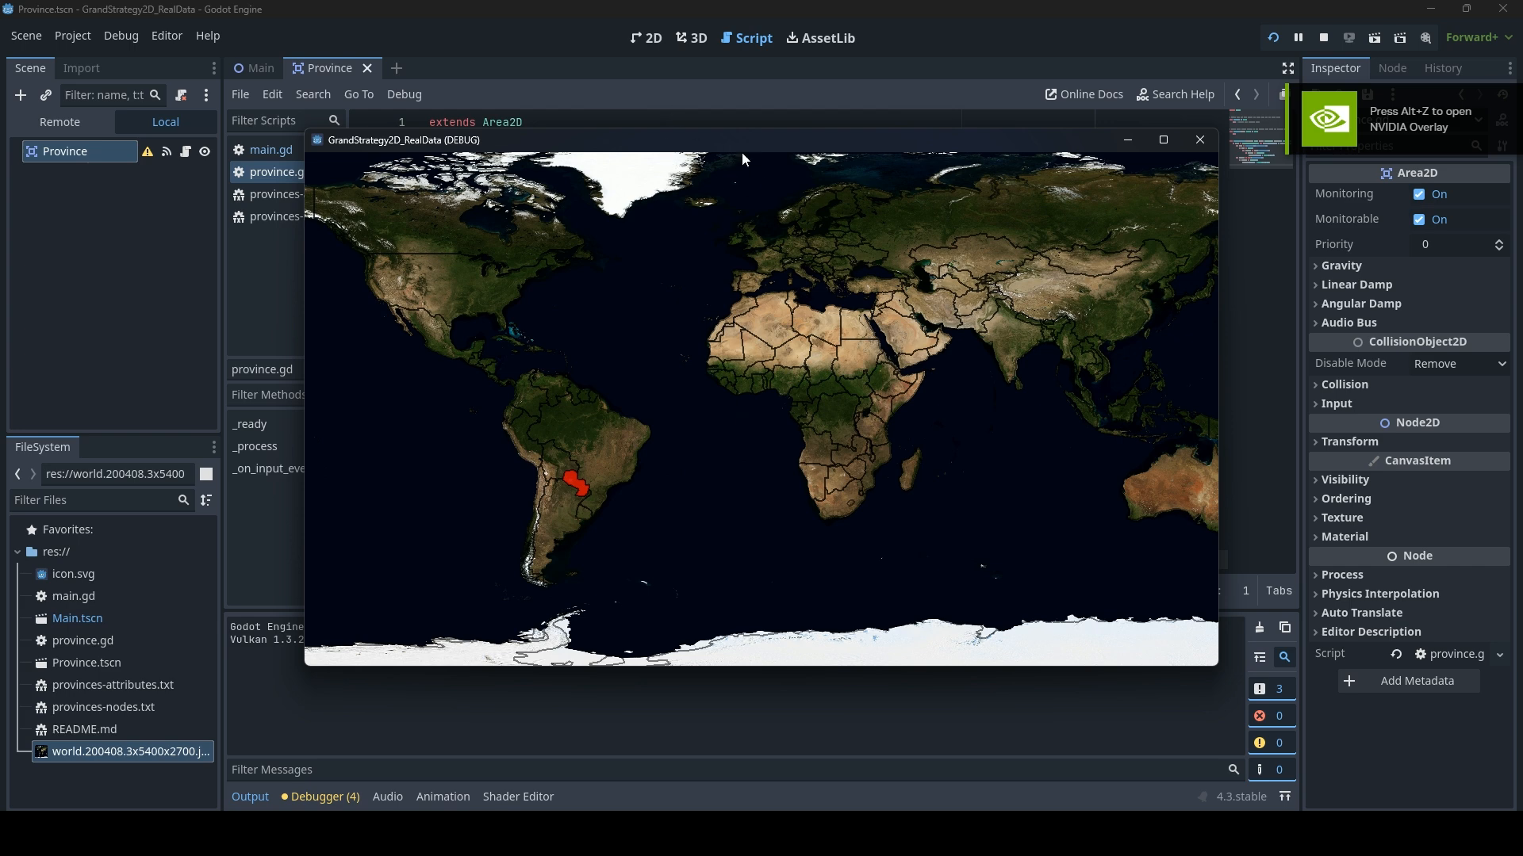
mouse_move(816, 373)
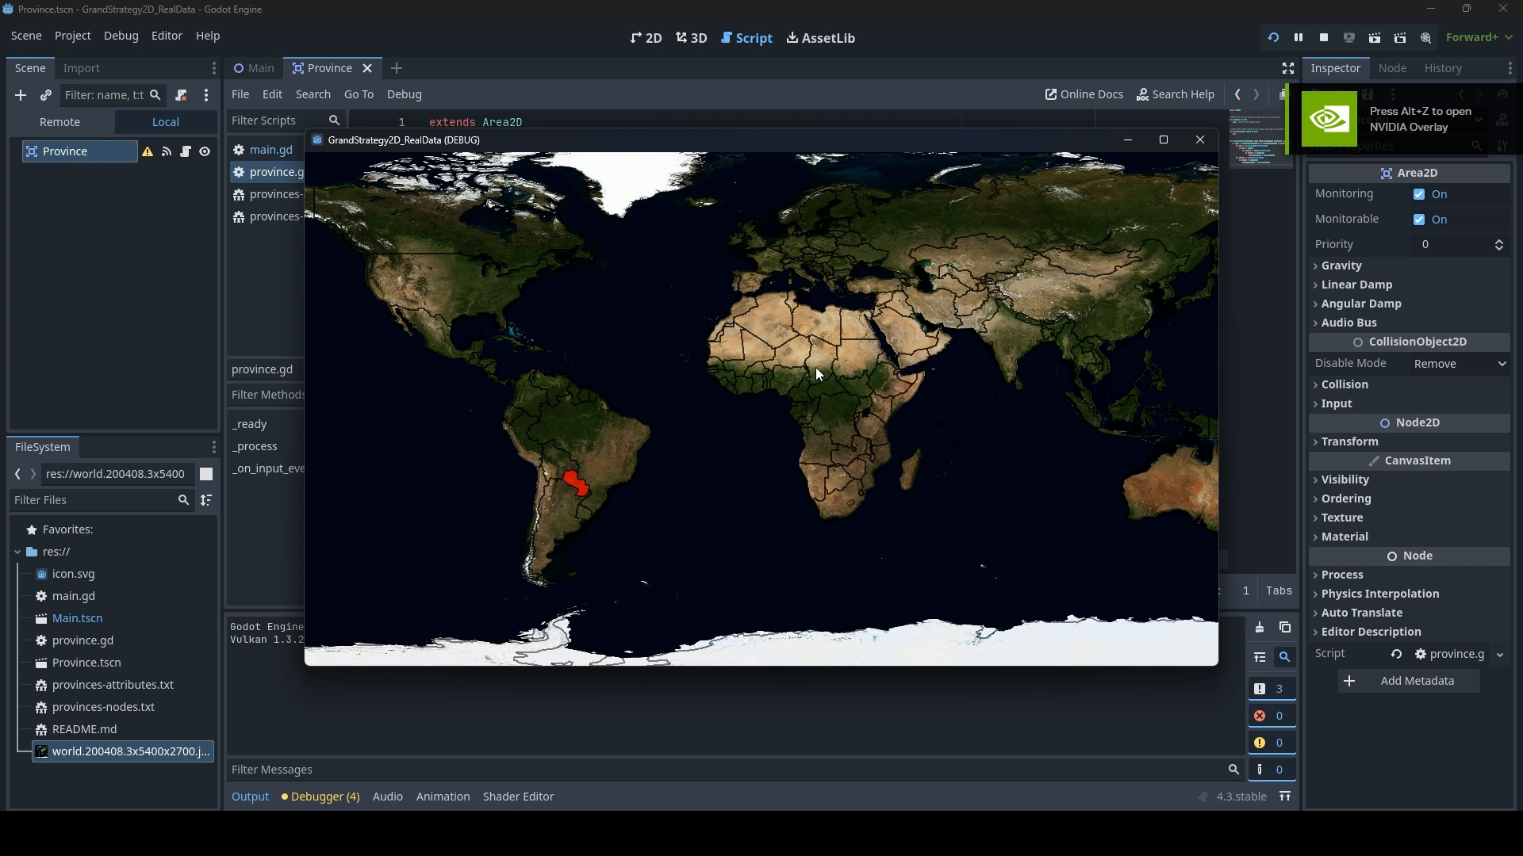
click(816, 364)
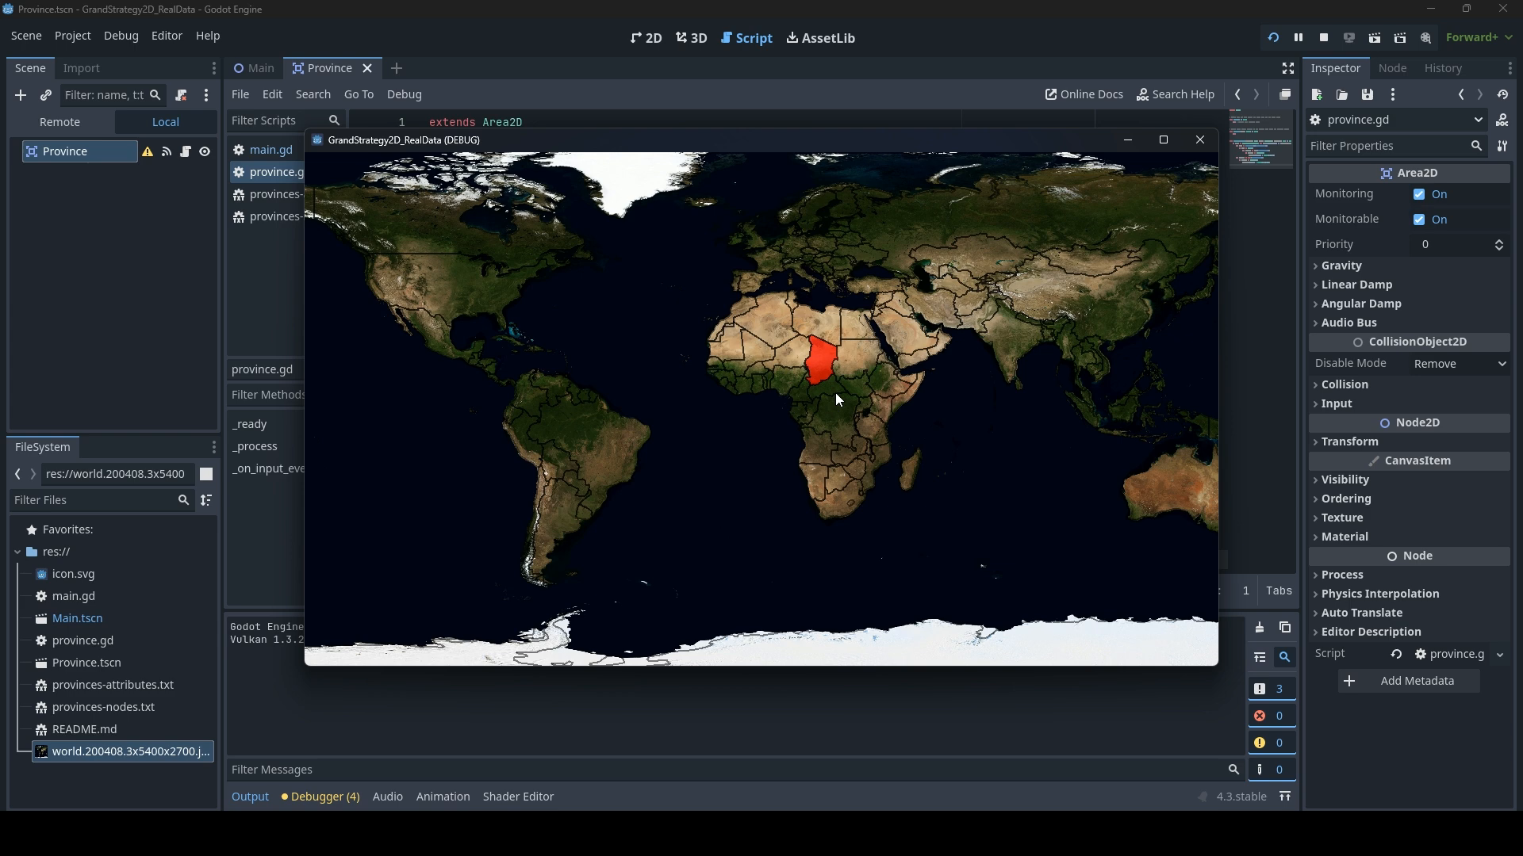
mouse_move(709, 371)
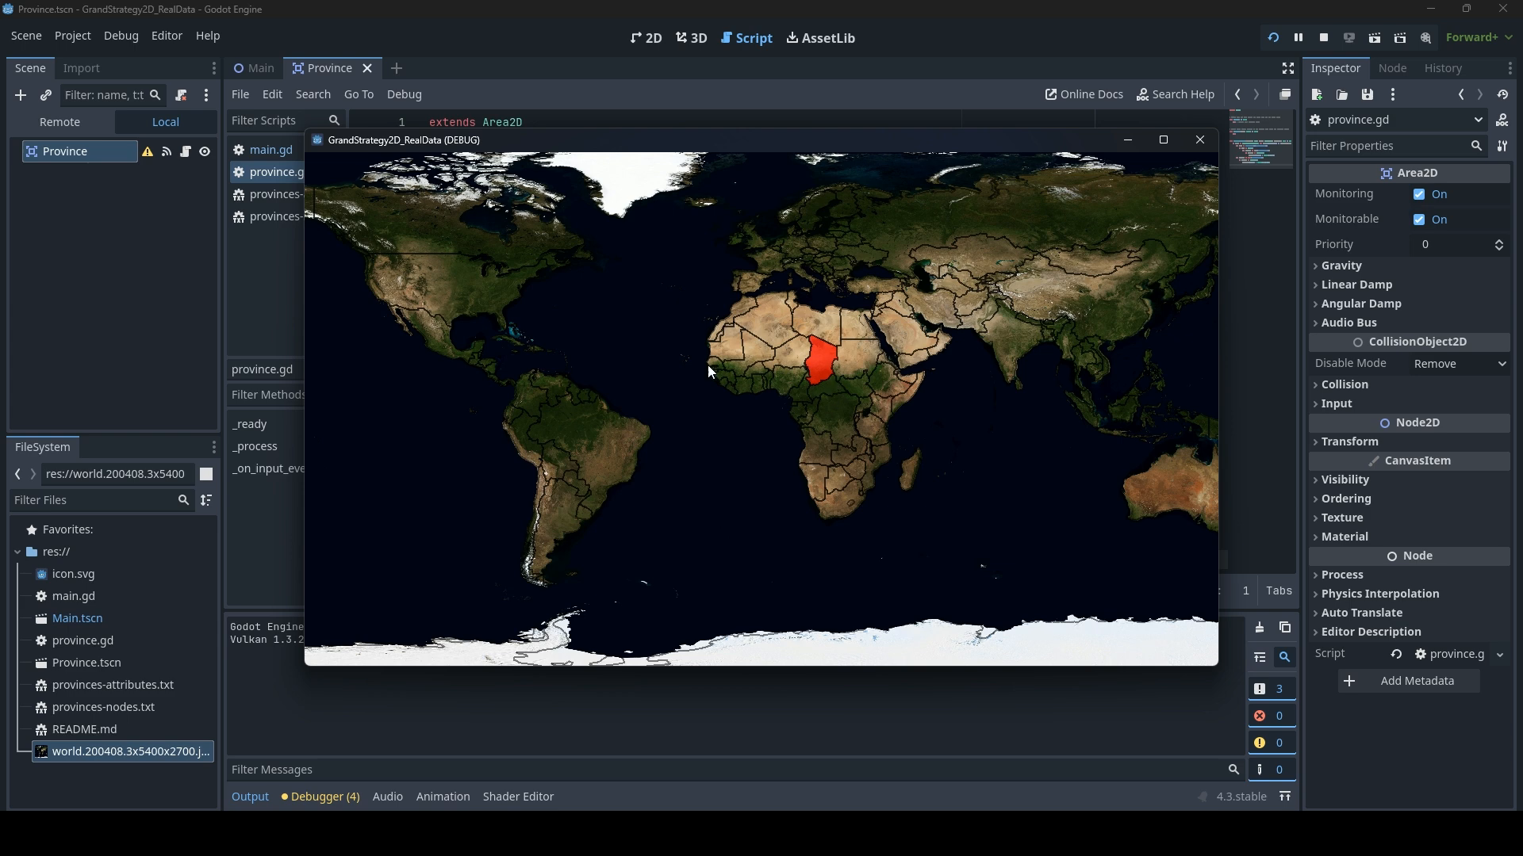
mouse_move(509, 290)
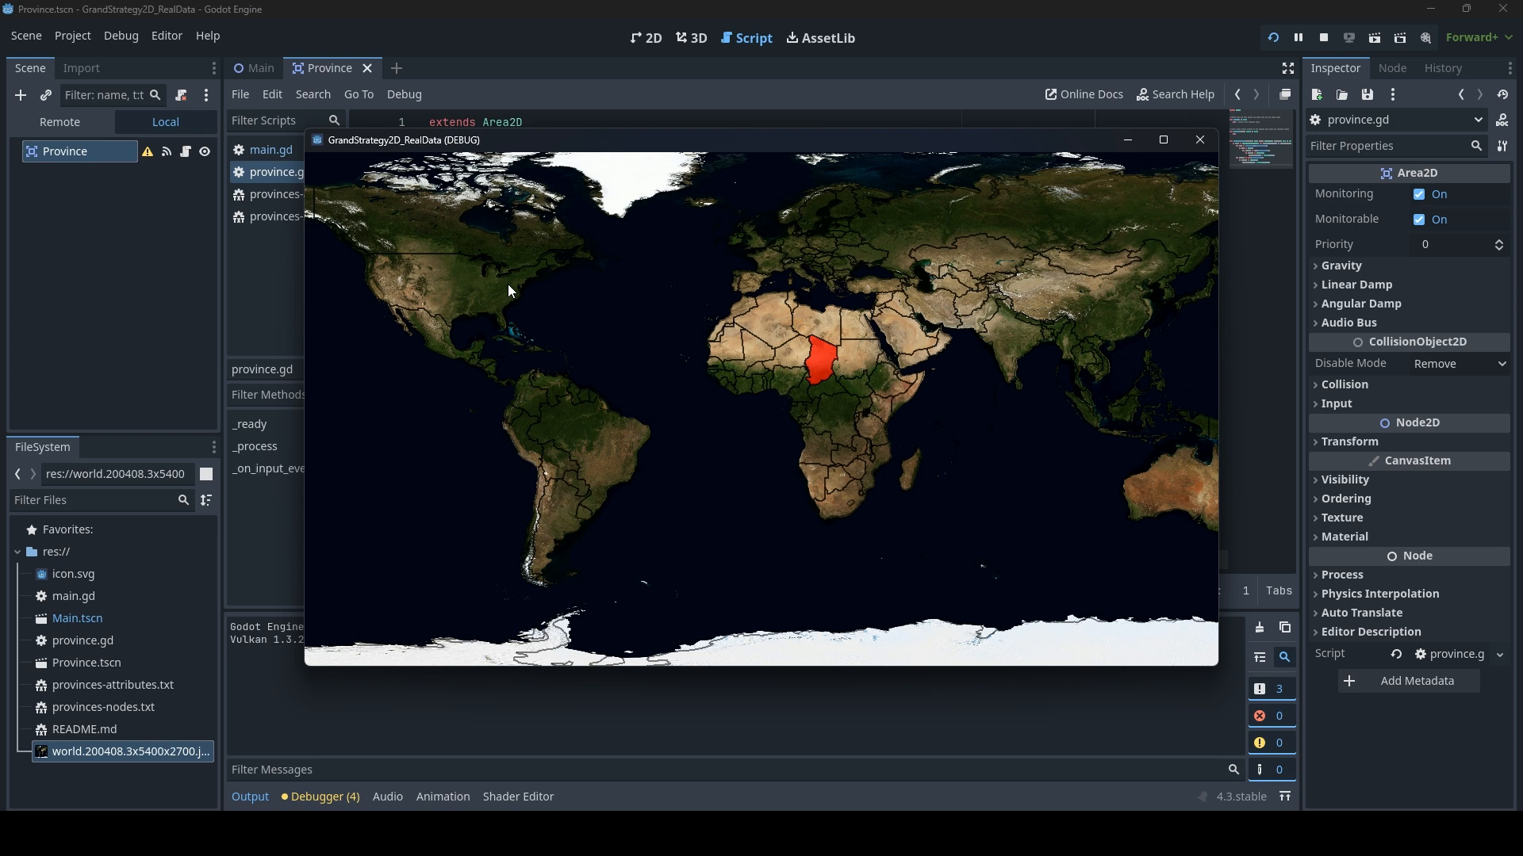
mouse_move(571, 321)
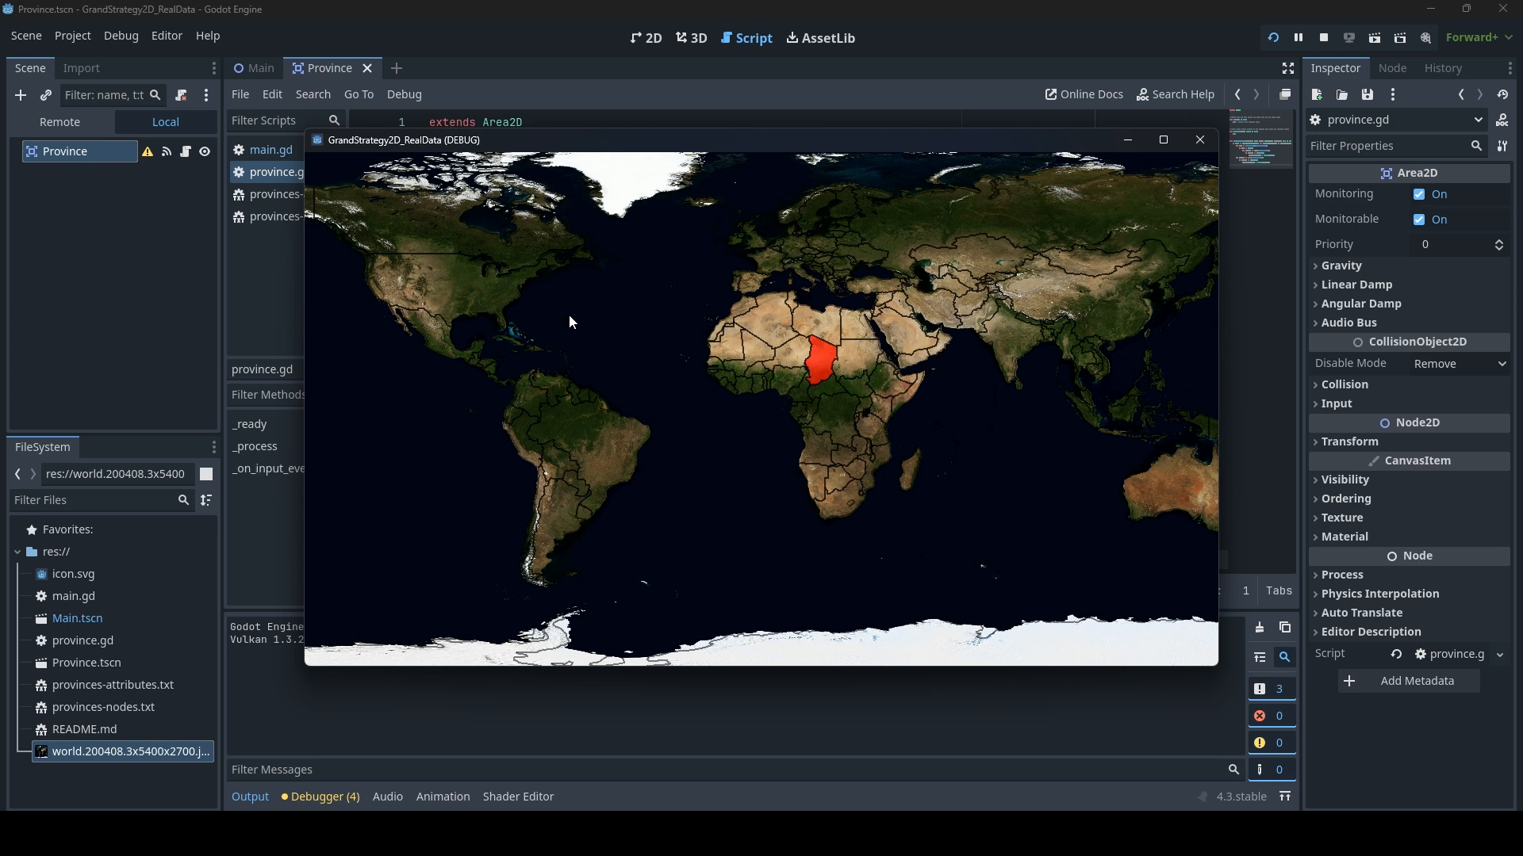
mouse_move(767, 391)
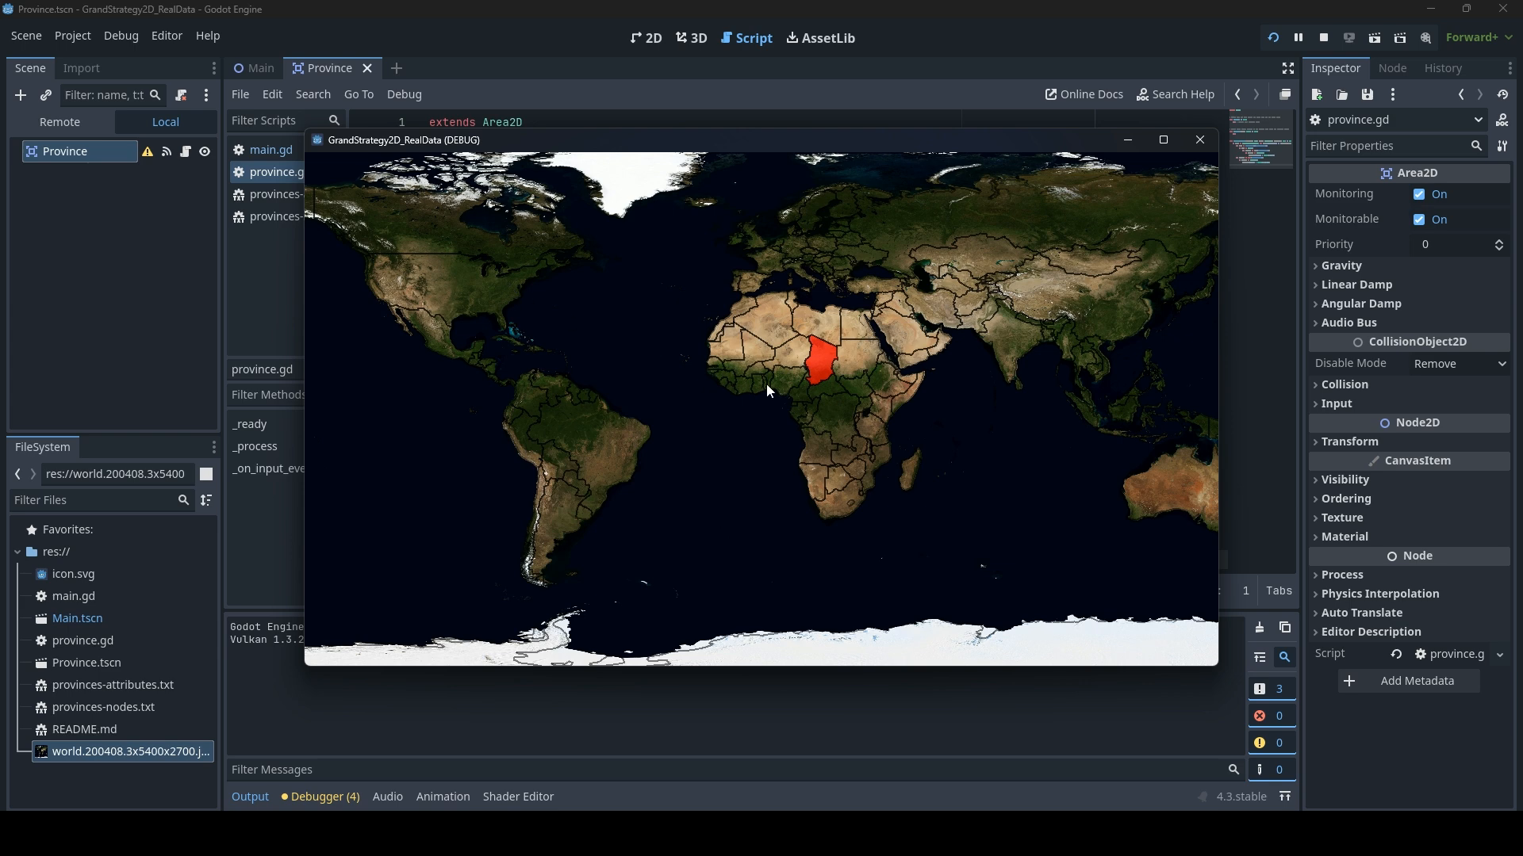
mouse_move(754, 395)
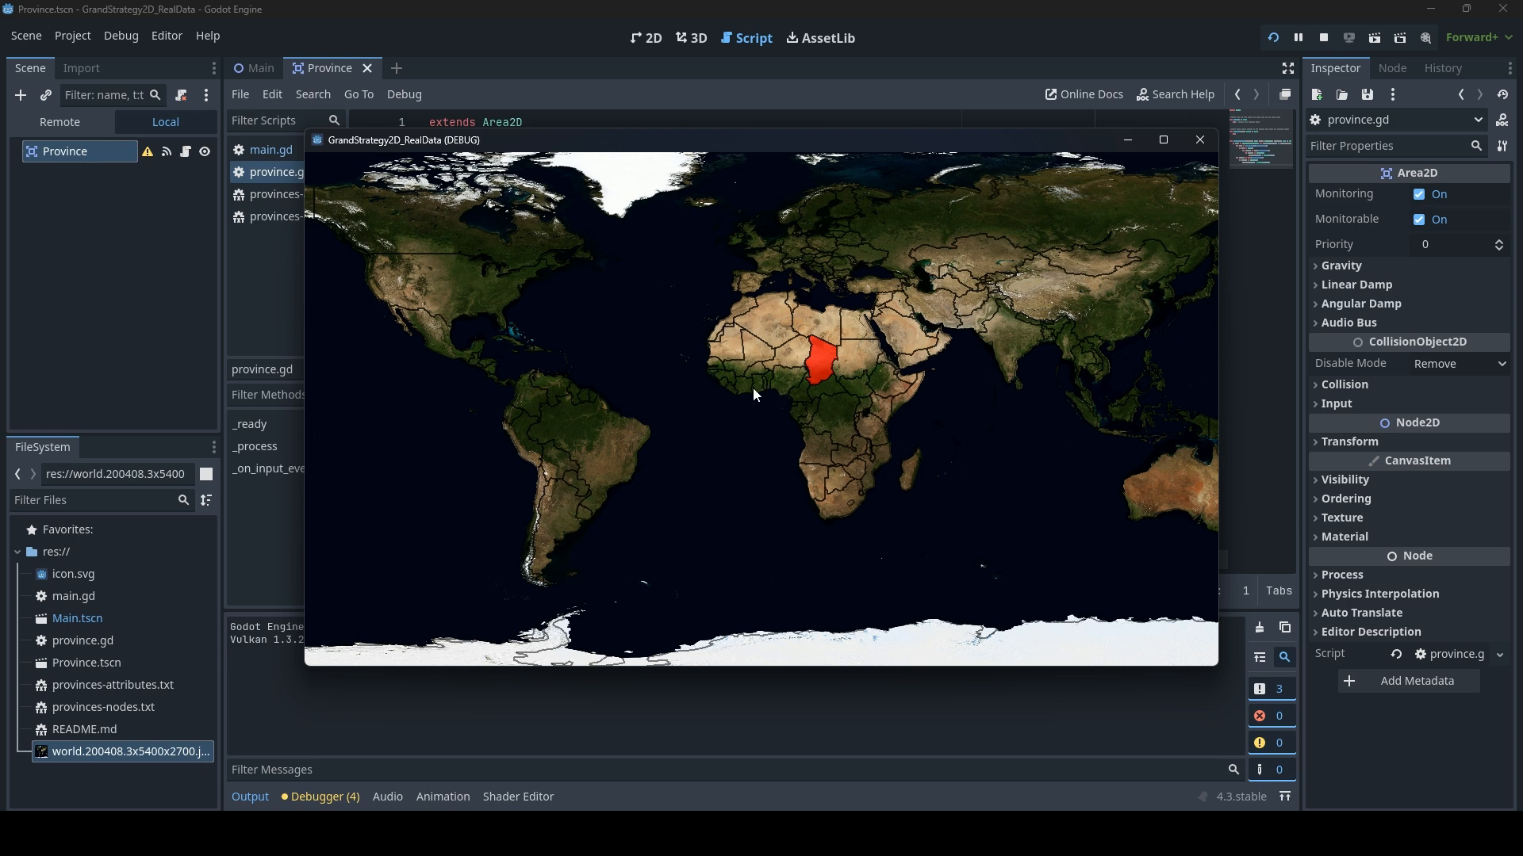